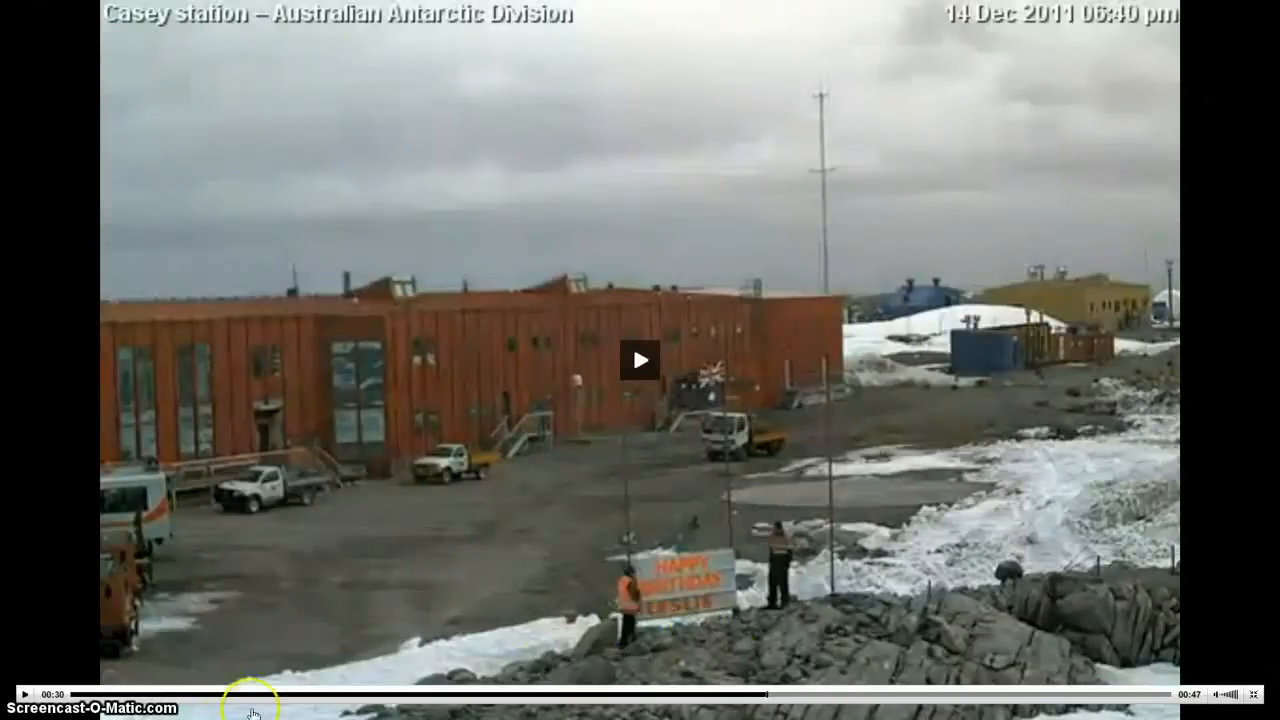
{"action": "mouse_move", "coordinate": [704, 632]}
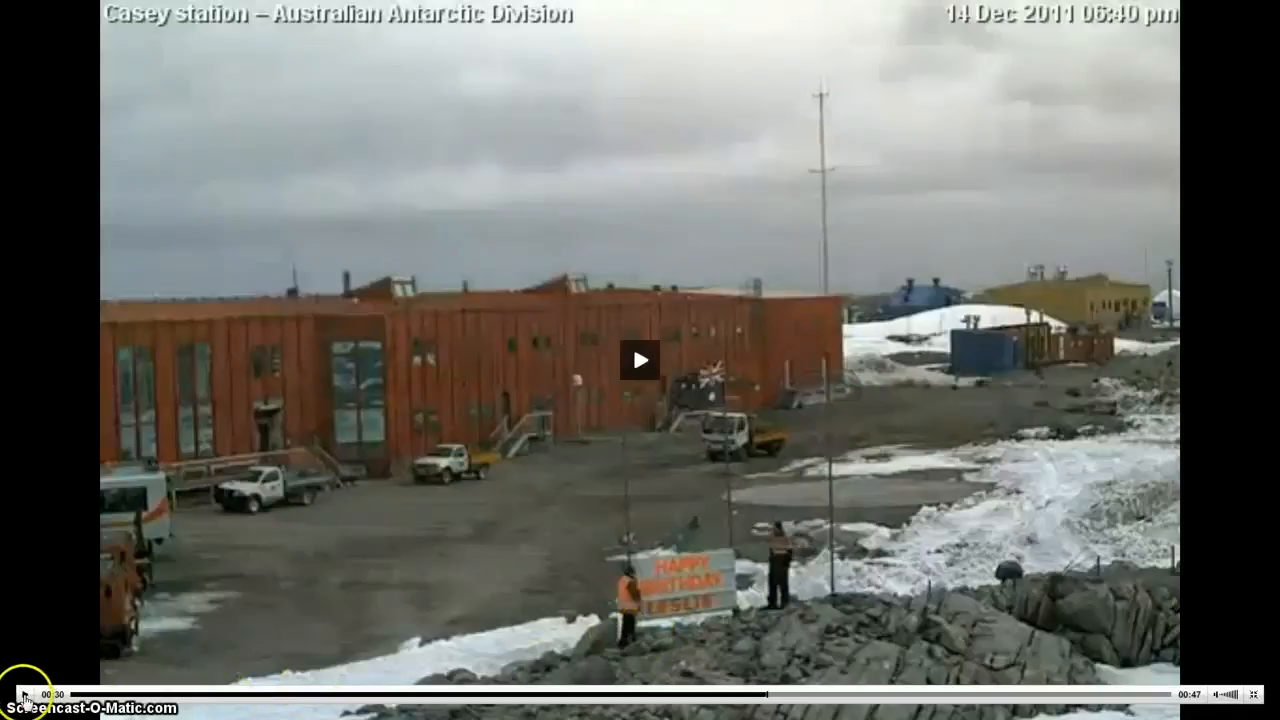
{"action": "mouse_move", "coordinate": [784, 576]}
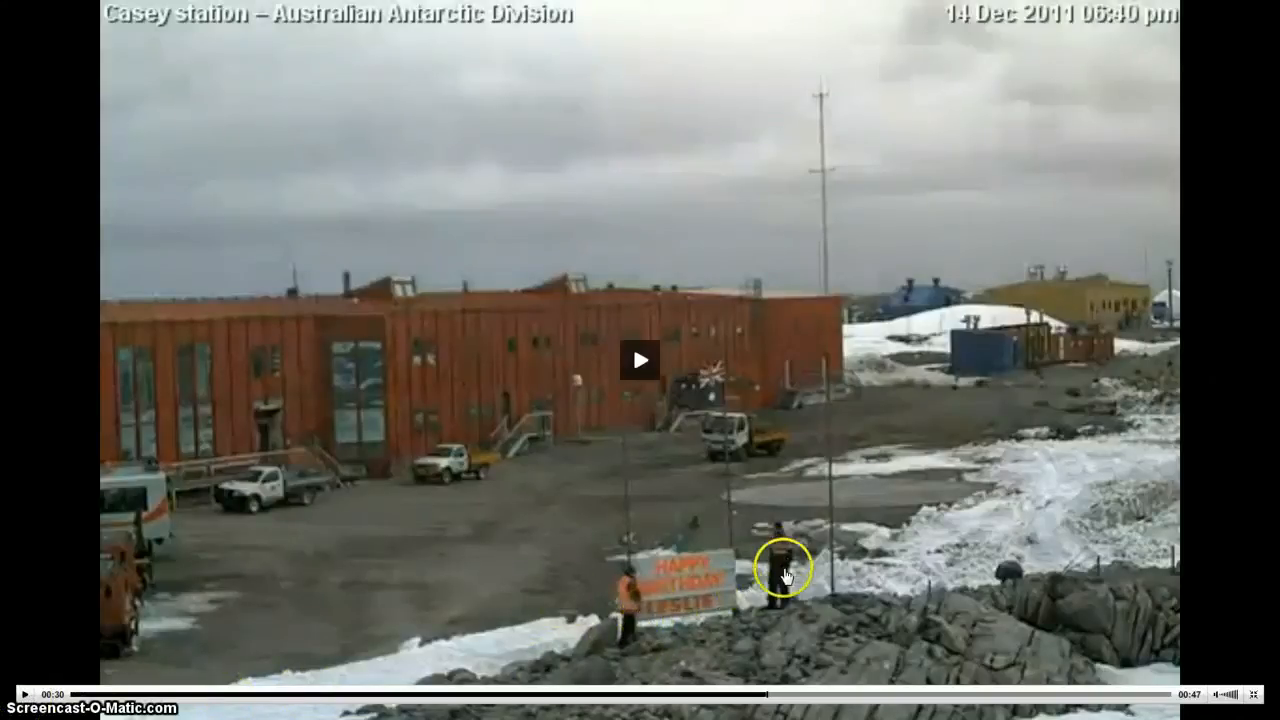
{"action": "mouse_move", "coordinate": [22, 690]}
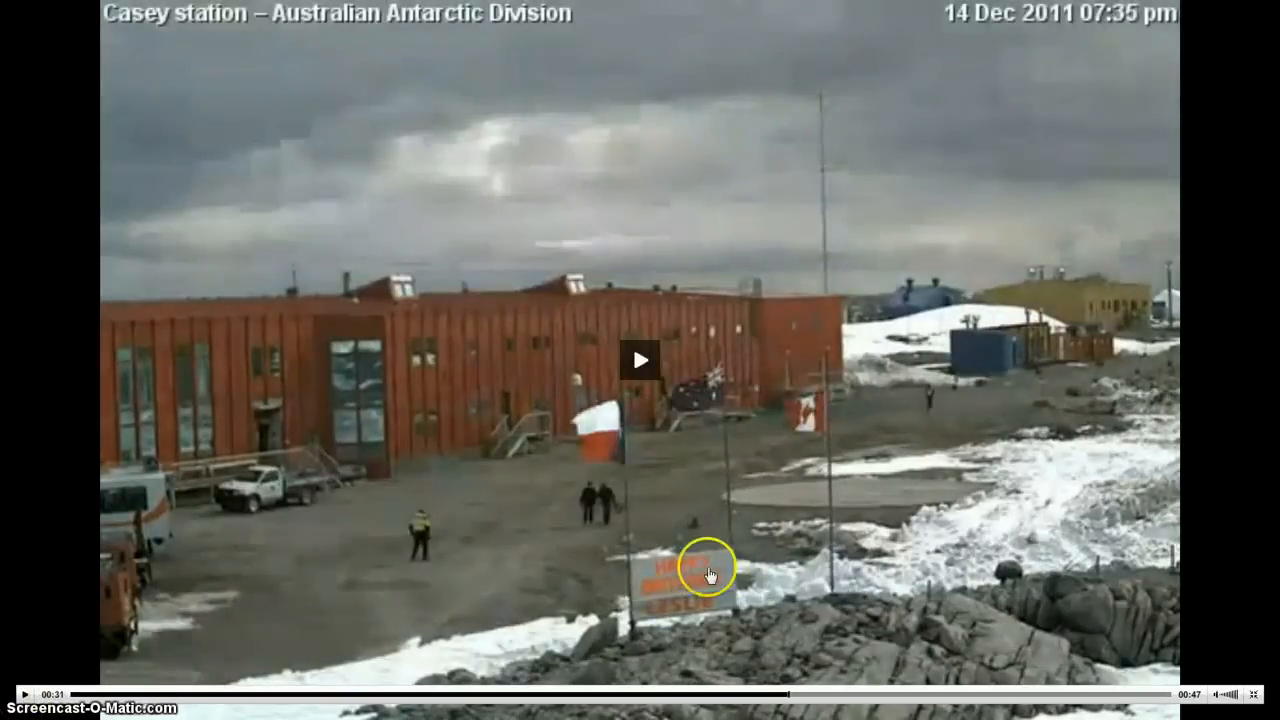
{"action": "mouse_move", "coordinate": [620, 458]}
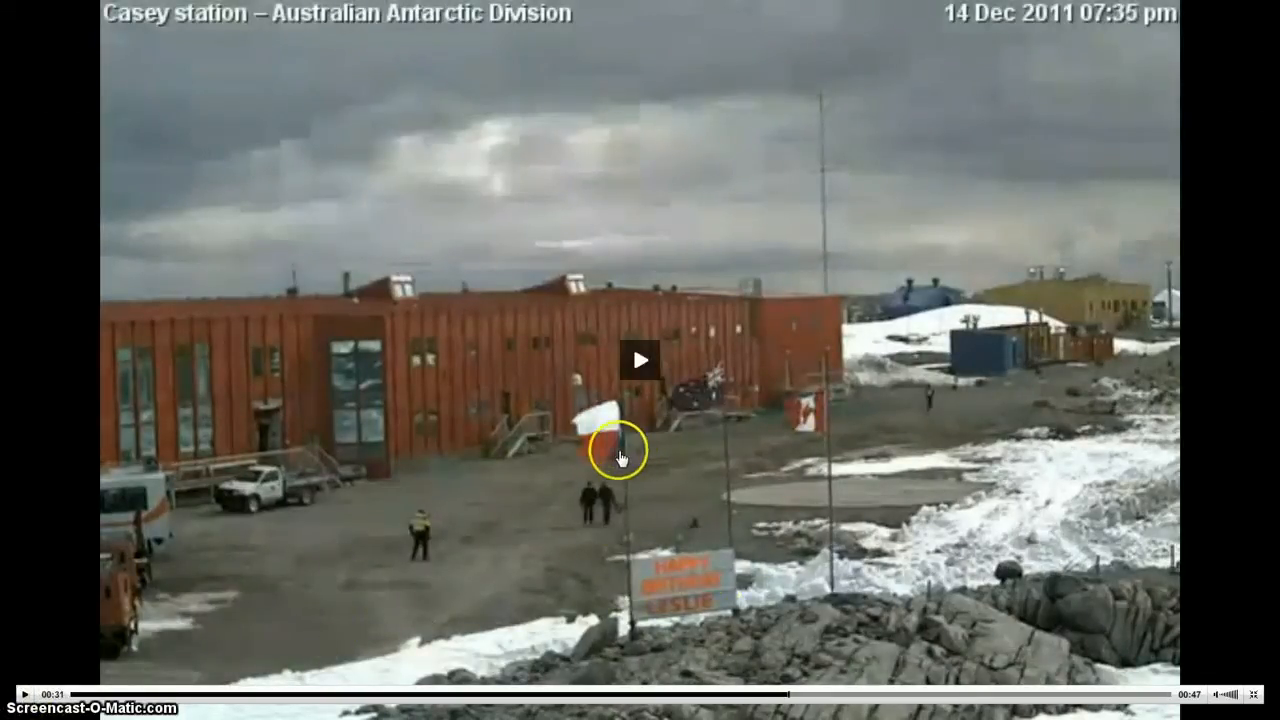
{"action": "mouse_move", "coordinate": [720, 518]}
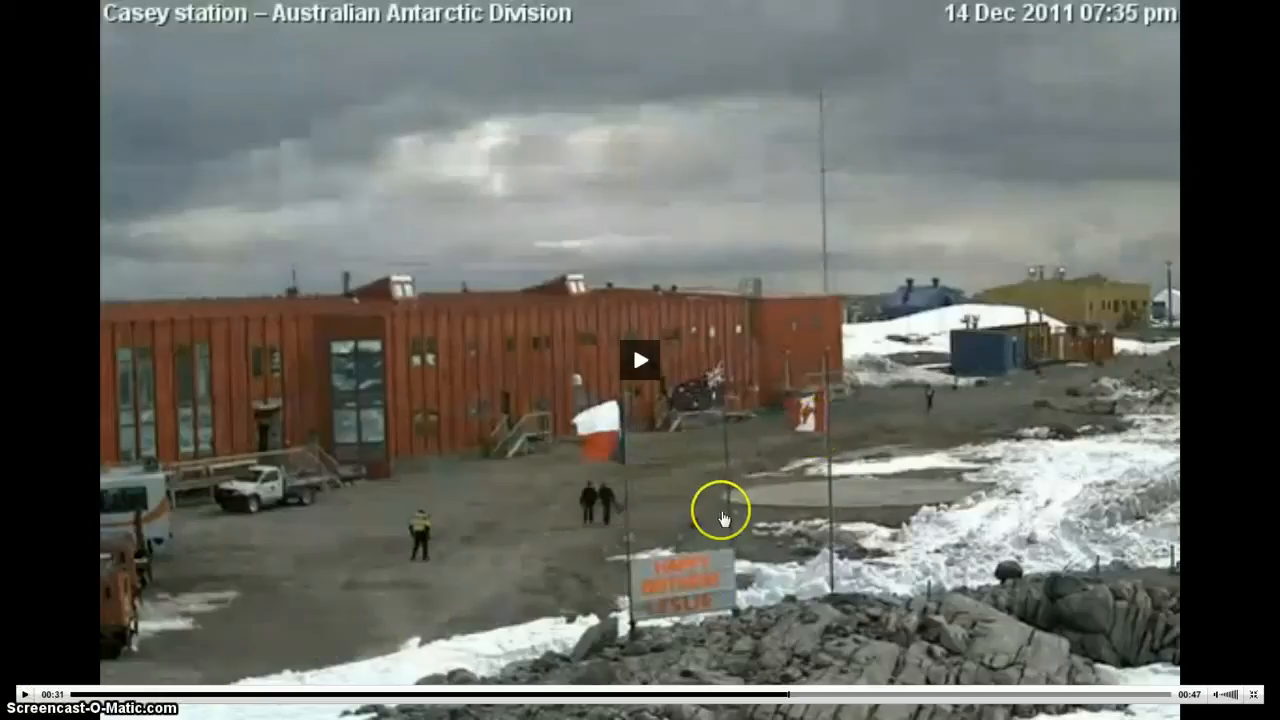
{"action": "mouse_move", "coordinate": [596, 520]}
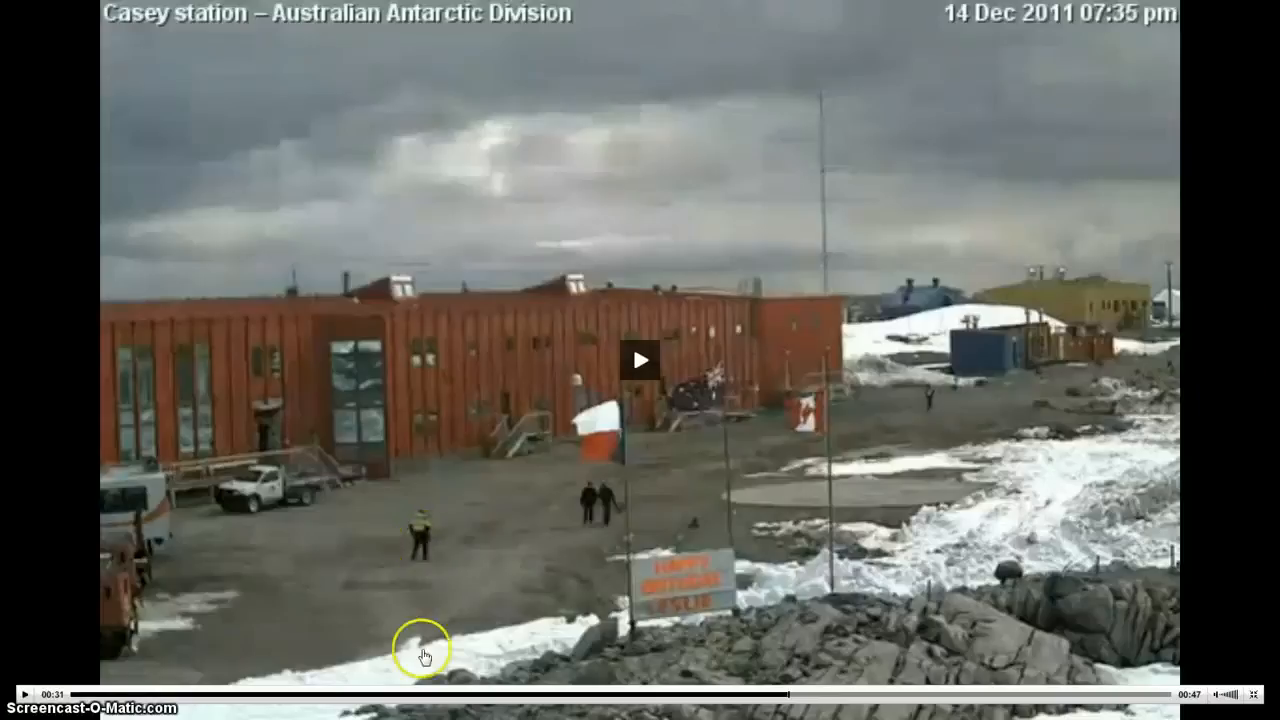
{"action": "mouse_move", "coordinate": [692, 704]}
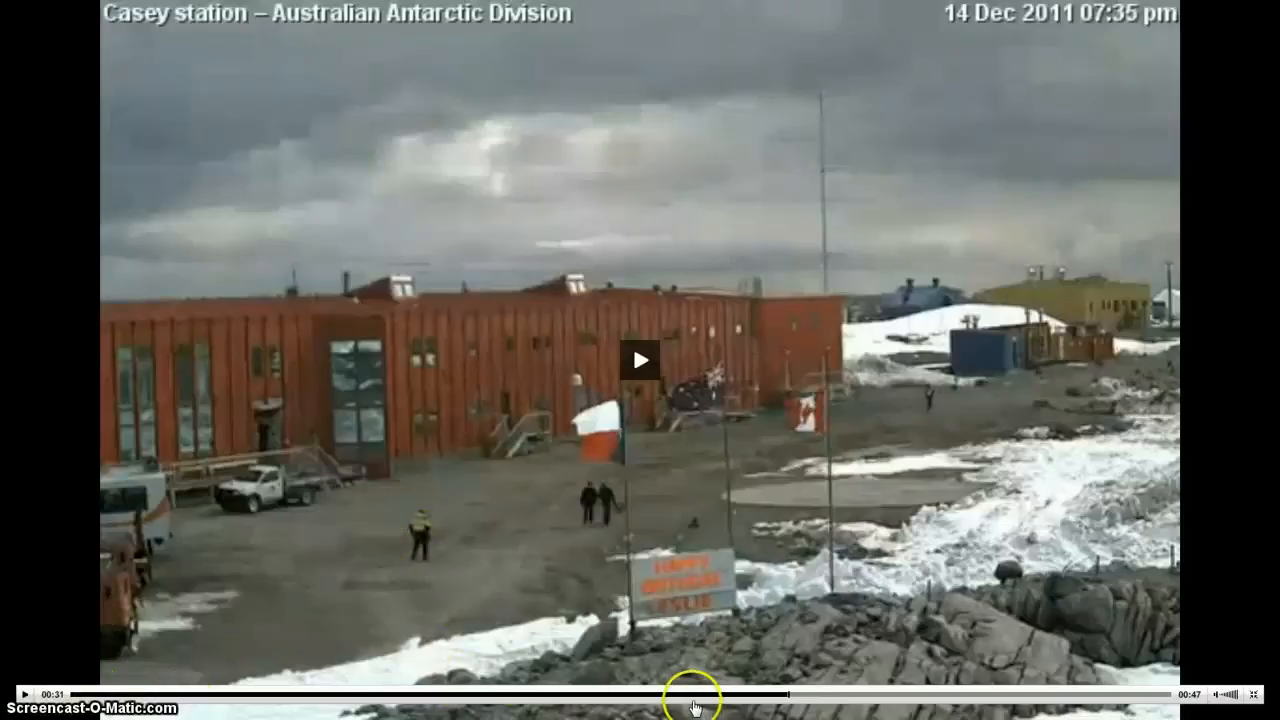
{"action": "mouse_move", "coordinate": [776, 702]}
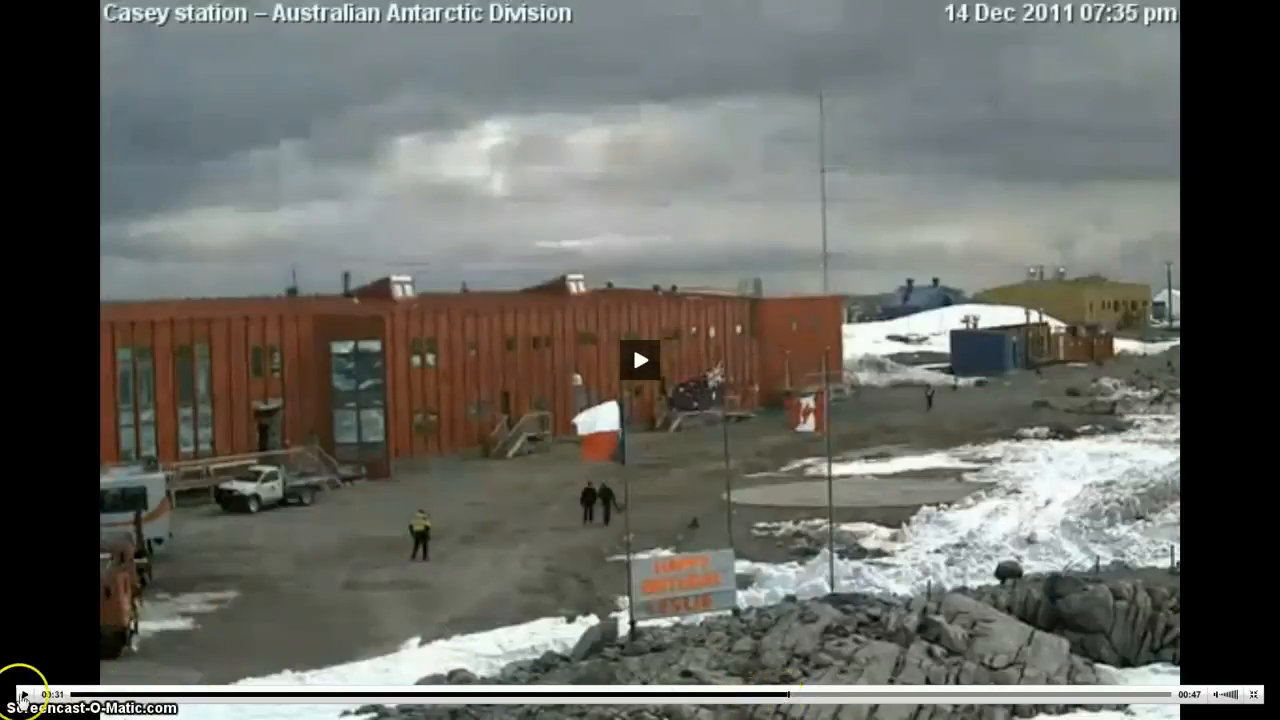
{"action": "mouse_move", "coordinate": [498, 560]}
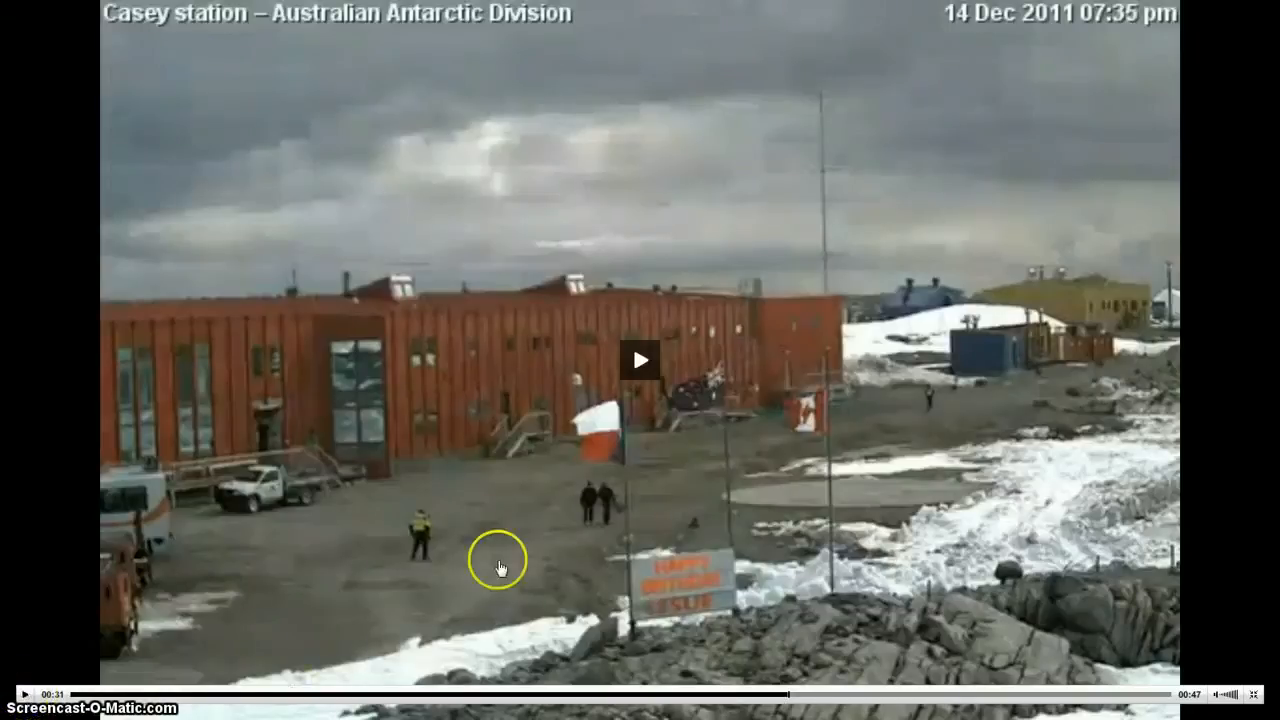
{"action": "mouse_move", "coordinate": [584, 520]}
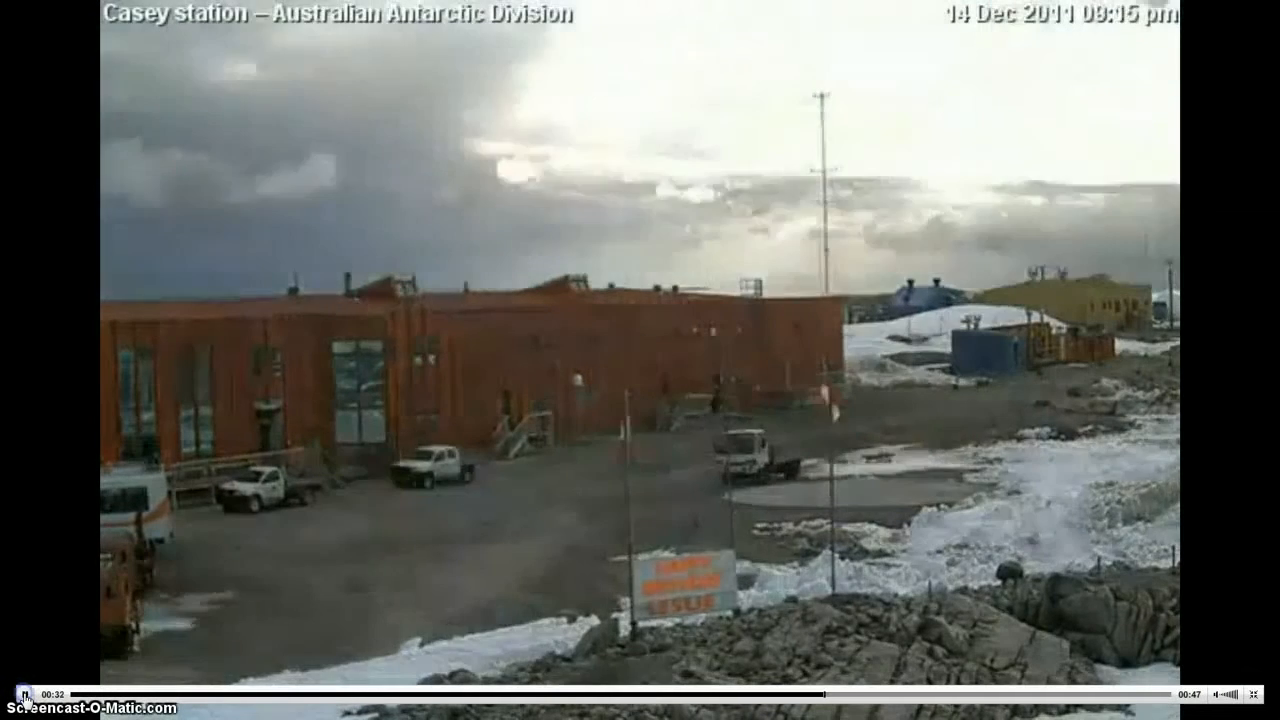
- Seek the Casey station webcam footage to other times, landing on a sunny 13 Dec 06:15 am frame
{"action": "left_click", "coordinate": [640, 360]}
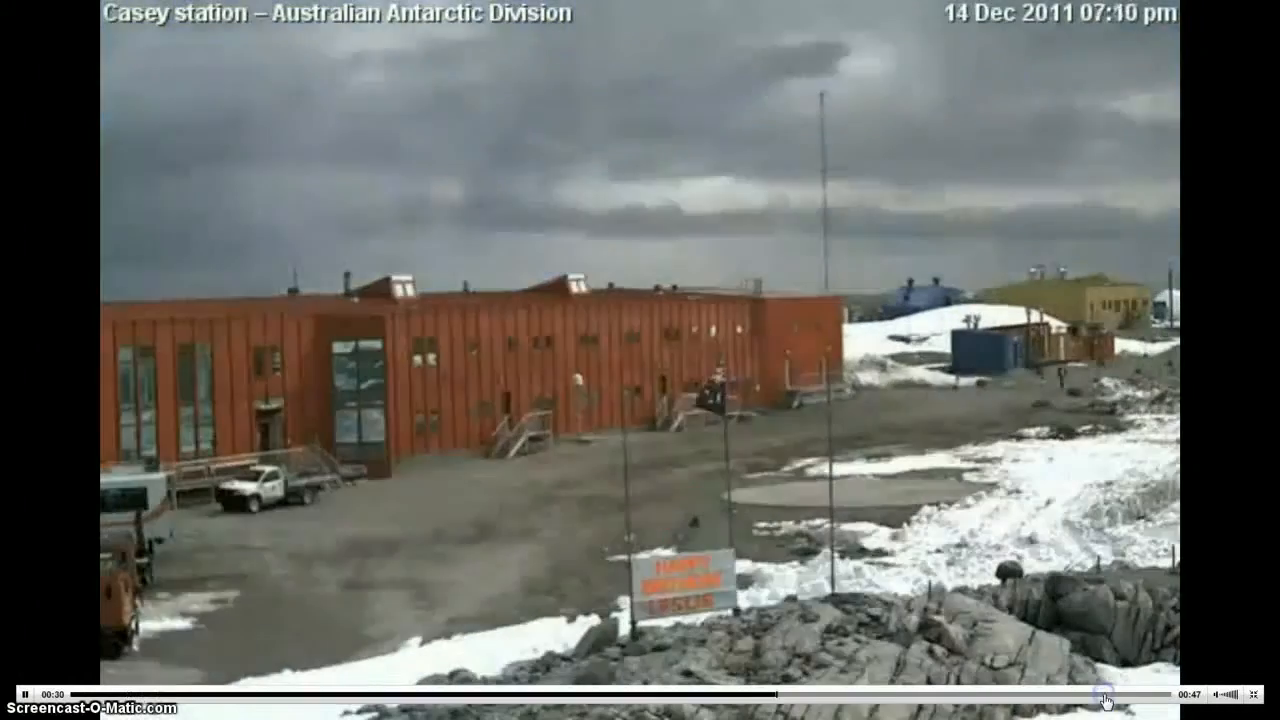
{"action": "left_click", "coordinate": [344, 690]}
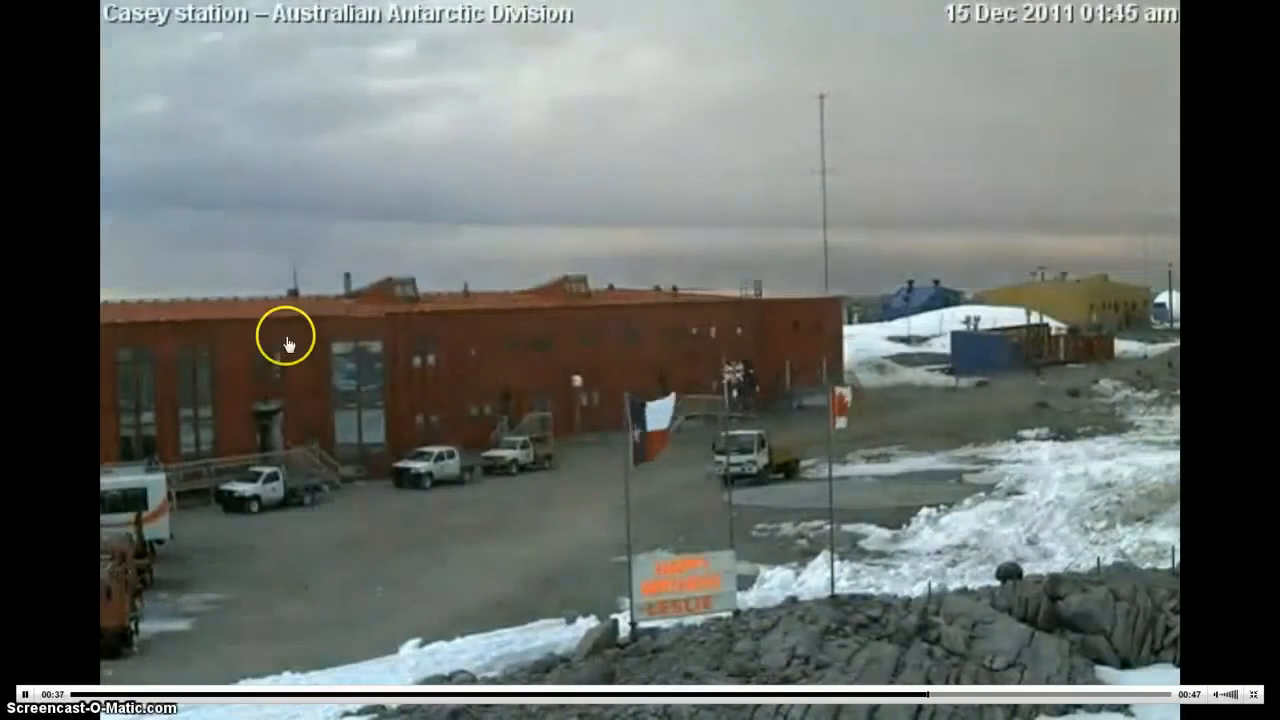
{"action": "left_click", "coordinate": [856, 698]}
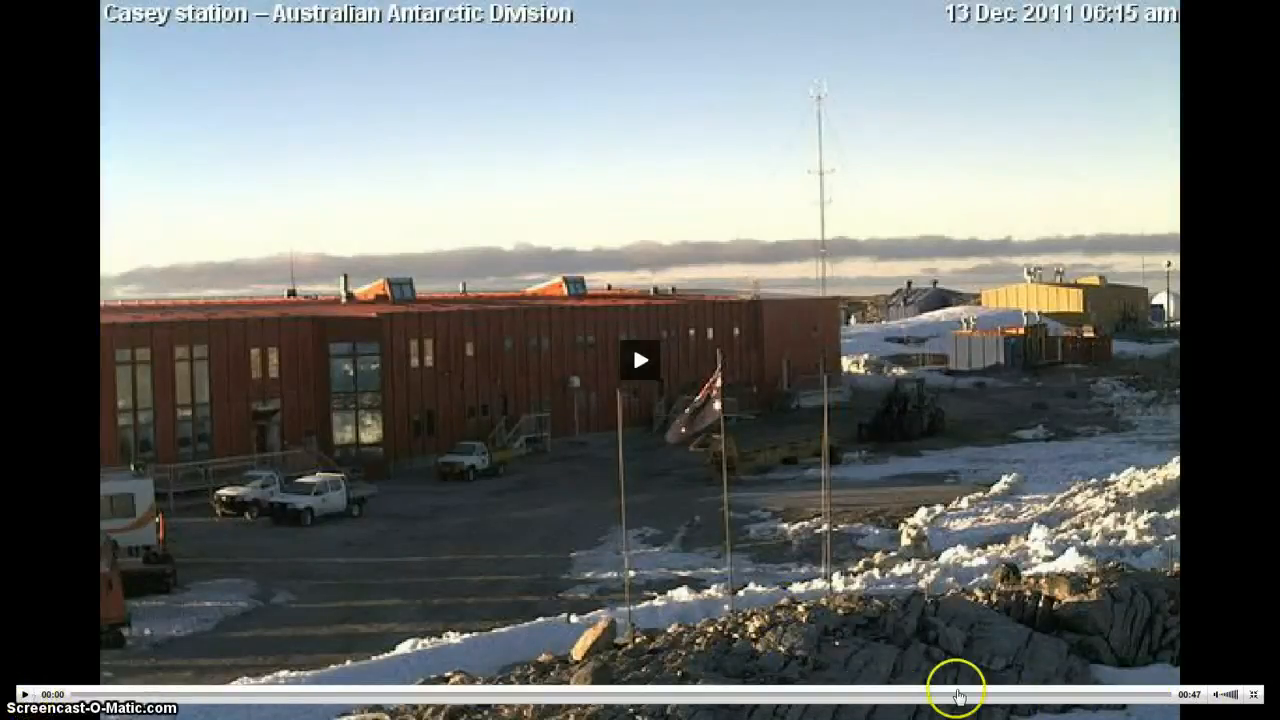
- Play the Casey footage on to the overcast 15 Dec 10:25 am frame with the Happy Birthday sign
{"action": "left_click", "coordinate": [640, 360]}
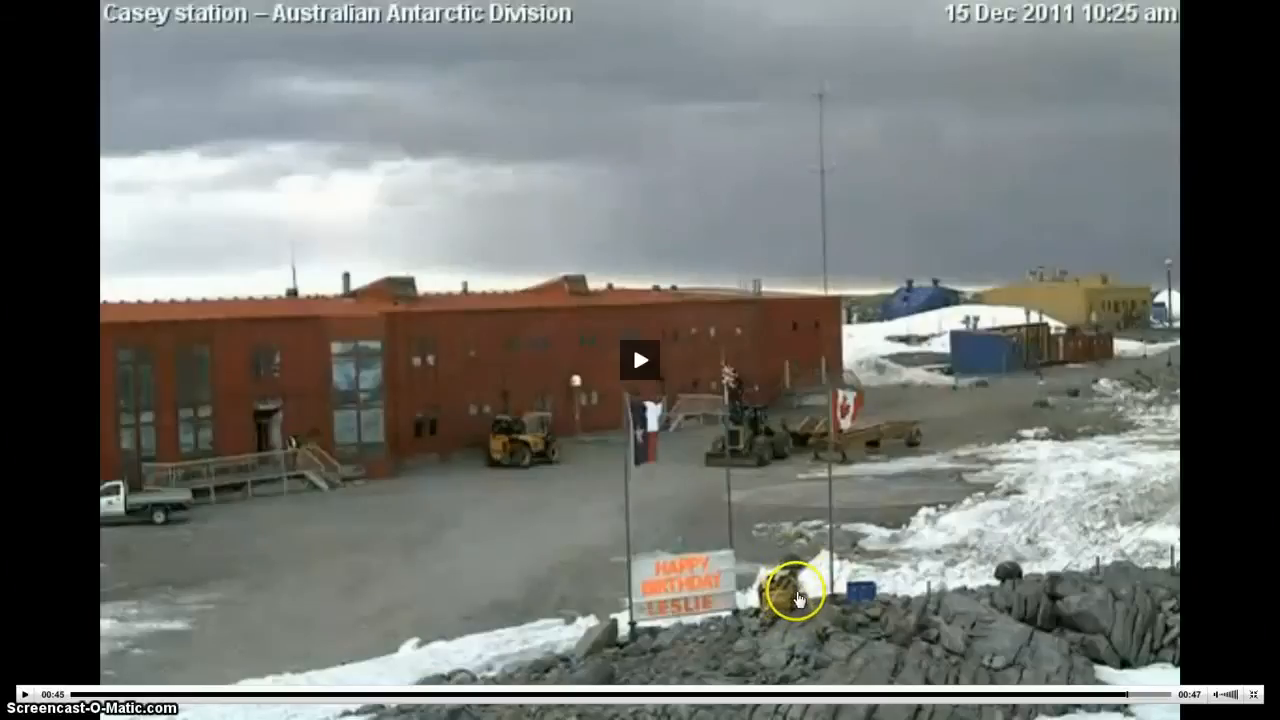
{"action": "mouse_move", "coordinate": [740, 610]}
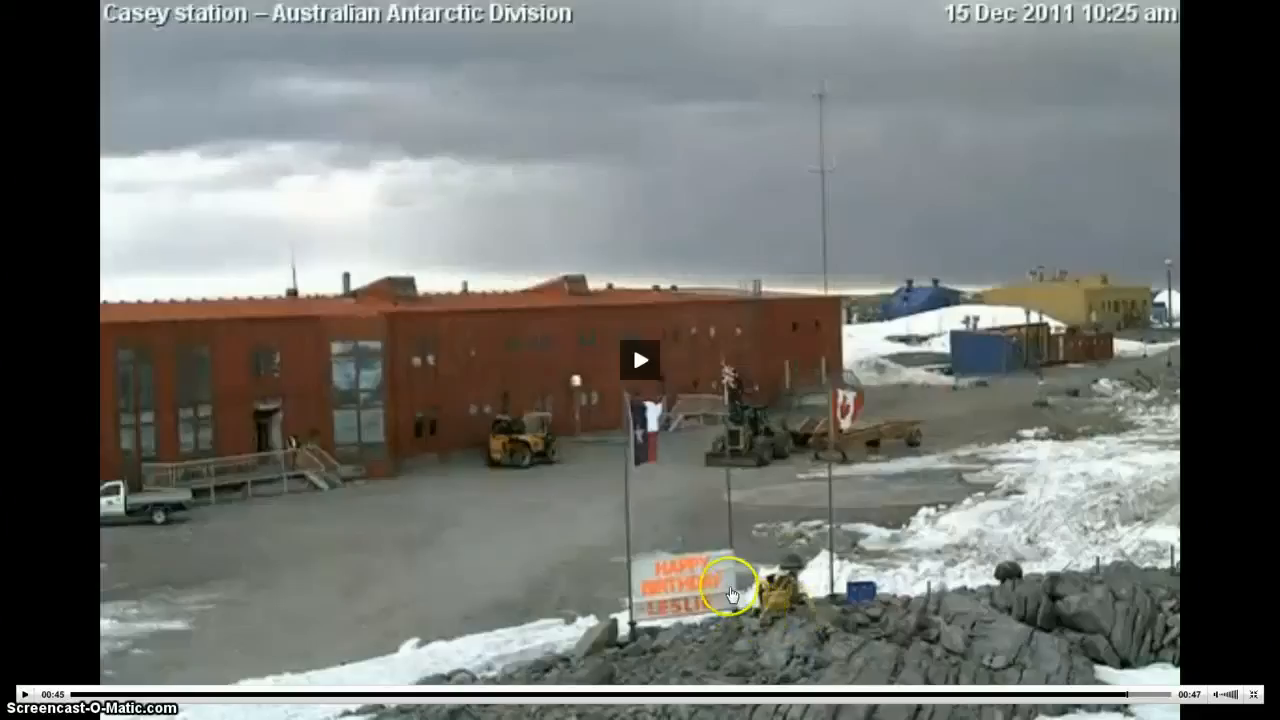
{"action": "mouse_move", "coordinate": [822, 580]}
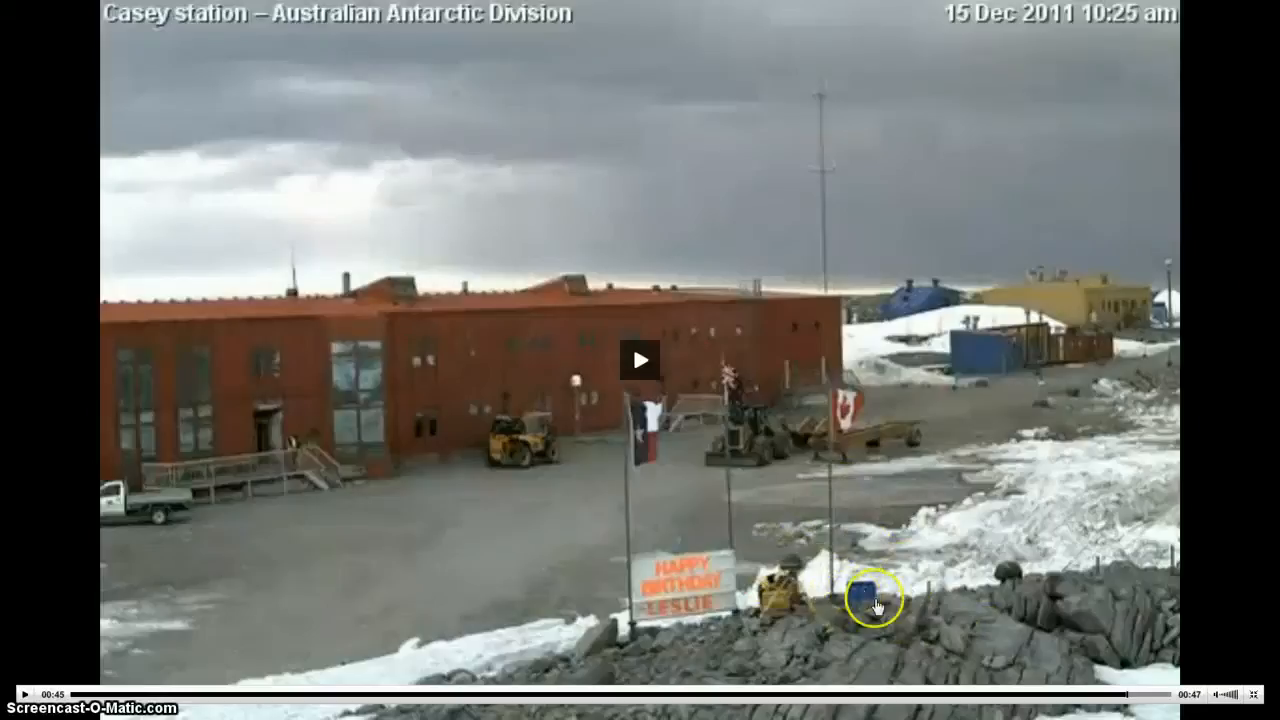
{"action": "mouse_move", "coordinate": [656, 468]}
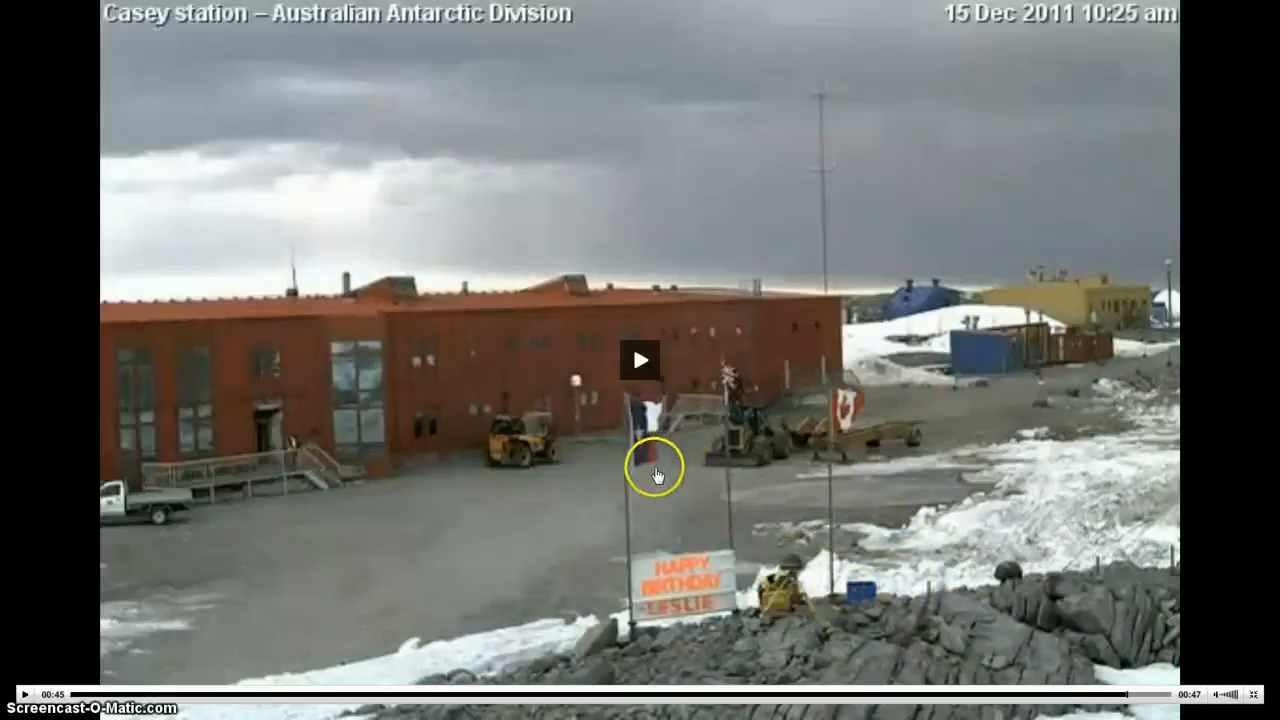
{"action": "mouse_move", "coordinate": [644, 472]}
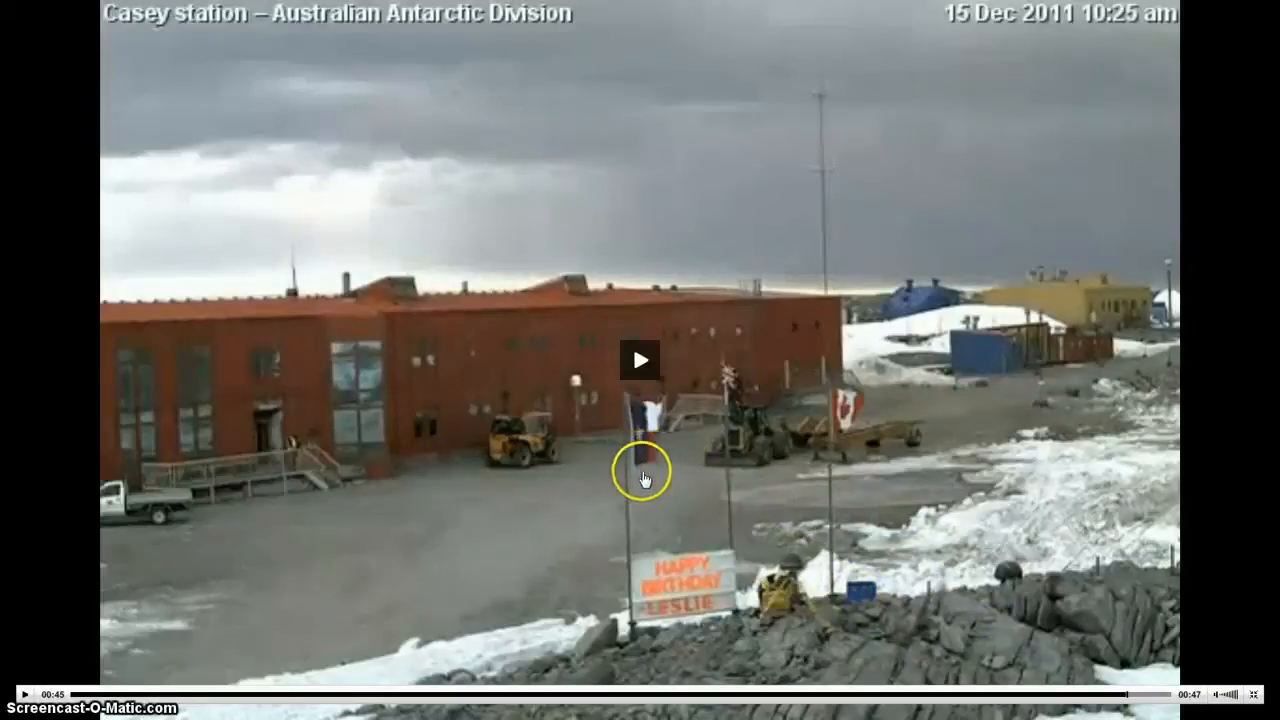
{"action": "mouse_move", "coordinate": [740, 458]}
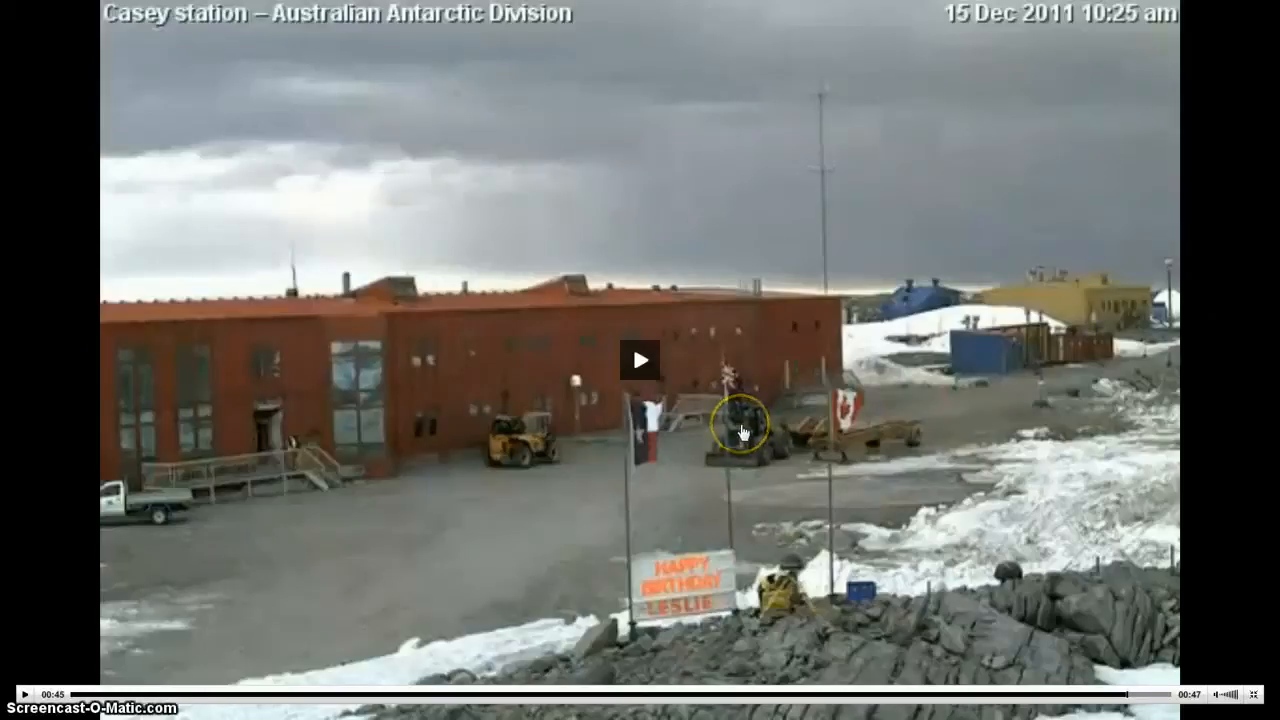
{"action": "mouse_move", "coordinate": [736, 390]}
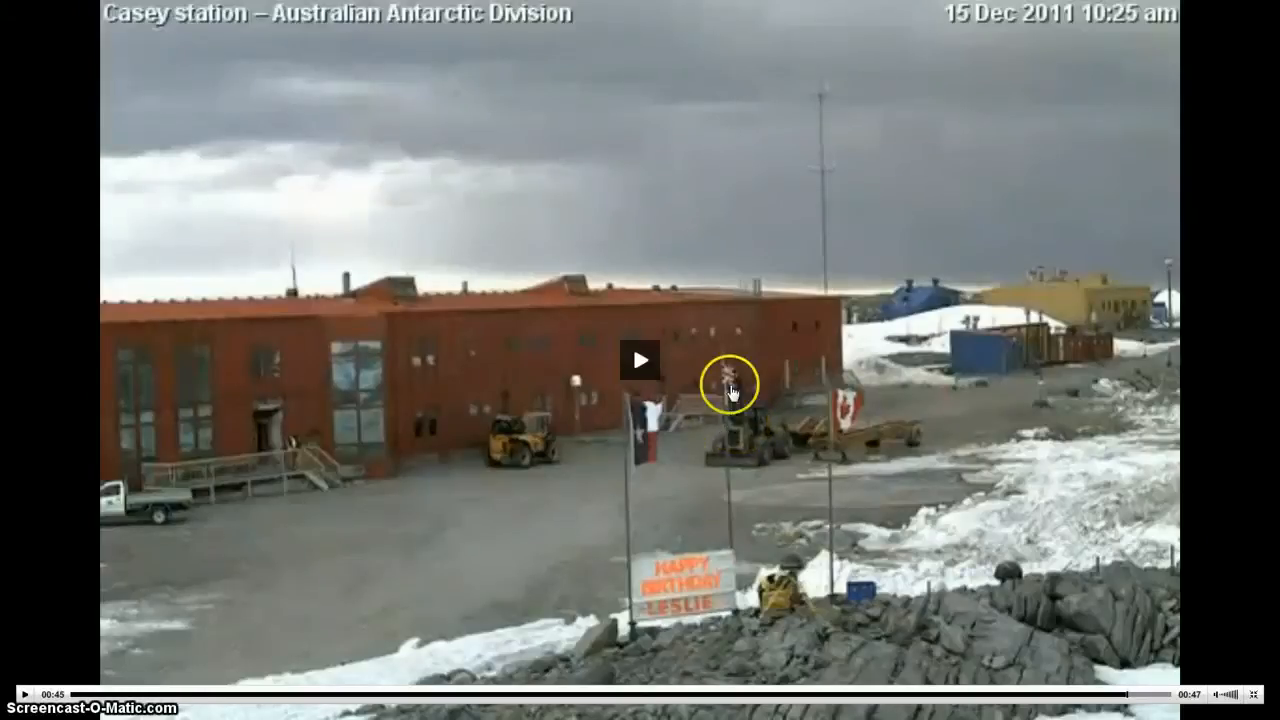
{"action": "mouse_move", "coordinate": [604, 520]}
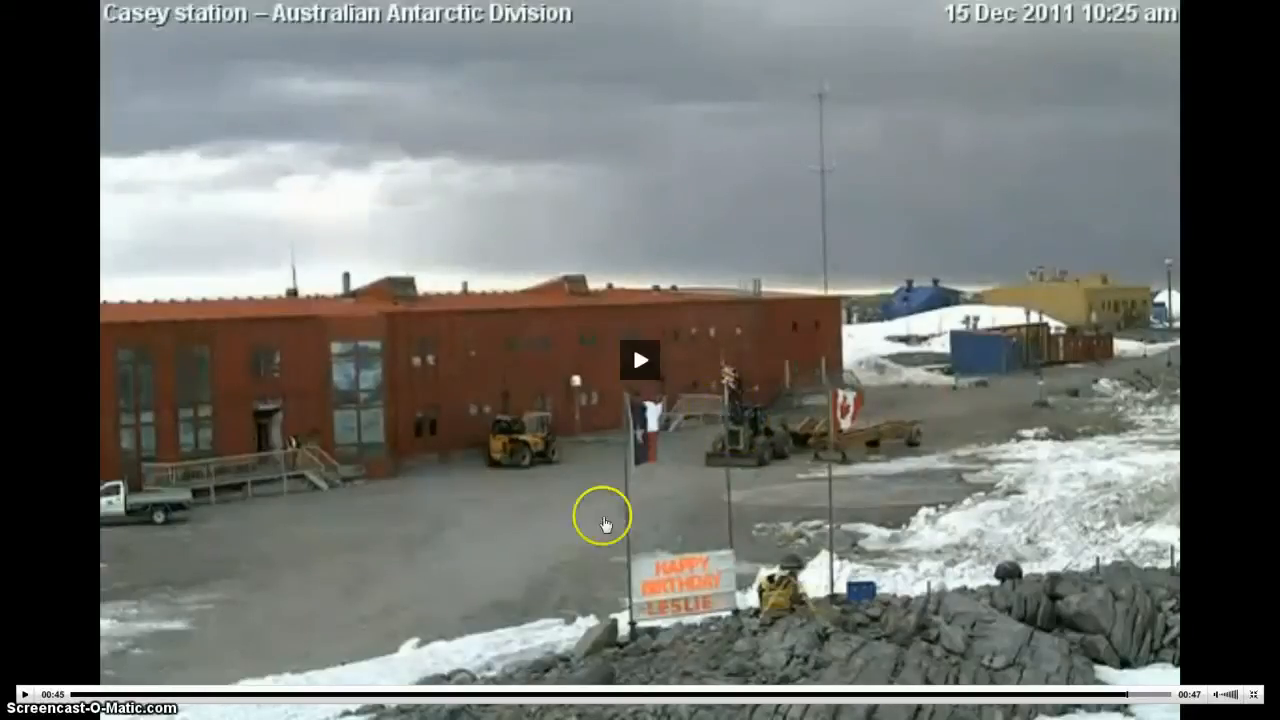
{"action": "mouse_move", "coordinate": [12, 692]}
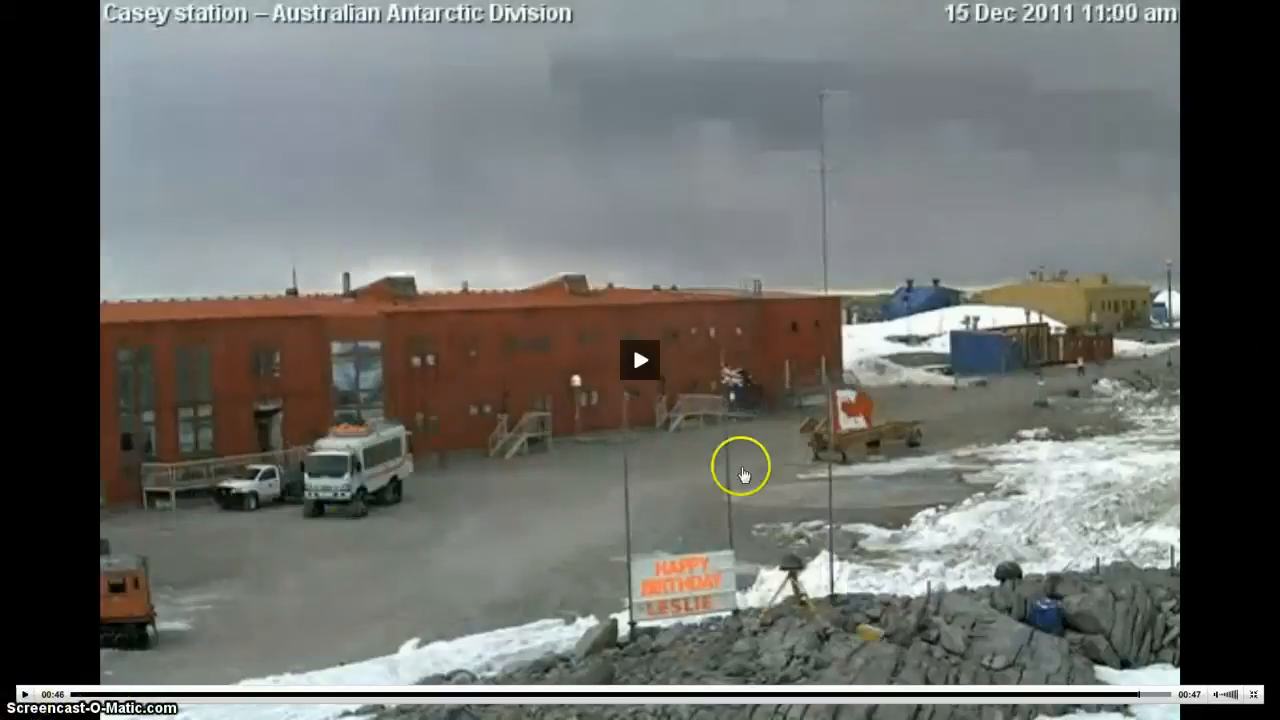
{"action": "mouse_move", "coordinate": [742, 384]}
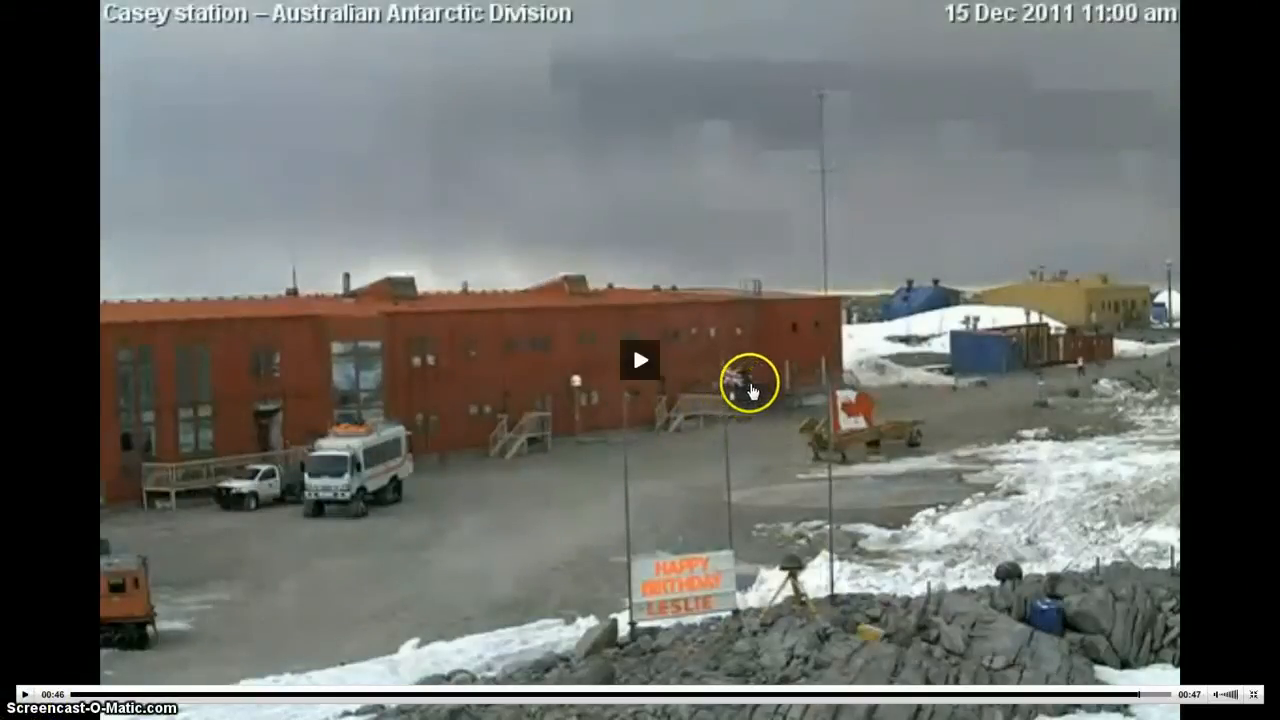
{"action": "mouse_move", "coordinate": [30, 690]}
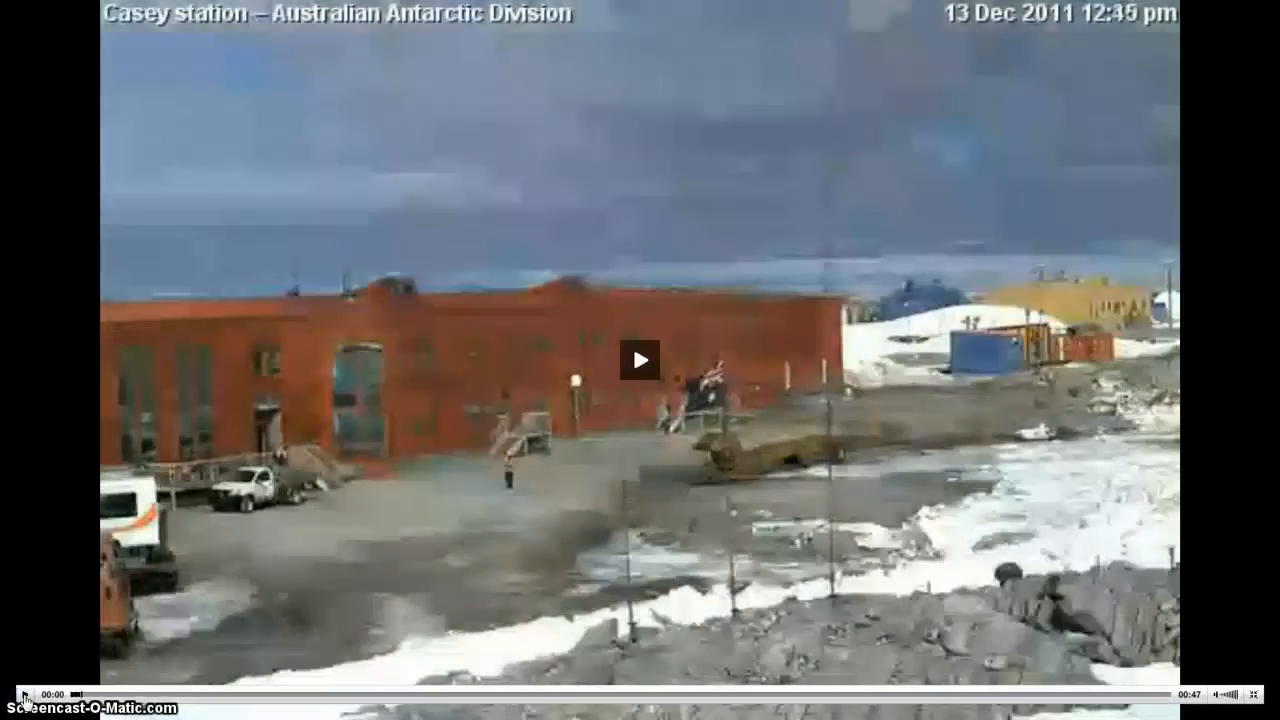
{"action": "mouse_move", "coordinate": [1232, 692]}
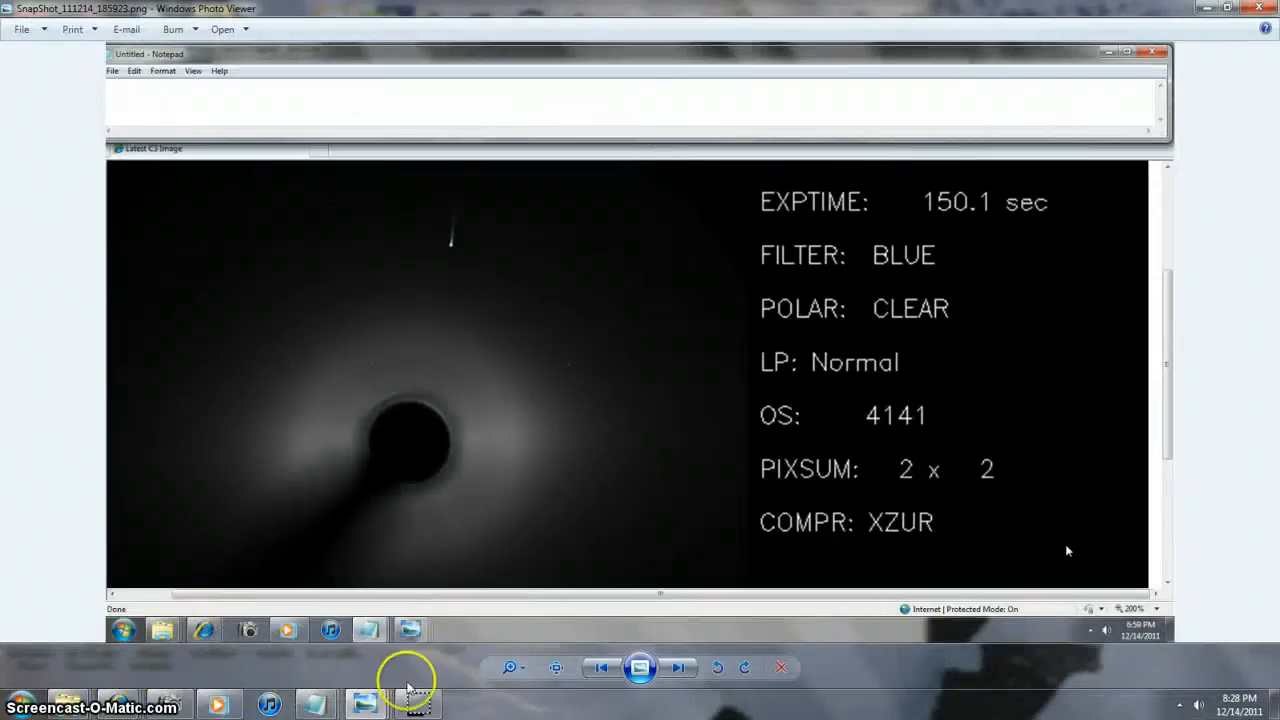
{"action": "mouse_move", "coordinate": [364, 680]}
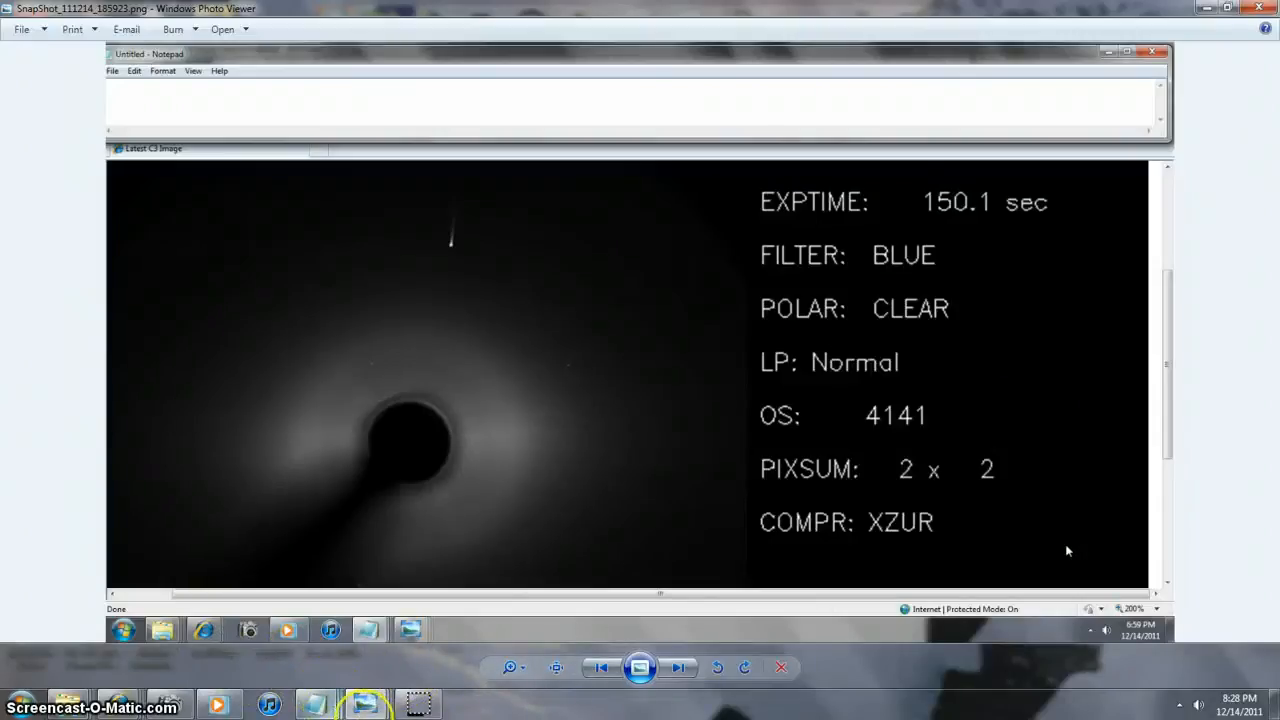
{"action": "mouse_move", "coordinate": [640, 668]}
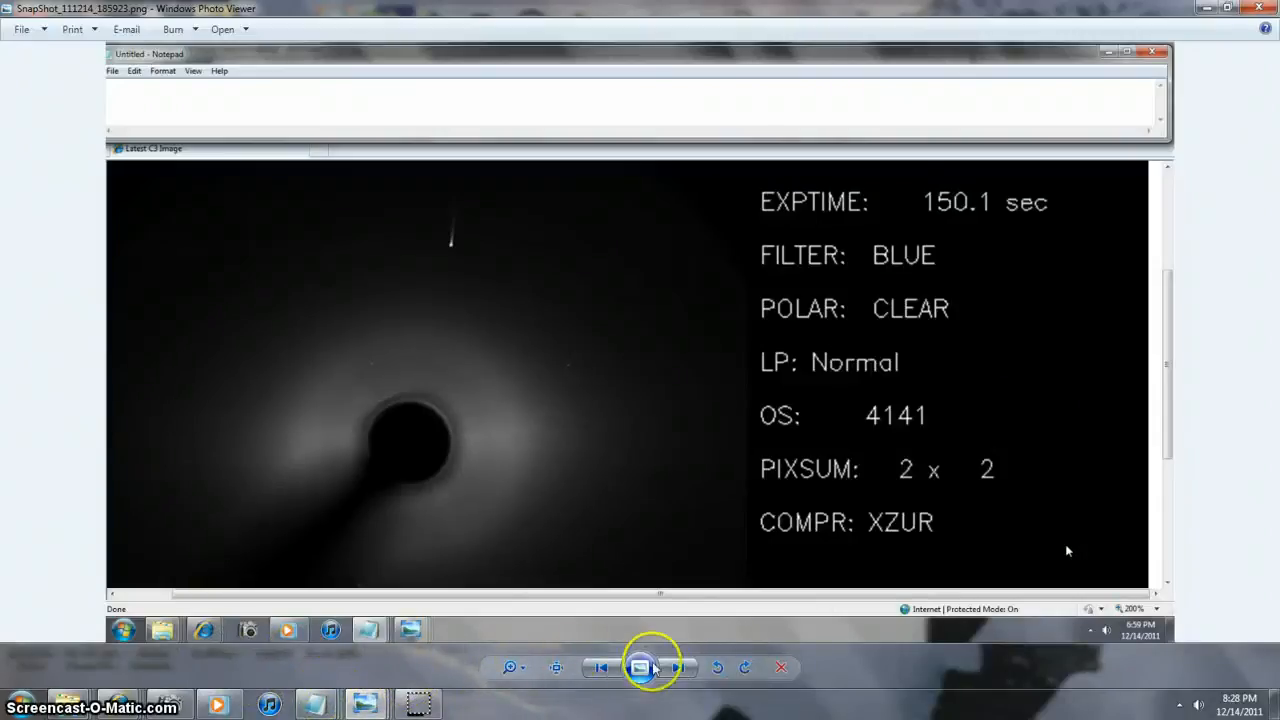
{"action": "mouse_move", "coordinate": [444, 640]}
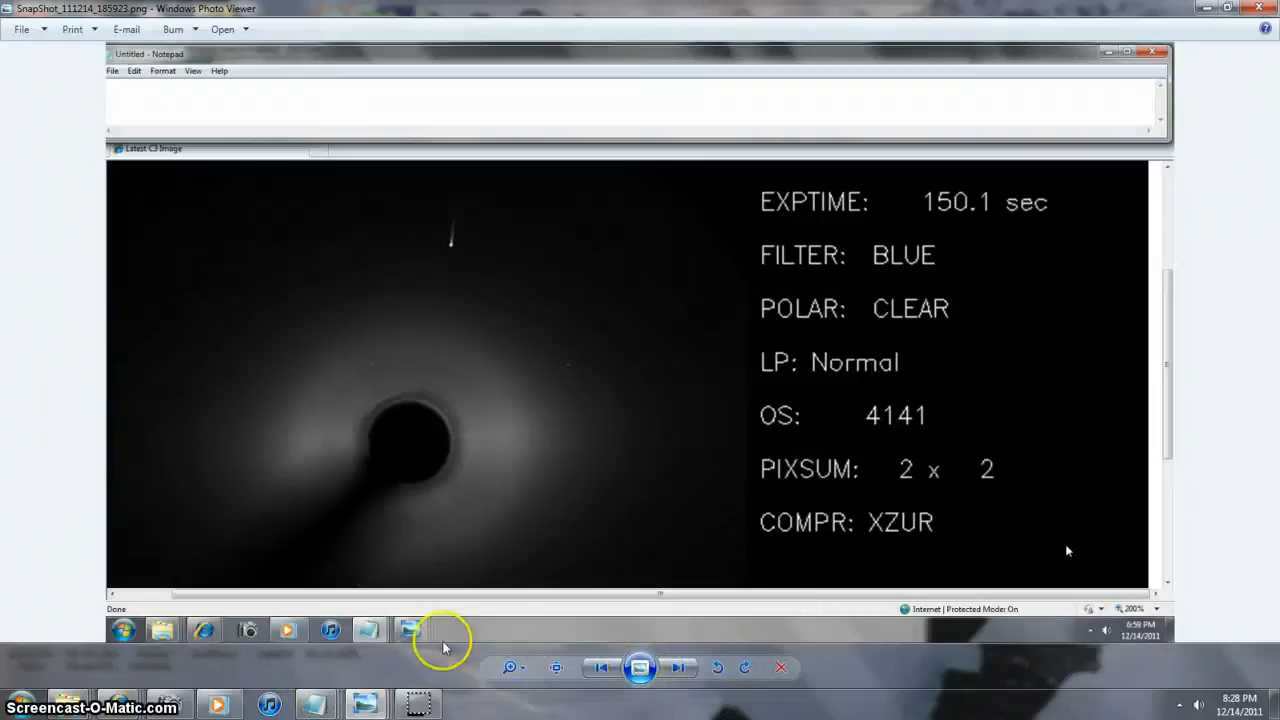
{"action": "mouse_move", "coordinate": [476, 256]}
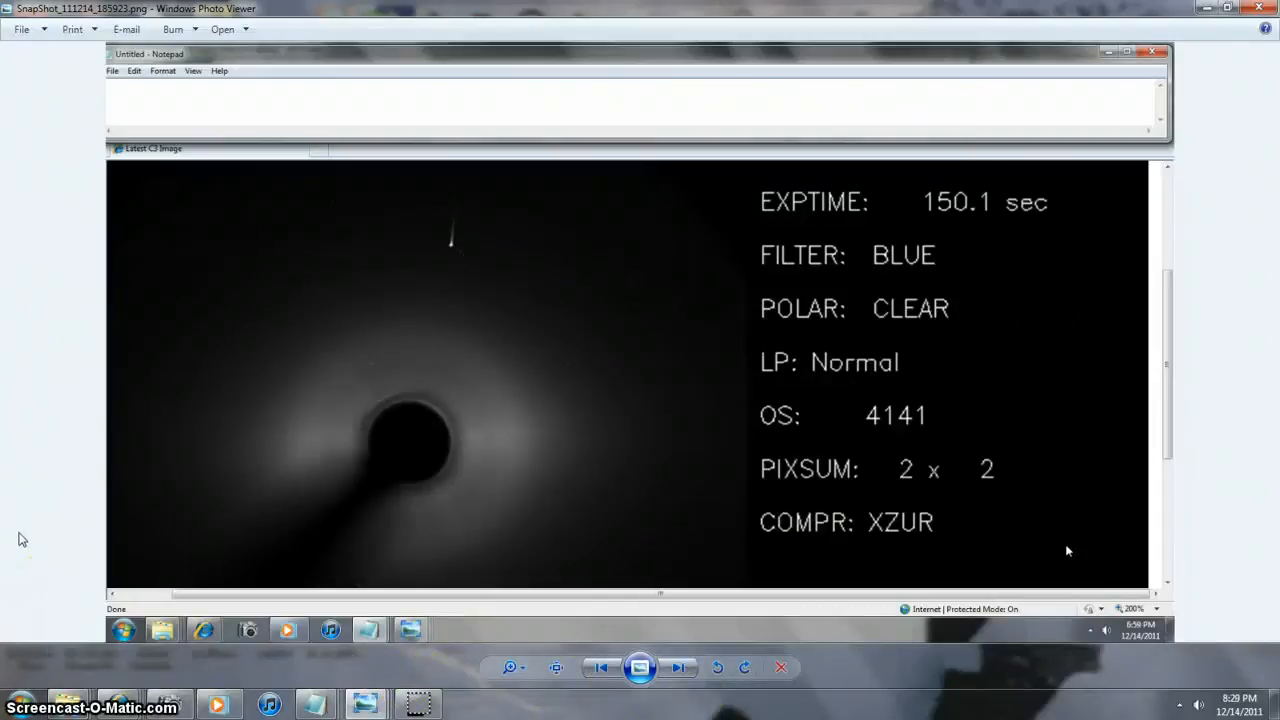
{"action": "mouse_move", "coordinate": [96, 648]}
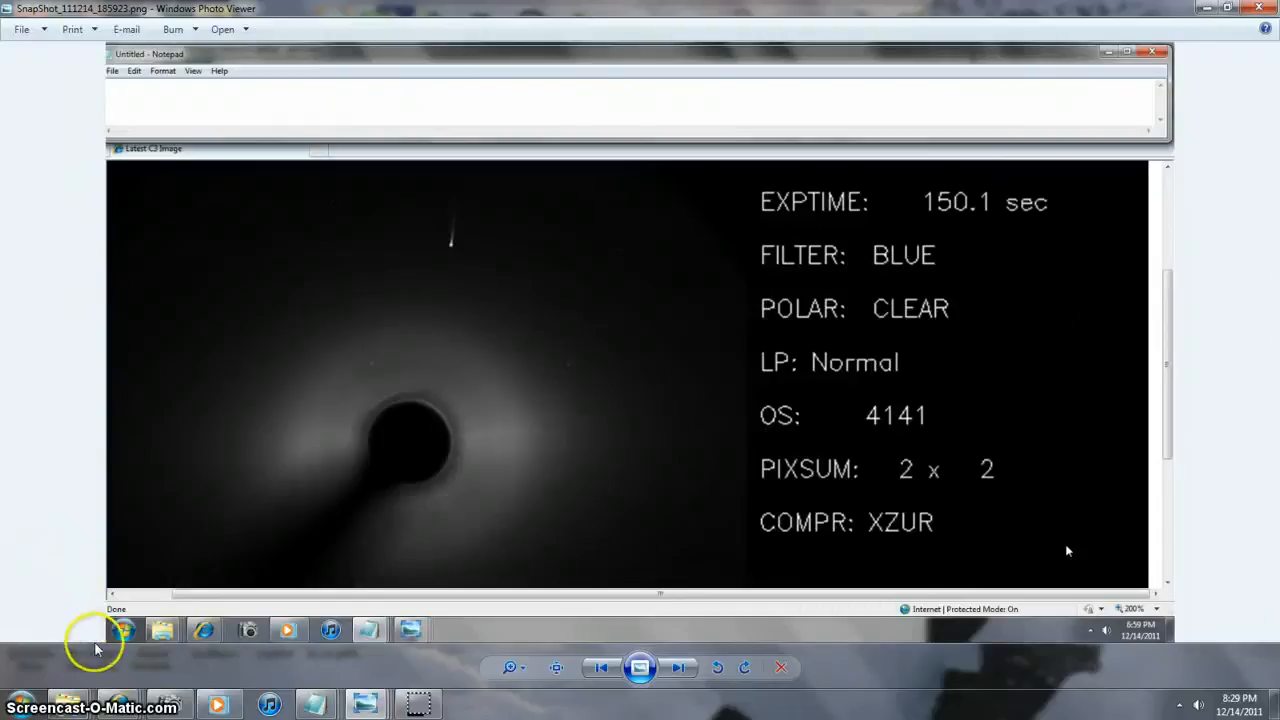
{"action": "mouse_move", "coordinate": [50, 664]}
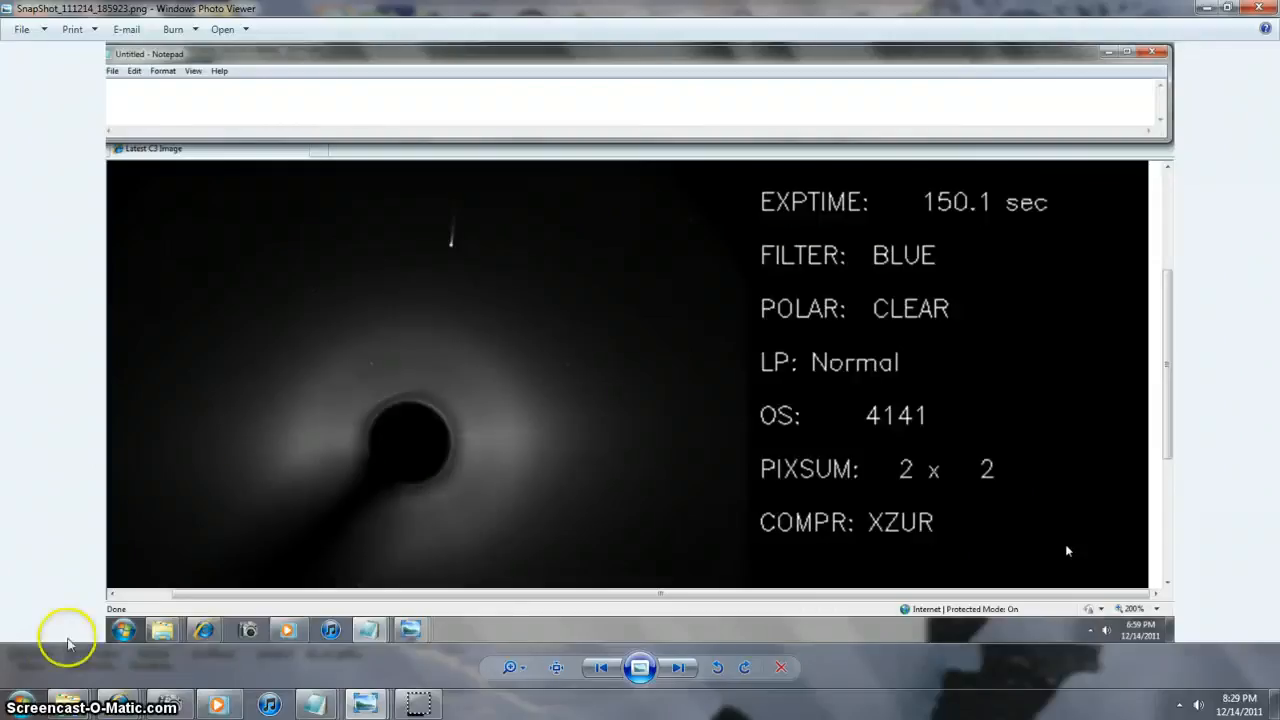
{"action": "mouse_move", "coordinate": [300, 692]}
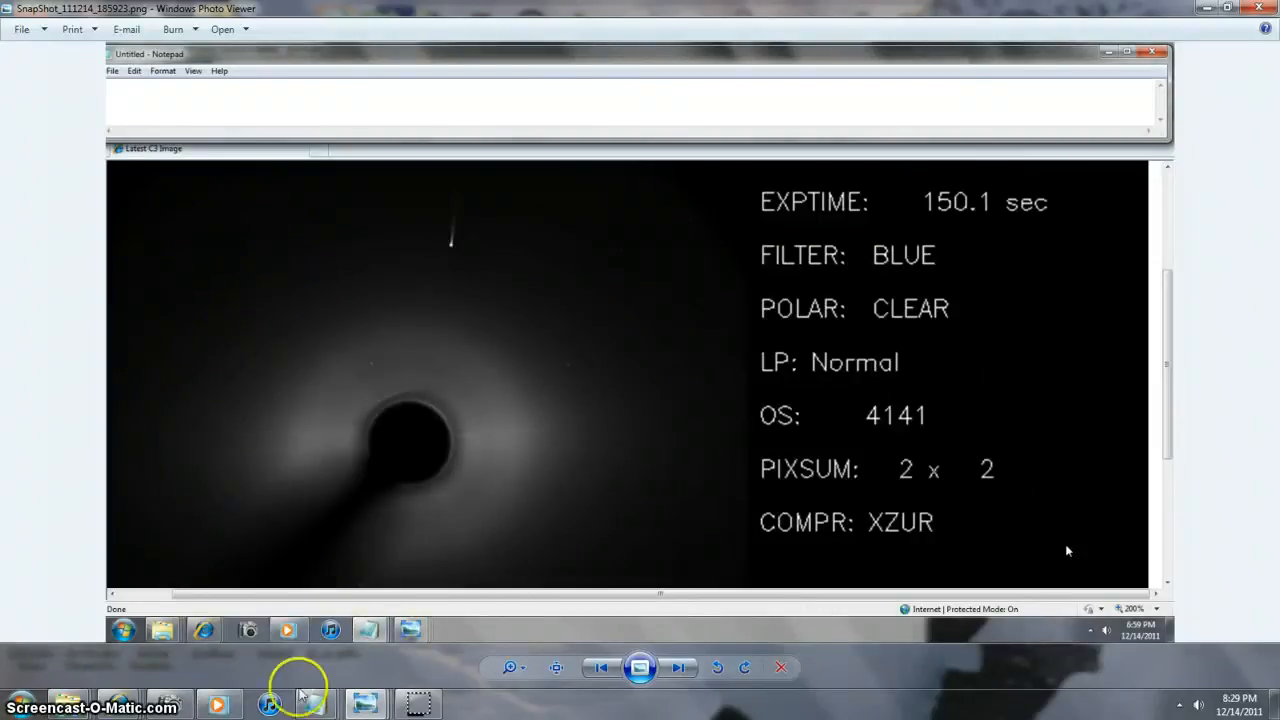
{"action": "mouse_move", "coordinate": [390, 444]}
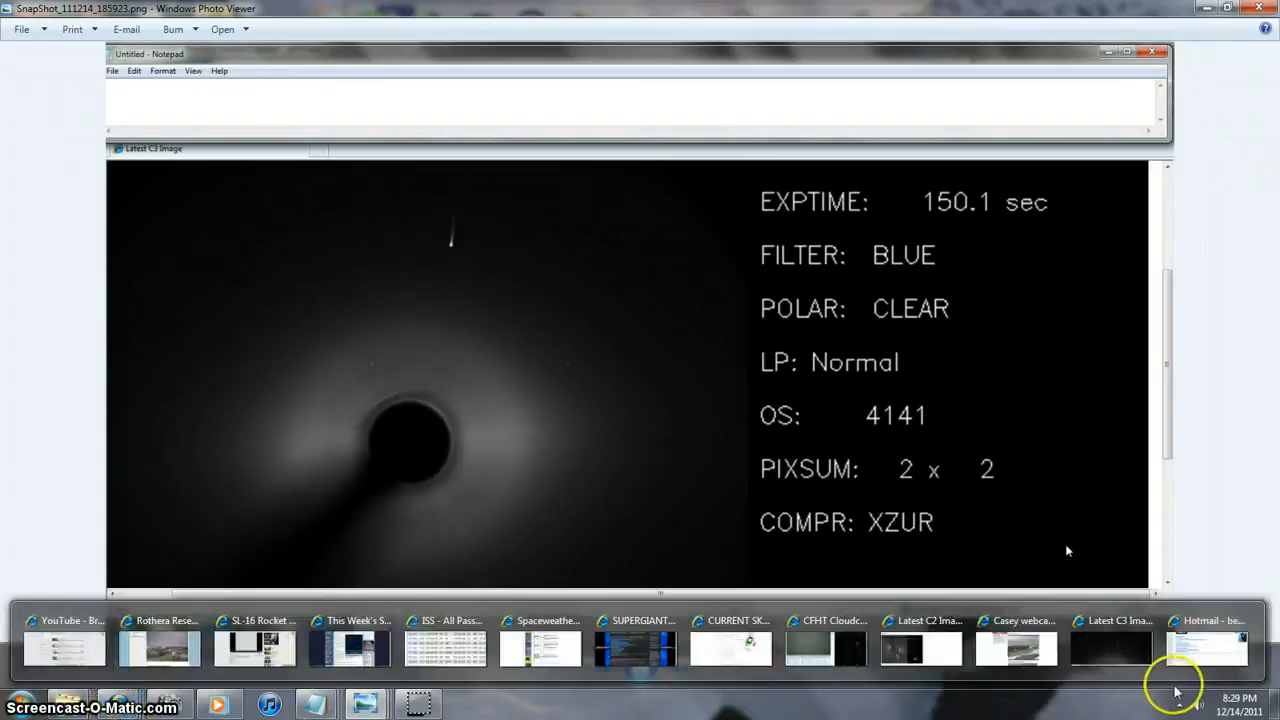
{"action": "mouse_move", "coordinate": [1092, 688]}
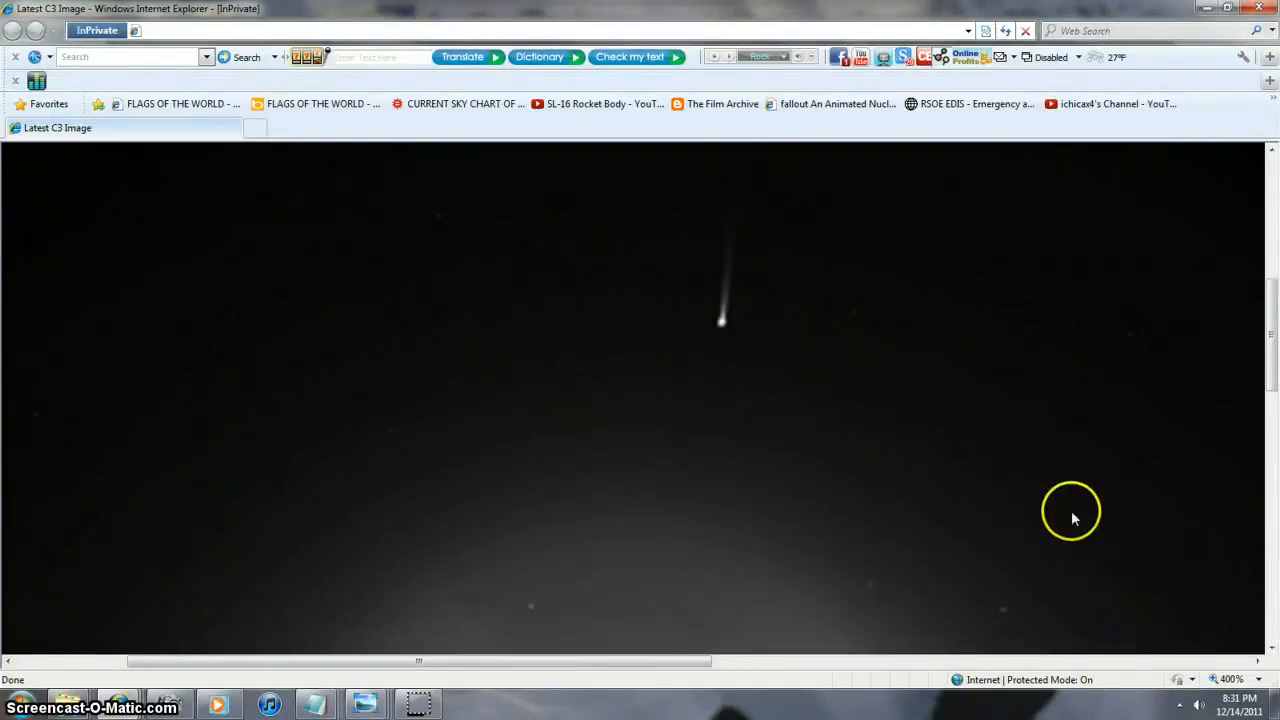
{"action": "mouse_move", "coordinate": [910, 502]}
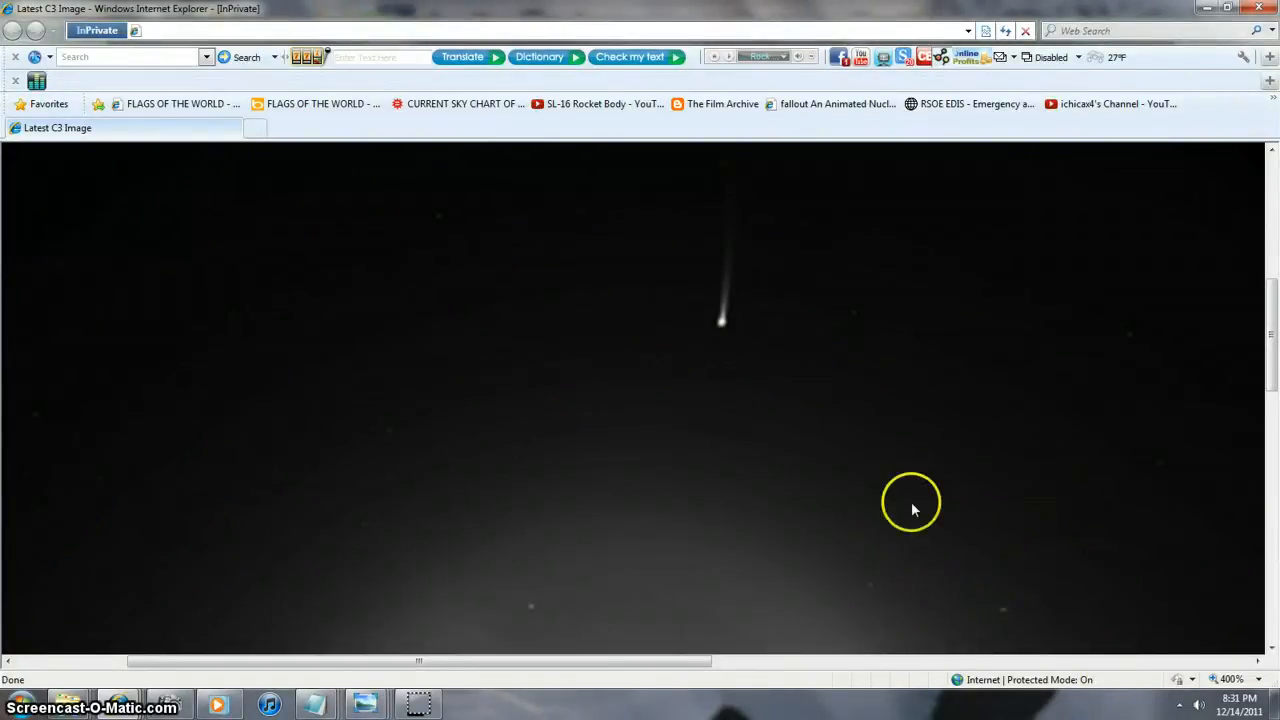
{"action": "mouse_move", "coordinate": [848, 544]}
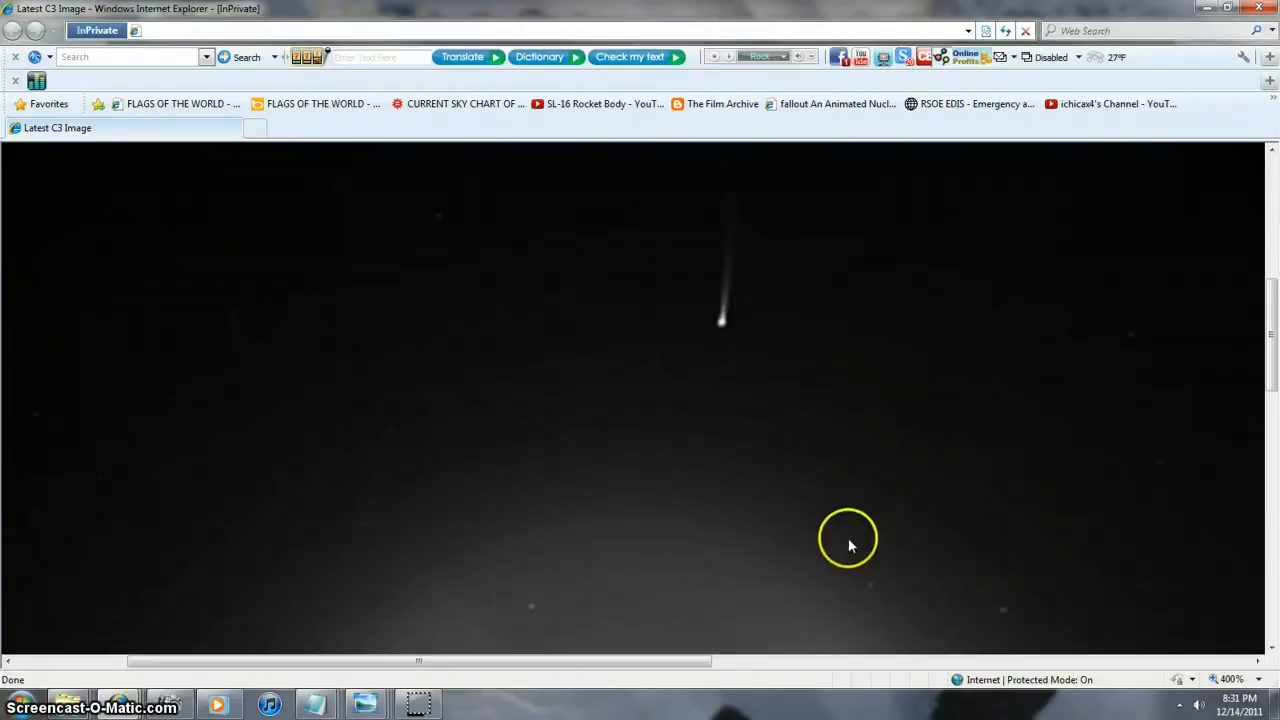
{"action": "mouse_move", "coordinate": [936, 590]}
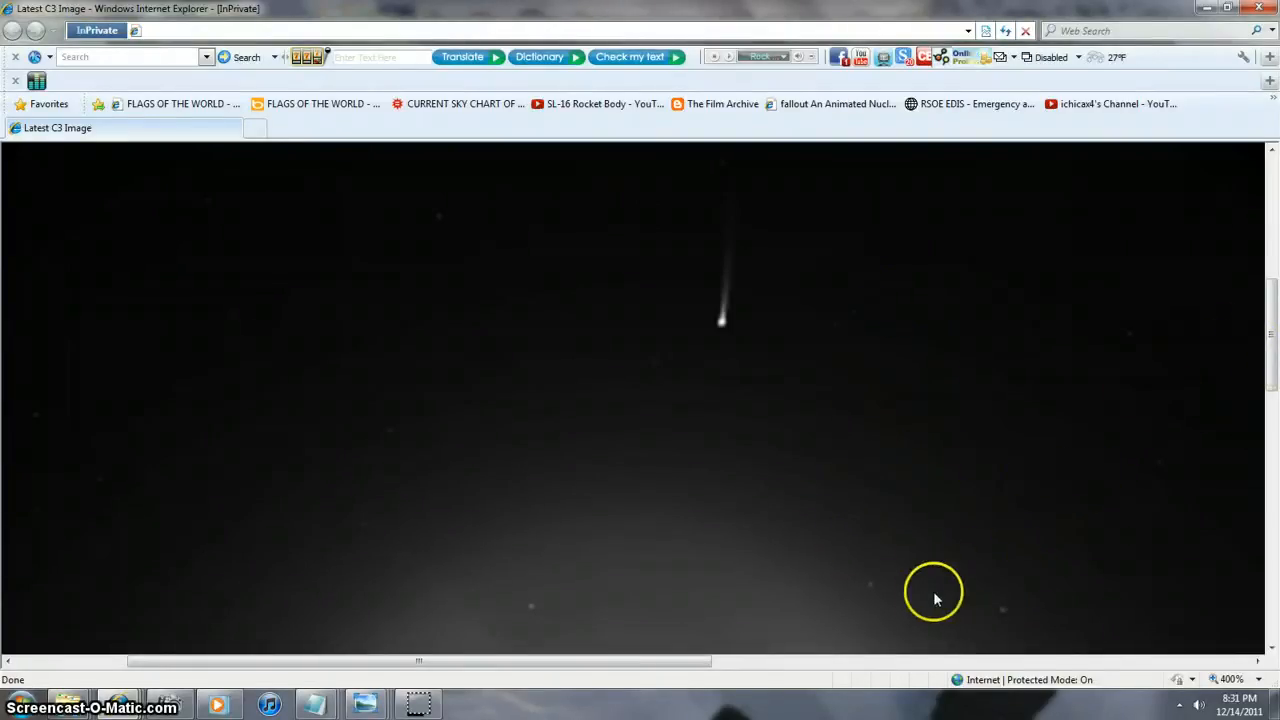
{"action": "mouse_move", "coordinate": [984, 486]}
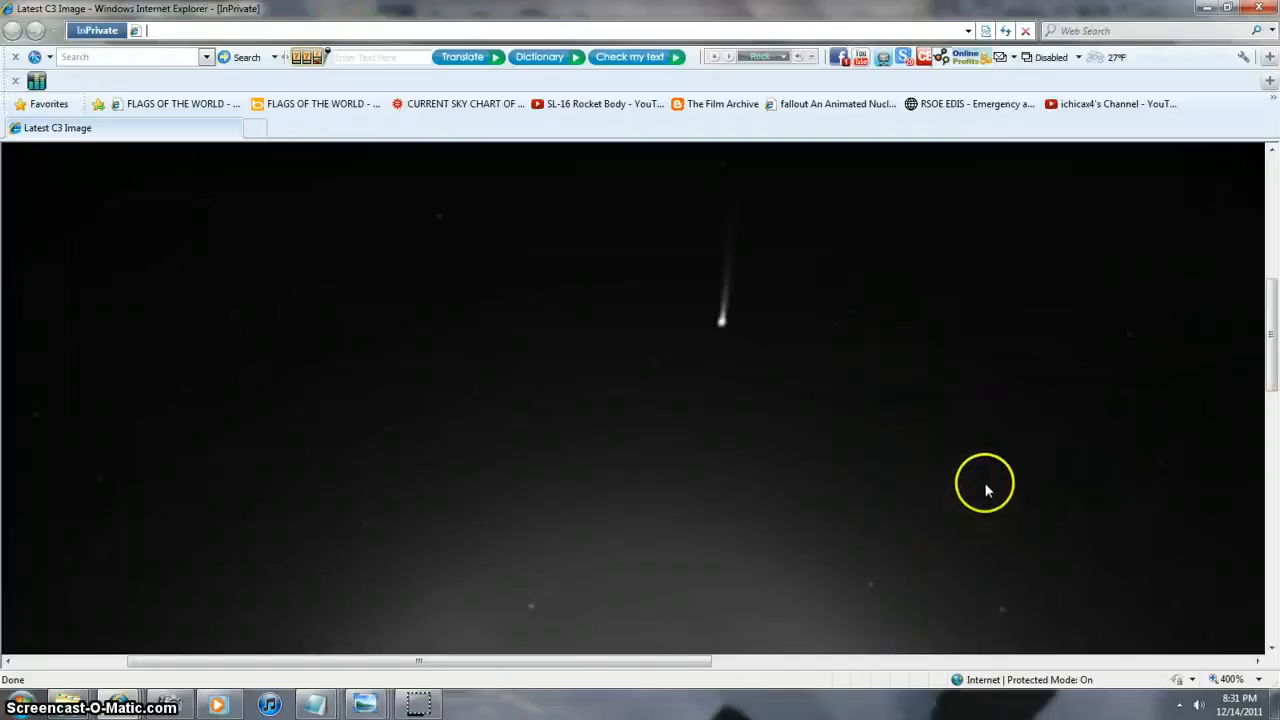
{"action": "mouse_move", "coordinate": [1104, 322]}
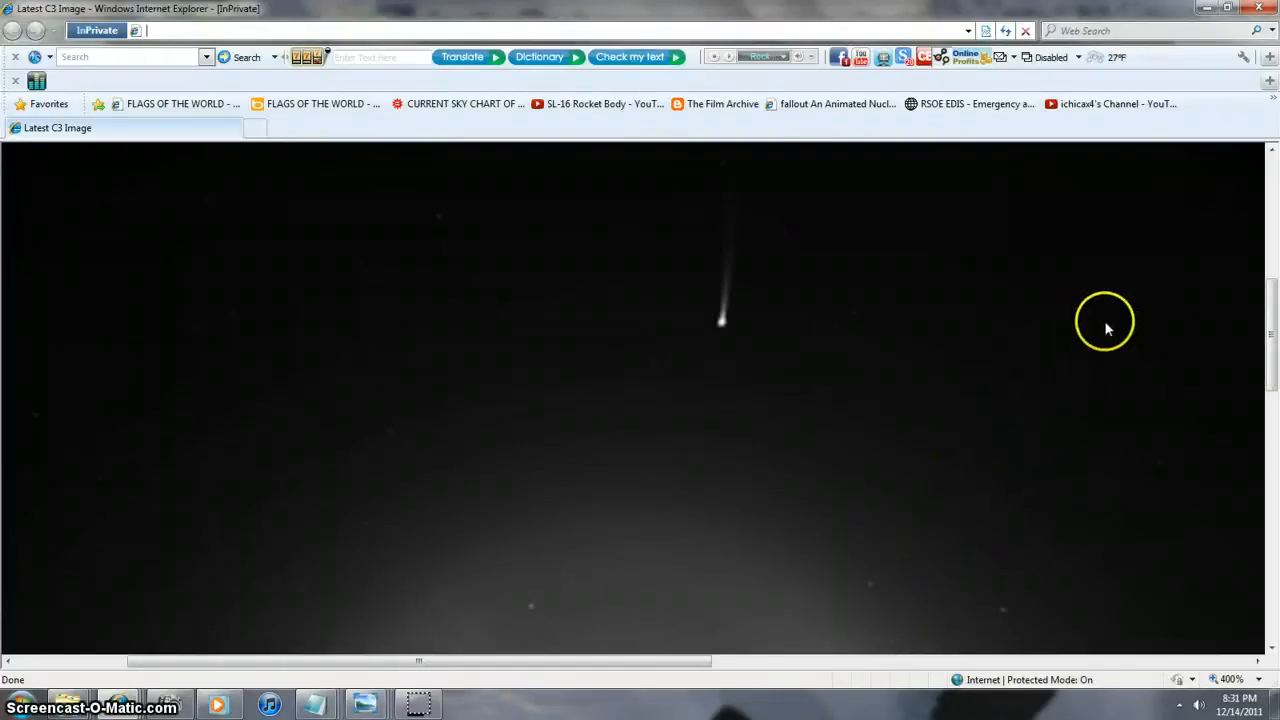
{"action": "mouse_move", "coordinate": [728, 336]}
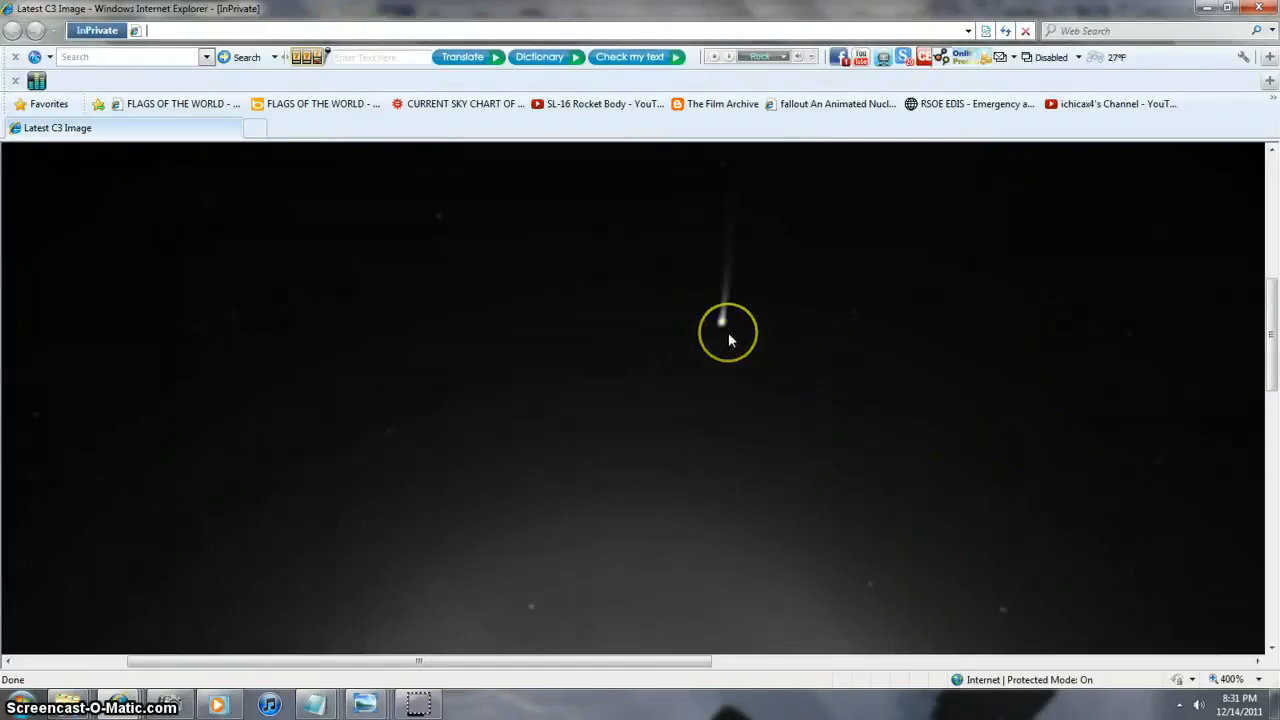
{"action": "mouse_move", "coordinate": [732, 440]}
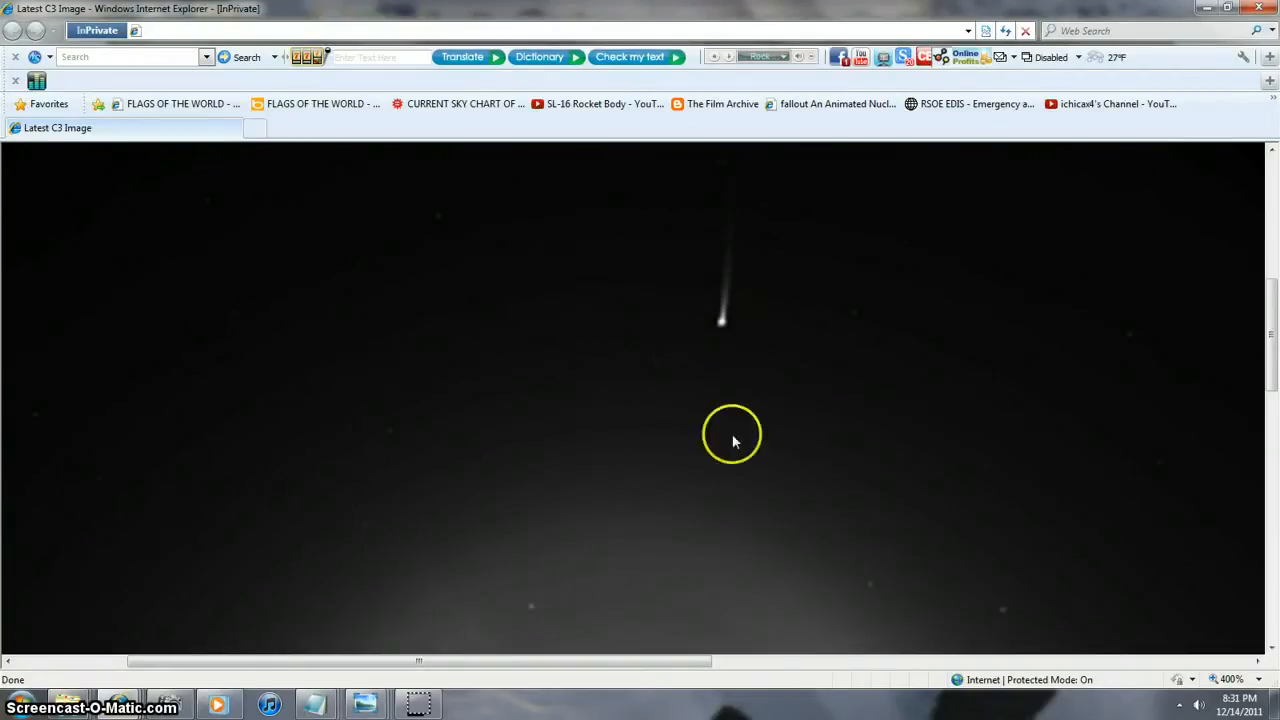
{"action": "mouse_move", "coordinate": [740, 576]}
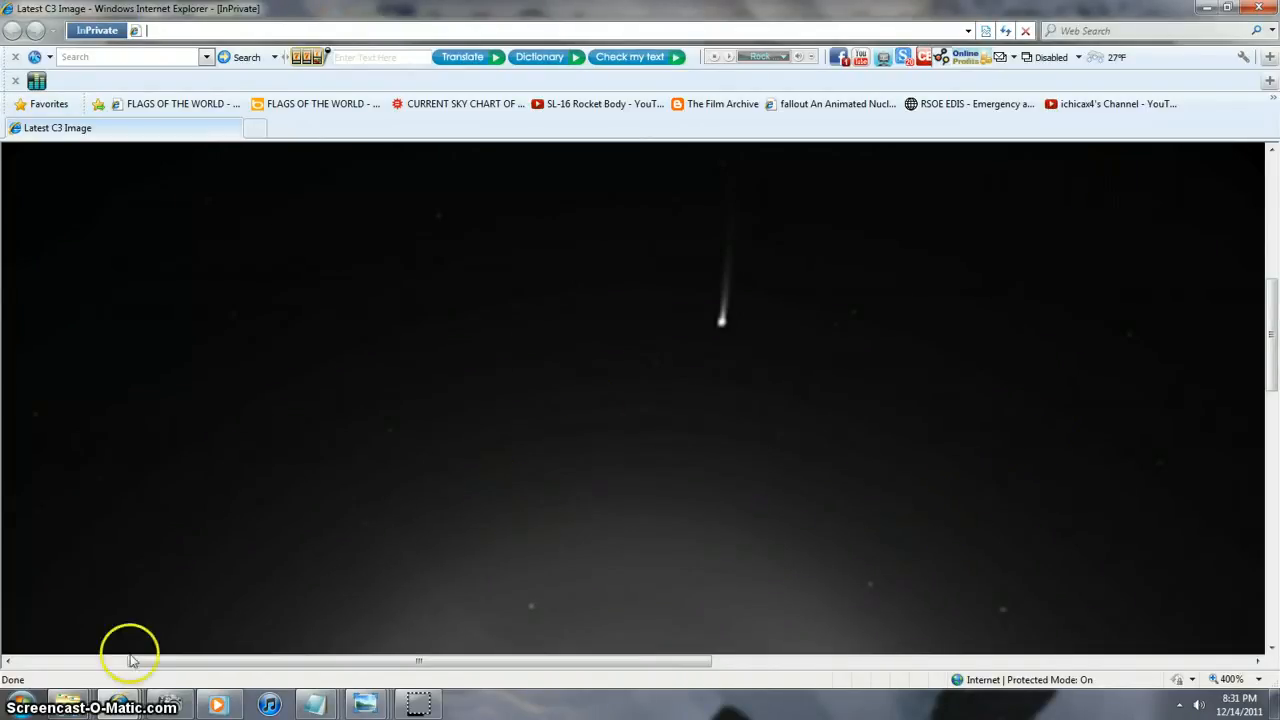
{"action": "mouse_move", "coordinate": [270, 704]}
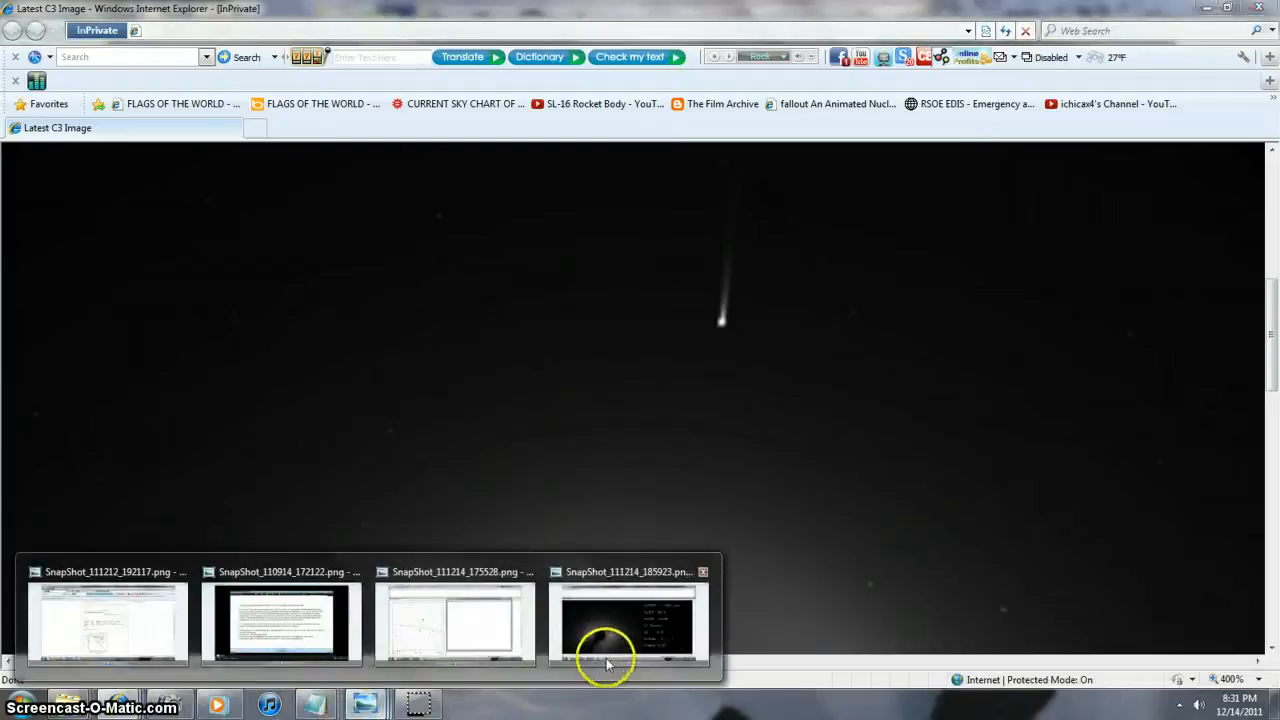
- View the saved C3 snapshot in Photo Viewer: blue filter, clear polarizer, 150.1 sec exposure
{"action": "left_click", "coordinate": [628, 620]}
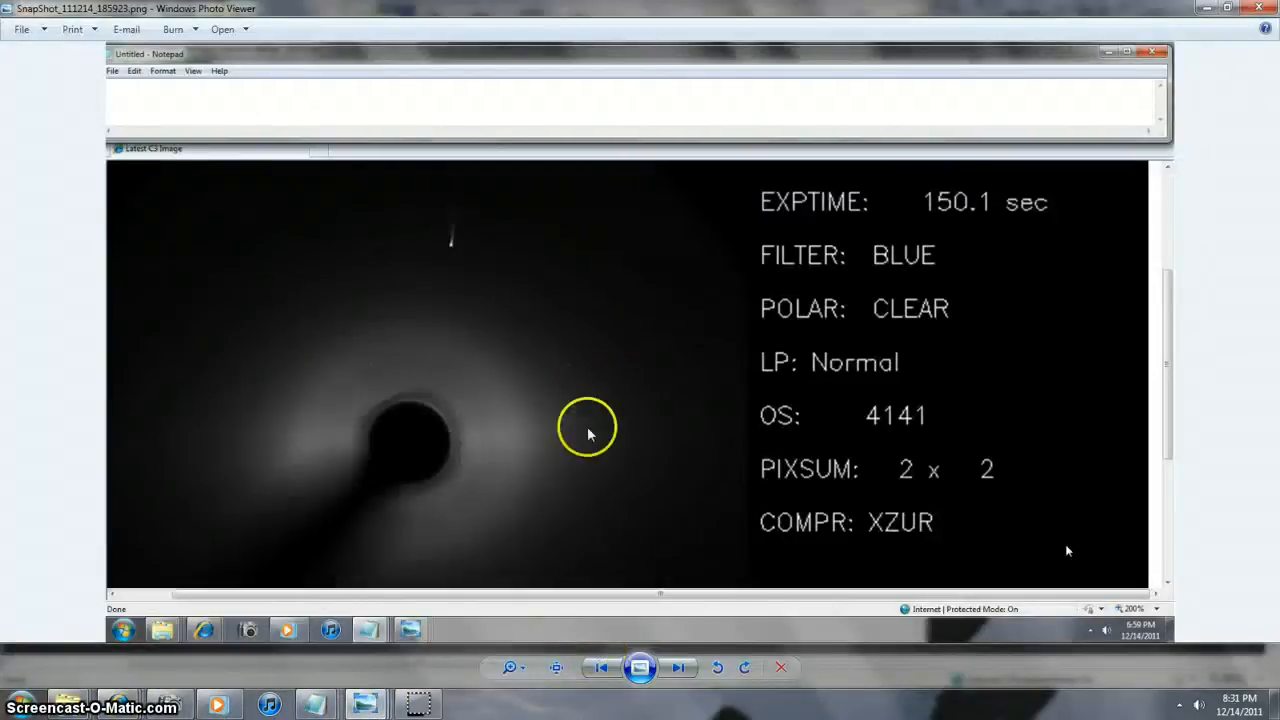
{"action": "mouse_move", "coordinate": [232, 448]}
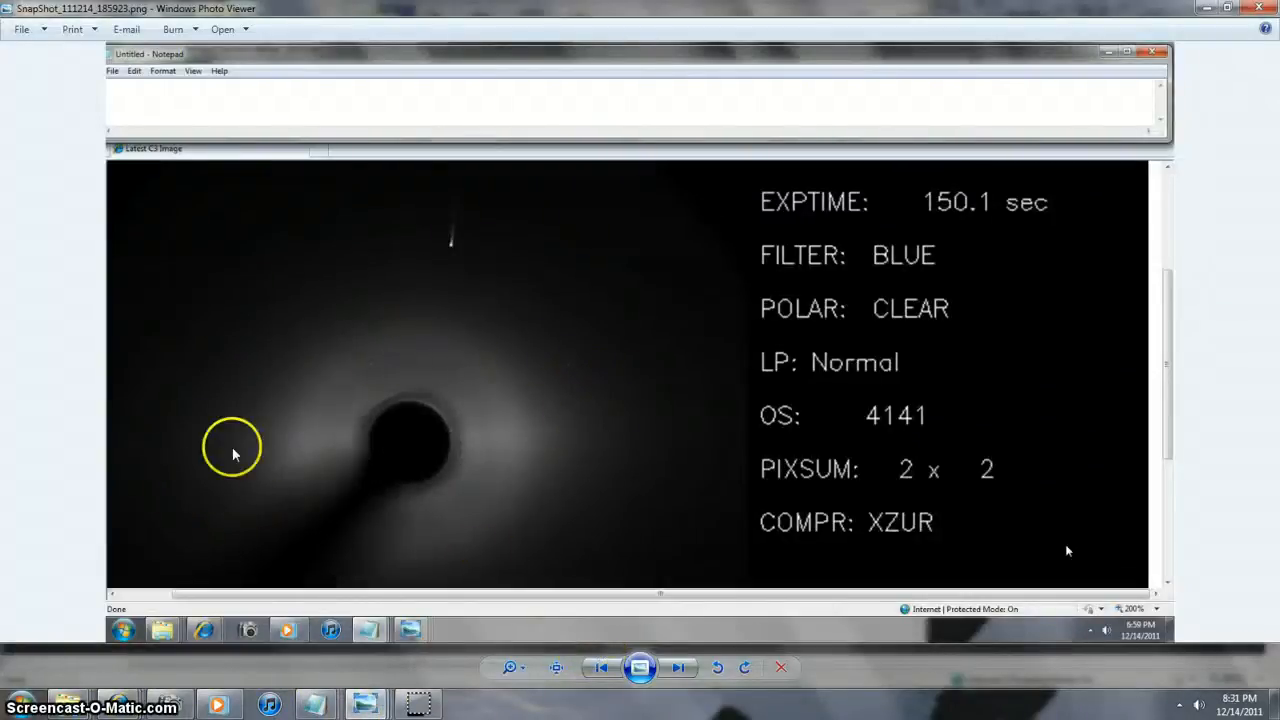
{"action": "mouse_move", "coordinate": [640, 482]}
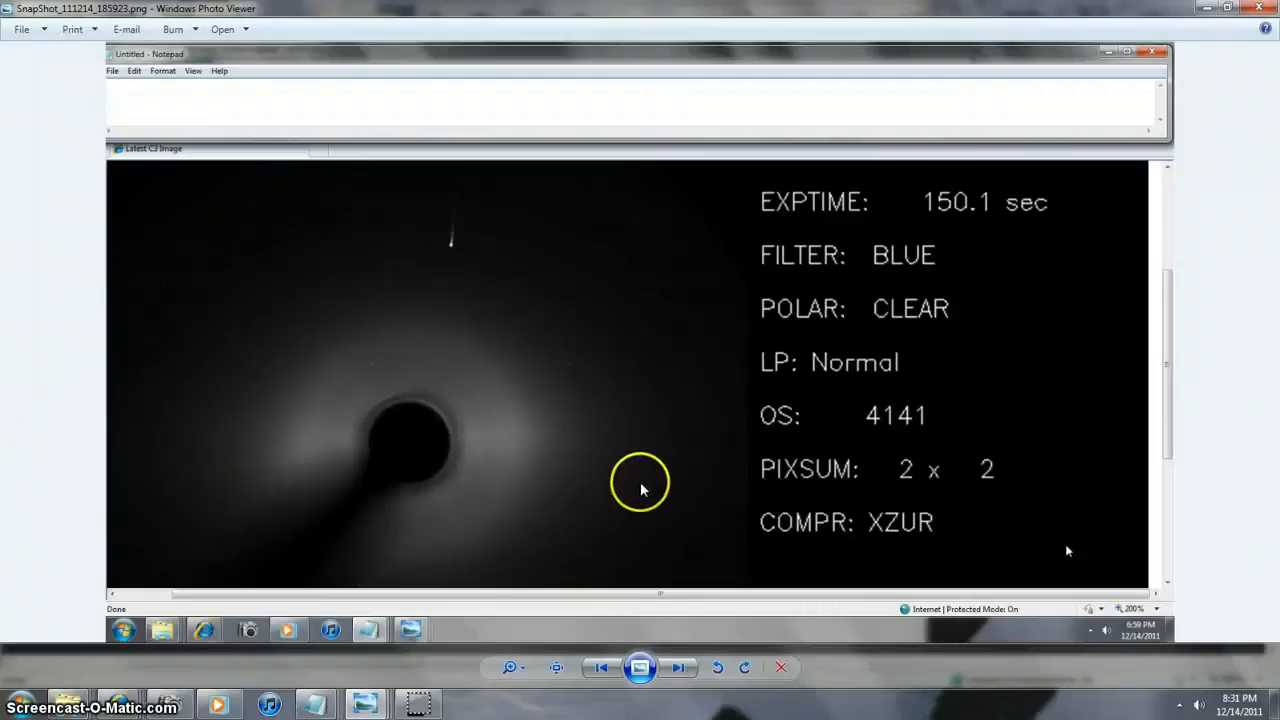
{"action": "mouse_move", "coordinate": [630, 336]}
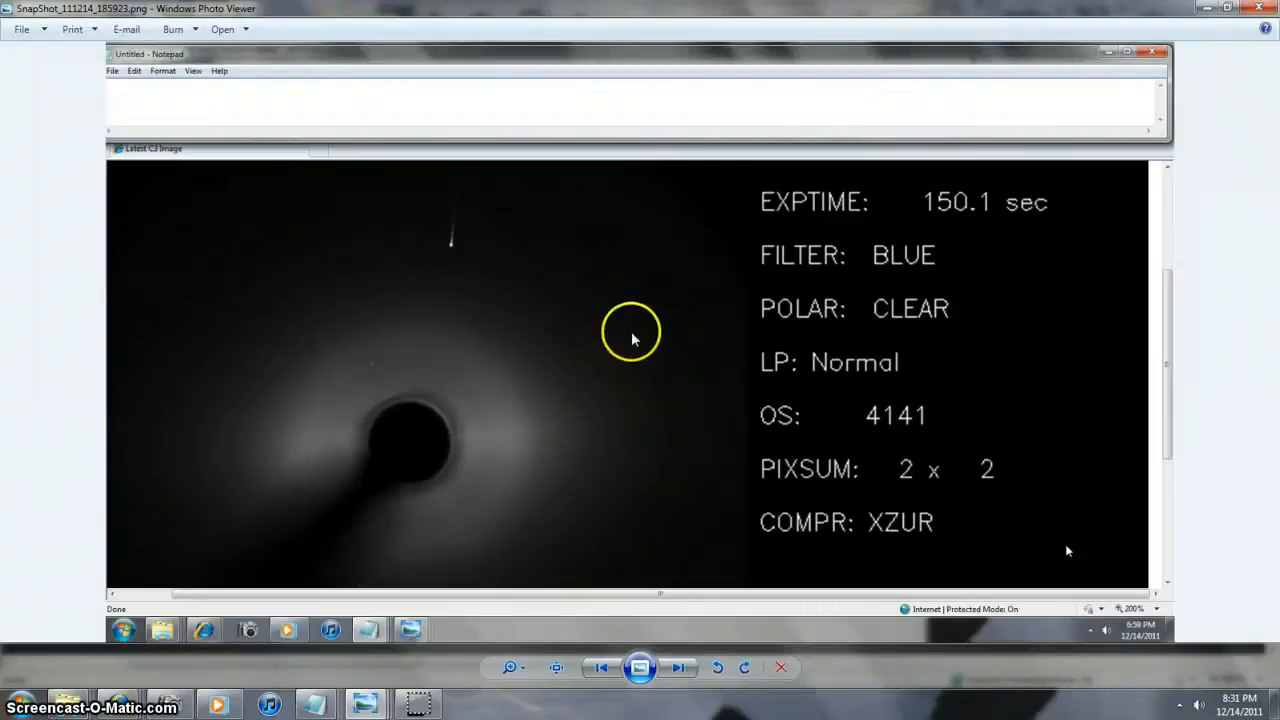
{"action": "mouse_move", "coordinate": [456, 356]}
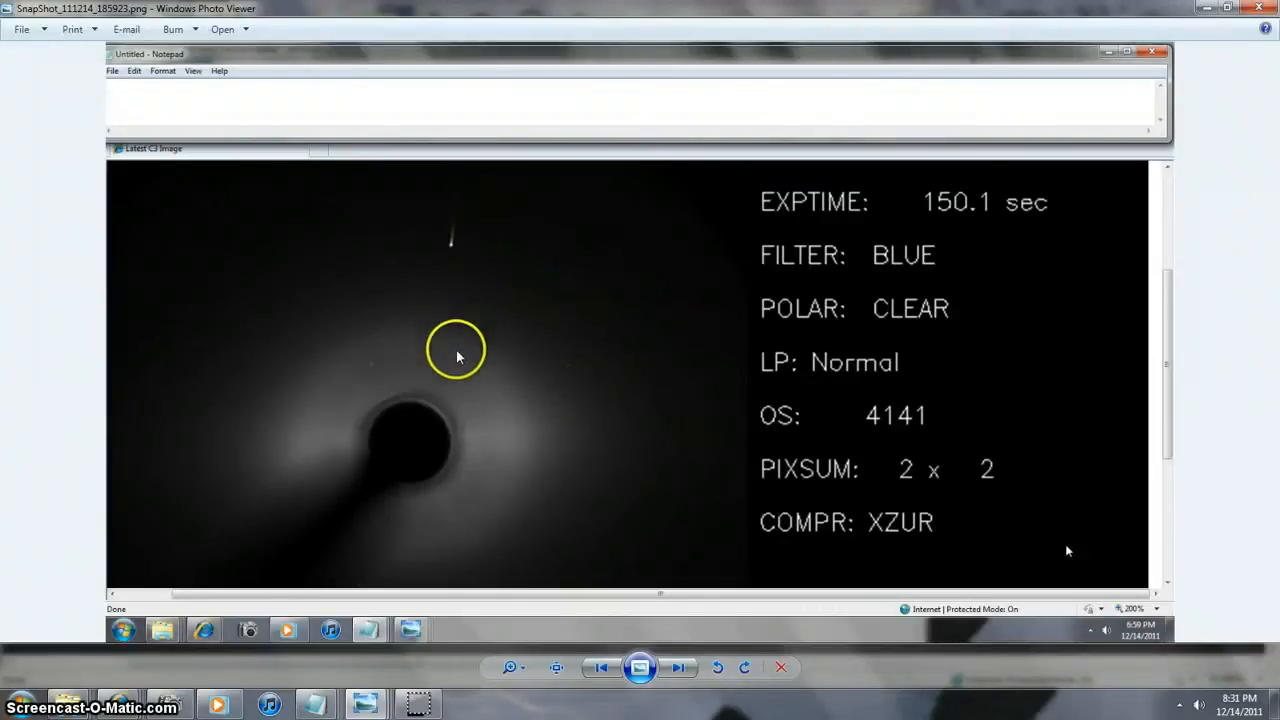
{"action": "mouse_move", "coordinate": [452, 256]}
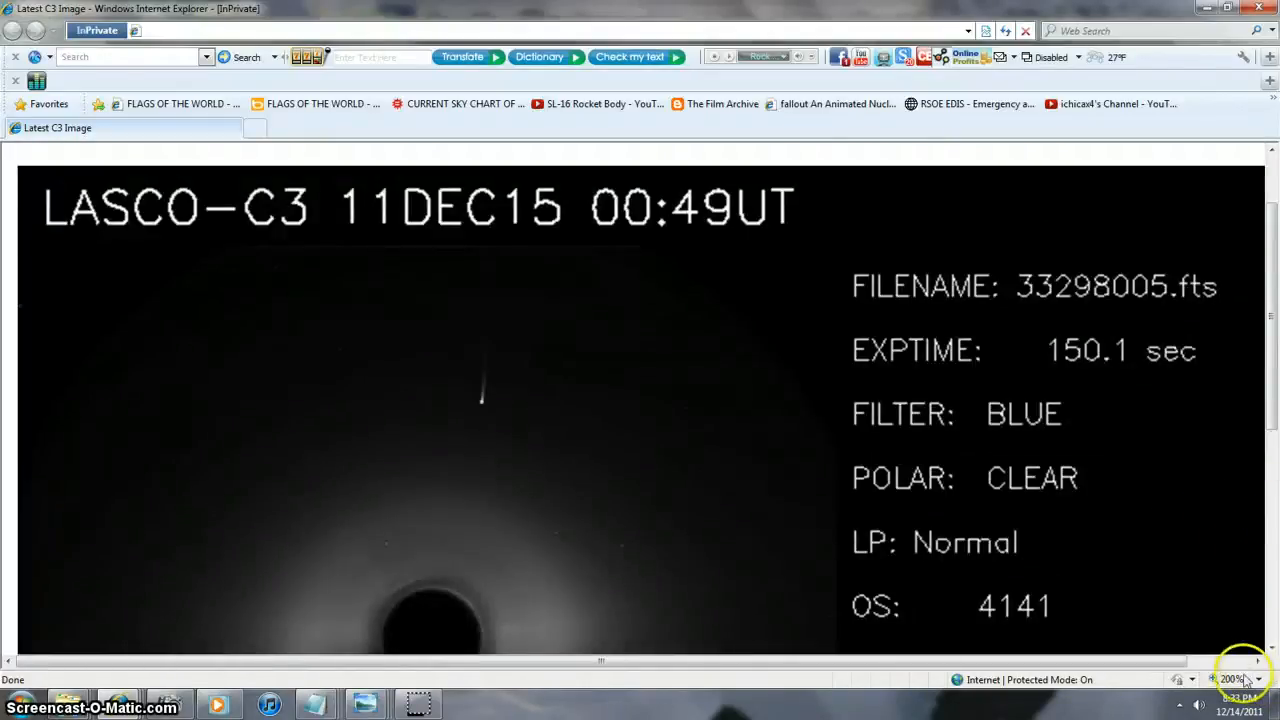
- Set the Latest C3 Image page zoom back to 100% so the full image and GMT clock fit
{"action": "left_click", "coordinate": [1240, 680]}
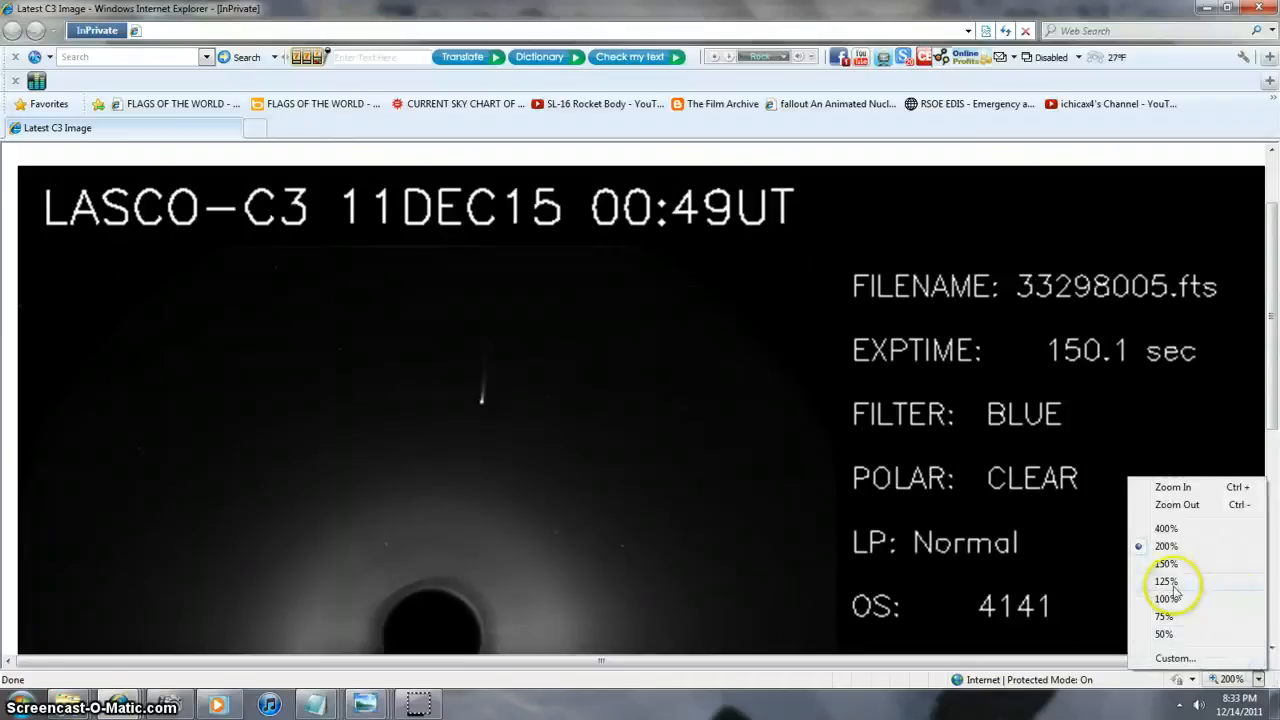
{"action": "left_click", "coordinate": [1164, 598]}
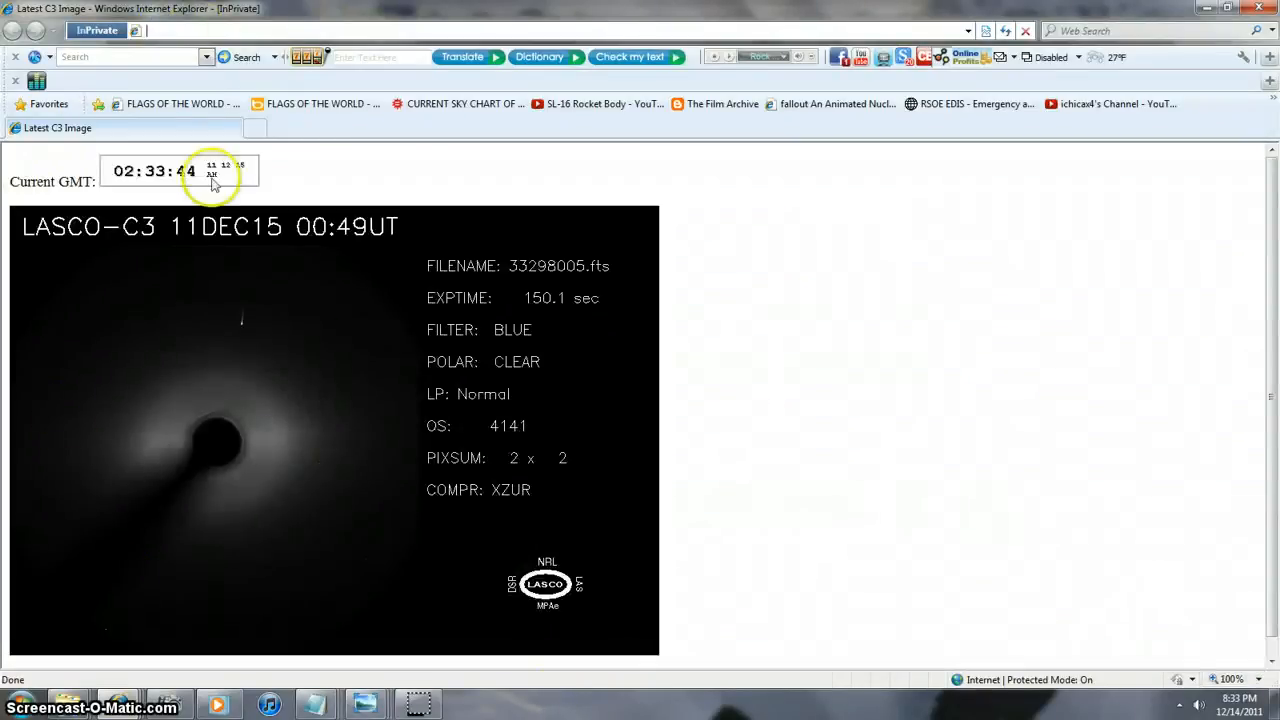
{"action": "mouse_move", "coordinate": [744, 630]}
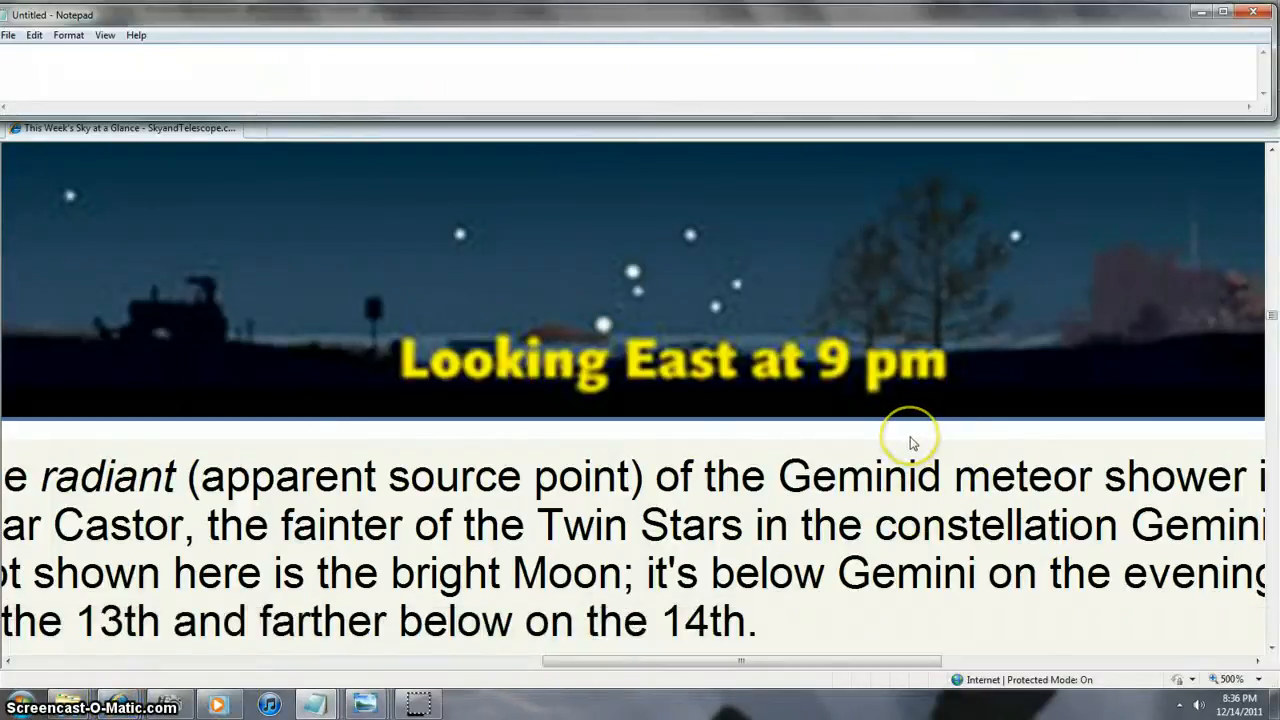
{"action": "mouse_move", "coordinate": [908, 444]}
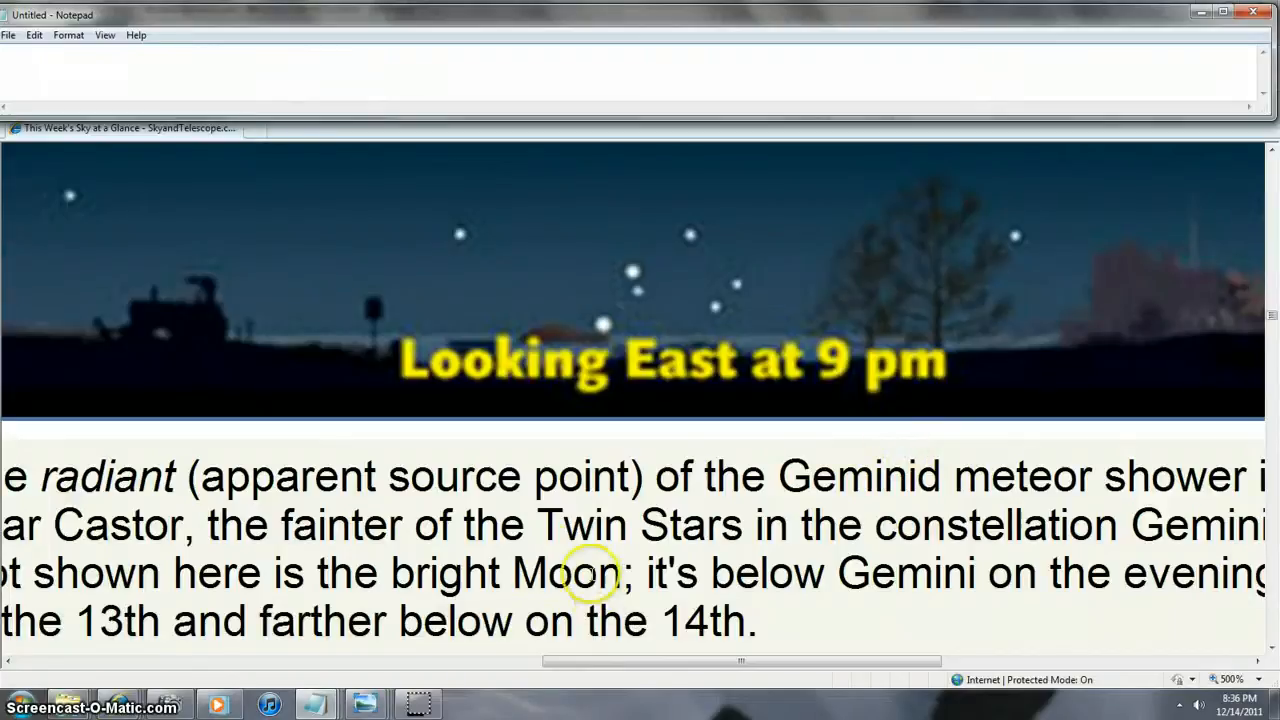
{"action": "mouse_move", "coordinate": [284, 440]}
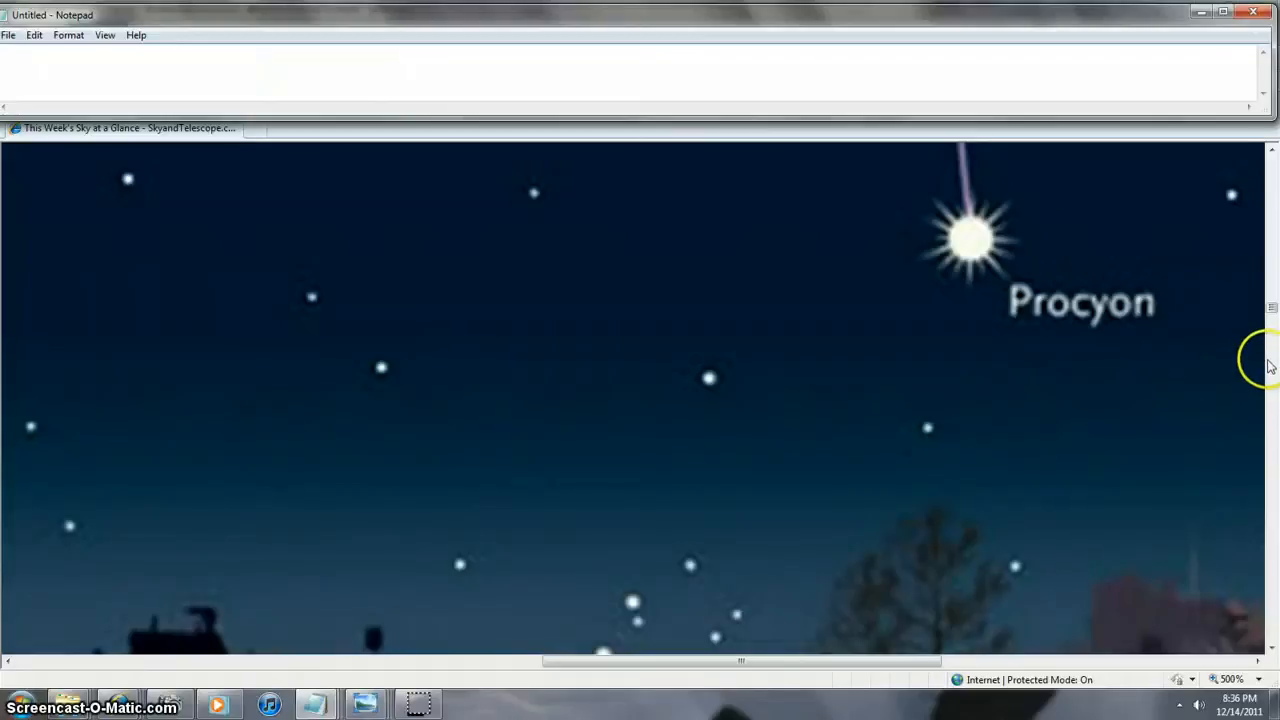
{"action": "mouse_move", "coordinate": [140, 704]}
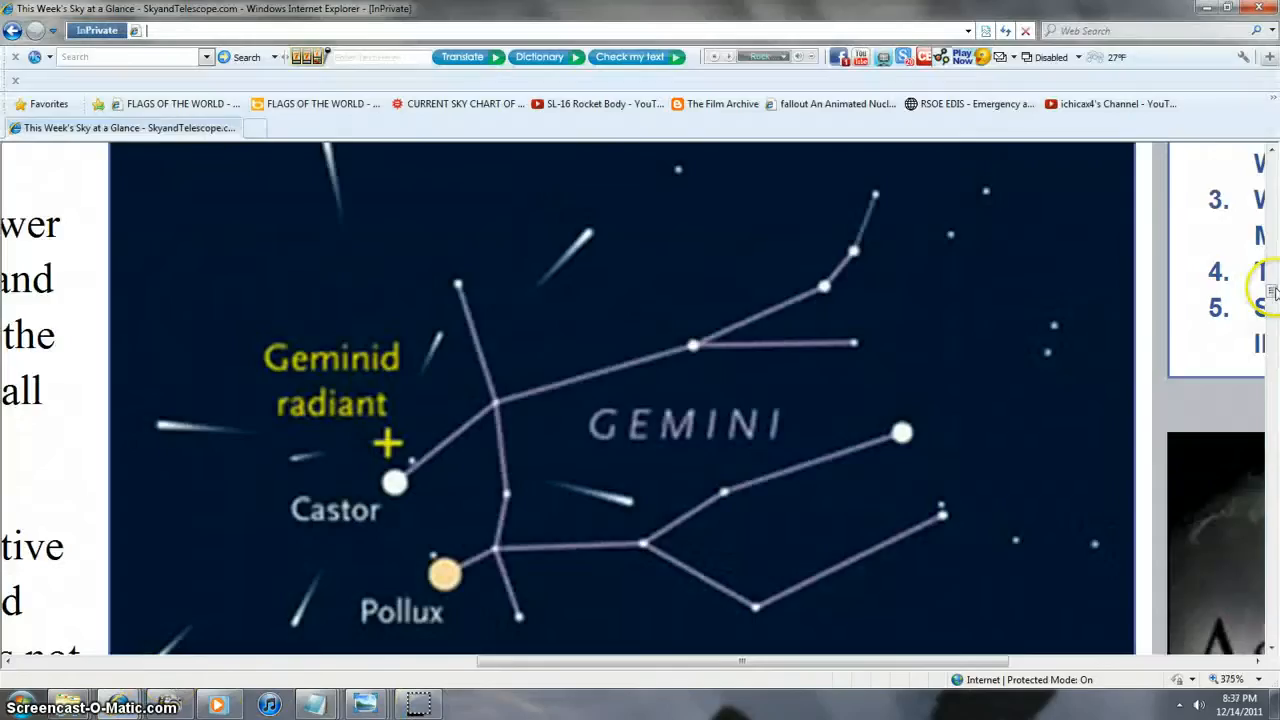
- Scroll the Geminid radiant star map down past Castor to Procyon
{"action": "scroll", "scroll_direction": "down", "scroll_amount": 3}
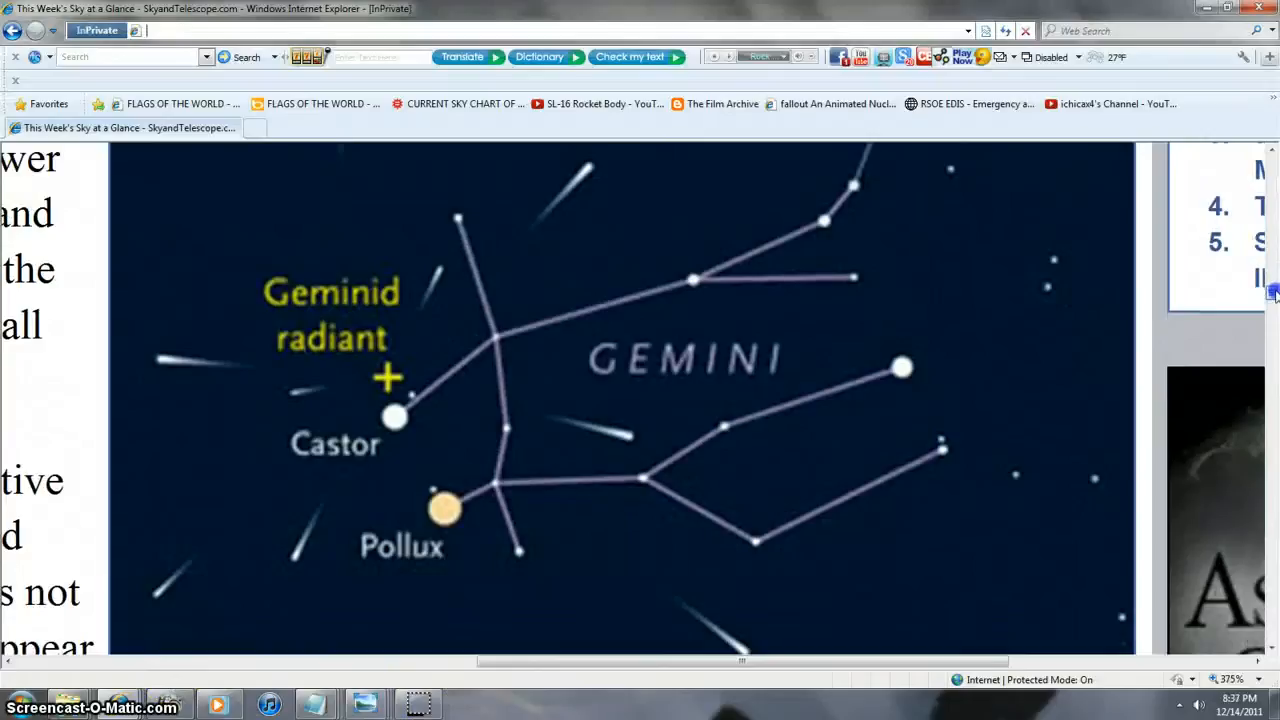
{"action": "scroll", "scroll_direction": "up", "scroll_amount": 3}
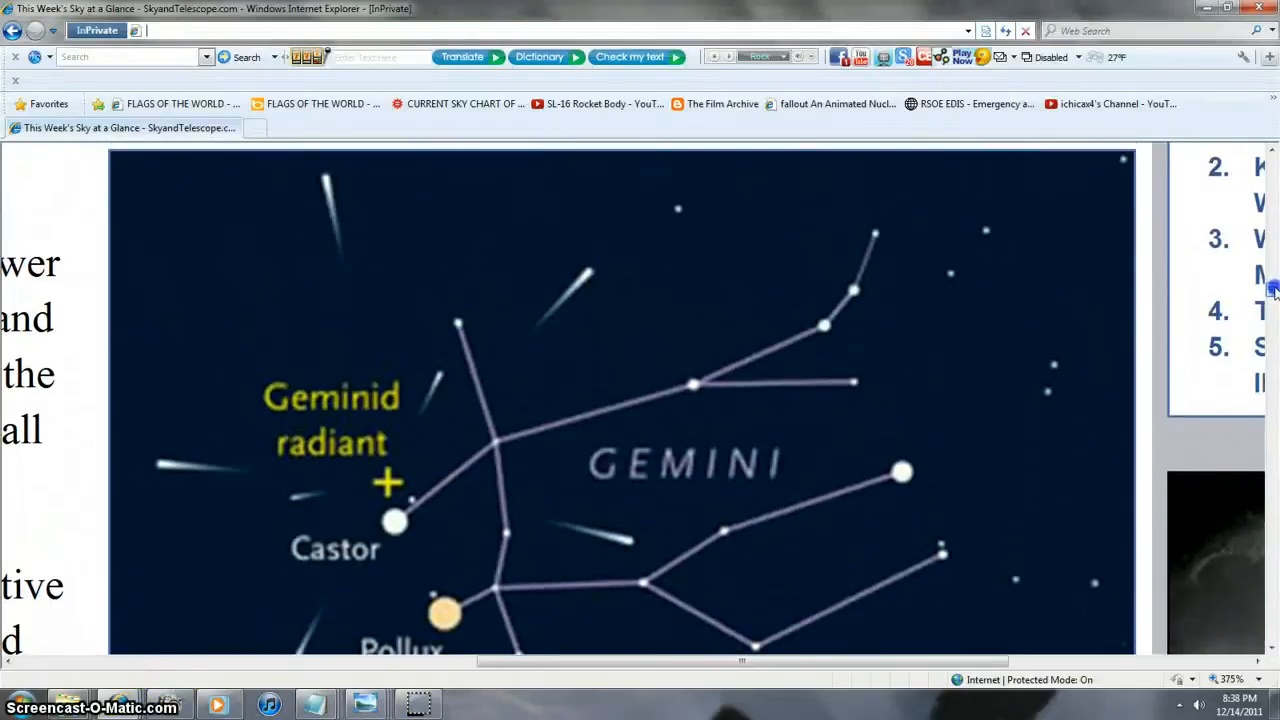
{"action": "mouse_move", "coordinate": [288, 380]}
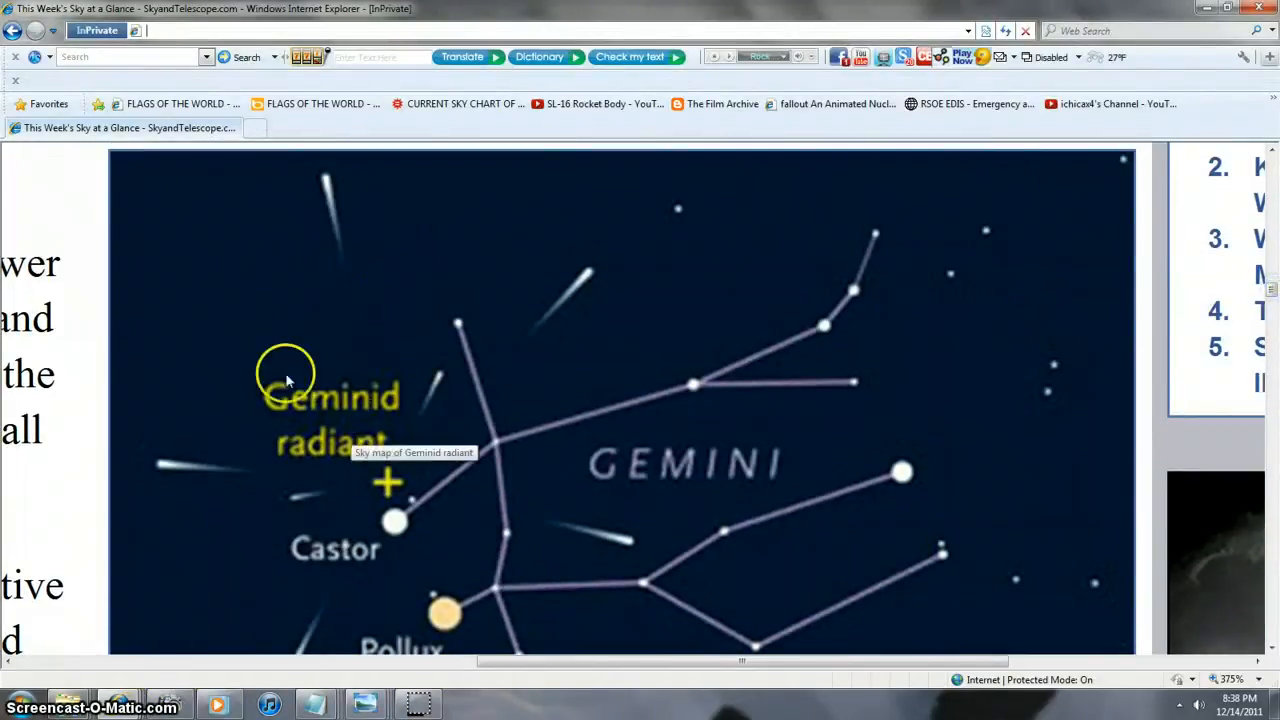
{"action": "mouse_move", "coordinate": [1270, 290]}
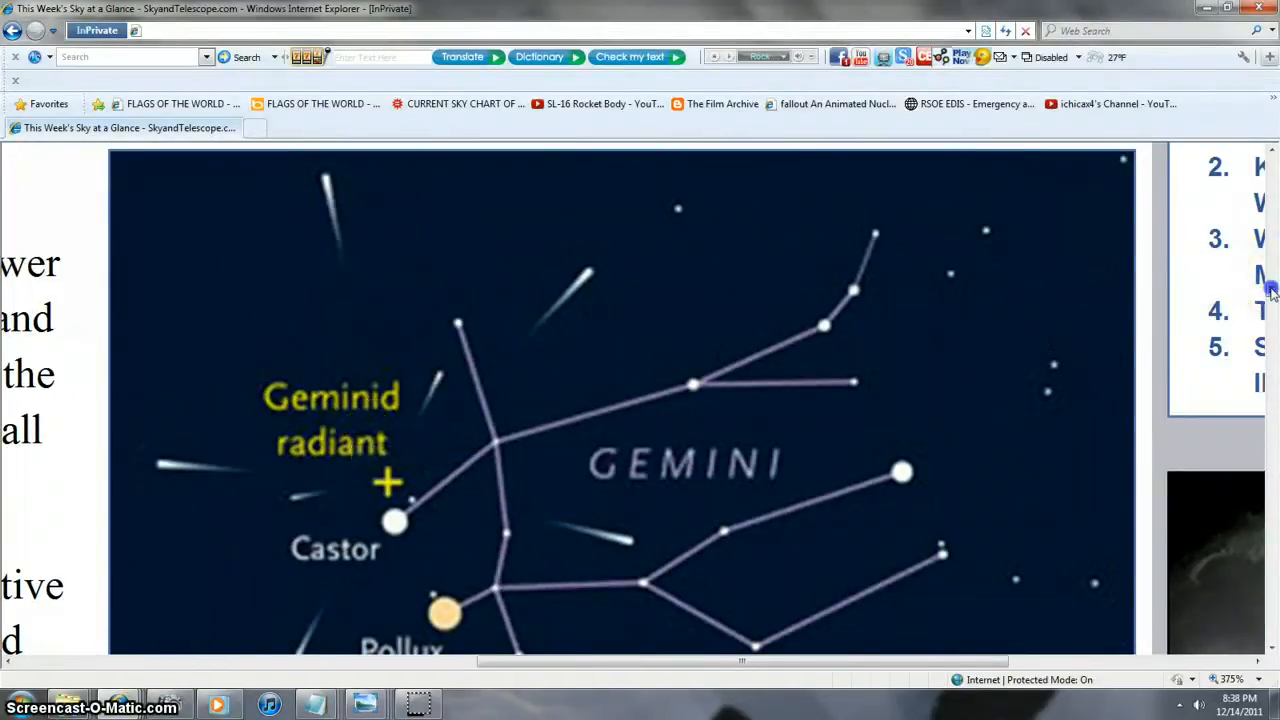
{"action": "scroll", "scroll_direction": "down", "scroll_amount": 3}
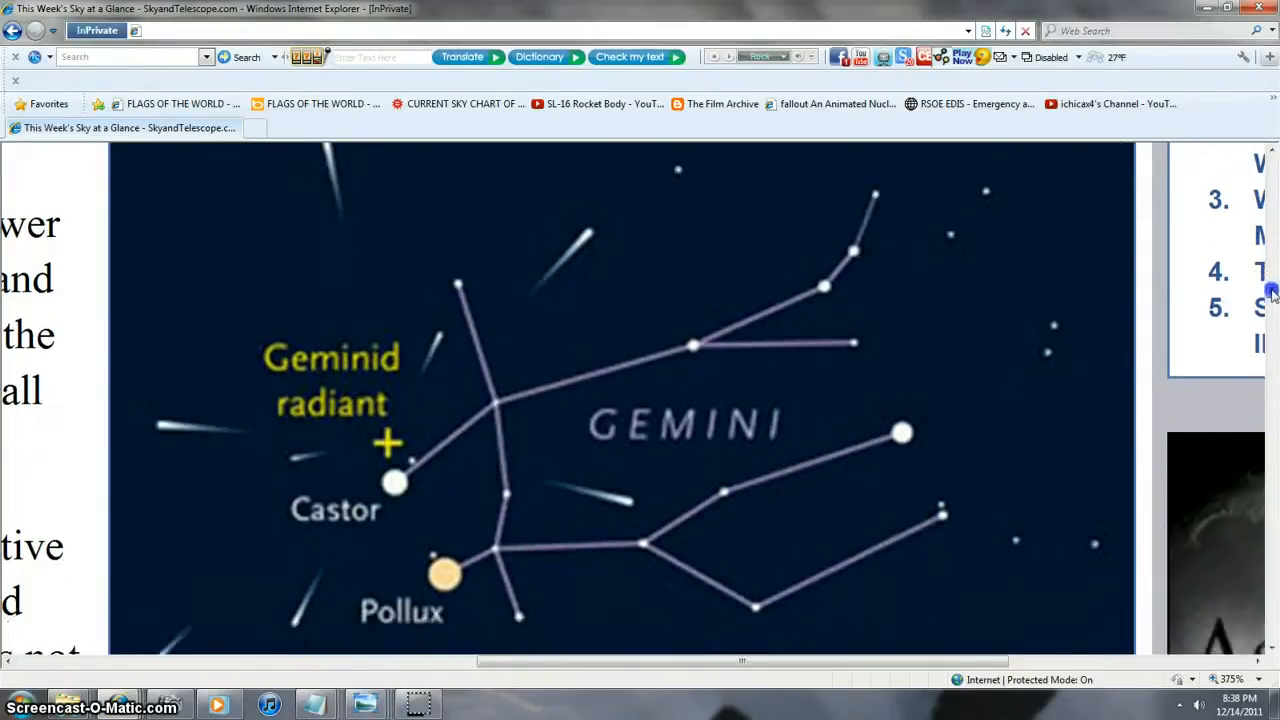
{"action": "scroll", "scroll_direction": "down", "scroll_amount": 3}
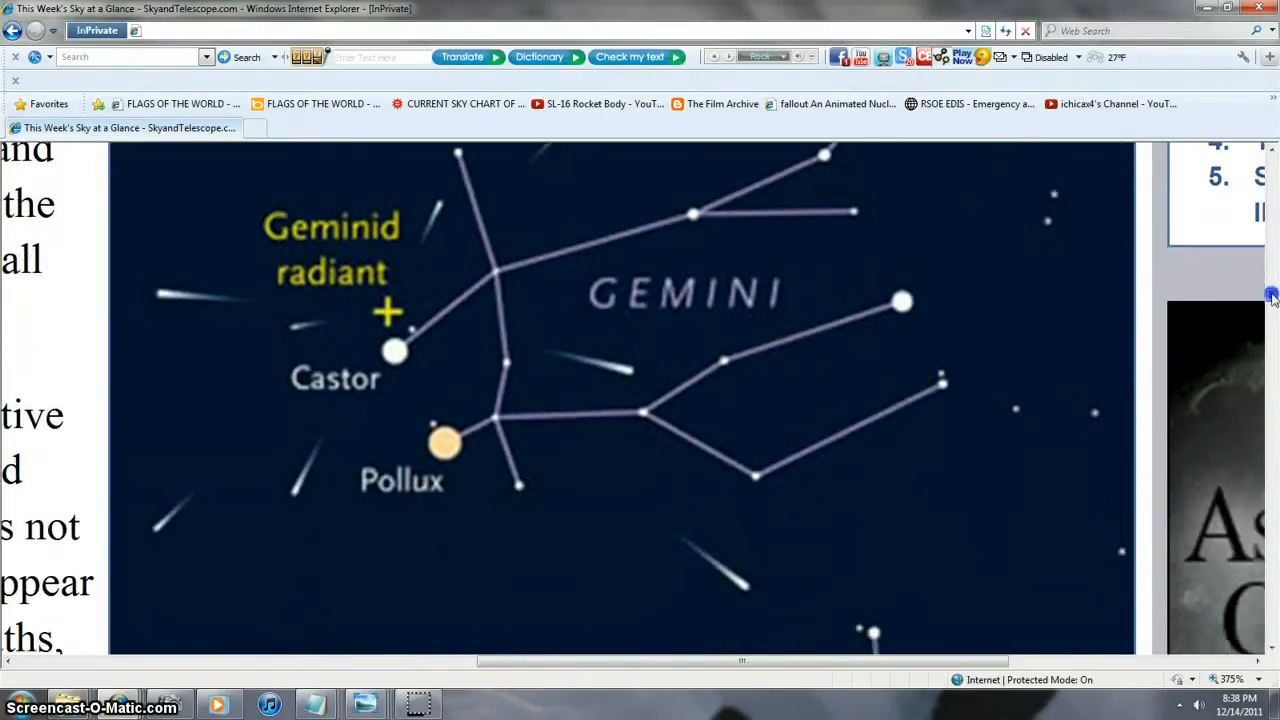
{"action": "scroll", "scroll_direction": "down", "scroll_amount": 3}
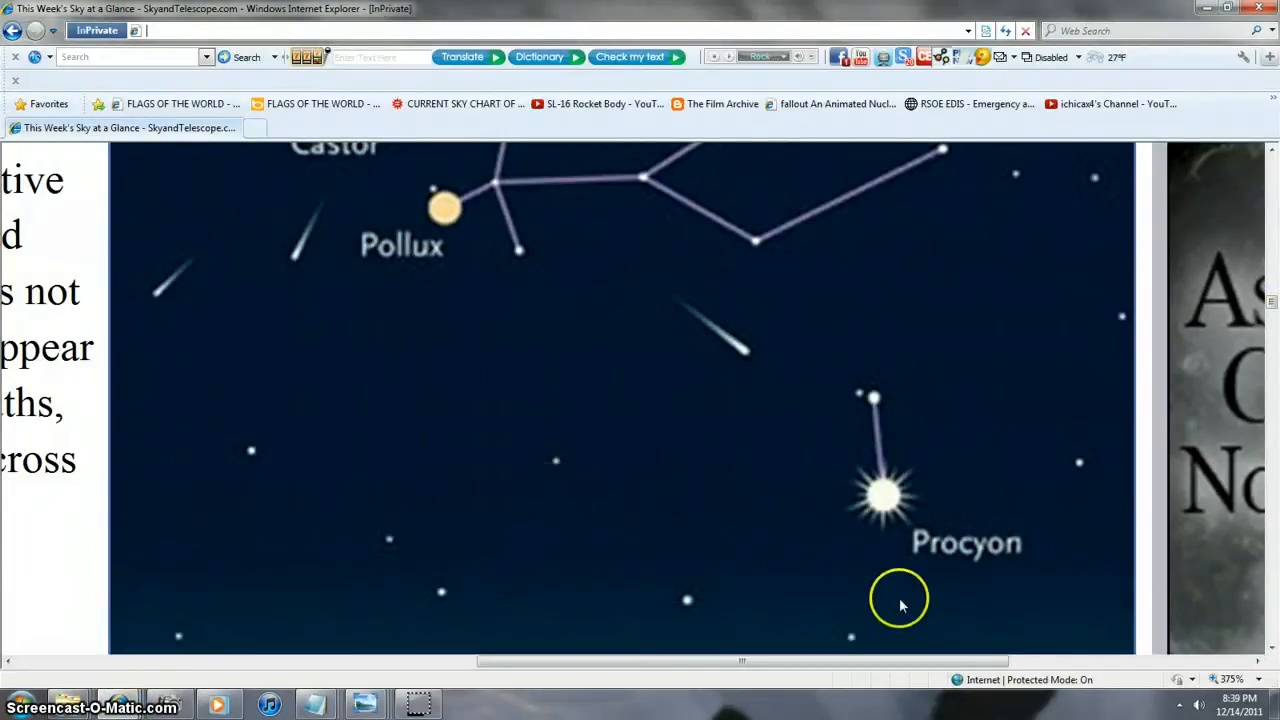
{"action": "mouse_move", "coordinate": [968, 580]}
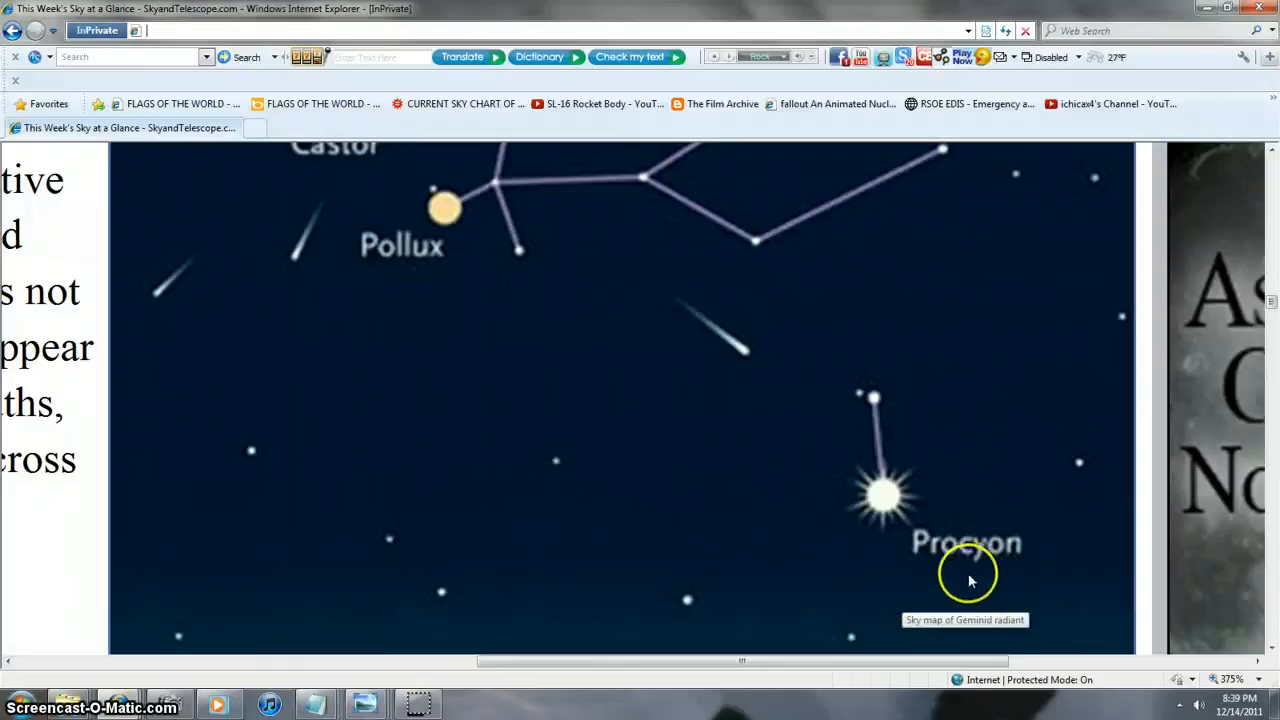
{"action": "mouse_move", "coordinate": [160, 700]}
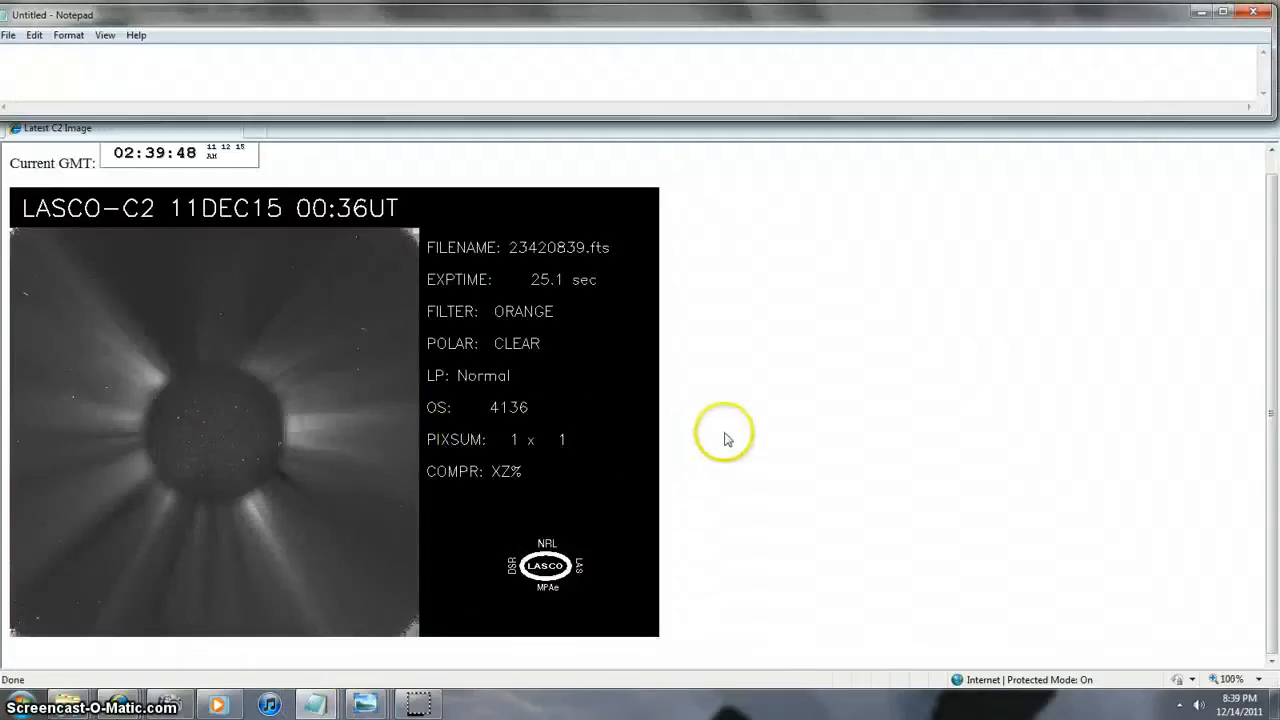
{"action": "mouse_move", "coordinate": [390, 676]}
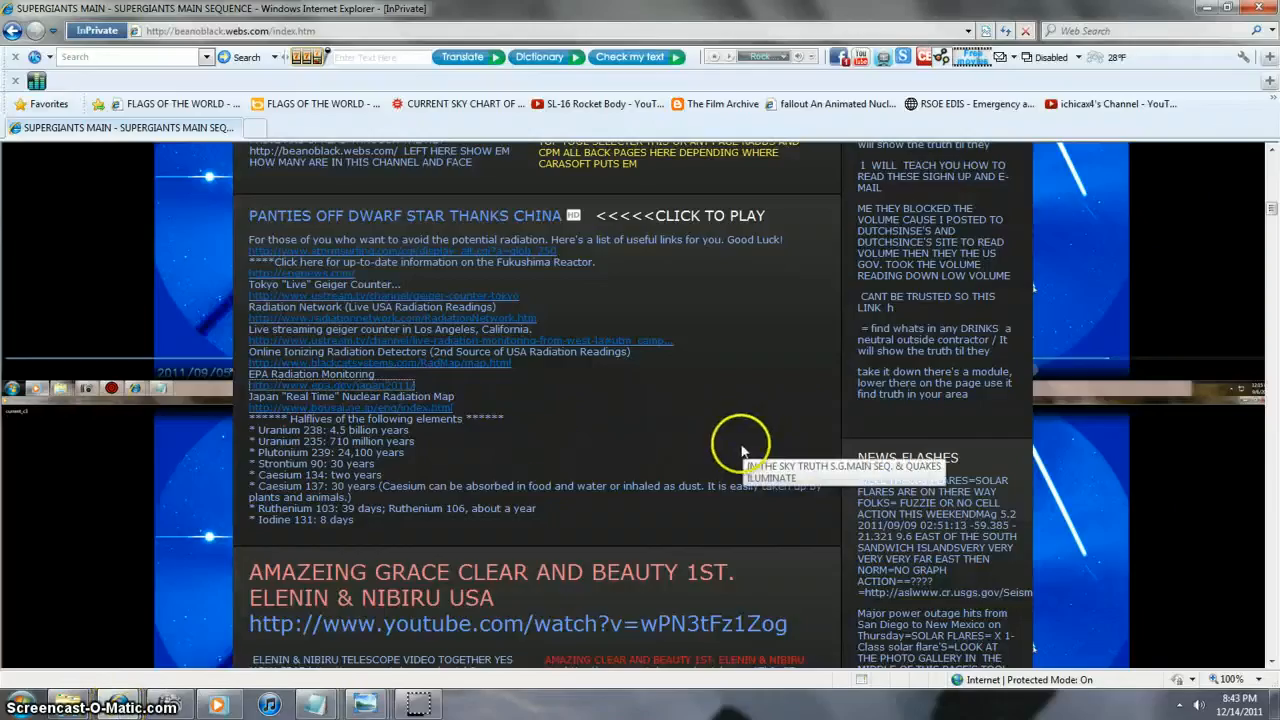
{"action": "mouse_move", "coordinate": [586, 460]}
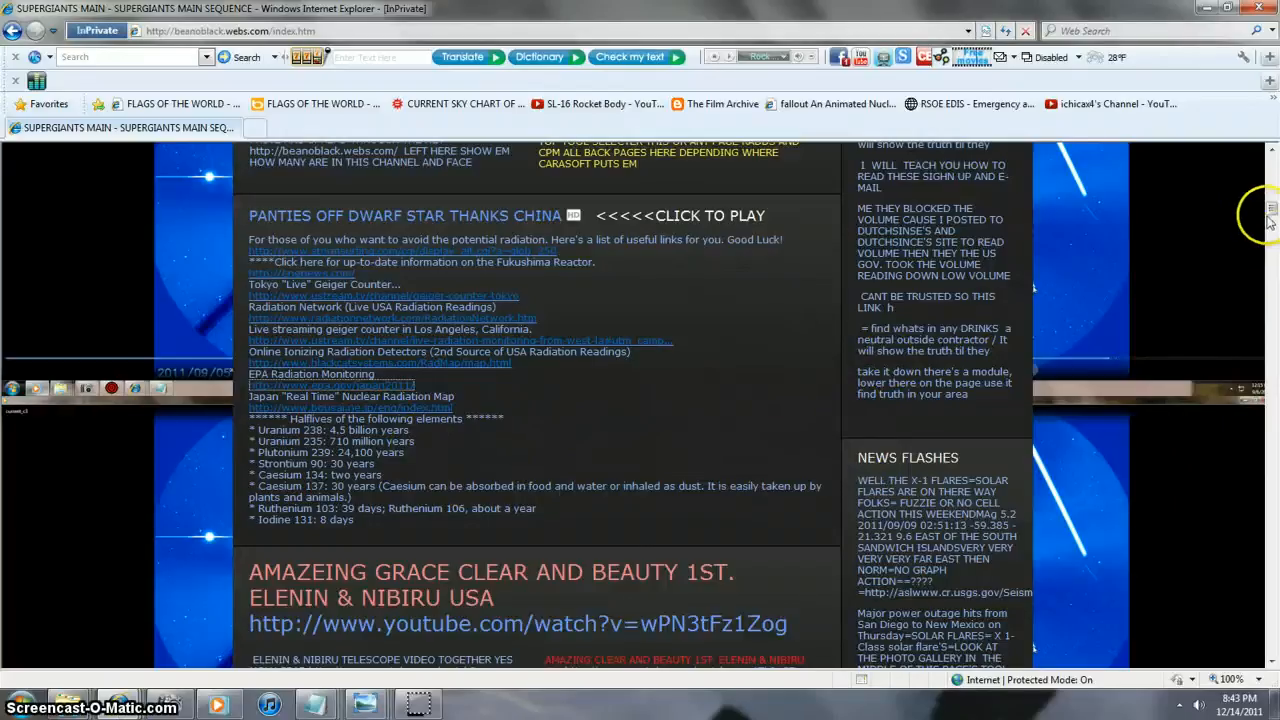
- Browse the SUPERGIANTS MAIN page and open the '9/17/2011 Newest Sun How Many Sun Folks' photo
{"action": "scroll", "scroll_direction": "up", "scroll_amount": 3}
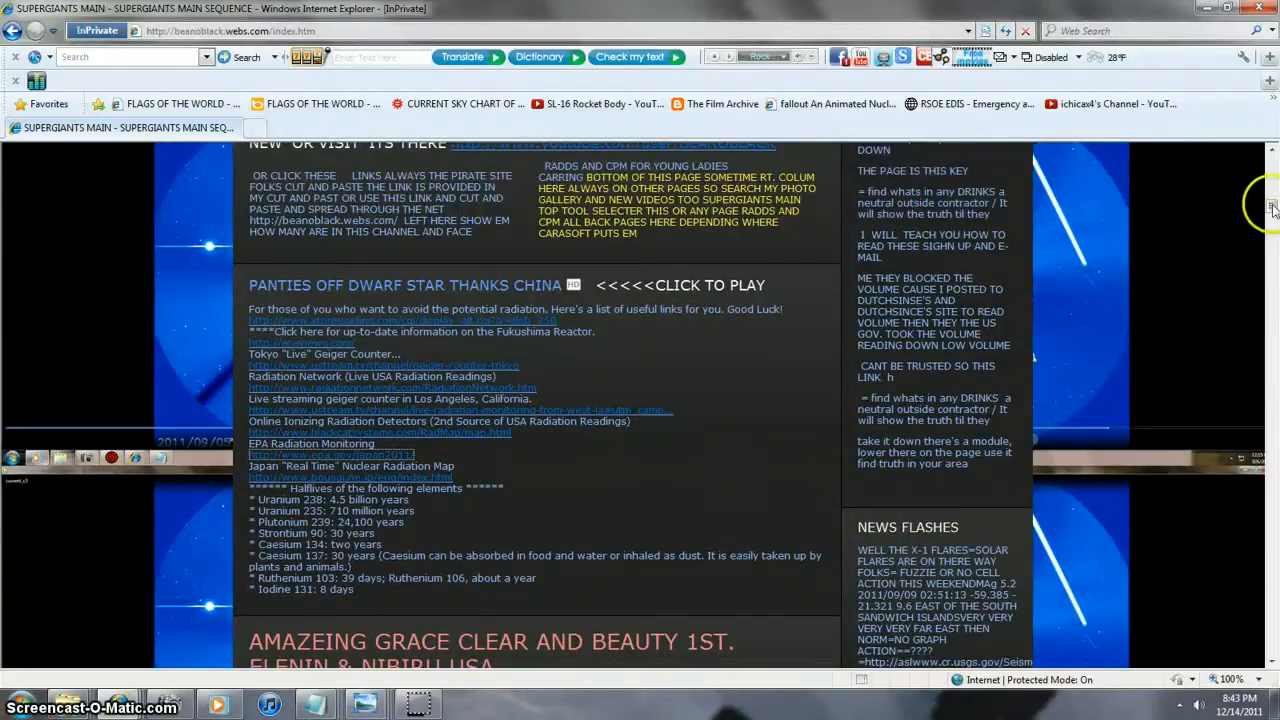
{"action": "scroll", "scroll_direction": "up", "scroll_amount": 3}
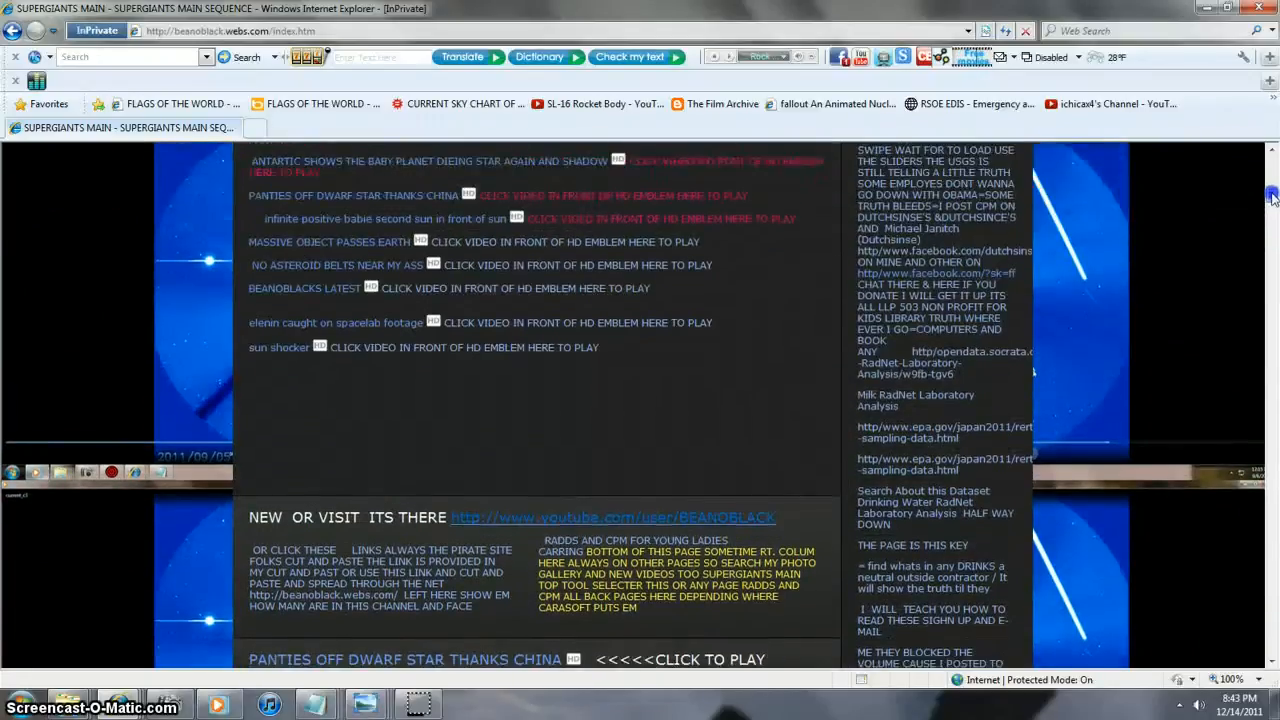
{"action": "scroll", "scroll_direction": "down", "scroll_amount": 3}
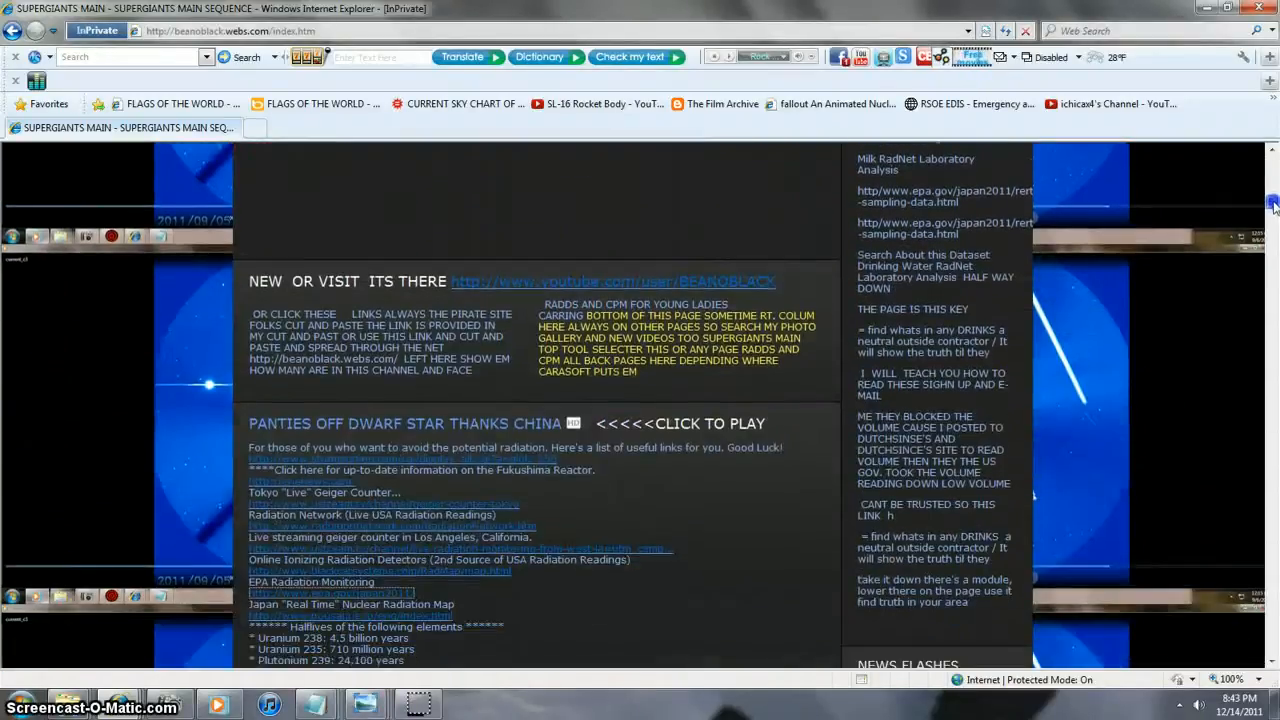
{"action": "scroll", "scroll_direction": "down", "scroll_amount": 3}
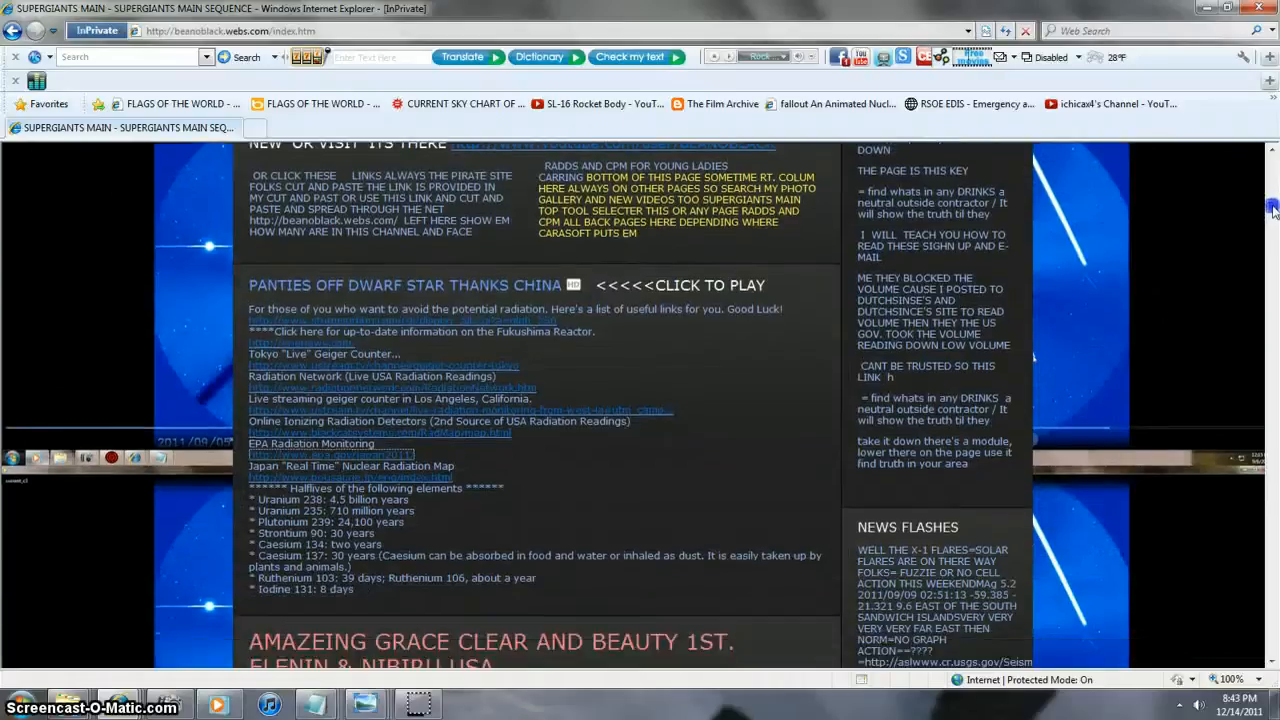
{"action": "mouse_move", "coordinate": [540, 412]}
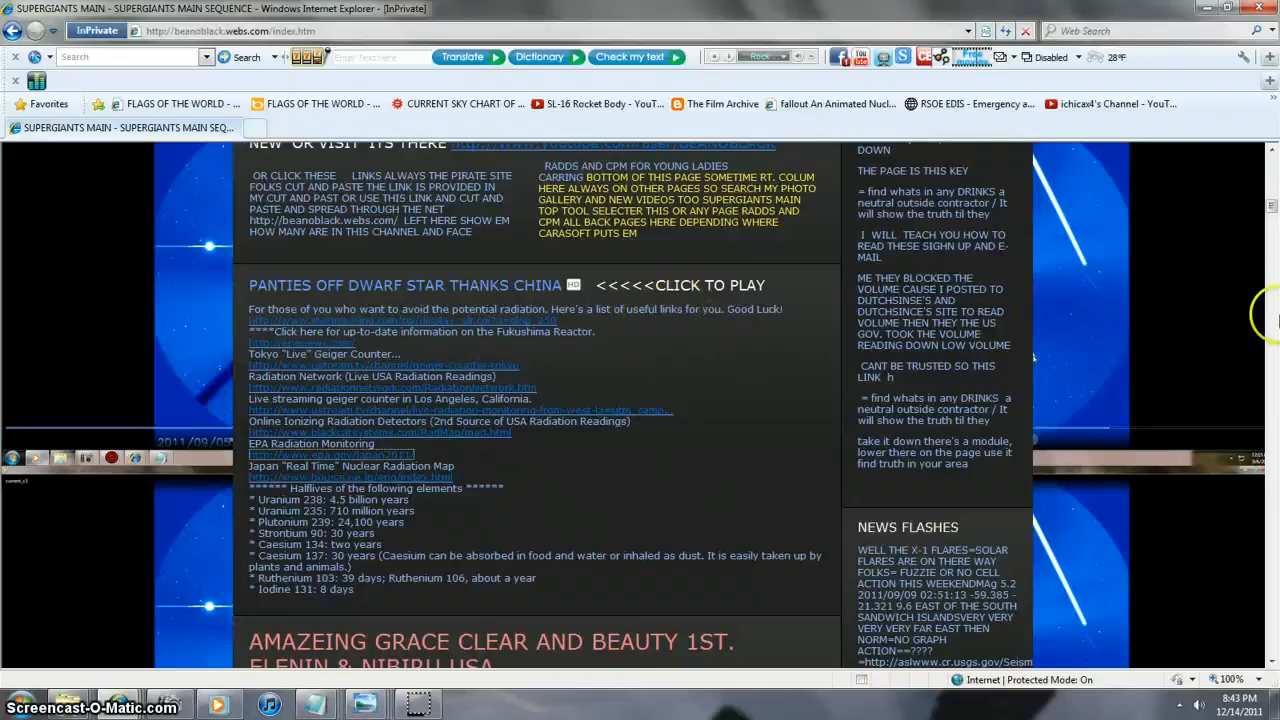
{"action": "scroll", "scroll_direction": "up", "scroll_amount": 3}
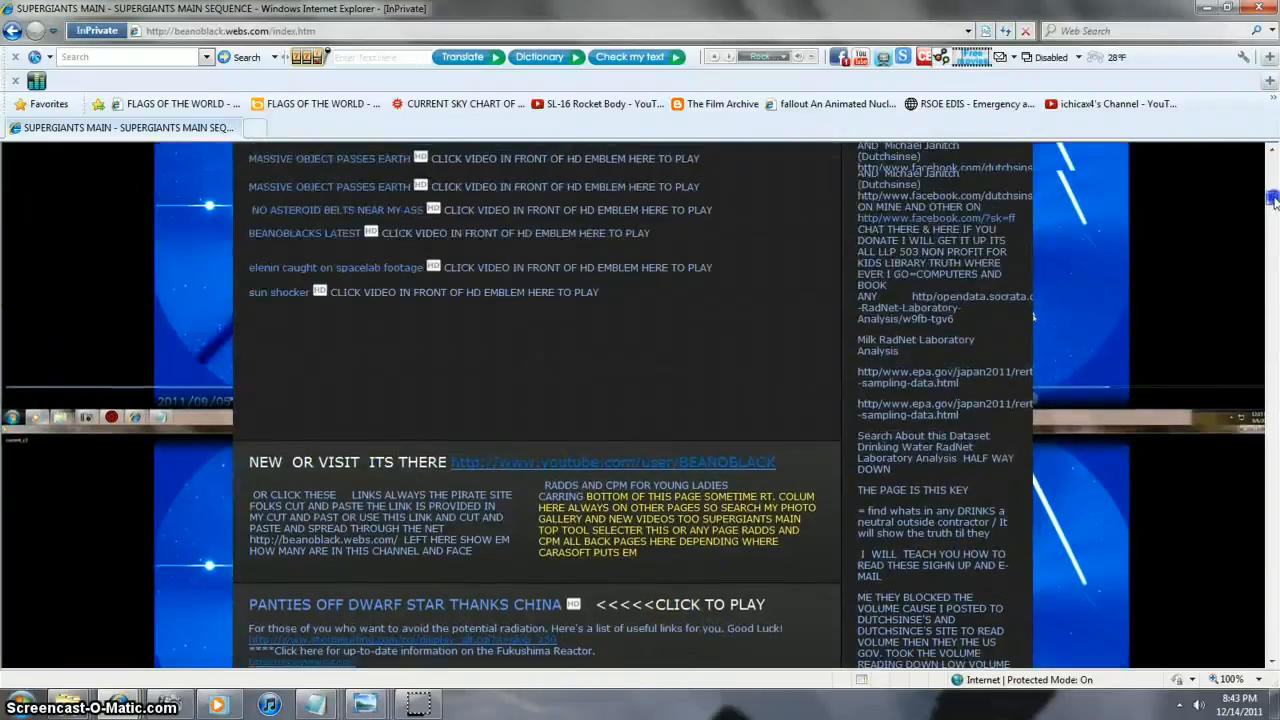
{"action": "scroll", "scroll_direction": "up", "scroll_amount": 3}
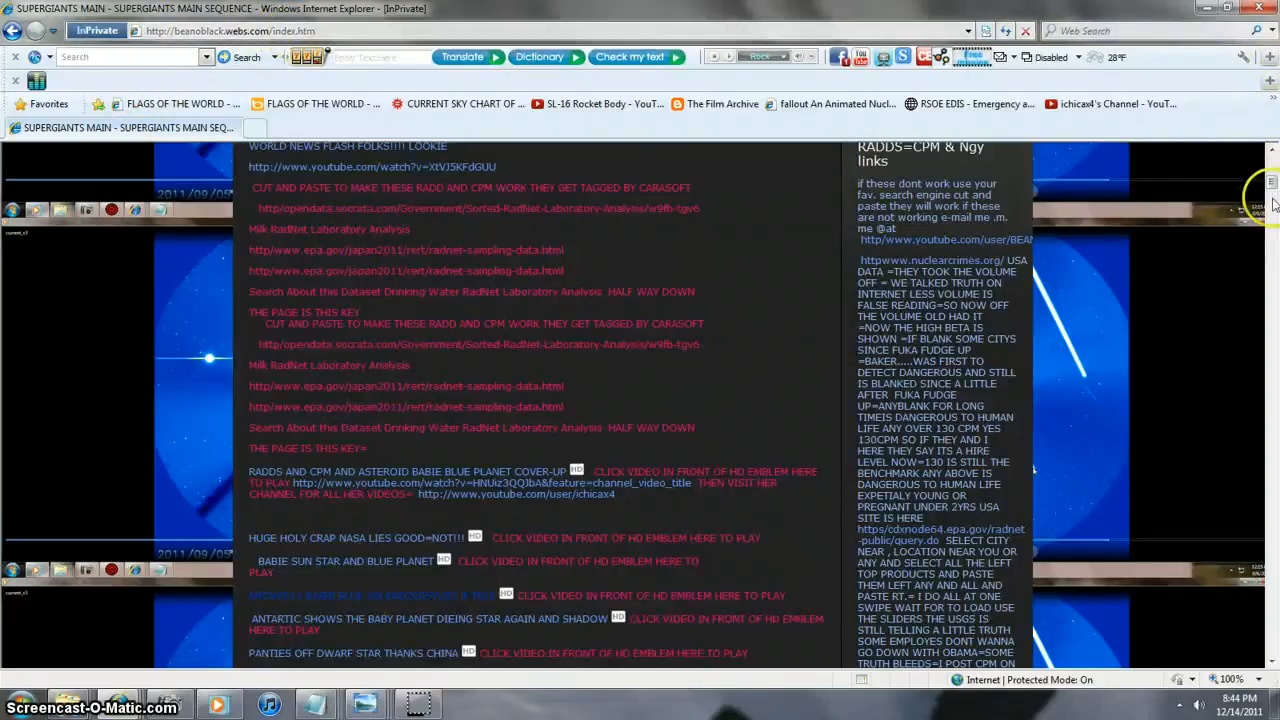
{"action": "scroll", "scroll_direction": "up", "scroll_amount": 3}
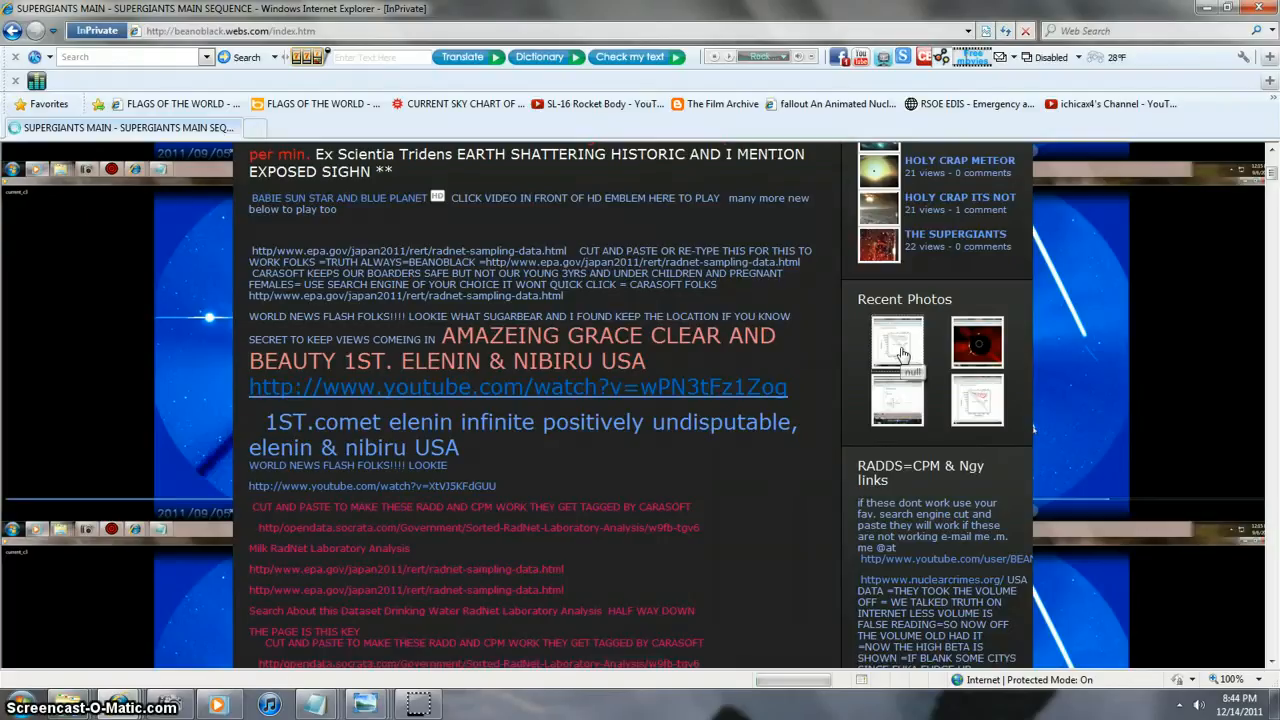
{"action": "left_click", "coordinate": [896, 348]}
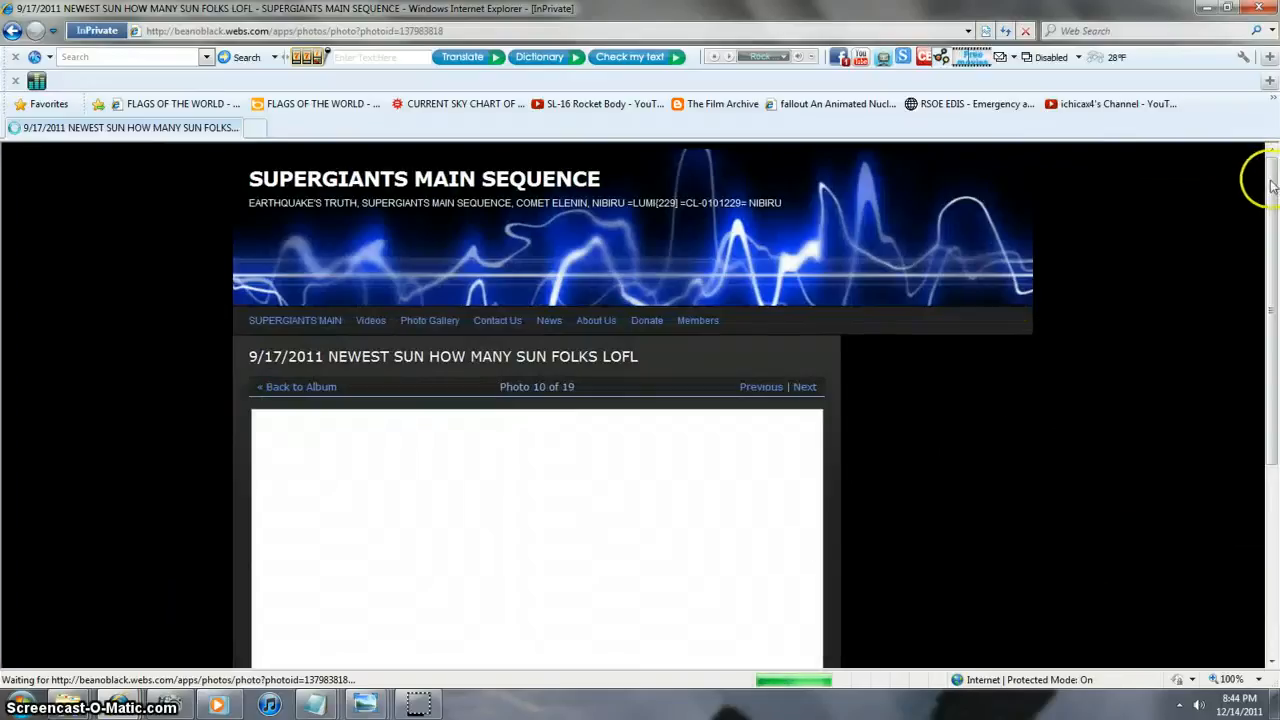
- Look over the Hertzsprung-Russell diagram marking the Sun, then return the page to 100% zoom
{"action": "scroll", "scroll_direction": "down", "scroll_amount": 3}
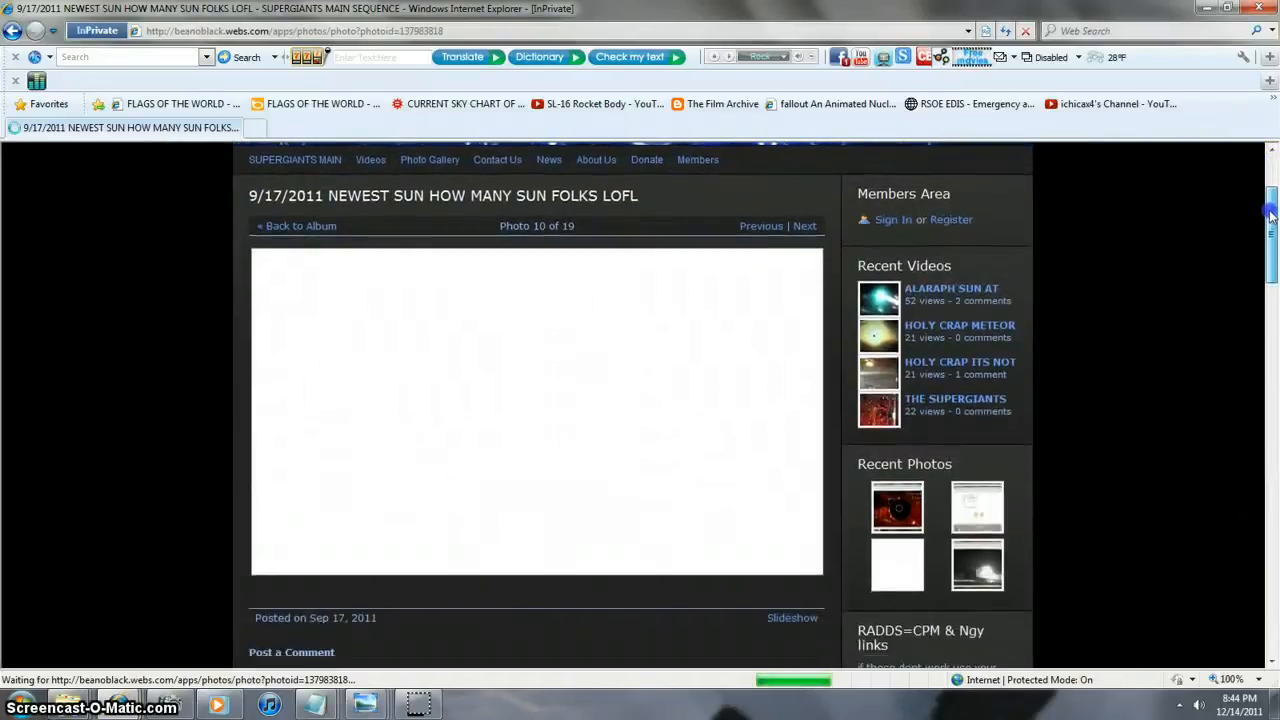
{"action": "scroll", "scroll_direction": "down", "scroll_amount": 3}
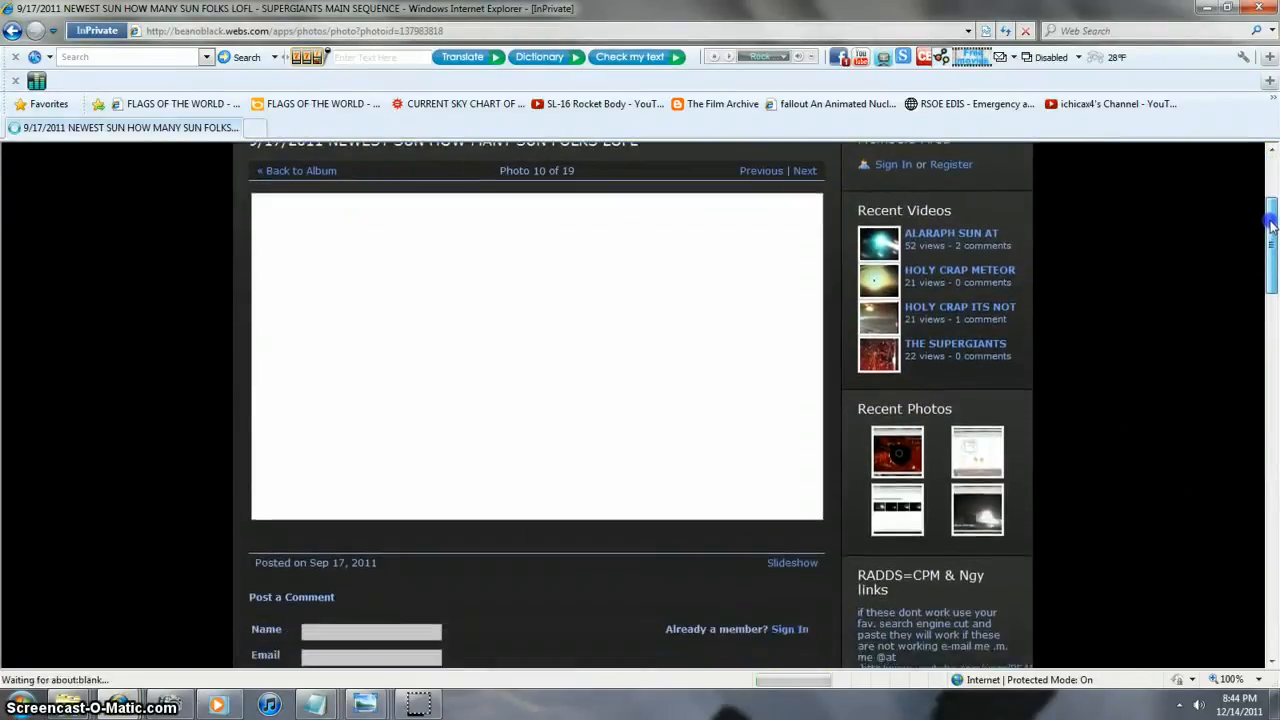
{"action": "scroll", "scroll_direction": "up", "scroll_amount": 3}
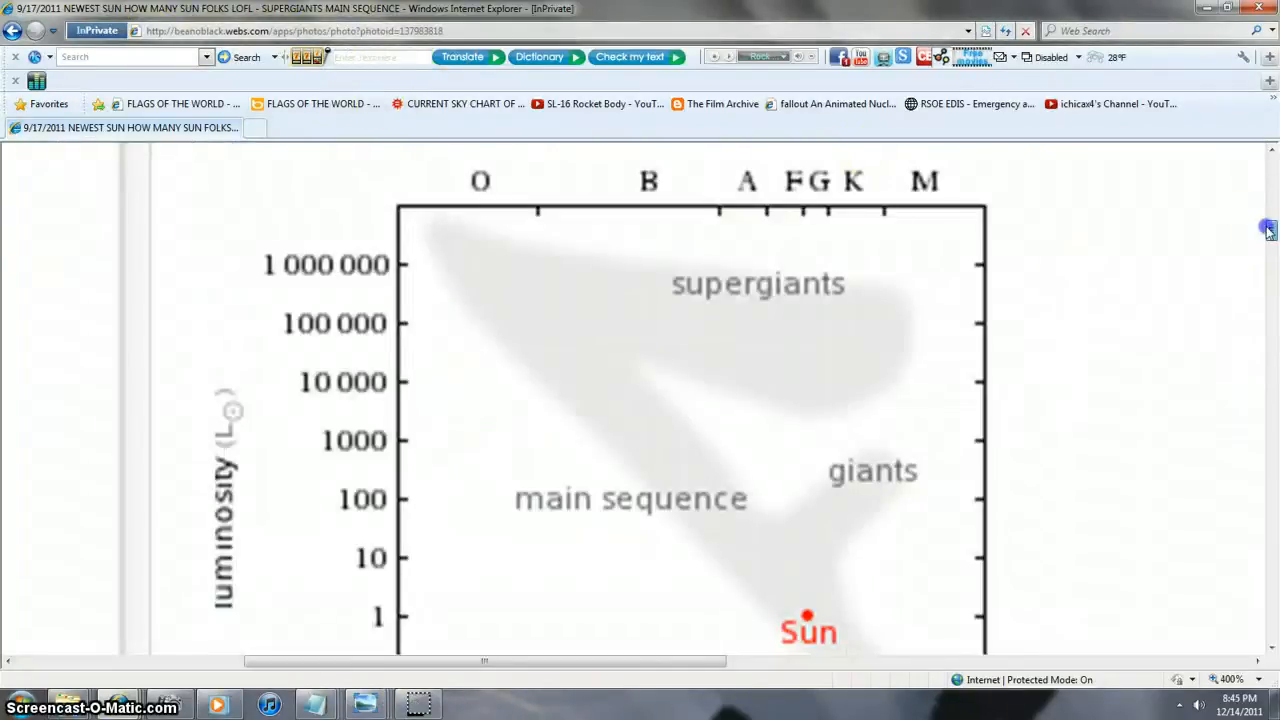
{"action": "scroll", "scroll_direction": "down", "scroll_amount": 3}
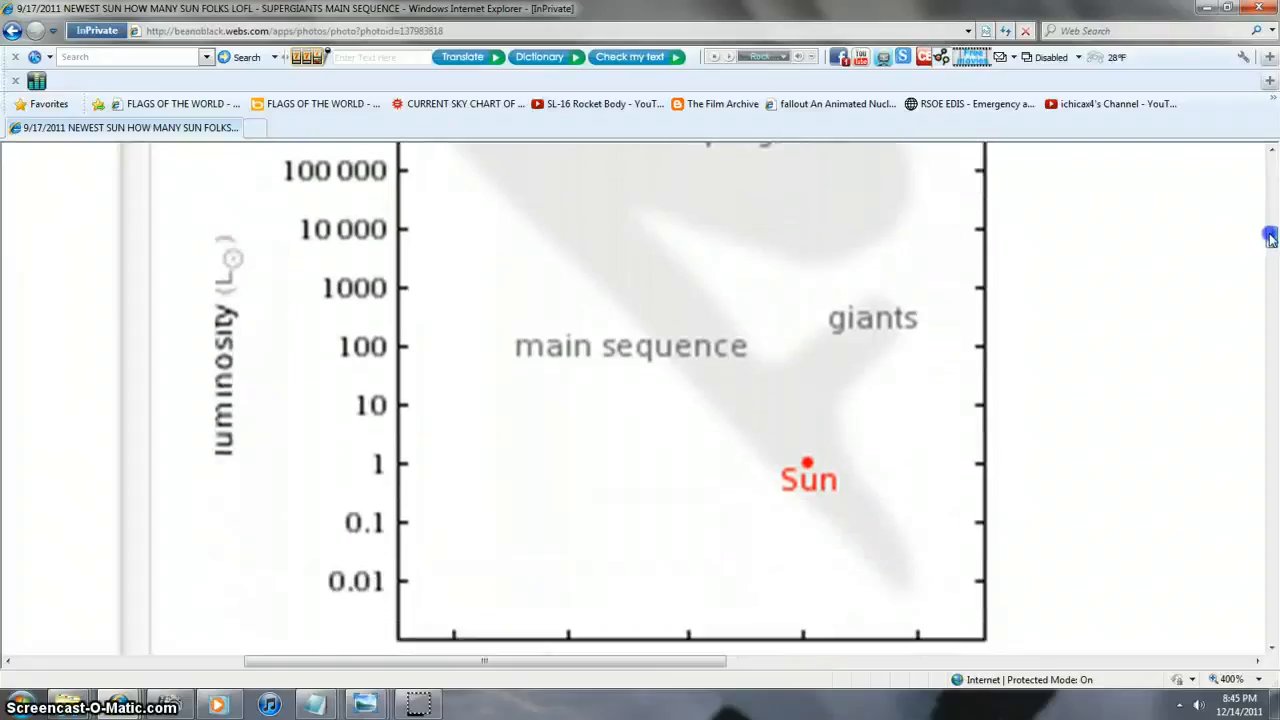
{"action": "scroll", "scroll_direction": "up", "scroll_amount": 3}
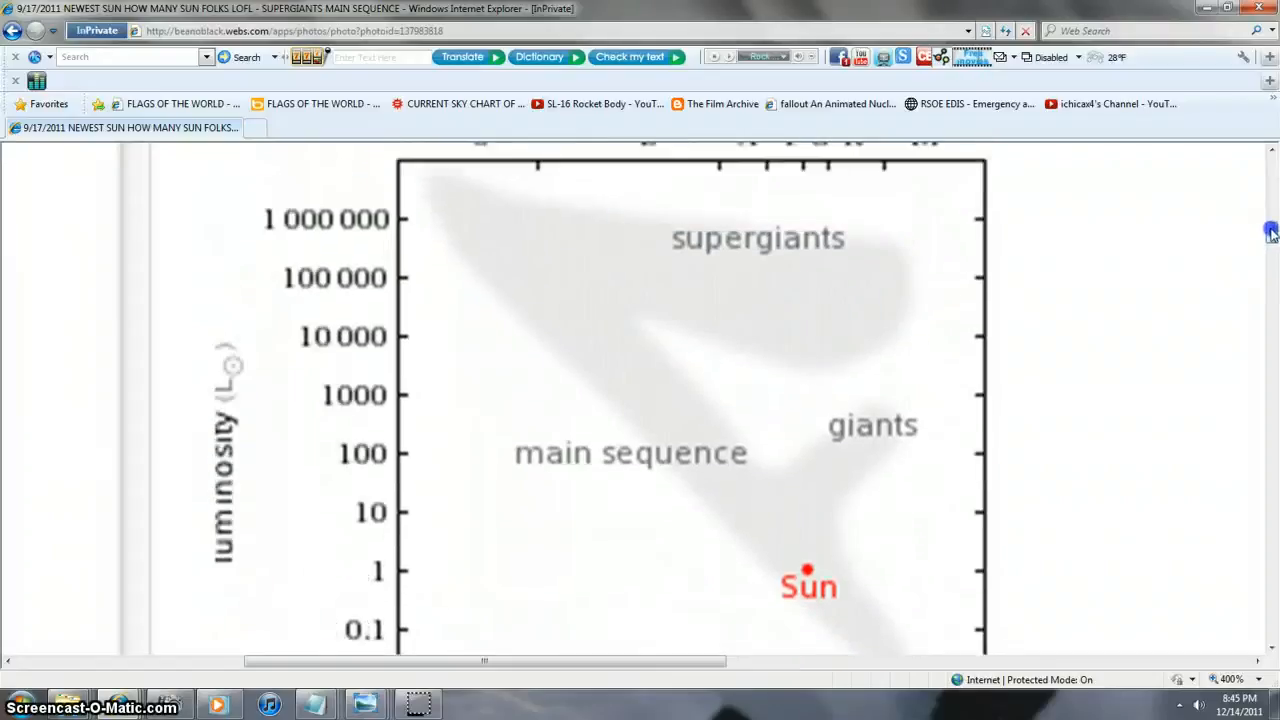
{"action": "scroll", "scroll_direction": "down", "scroll_amount": 3}
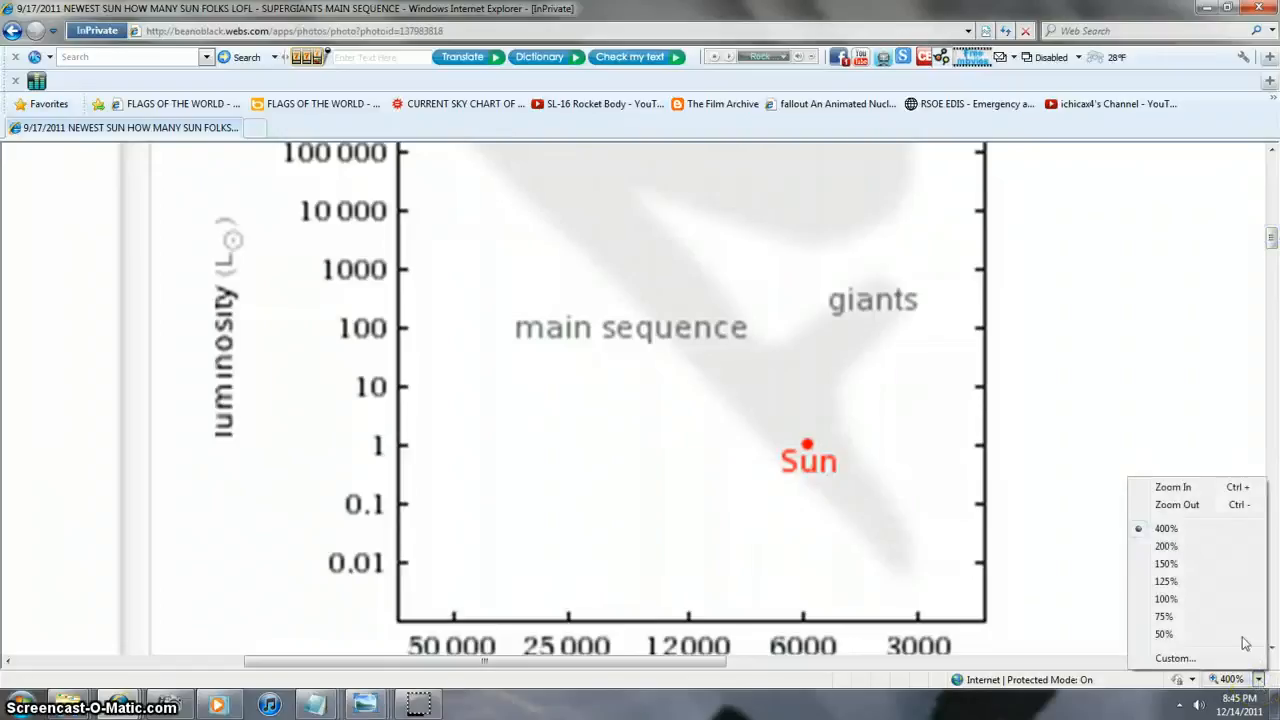
{"action": "left_click", "coordinate": [1166, 598]}
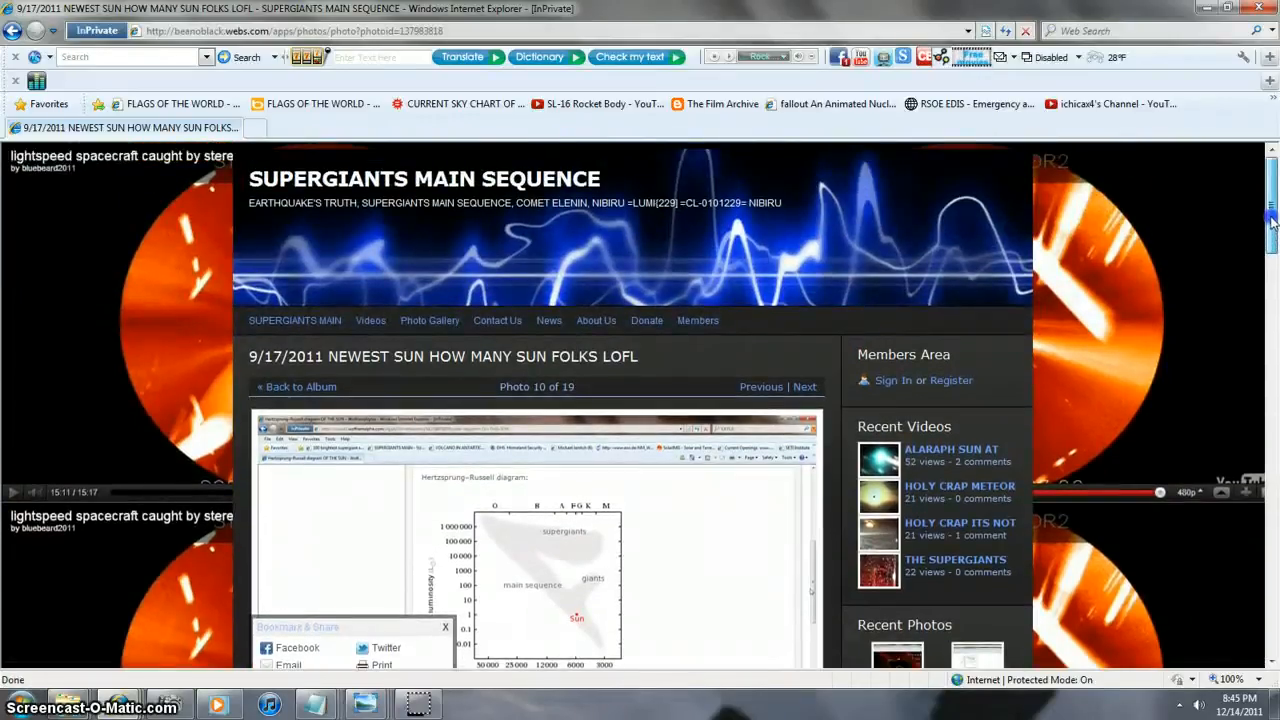
- Skim the comments and open photo 14 of 19, the star chart dotted with red points
{"action": "scroll", "scroll_direction": "down", "scroll_amount": 3}
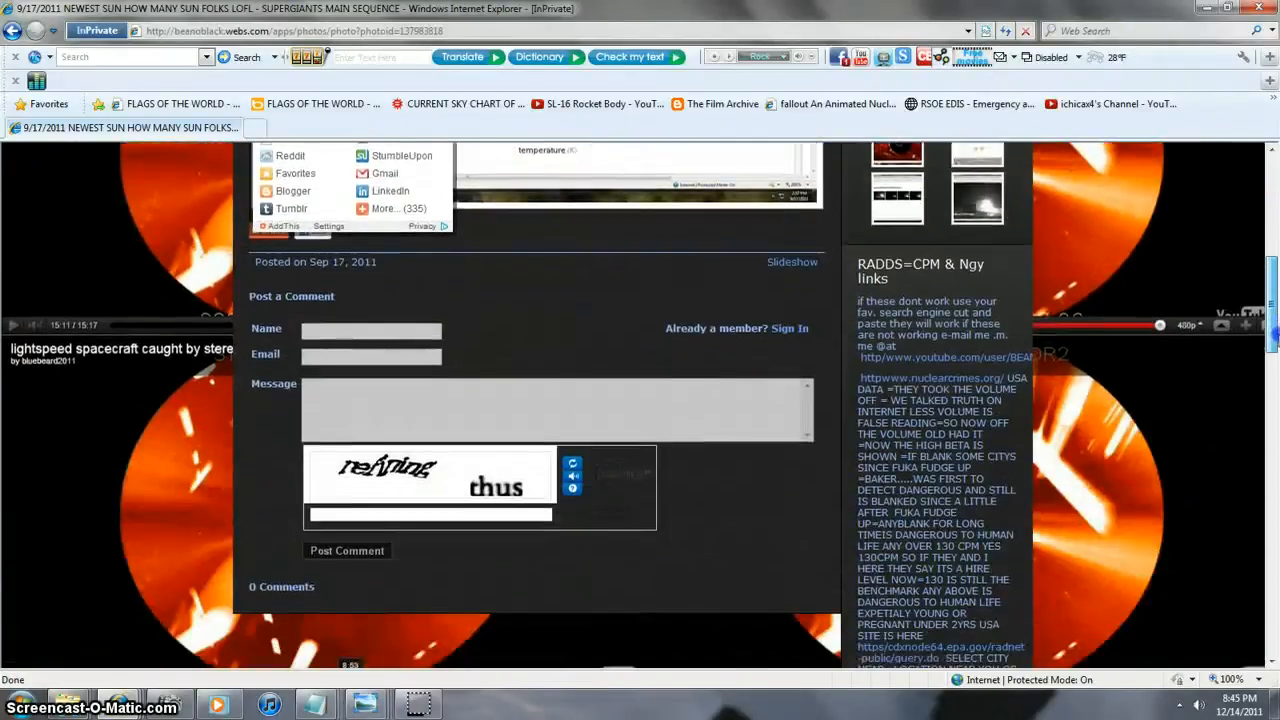
{"action": "scroll", "scroll_direction": "down", "scroll_amount": 3}
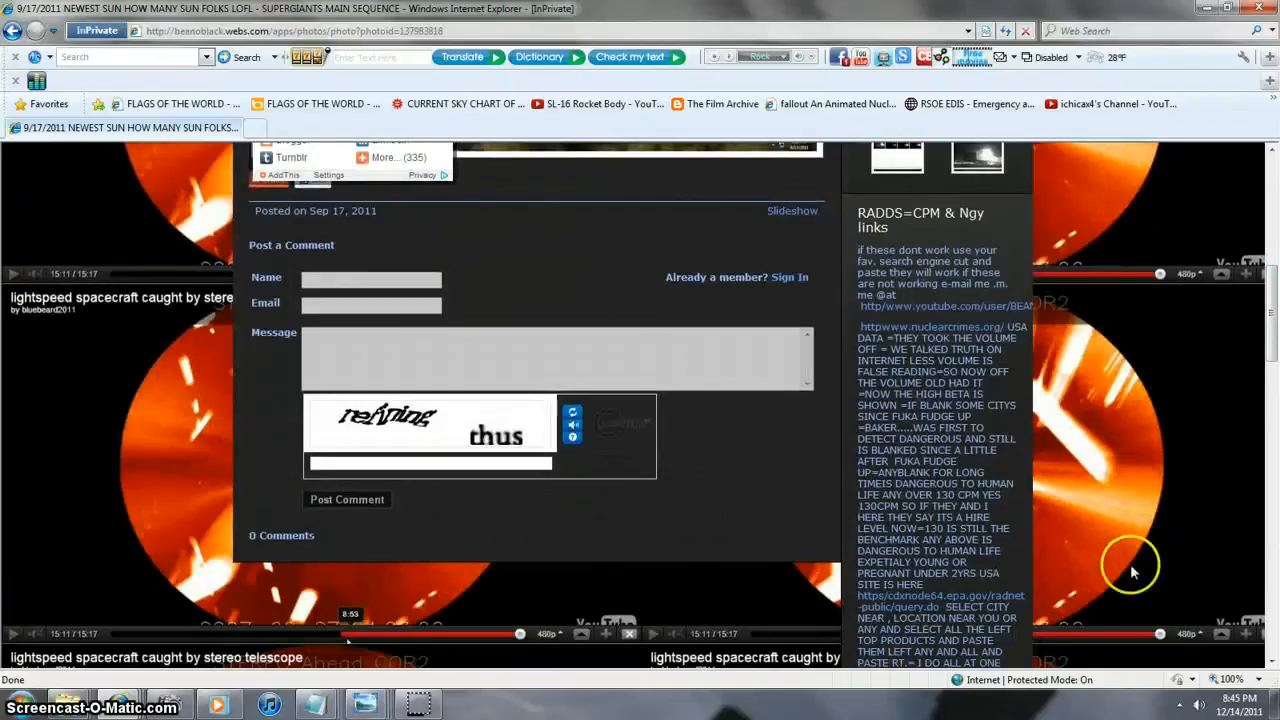
{"action": "mouse_move", "coordinate": [212, 604]}
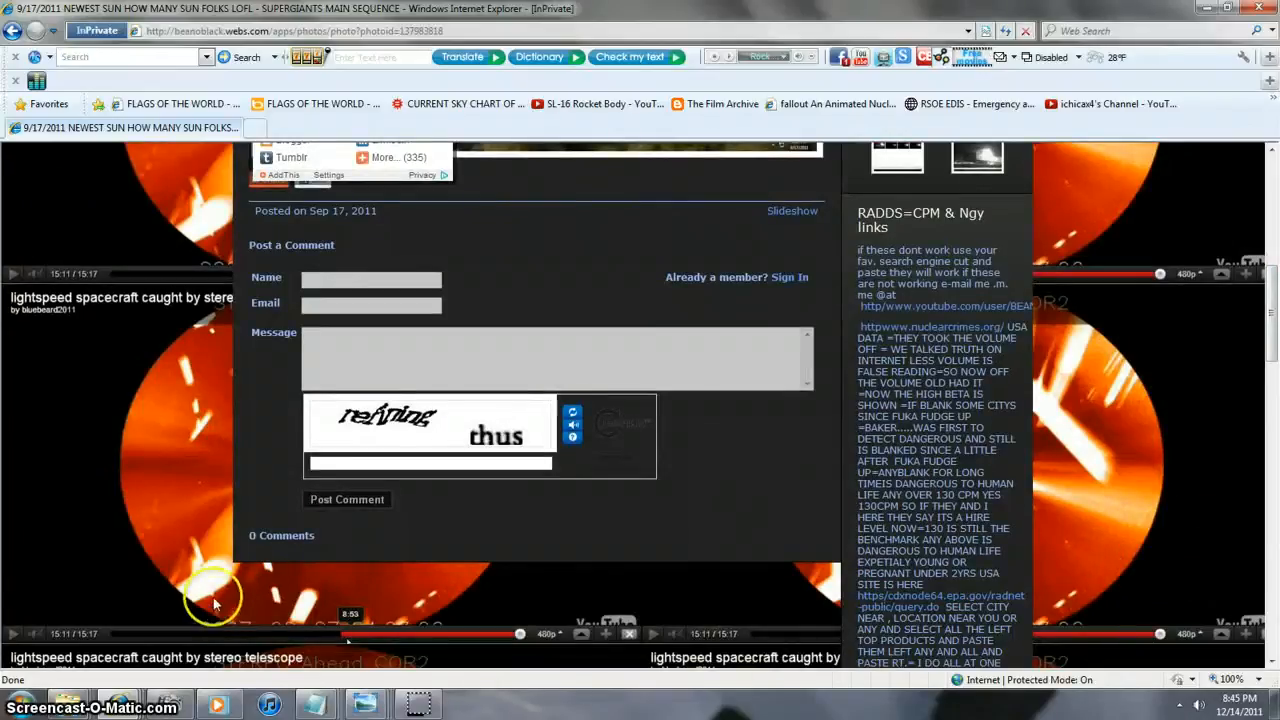
{"action": "scroll", "scroll_direction": "up", "scroll_amount": 3}
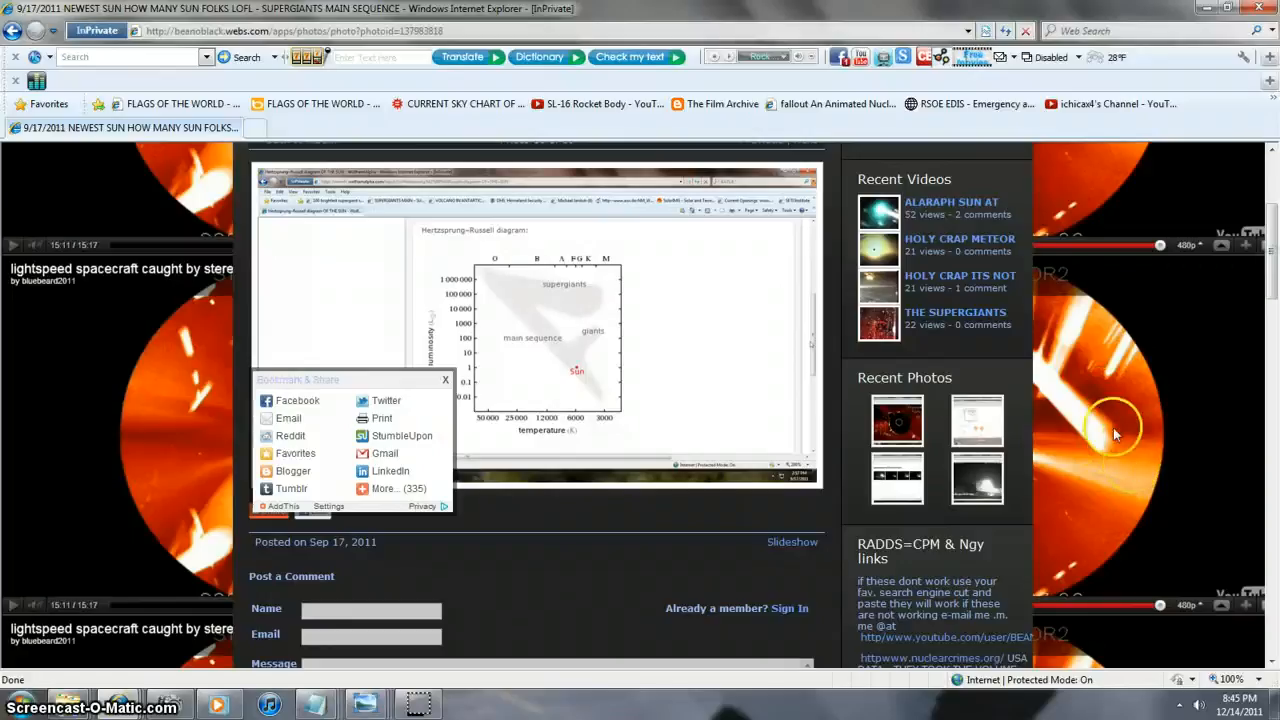
{"action": "mouse_move", "coordinate": [1058, 472]}
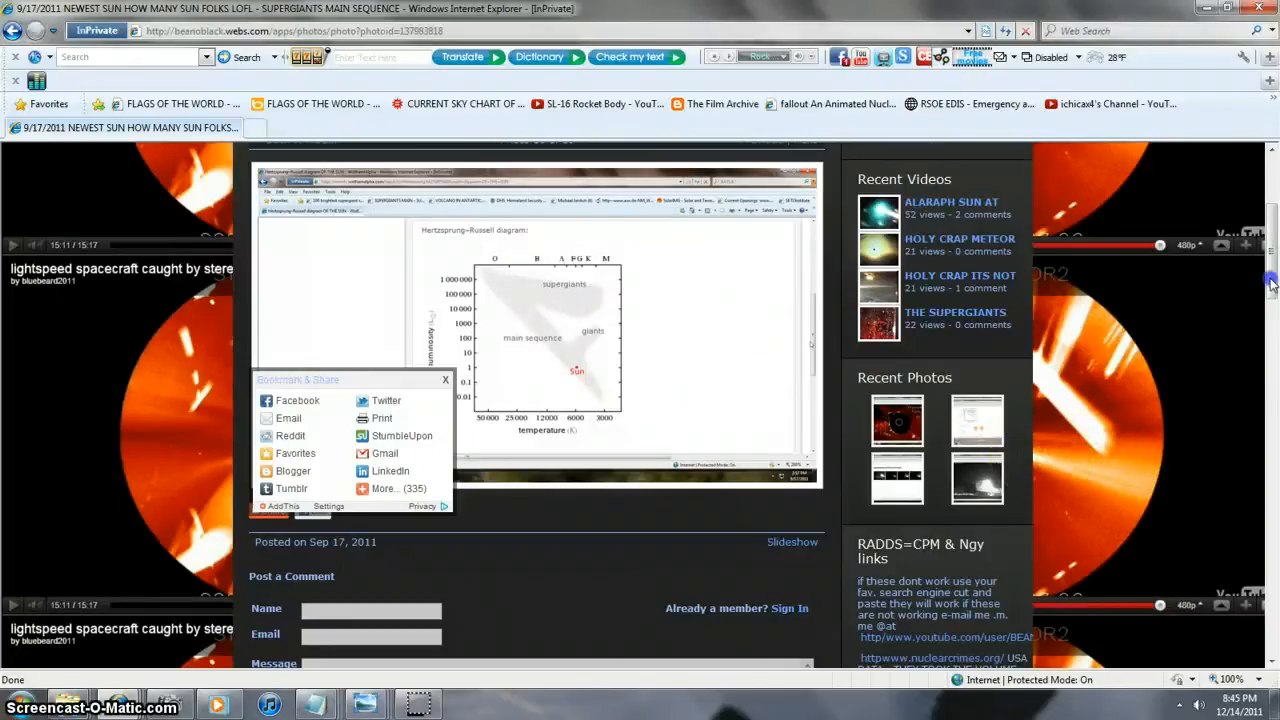
{"action": "scroll", "scroll_direction": "up", "scroll_amount": 3}
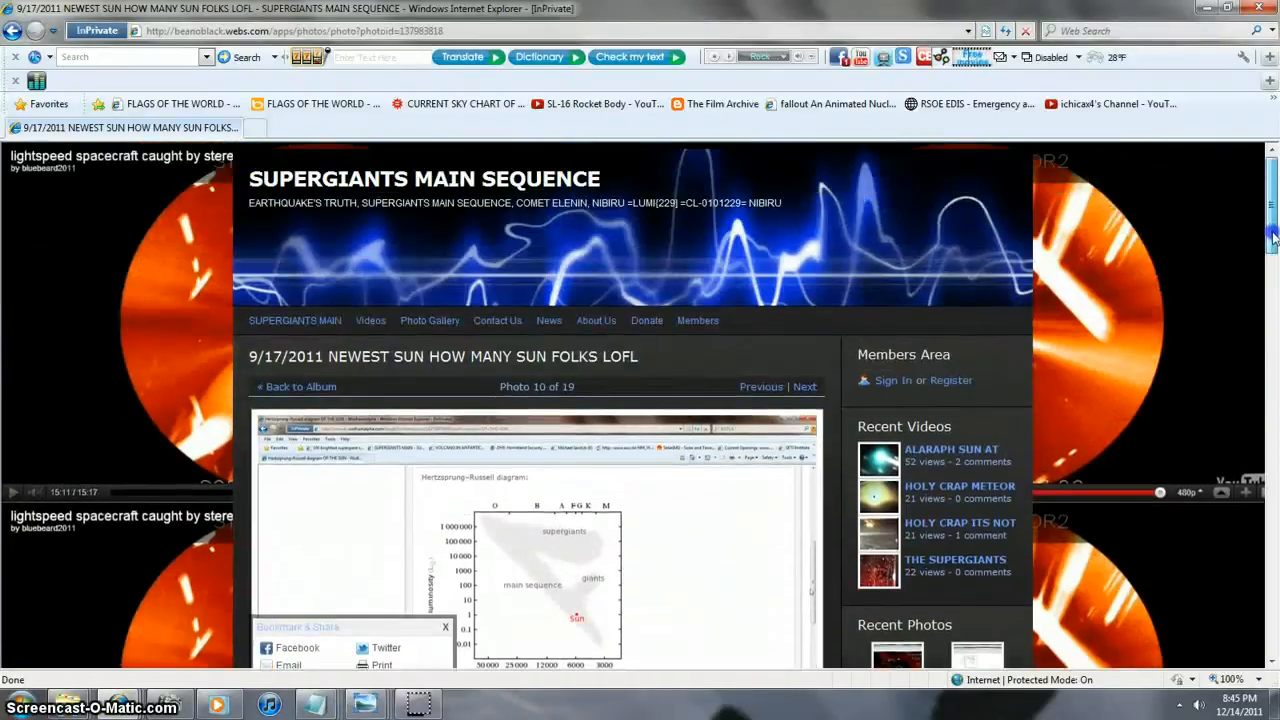
{"action": "scroll", "scroll_direction": "down", "scroll_amount": 3}
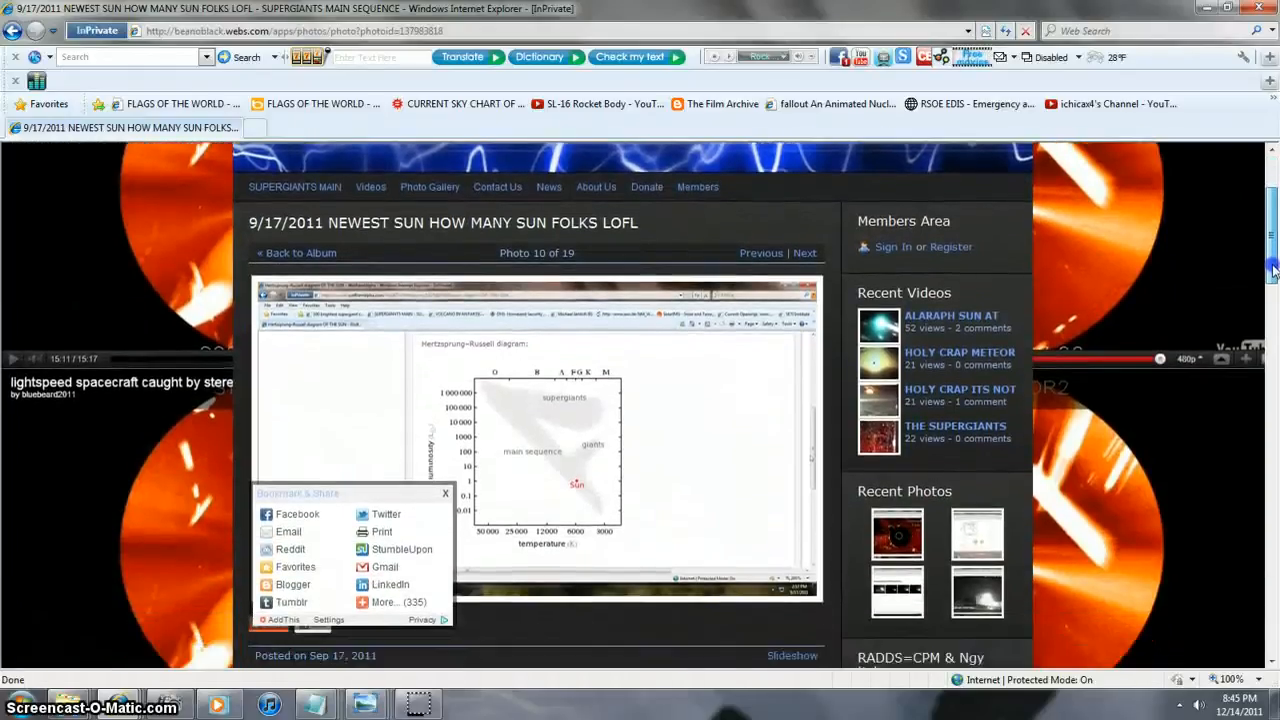
{"action": "scroll", "scroll_direction": "down", "scroll_amount": 3}
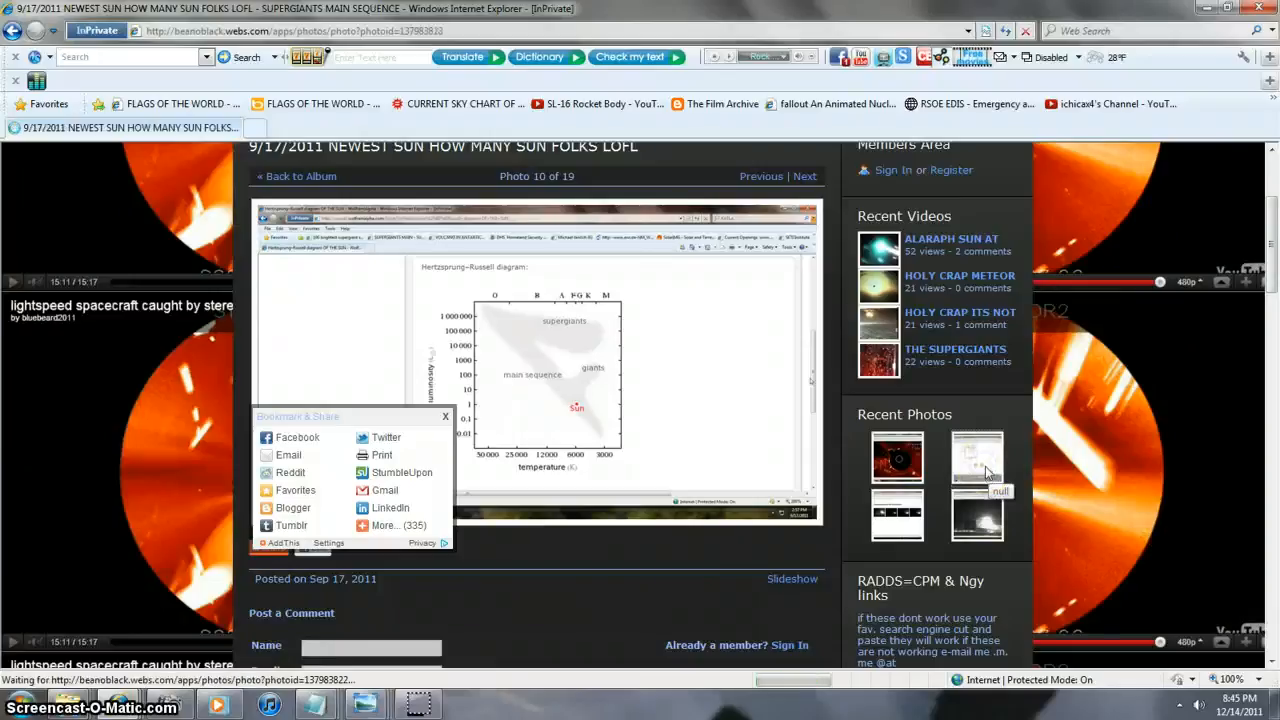
{"action": "left_click", "coordinate": [804, 176]}
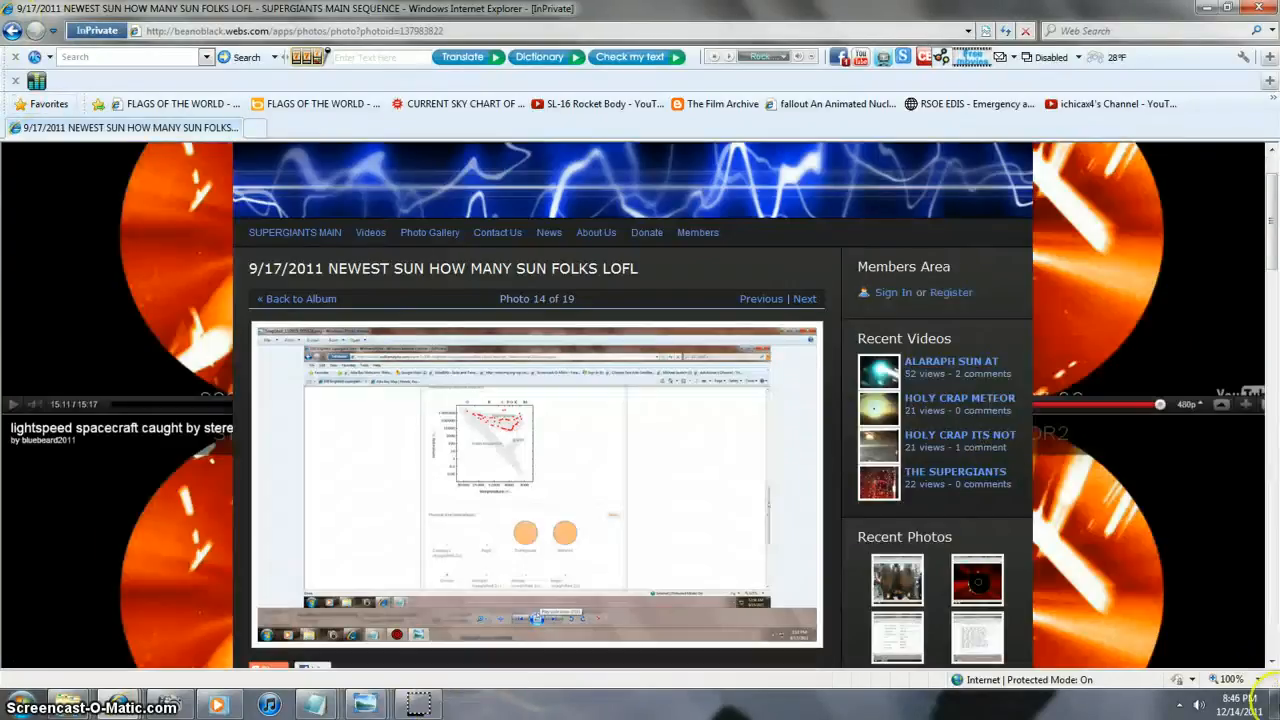
{"action": "left_click", "coordinate": [1232, 680]}
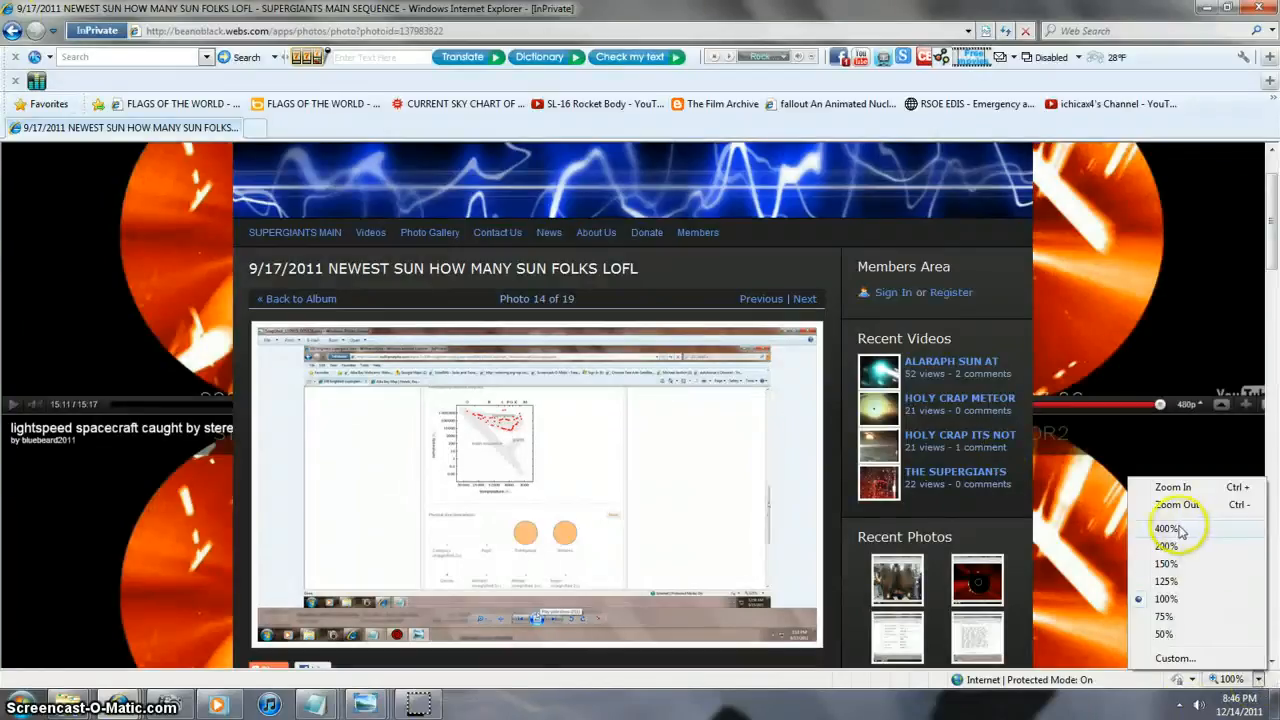
{"action": "left_click", "coordinate": [1166, 528]}
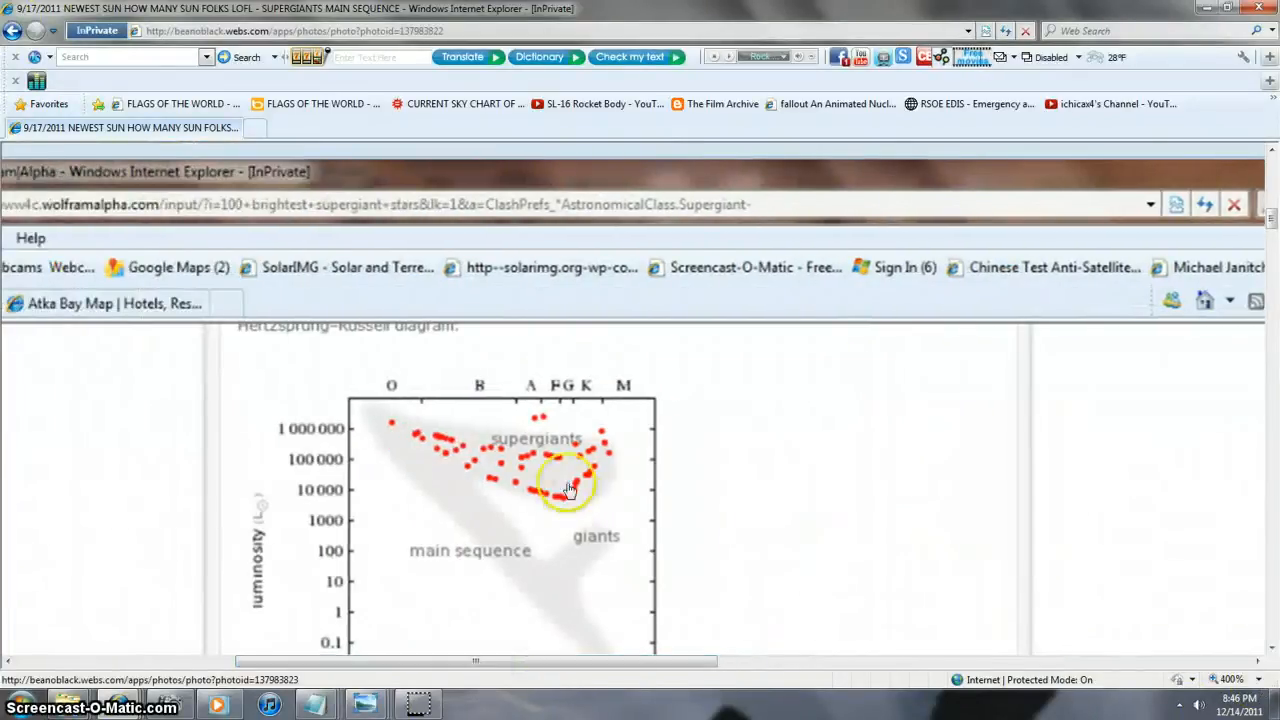
{"action": "mouse_move", "coordinate": [592, 460]}
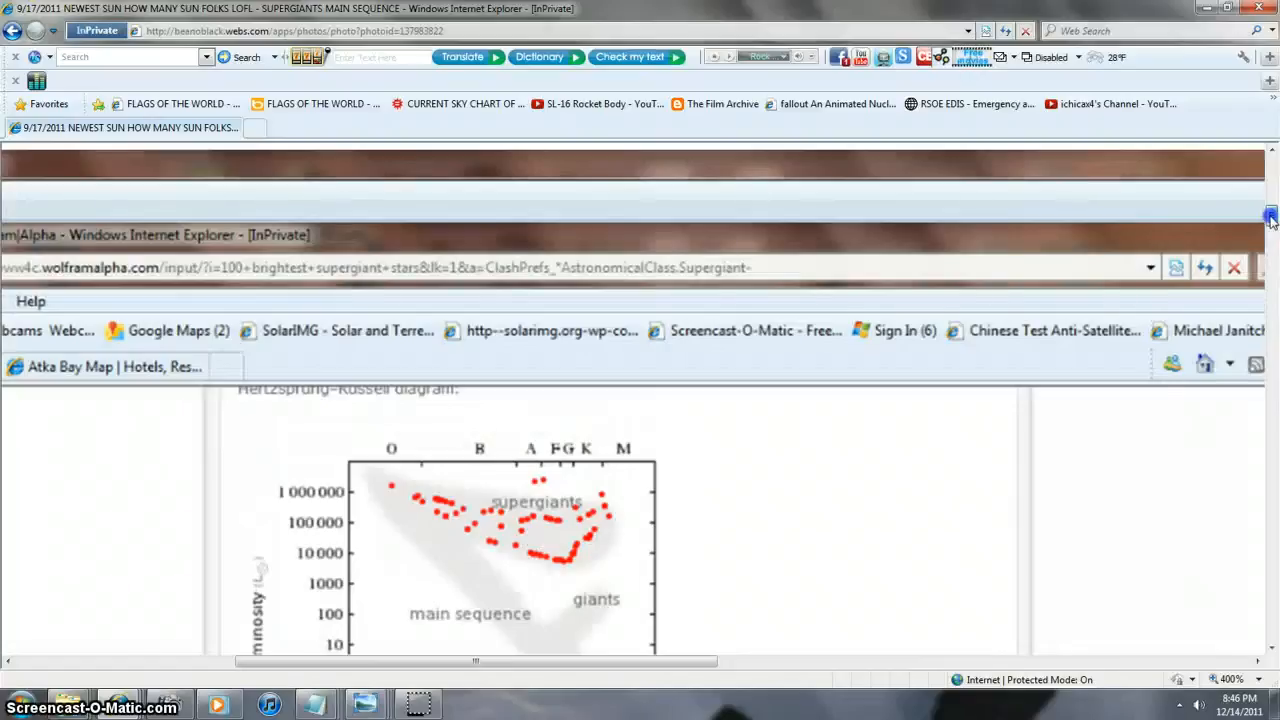
{"action": "scroll", "scroll_direction": "down", "scroll_amount": 3}
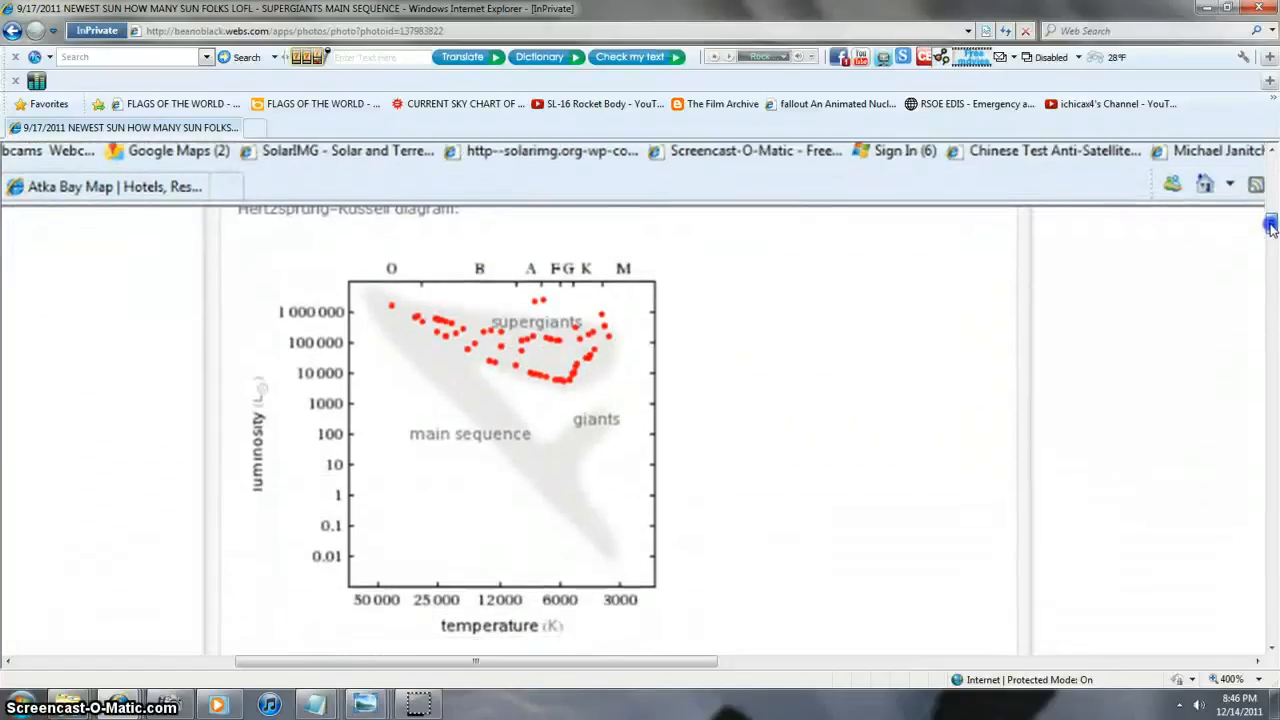
{"action": "scroll", "scroll_direction": "down", "scroll_amount": 3}
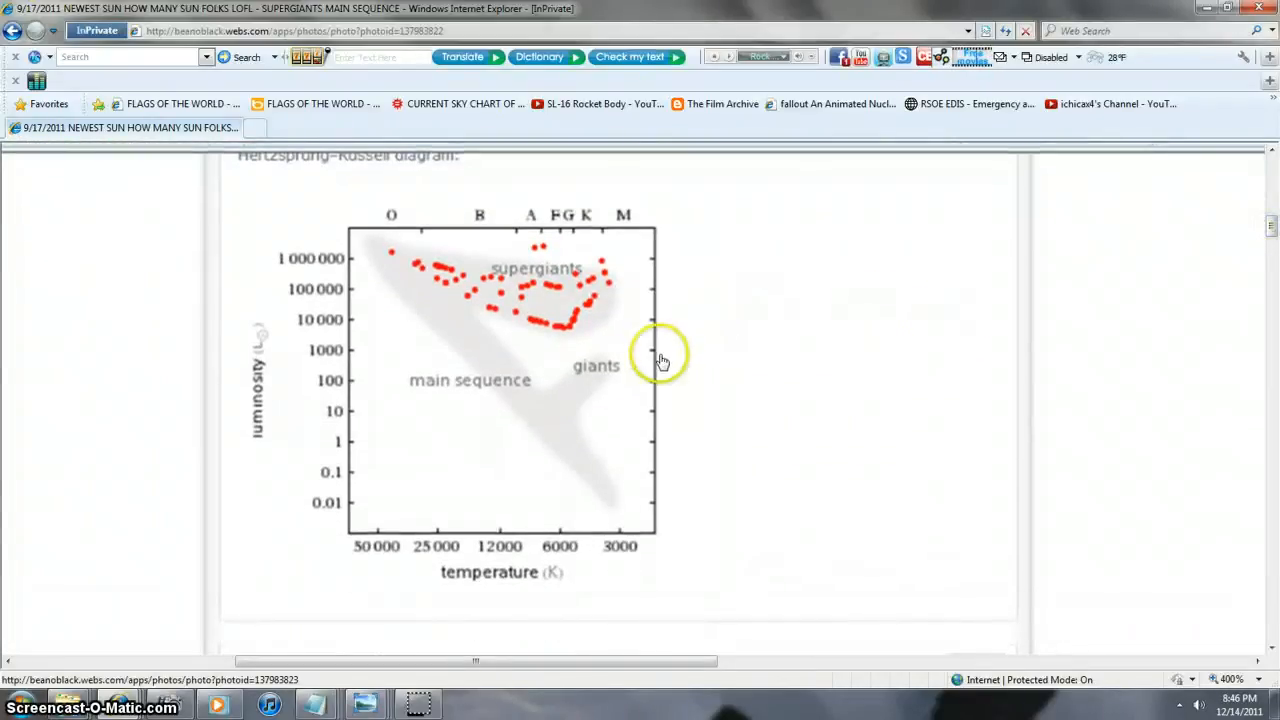
{"action": "mouse_move", "coordinate": [398, 264]}
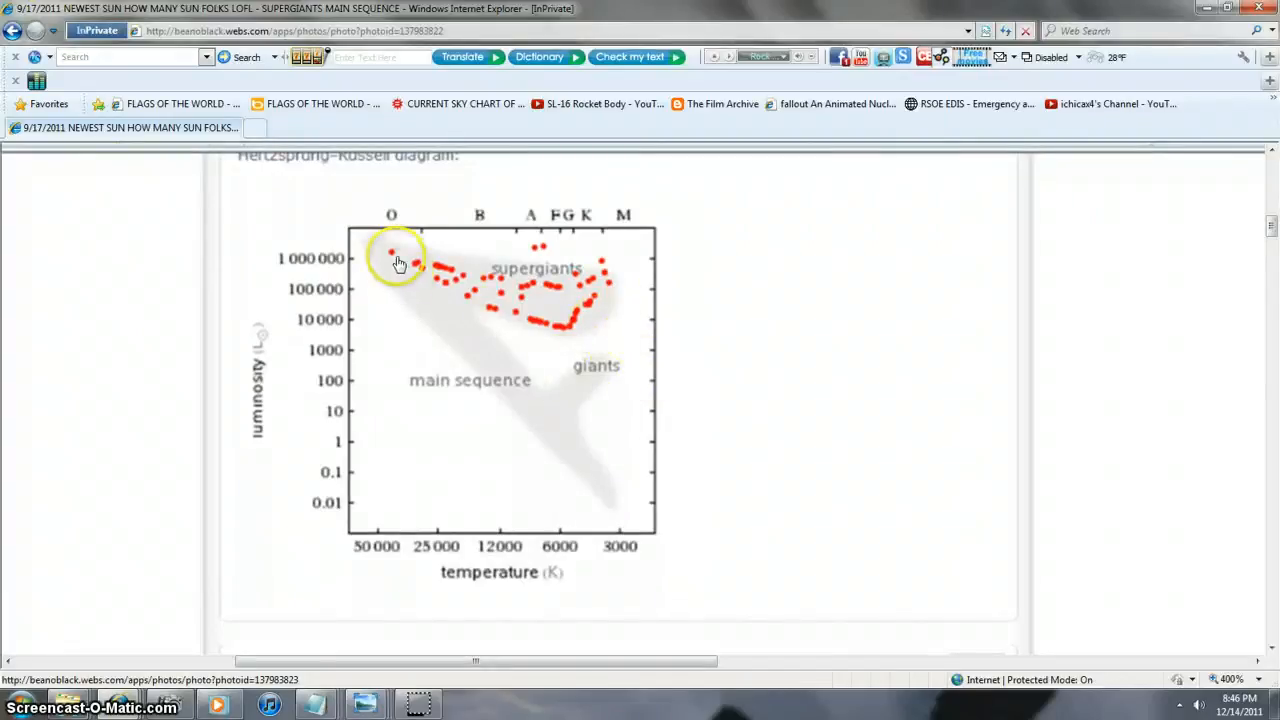
{"action": "mouse_move", "coordinate": [912, 358]}
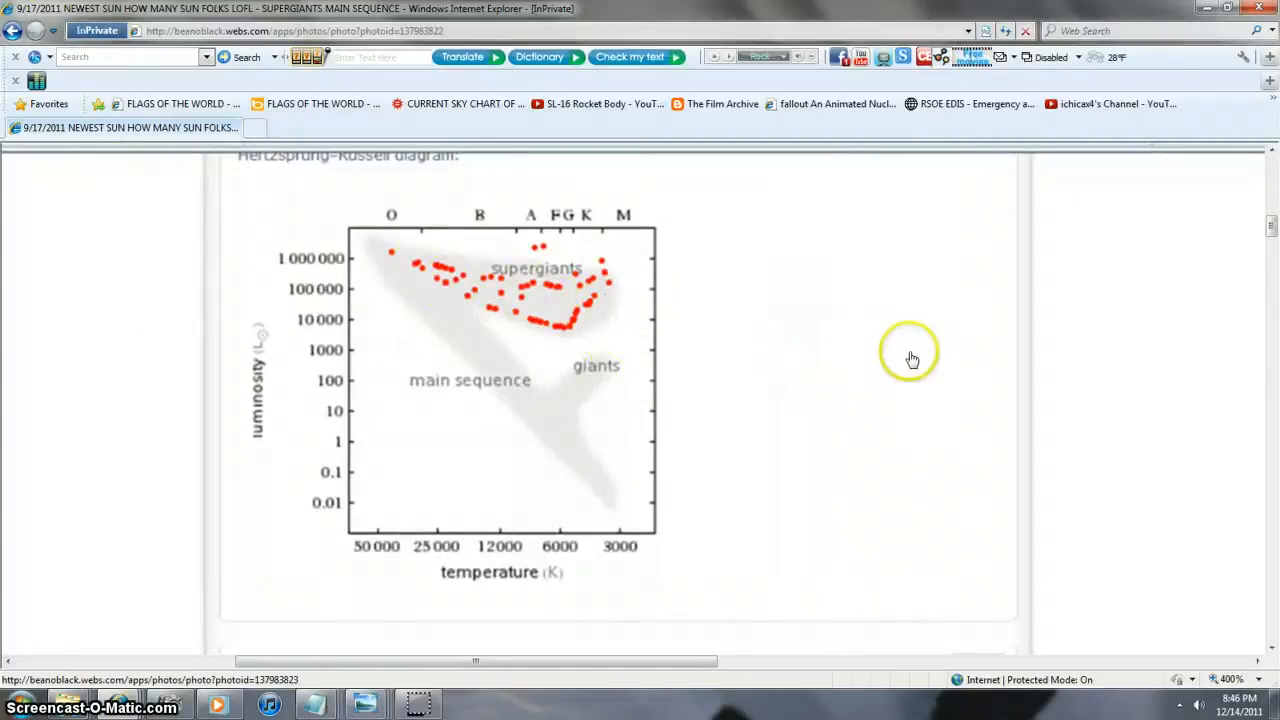
{"action": "mouse_move", "coordinate": [1256, 302]}
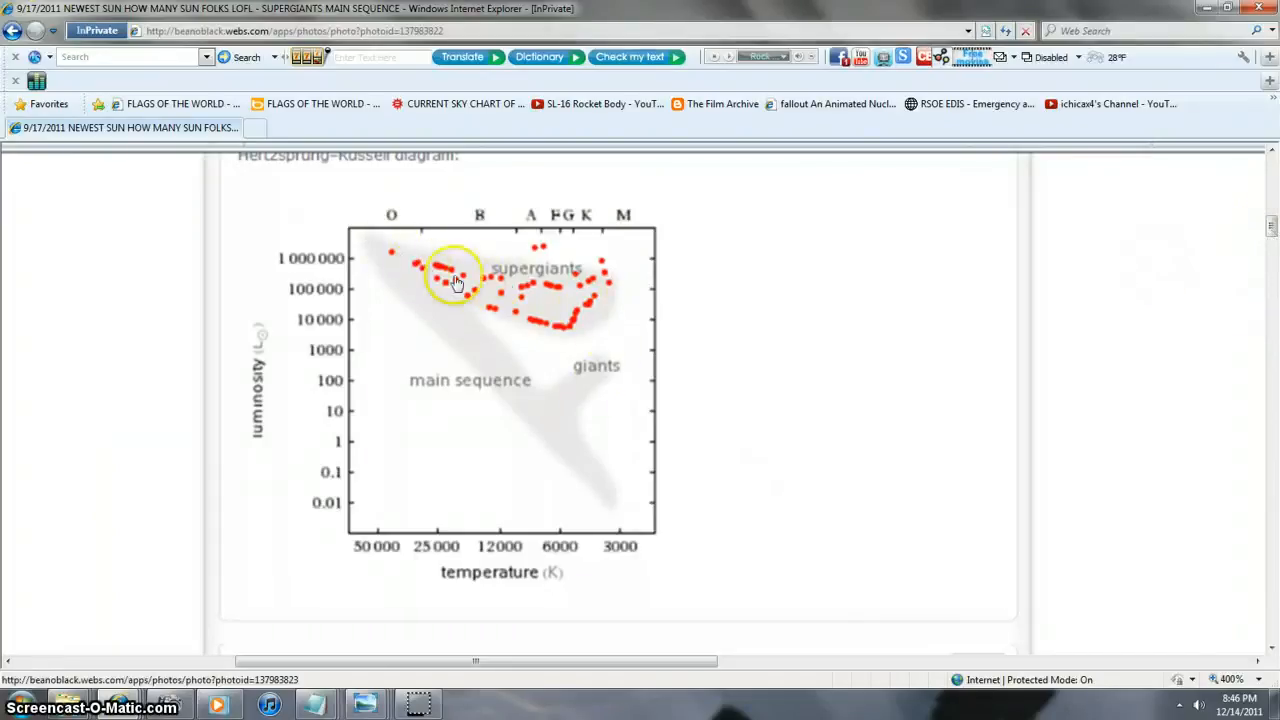
{"action": "mouse_move", "coordinate": [556, 340]}
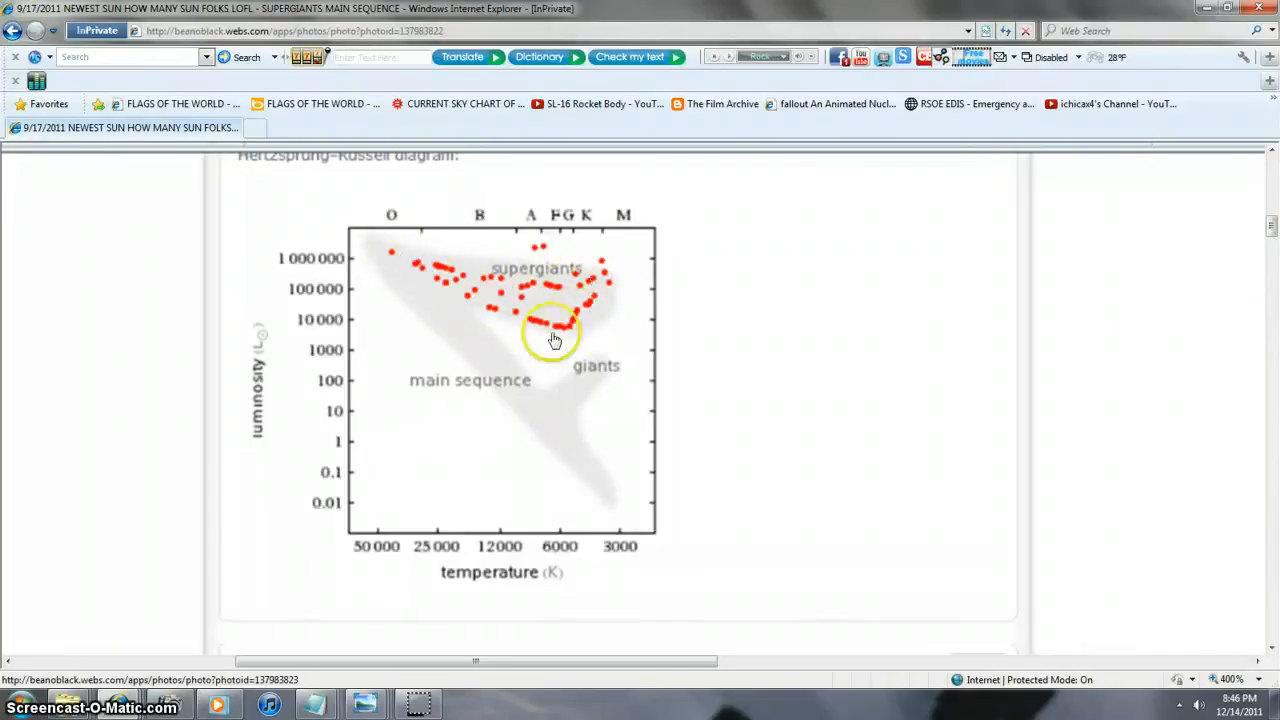
{"action": "mouse_move", "coordinate": [594, 328]}
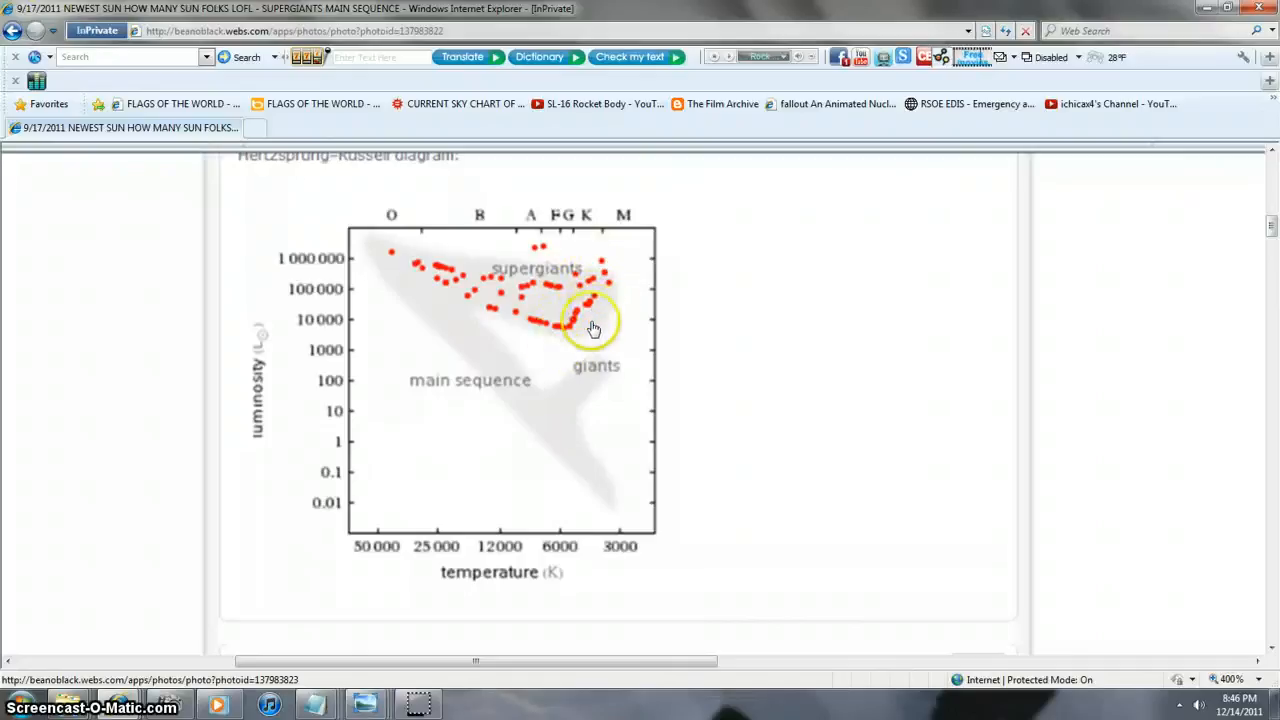
{"action": "mouse_move", "coordinate": [532, 308]}
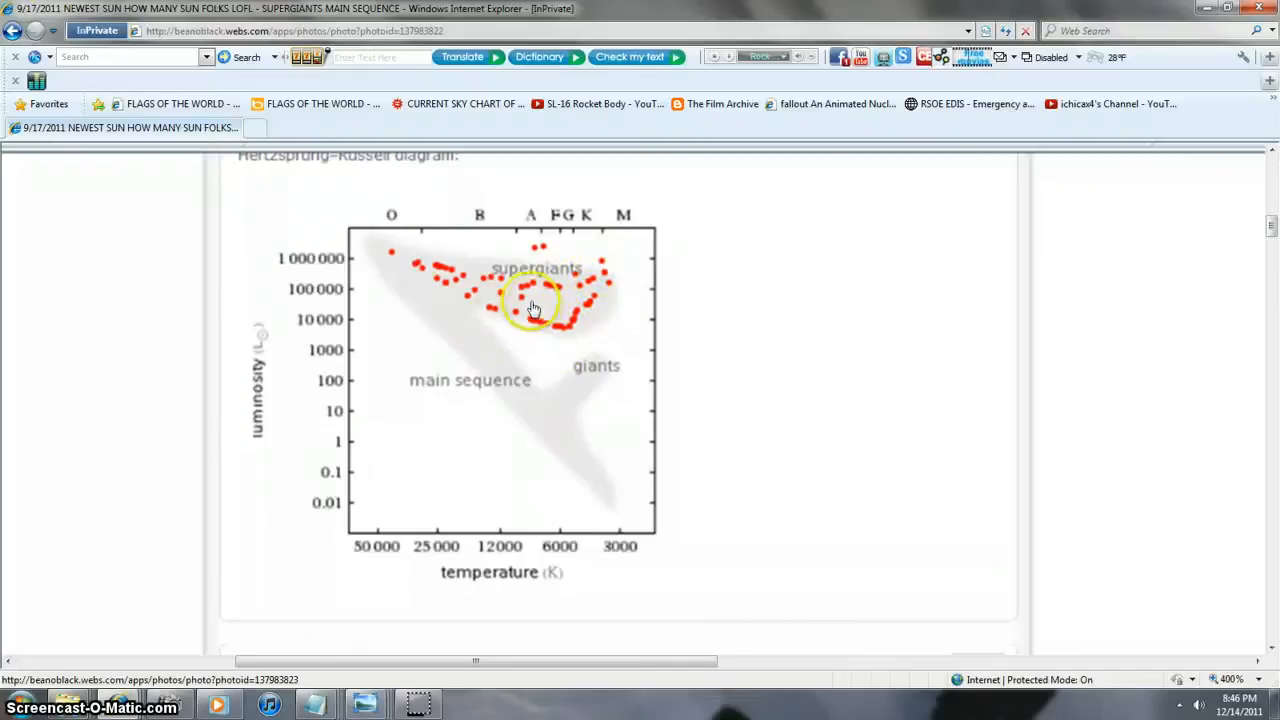
{"action": "mouse_move", "coordinate": [738, 308]}
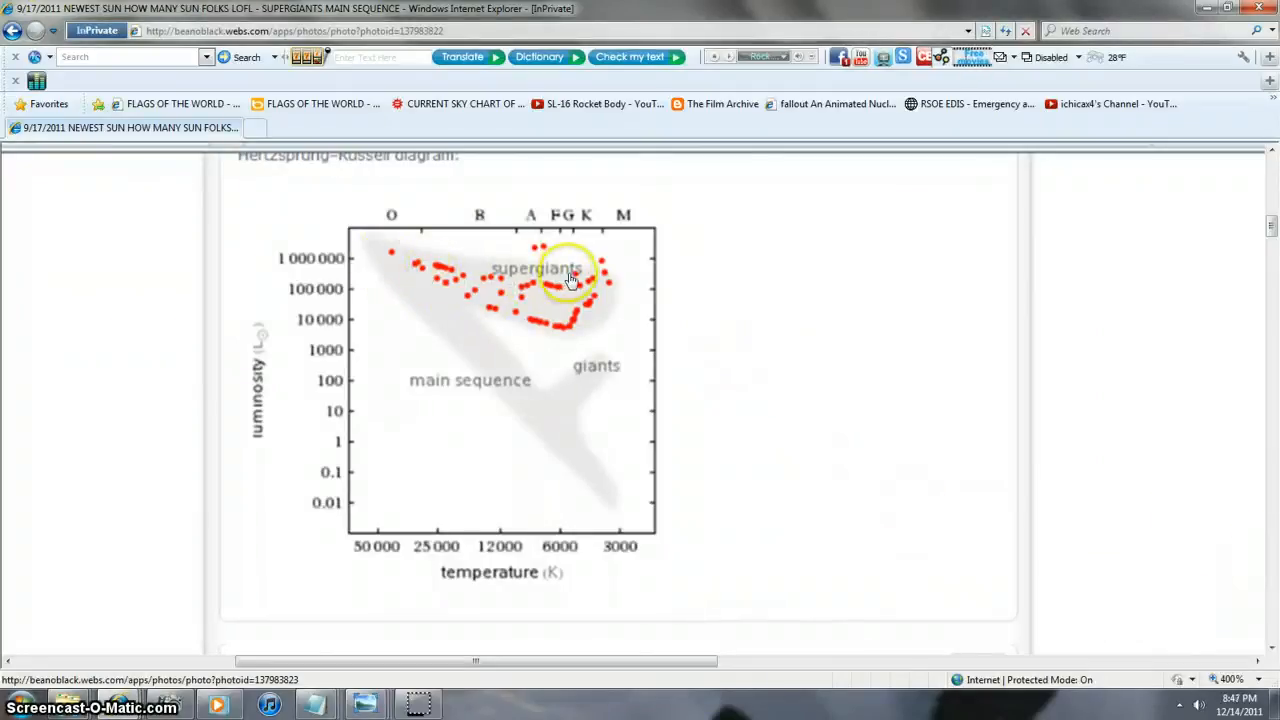
{"action": "mouse_move", "coordinate": [544, 262]}
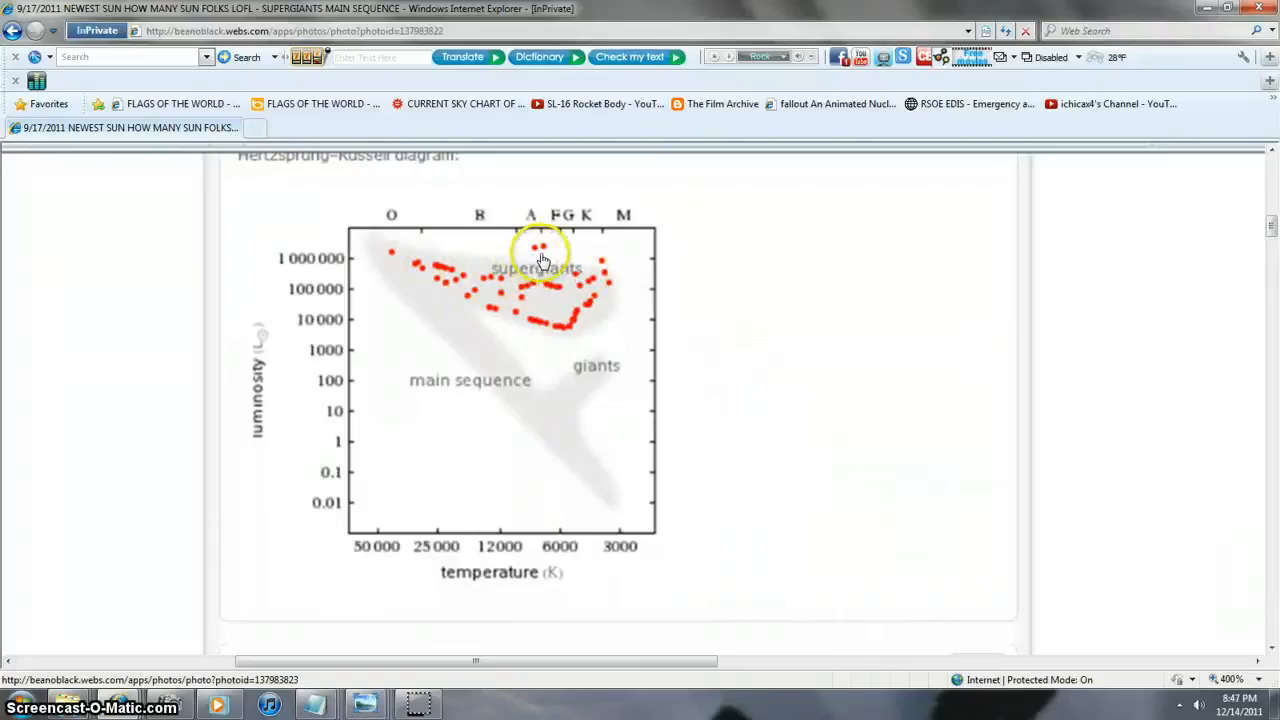
{"action": "mouse_move", "coordinate": [576, 284]}
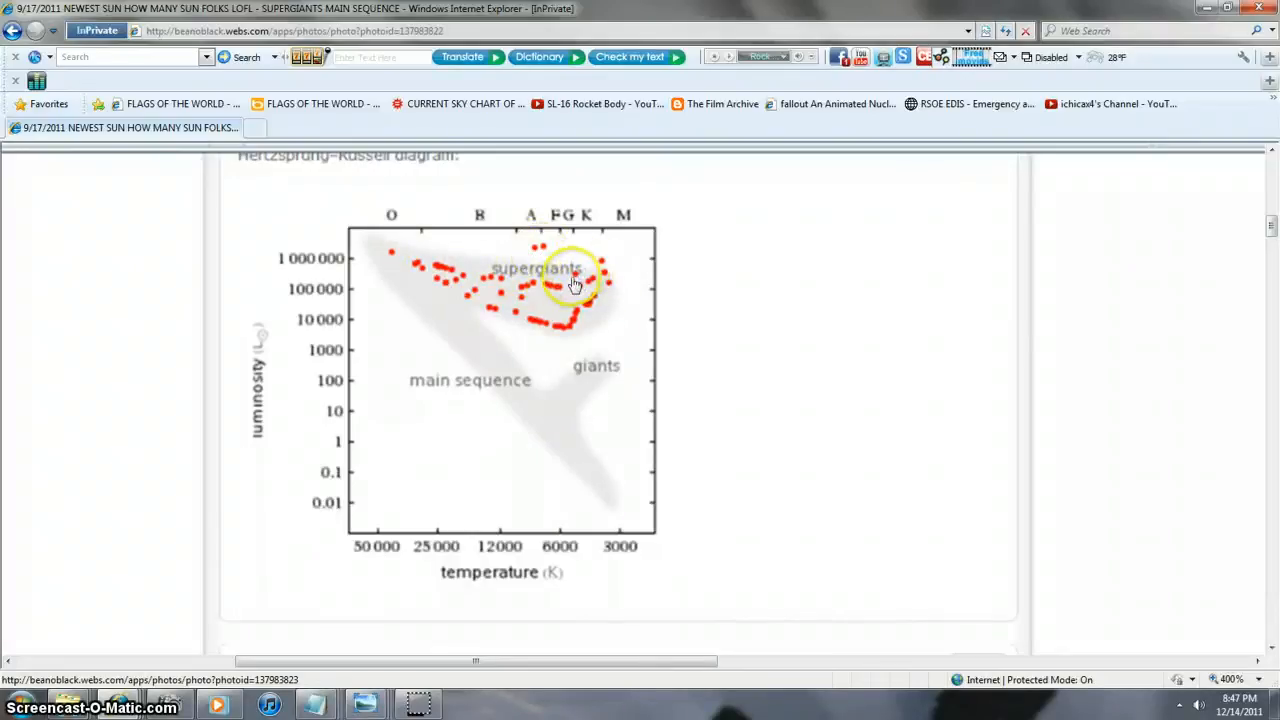
{"action": "mouse_move", "coordinate": [404, 264]}
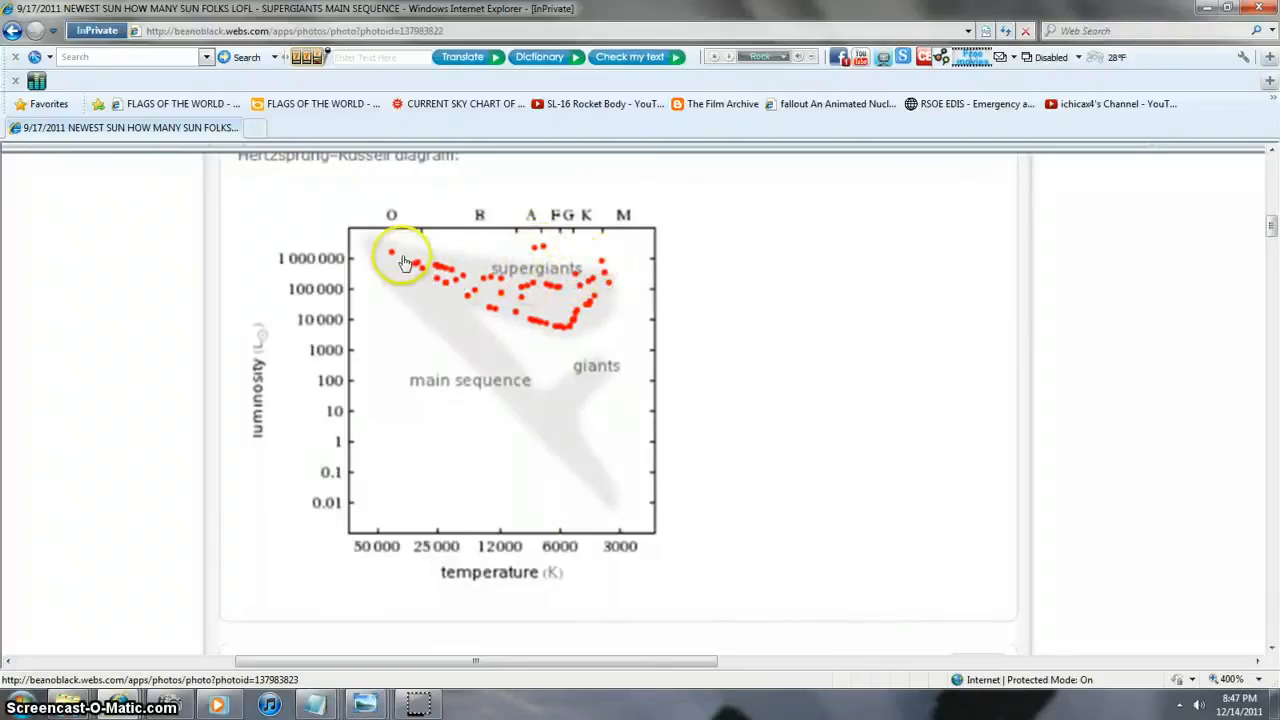
{"action": "mouse_move", "coordinate": [598, 272]}
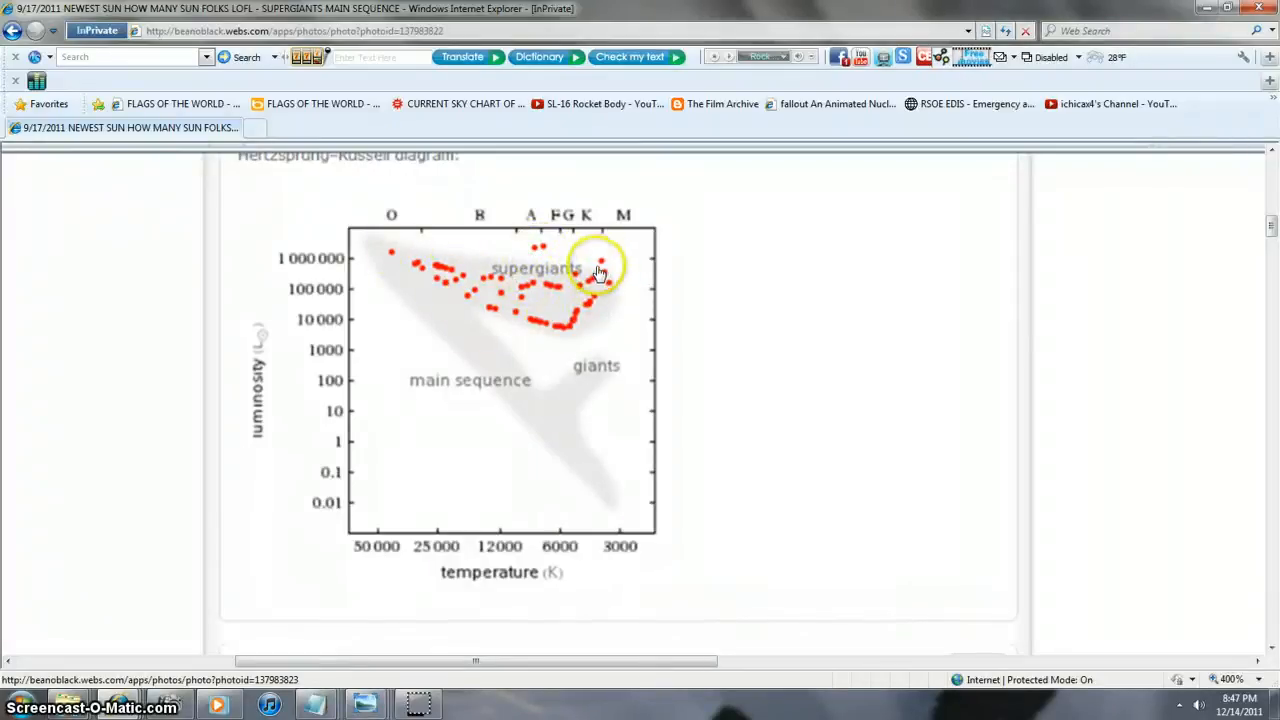
{"action": "mouse_move", "coordinate": [584, 336]}
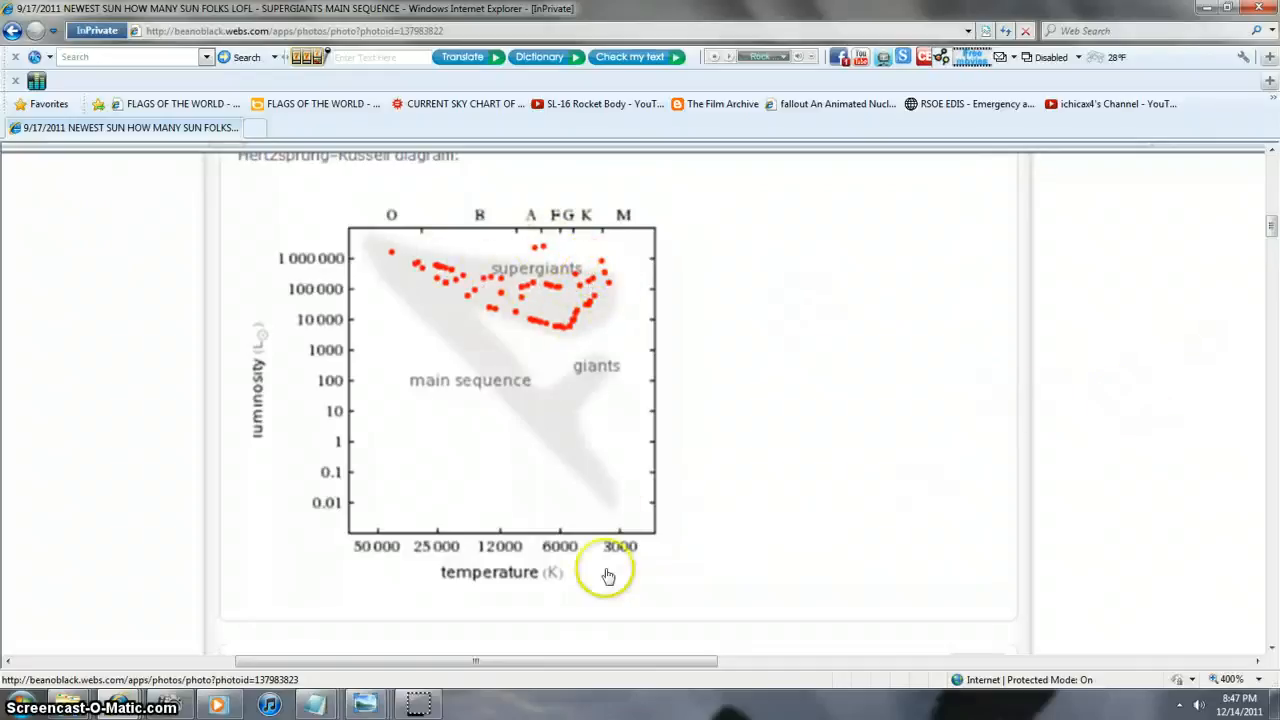
{"action": "mouse_move", "coordinate": [1270, 228]}
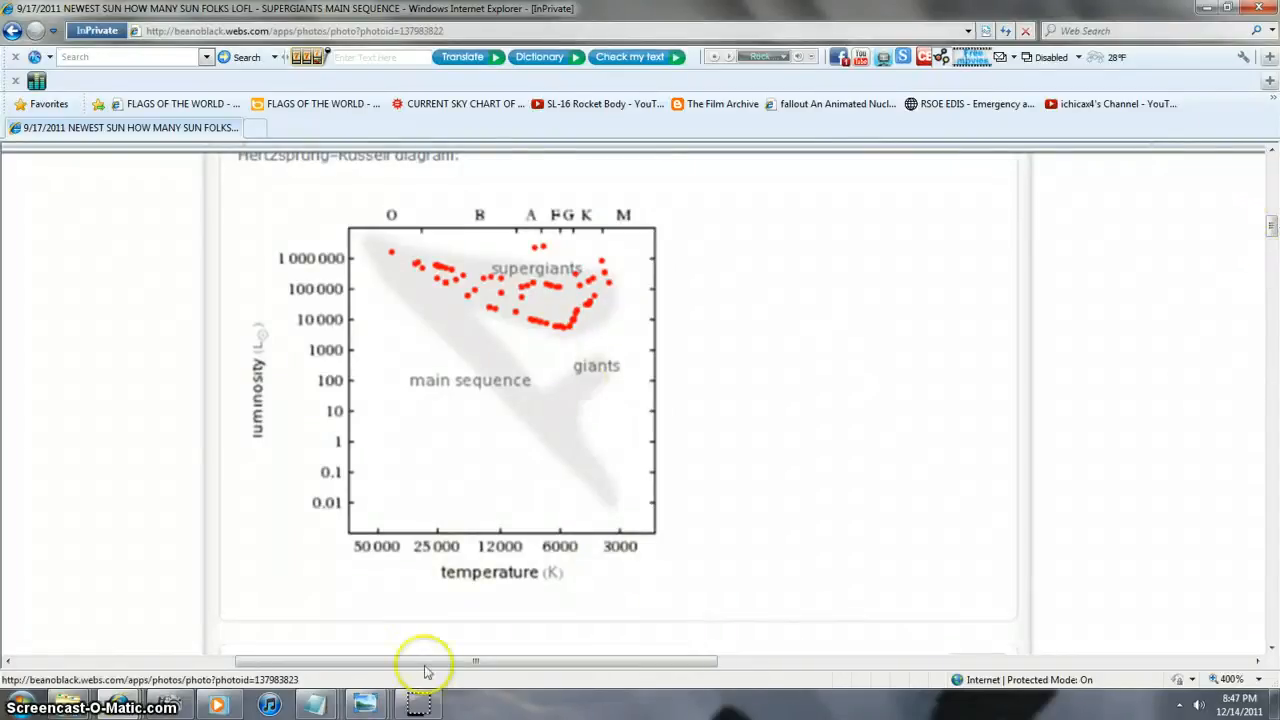
- Scroll the photo 14 page back up to the Supergiants Main Sequence banner
{"action": "scroll", "scroll_direction": "up", "scroll_amount": 3}
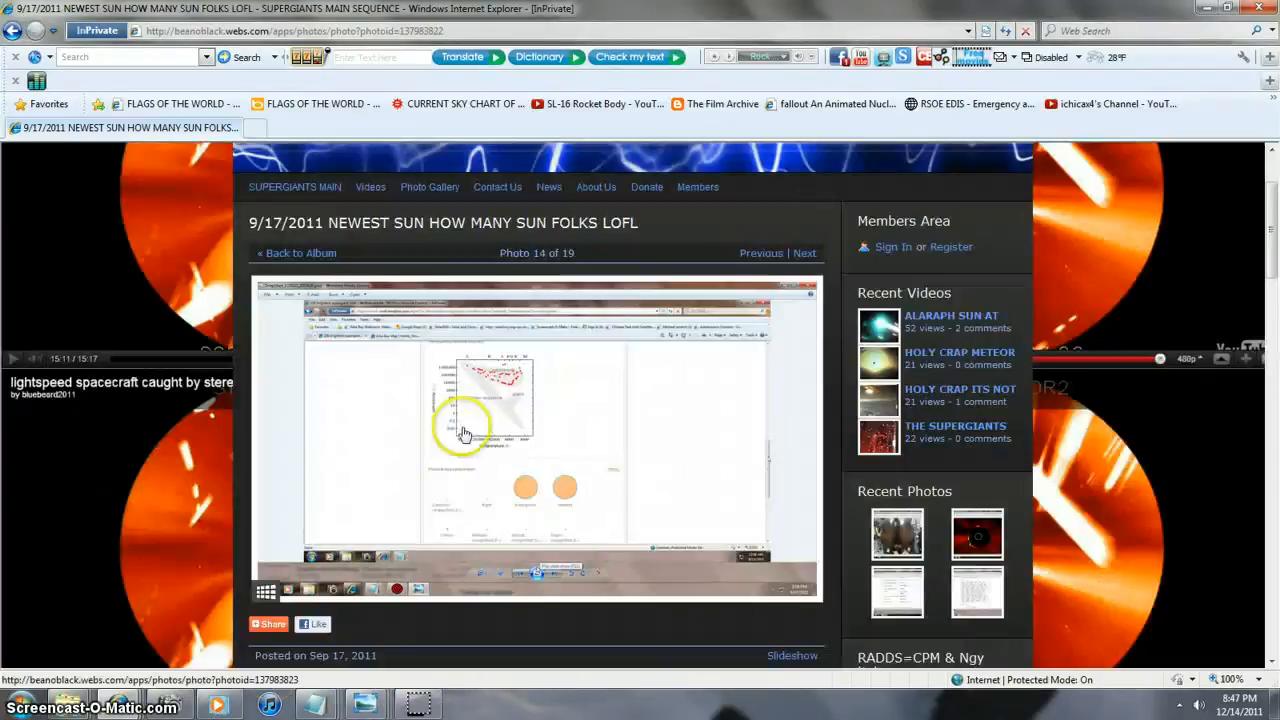
{"action": "scroll", "scroll_direction": "down", "scroll_amount": 3}
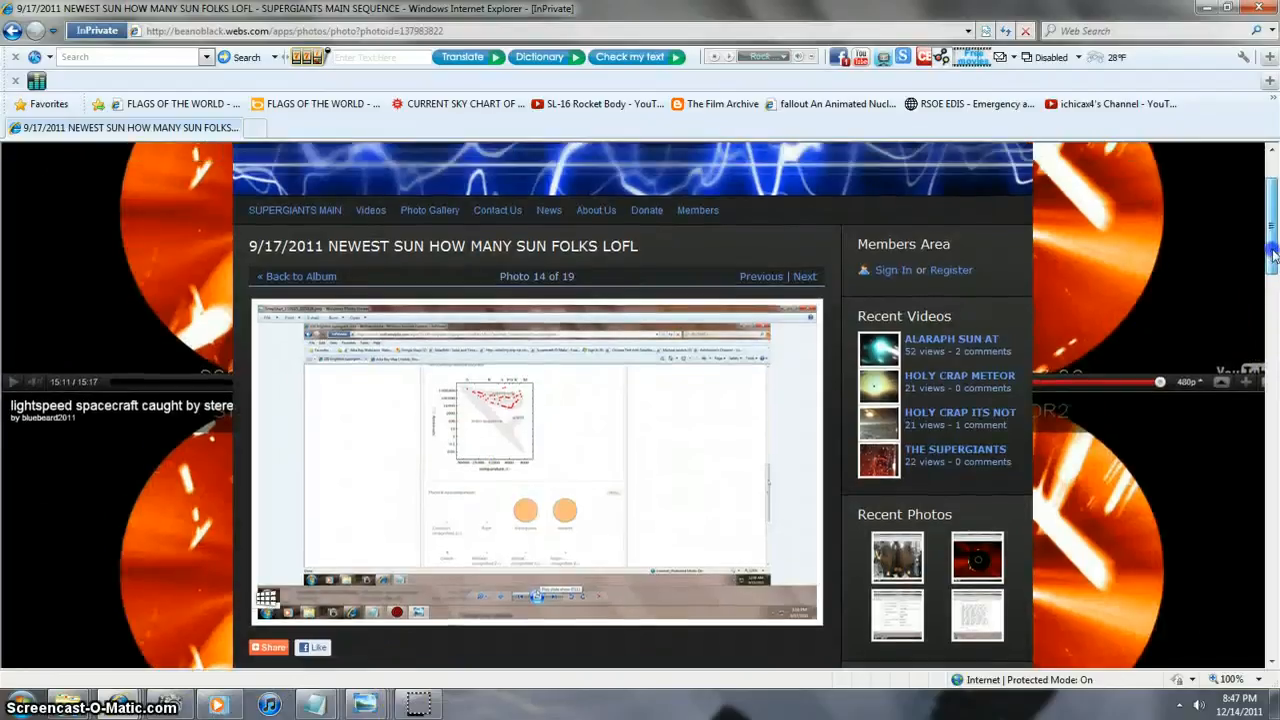
{"action": "scroll", "scroll_direction": "up", "scroll_amount": 3}
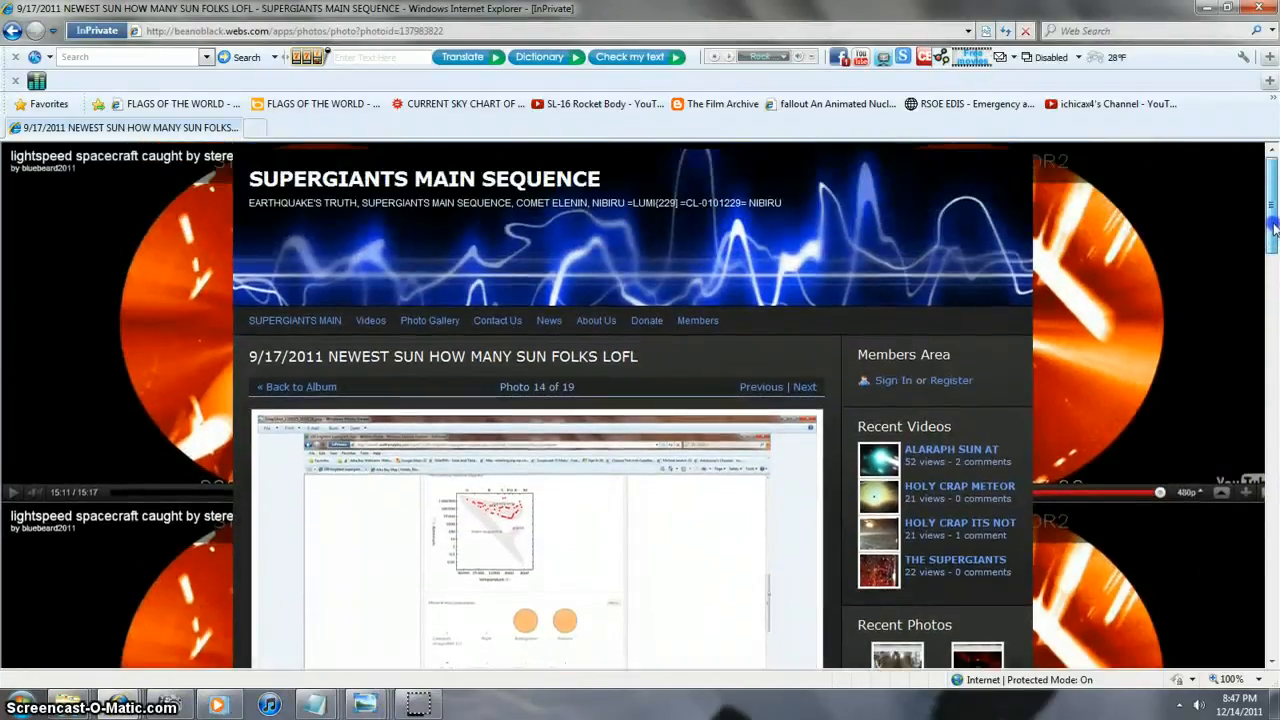
{"action": "mouse_move", "coordinate": [560, 164]}
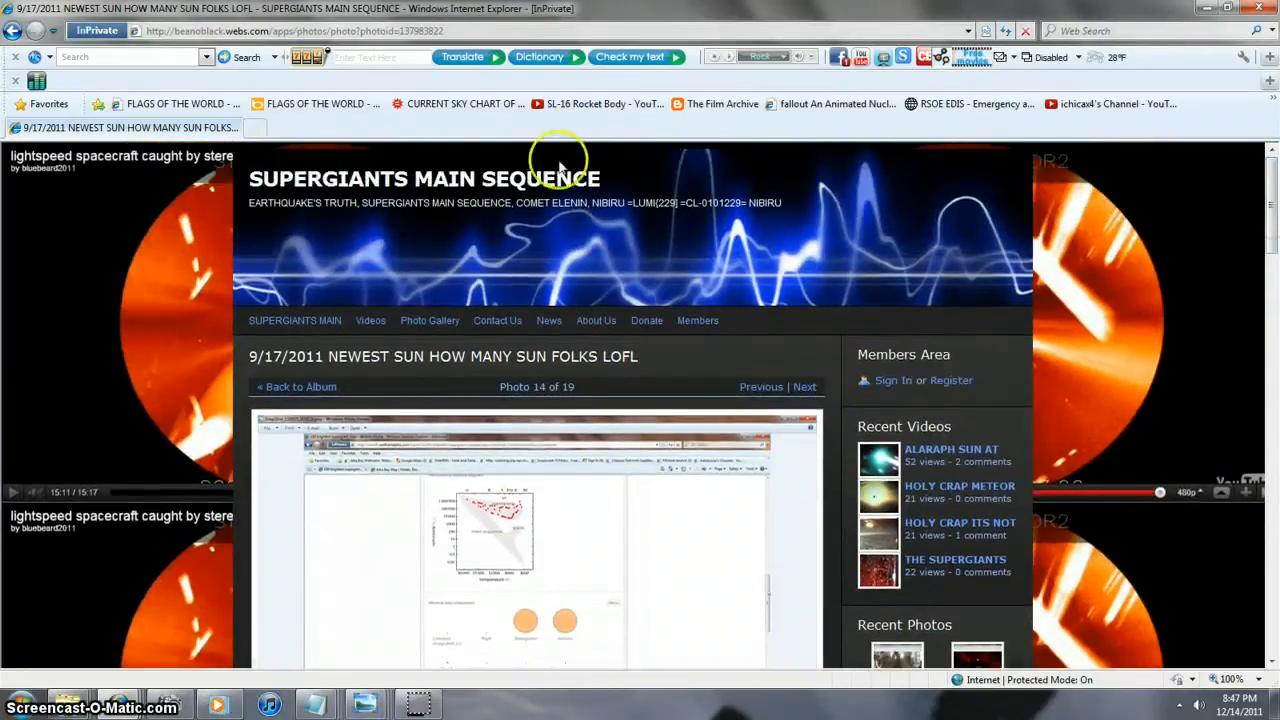
{"action": "mouse_move", "coordinate": [244, 178]}
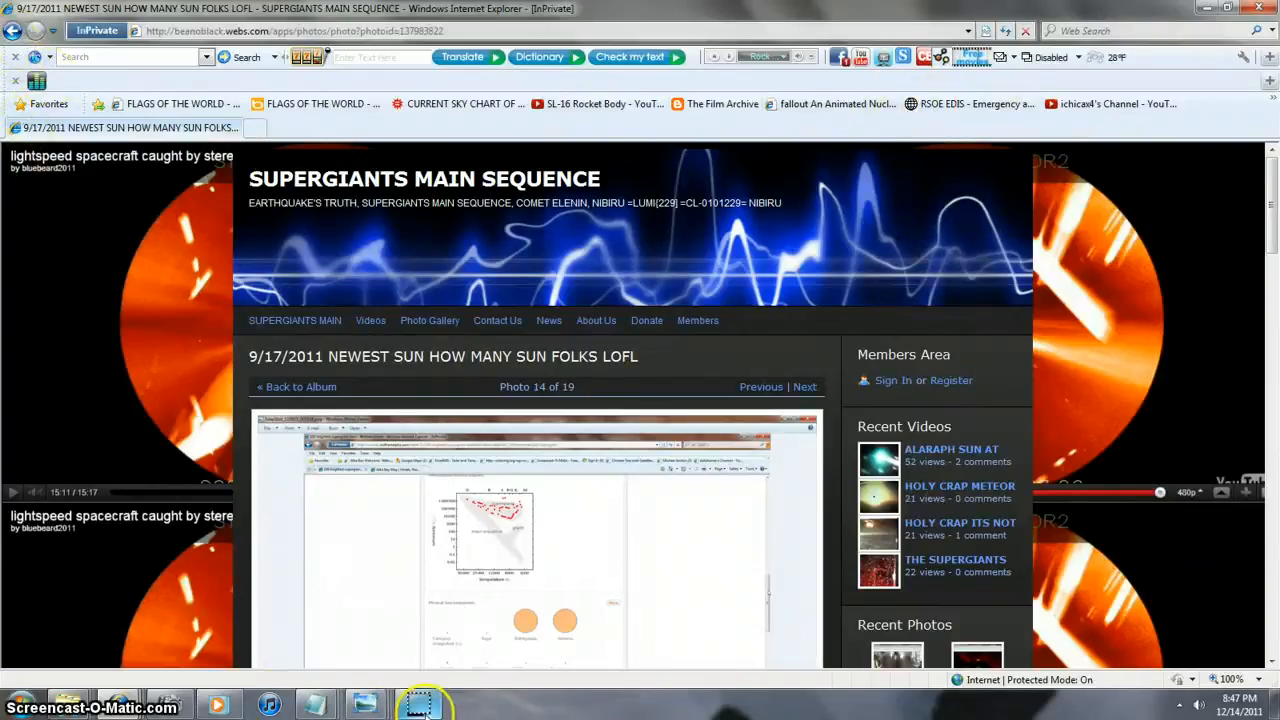
- Go back to the Supergiants Main Sequence home page of radiation data and Elenin posts
{"action": "left_click", "coordinate": [294, 320]}
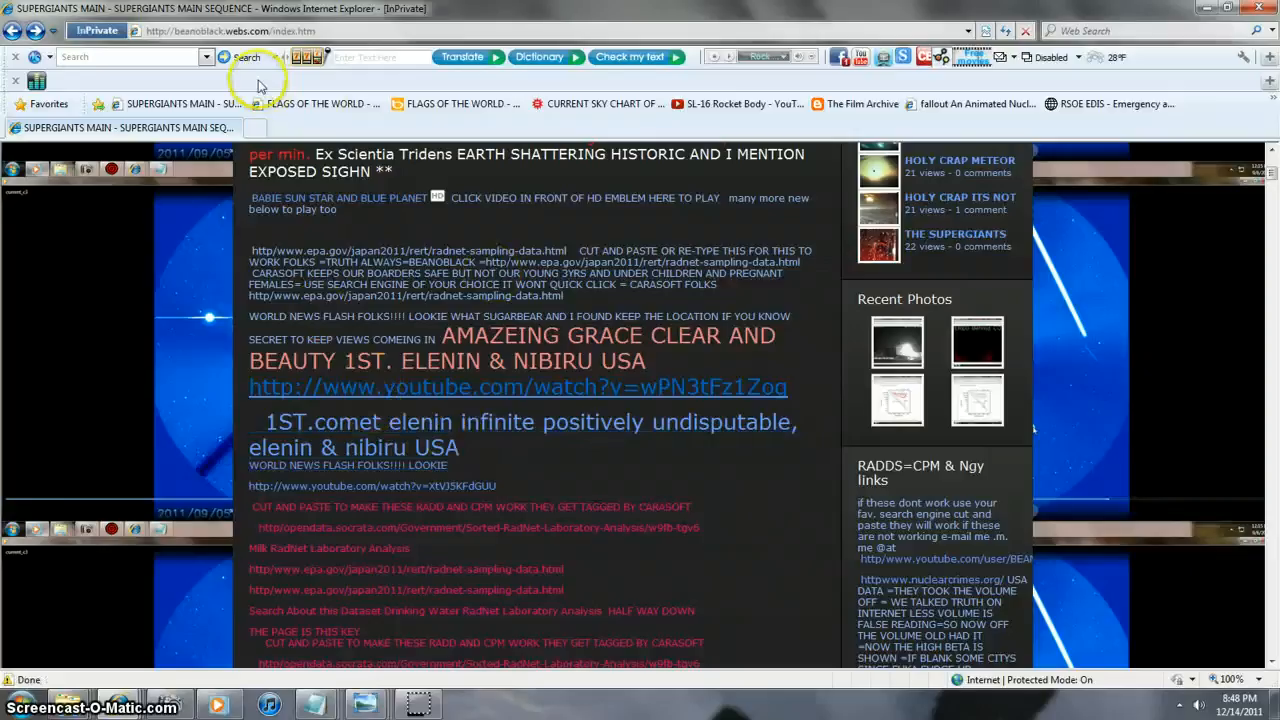
{"action": "mouse_move", "coordinate": [170, 48]}
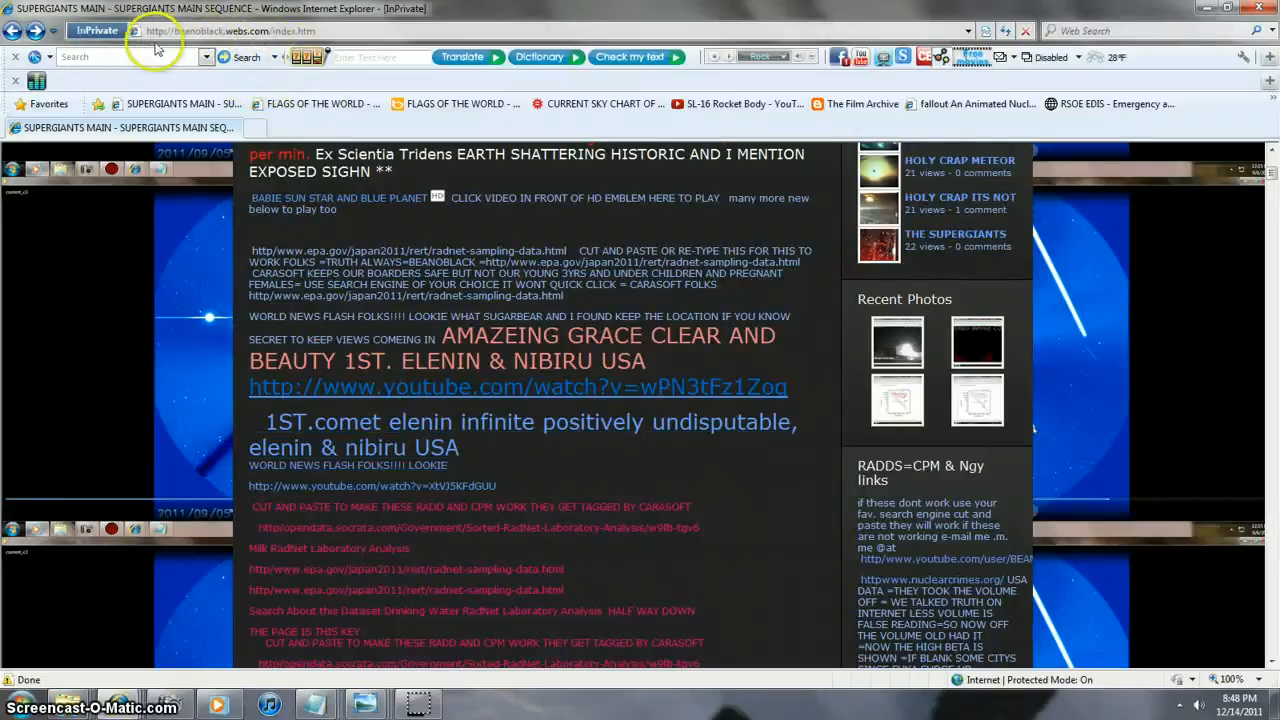
{"action": "mouse_move", "coordinate": [224, 130]}
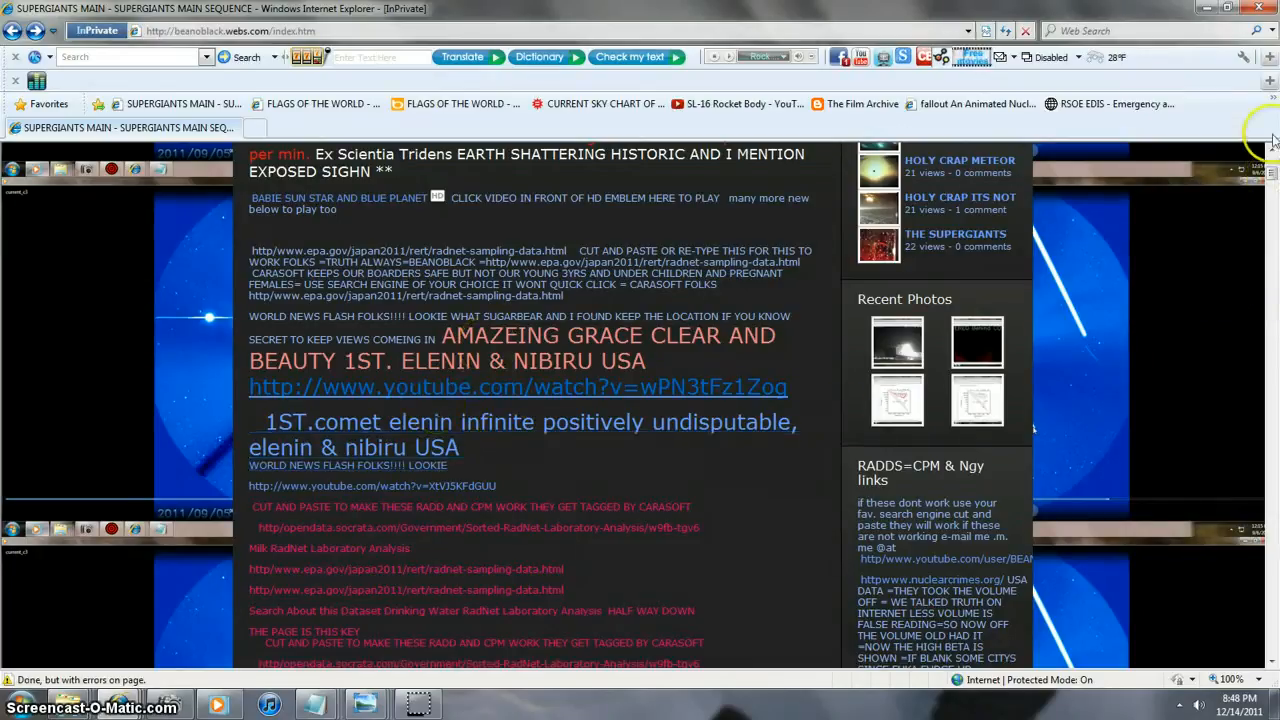
{"action": "scroll", "scroll_direction": "up", "scroll_amount": 3}
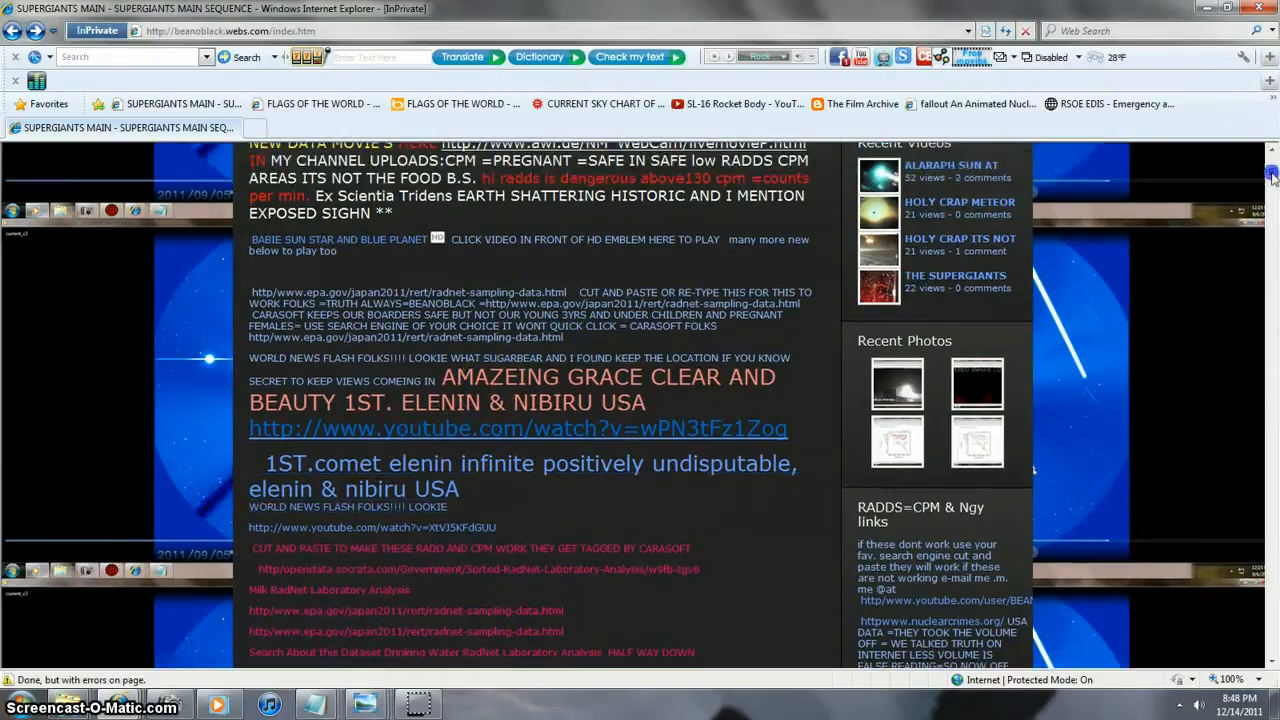
{"action": "scroll", "scroll_direction": "up", "scroll_amount": 3}
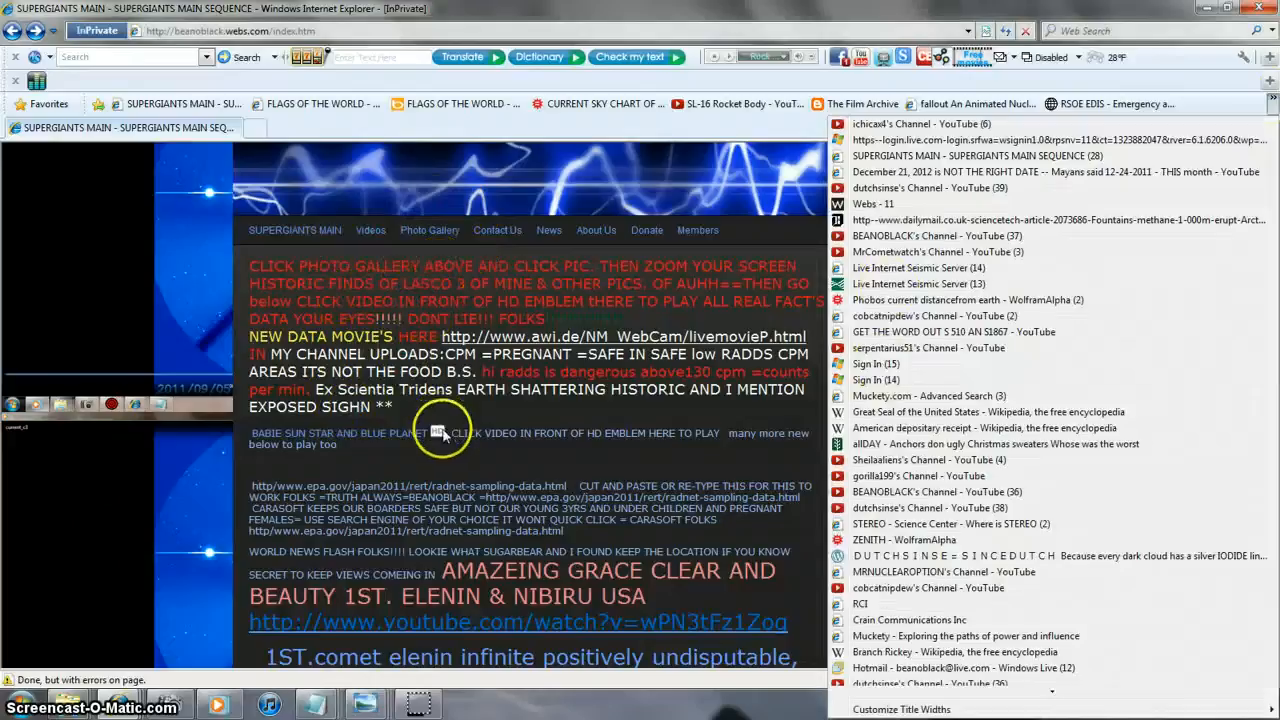
{"action": "mouse_move", "coordinate": [904, 196]}
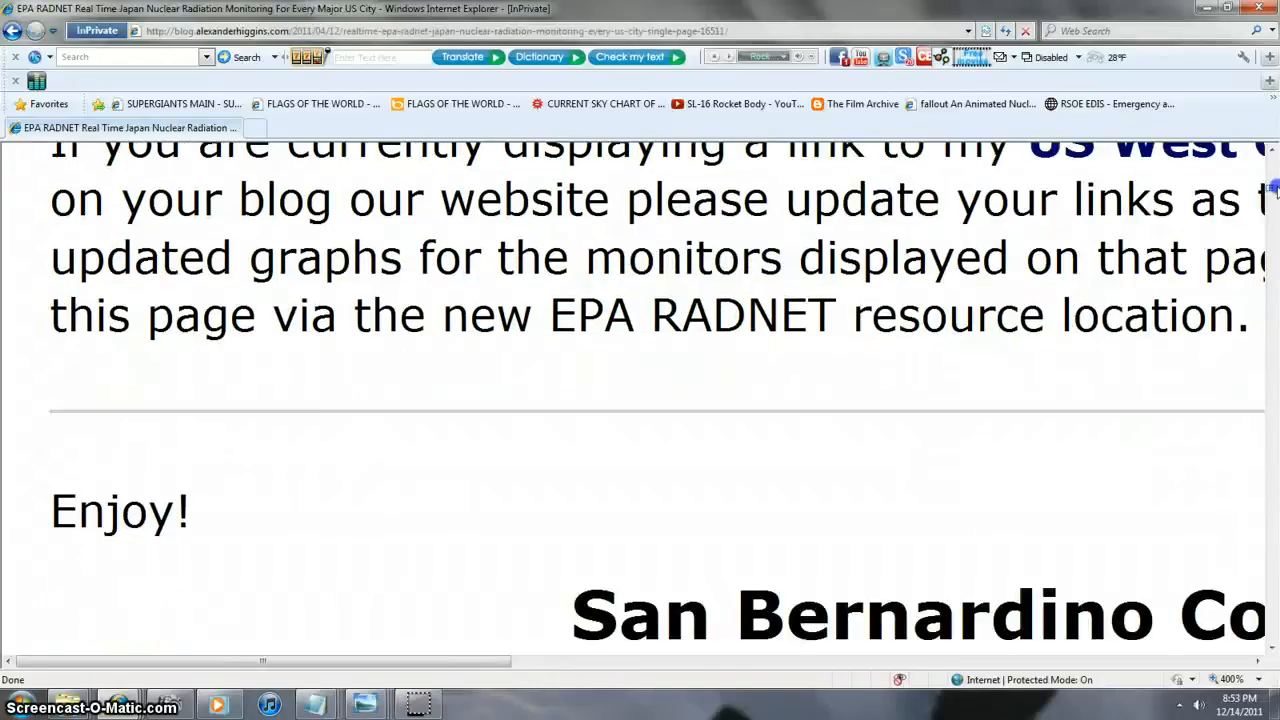
- Scroll down the RADNET page past Juneau toward the Fairbanks and Ft Smith radiation graphs
{"action": "scroll", "scroll_direction": "down", "scroll_amount": 3}
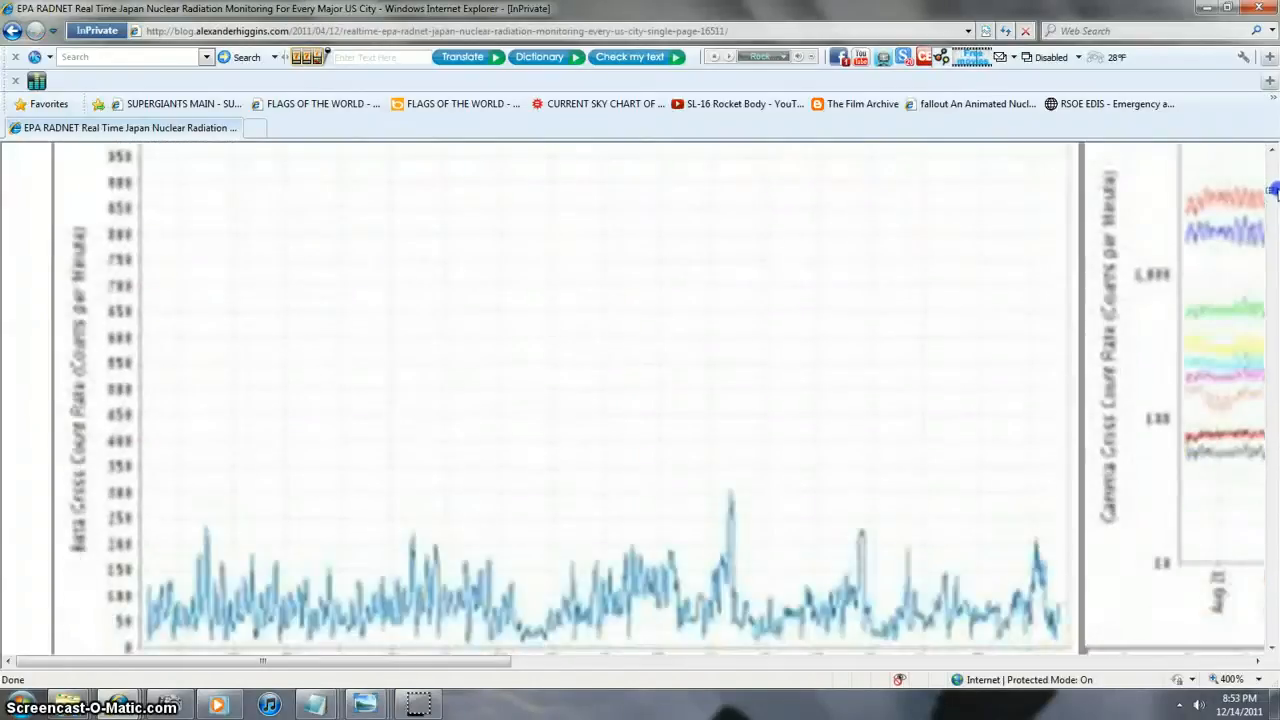
{"action": "scroll", "scroll_direction": "down", "scroll_amount": 3}
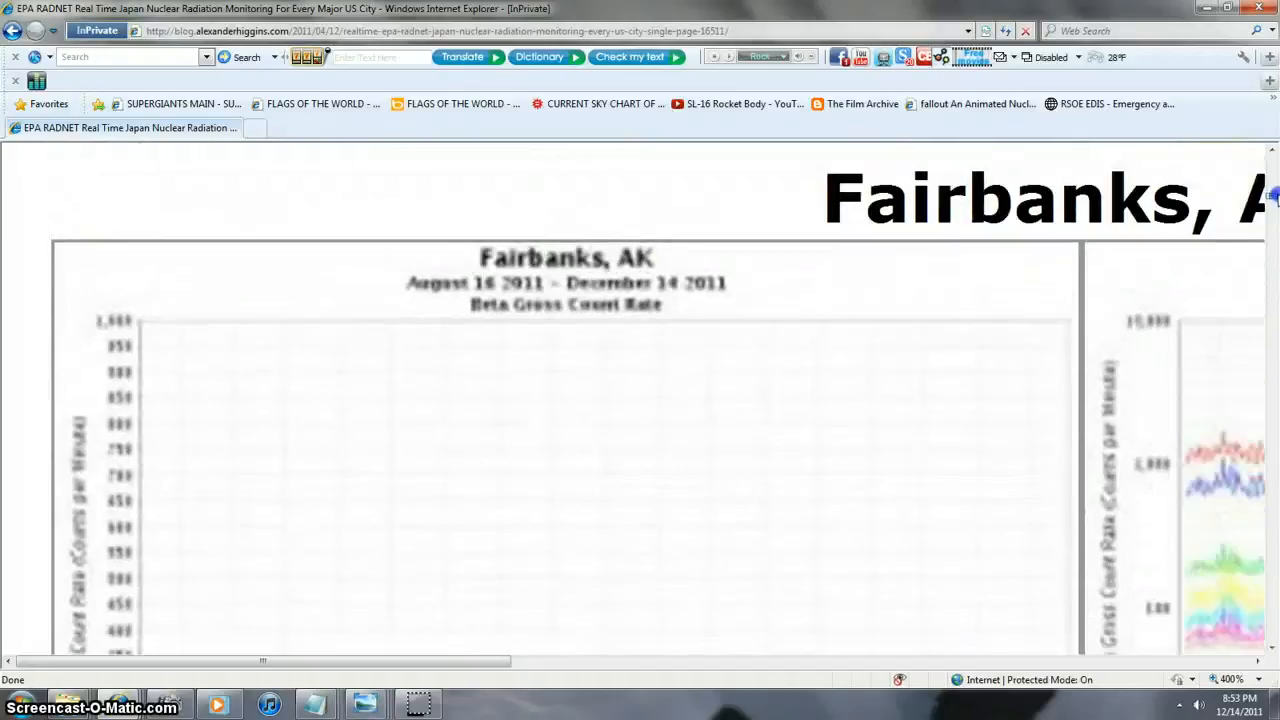
{"action": "scroll", "scroll_direction": "down", "scroll_amount": 3}
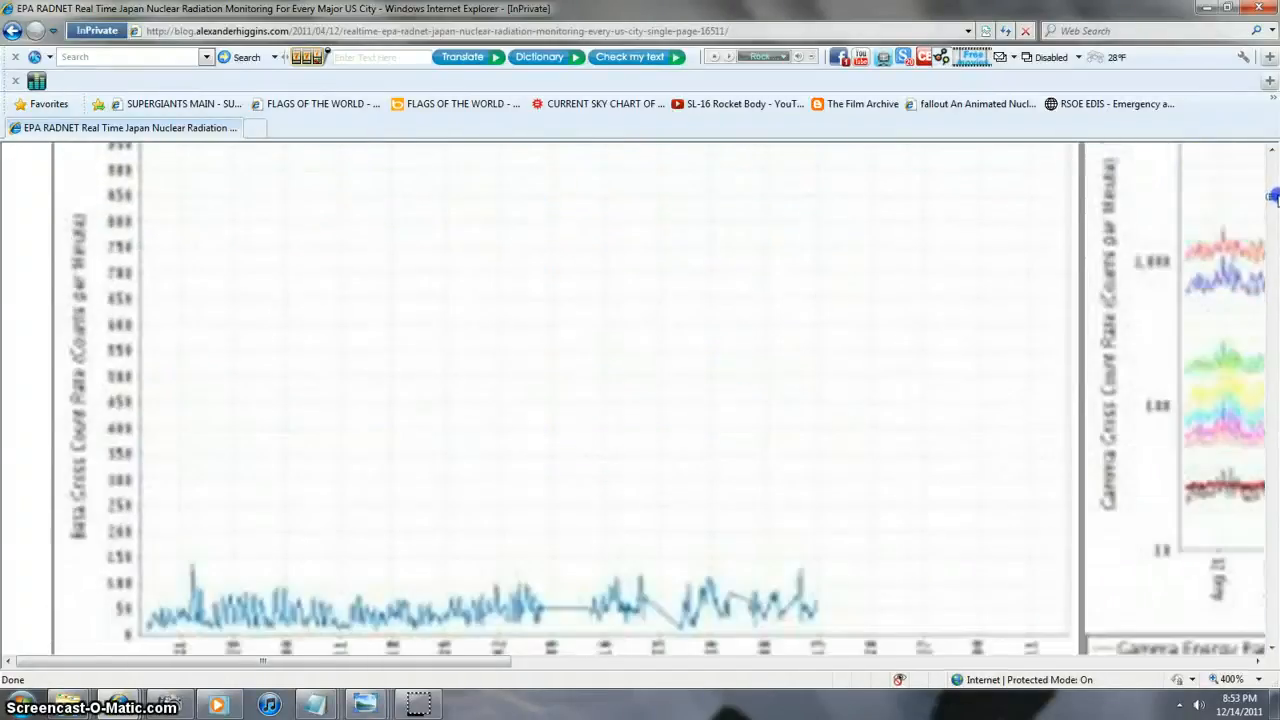
{"action": "scroll", "scroll_direction": "up", "scroll_amount": 3}
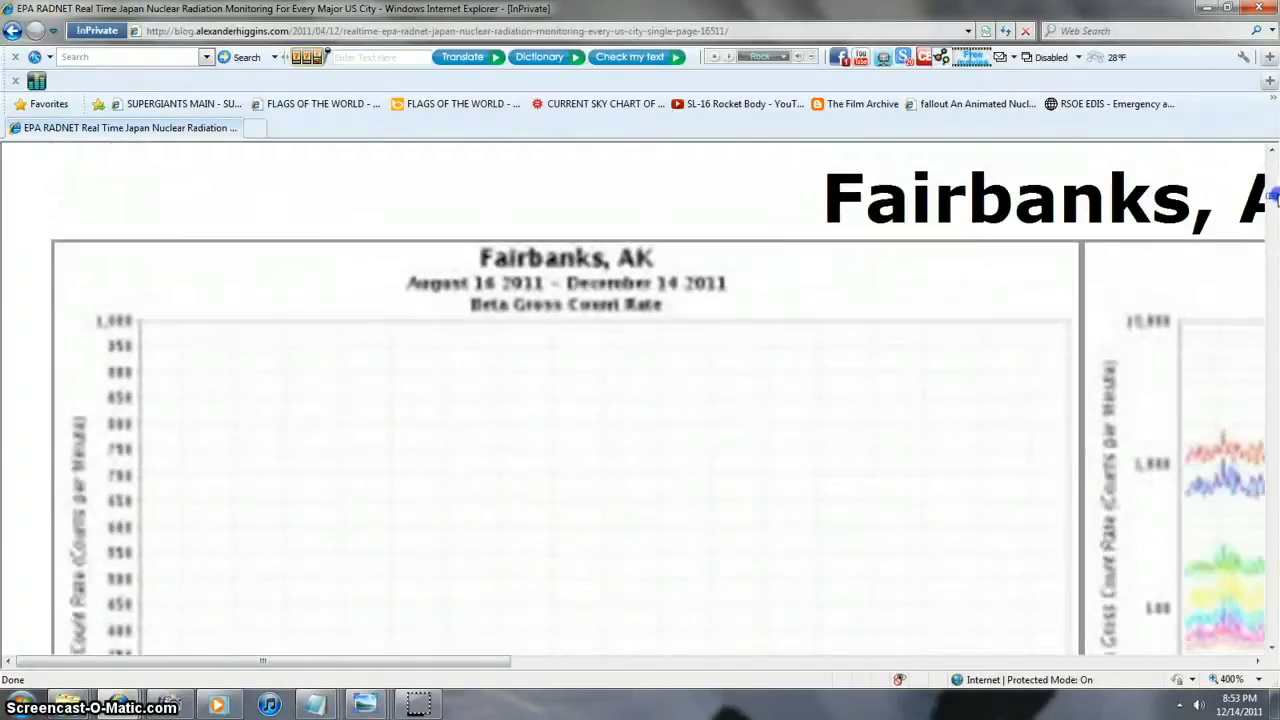
{"action": "scroll", "scroll_direction": "down", "scroll_amount": 3}
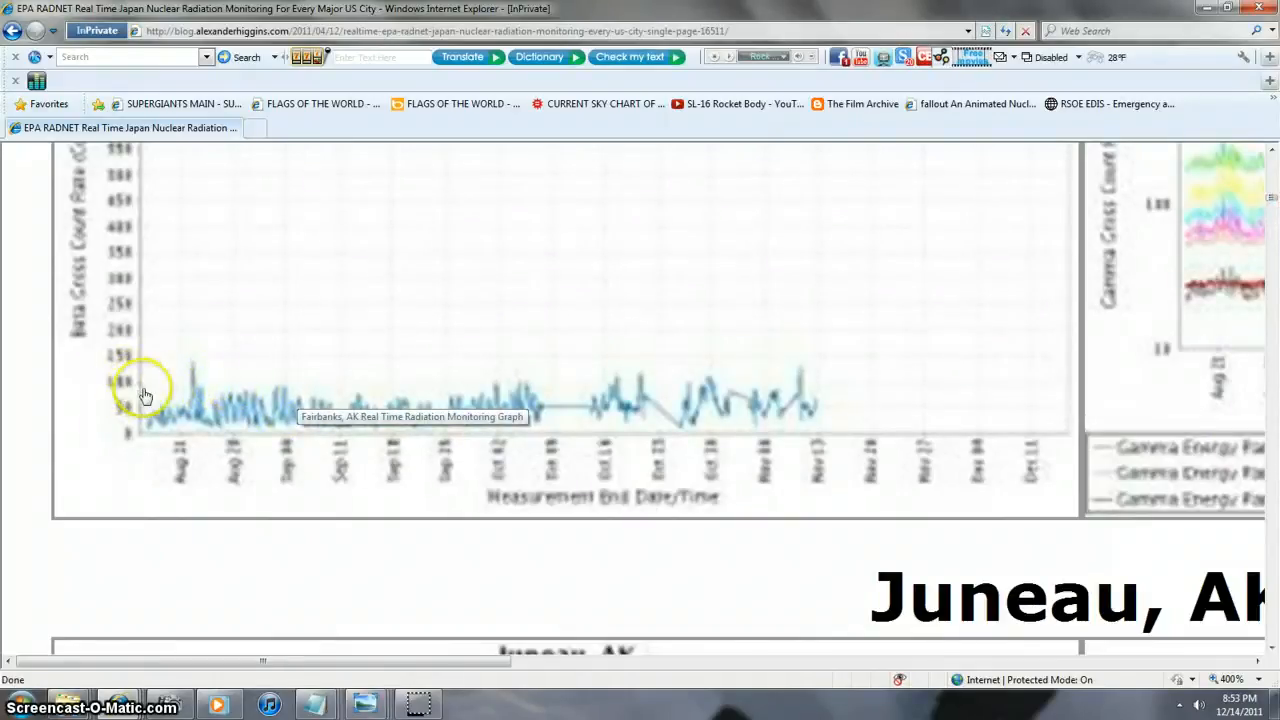
{"action": "mouse_move", "coordinate": [112, 390]}
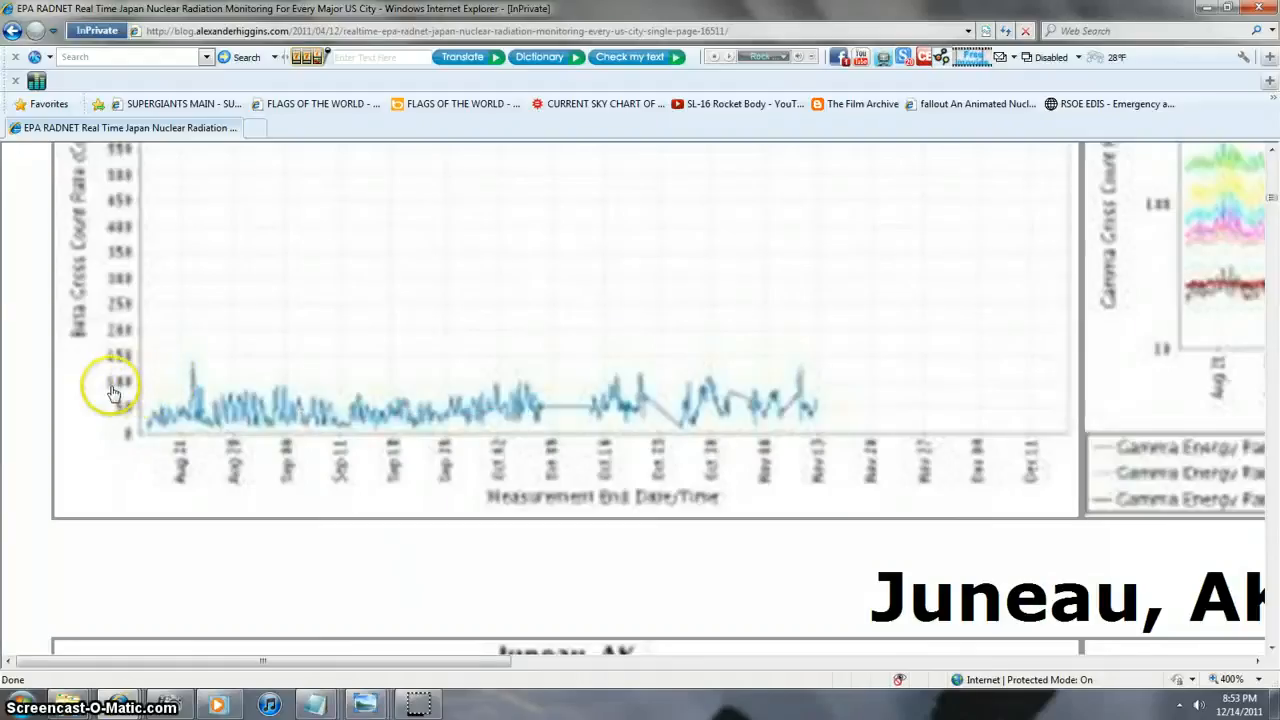
{"action": "mouse_move", "coordinate": [196, 388]}
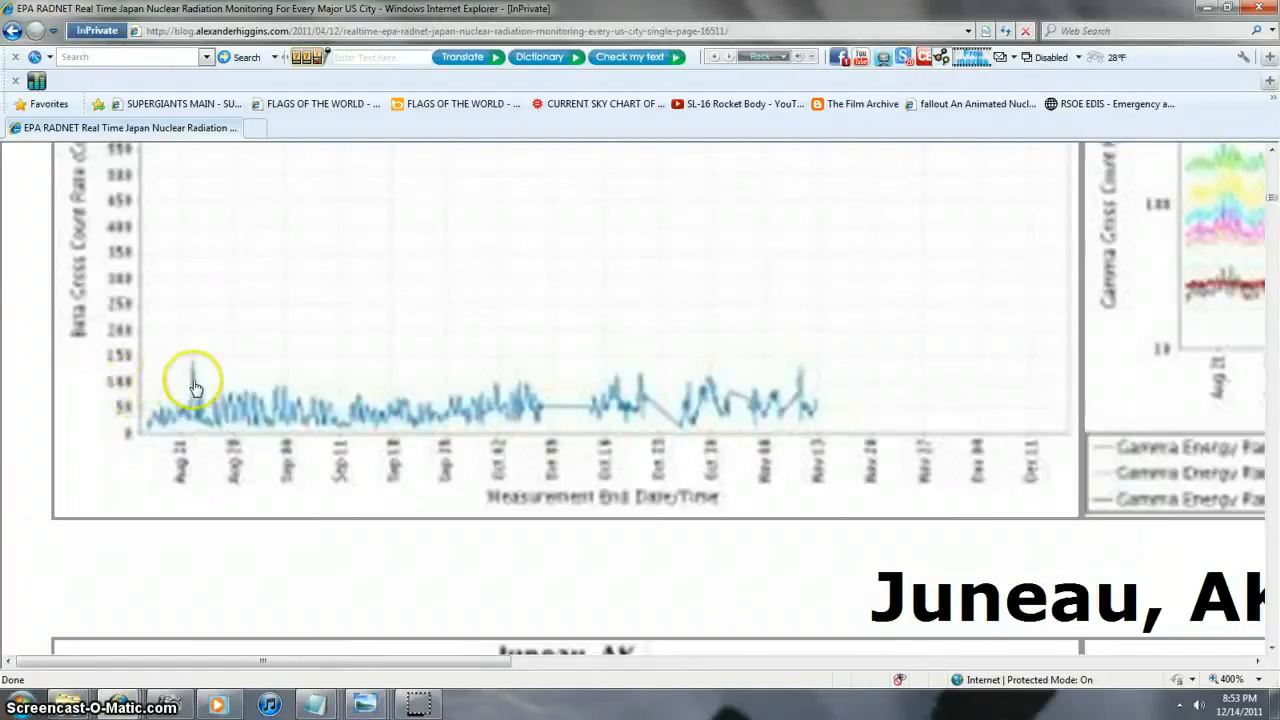
{"action": "mouse_move", "coordinate": [132, 388]}
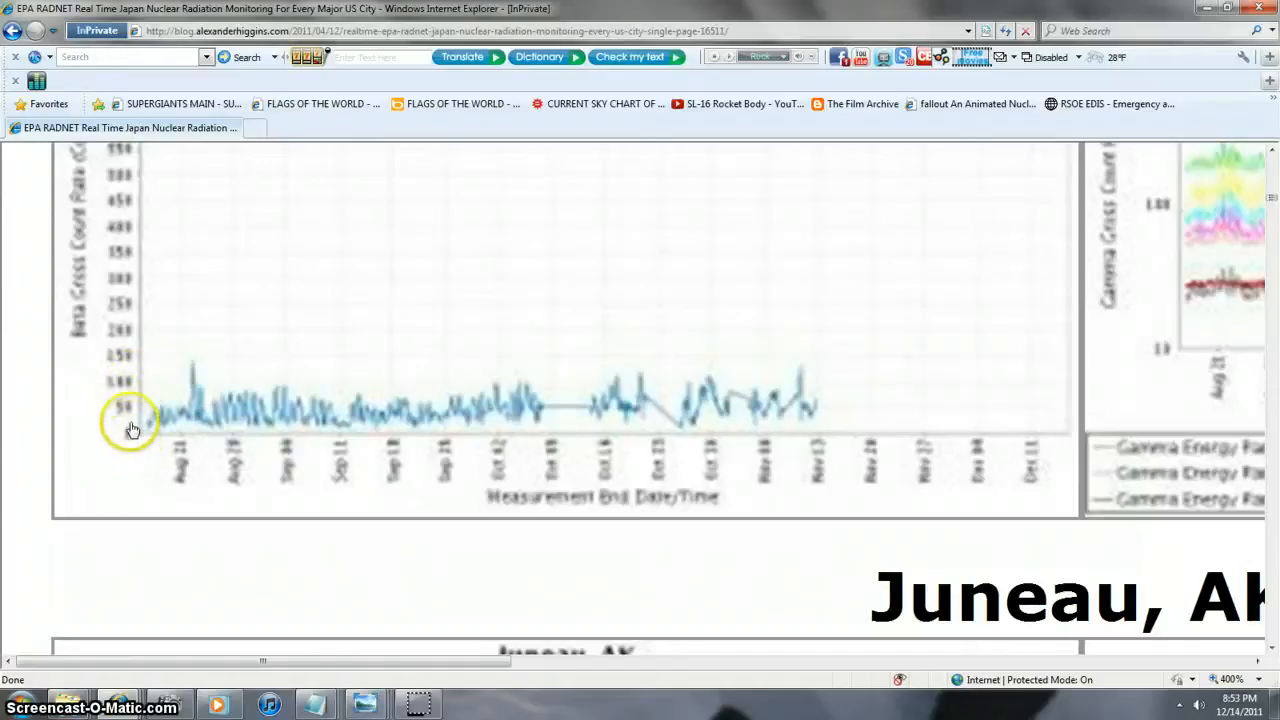
{"action": "mouse_move", "coordinate": [122, 388]}
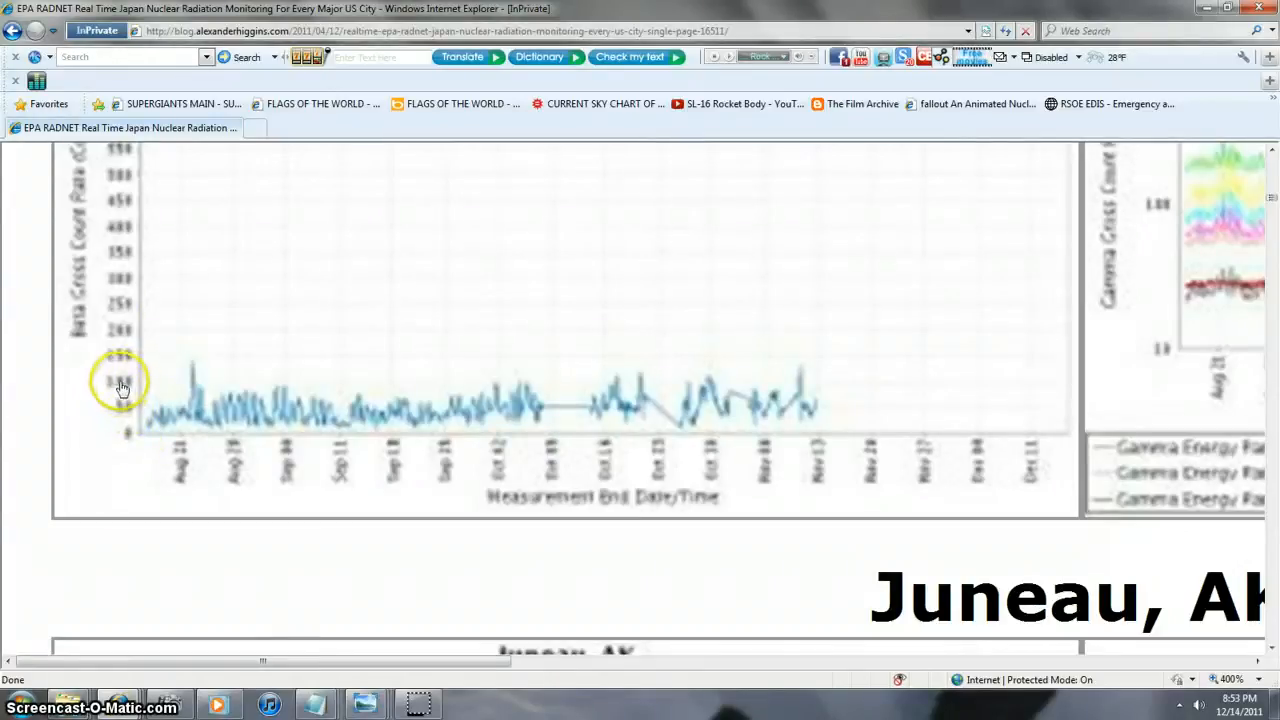
{"action": "mouse_move", "coordinate": [152, 388]}
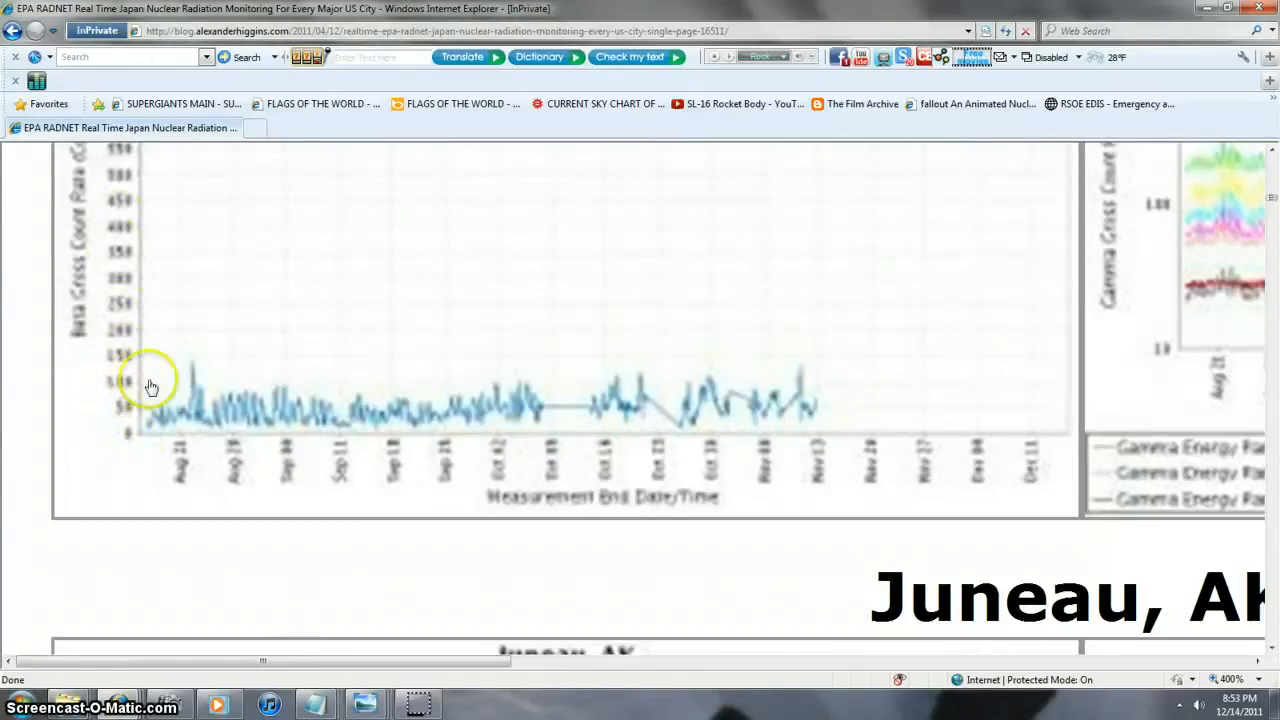
{"action": "mouse_move", "coordinate": [192, 392]}
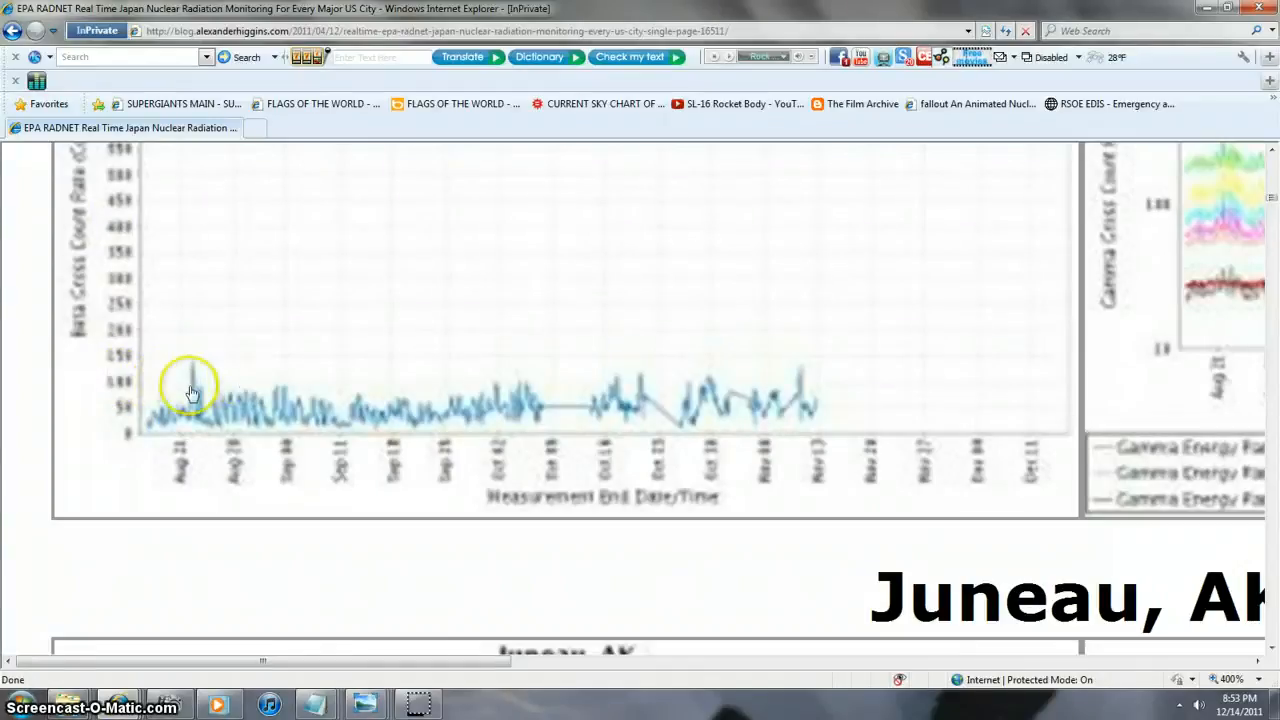
{"action": "mouse_move", "coordinate": [756, 380]}
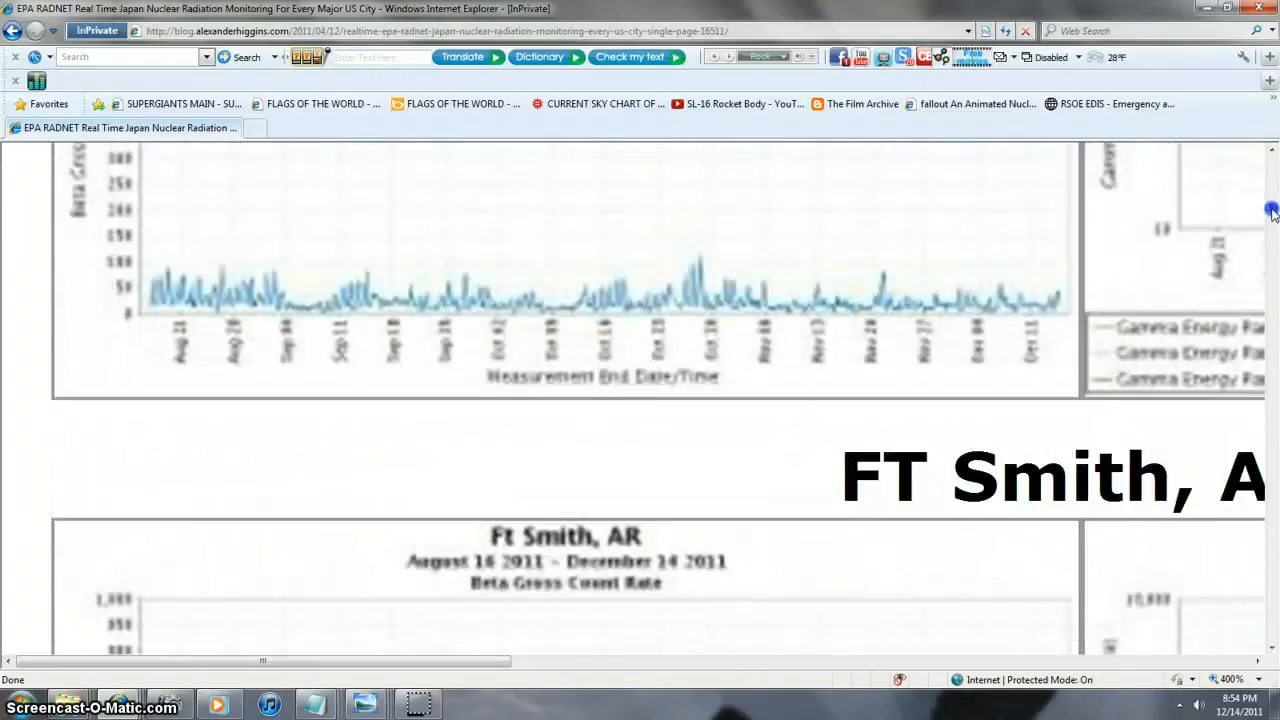
- Scroll down through the Corpus Christi, Houston and Harrisonburg radiation graphs
{"action": "scroll", "scroll_direction": "down", "scroll_amount": 3}
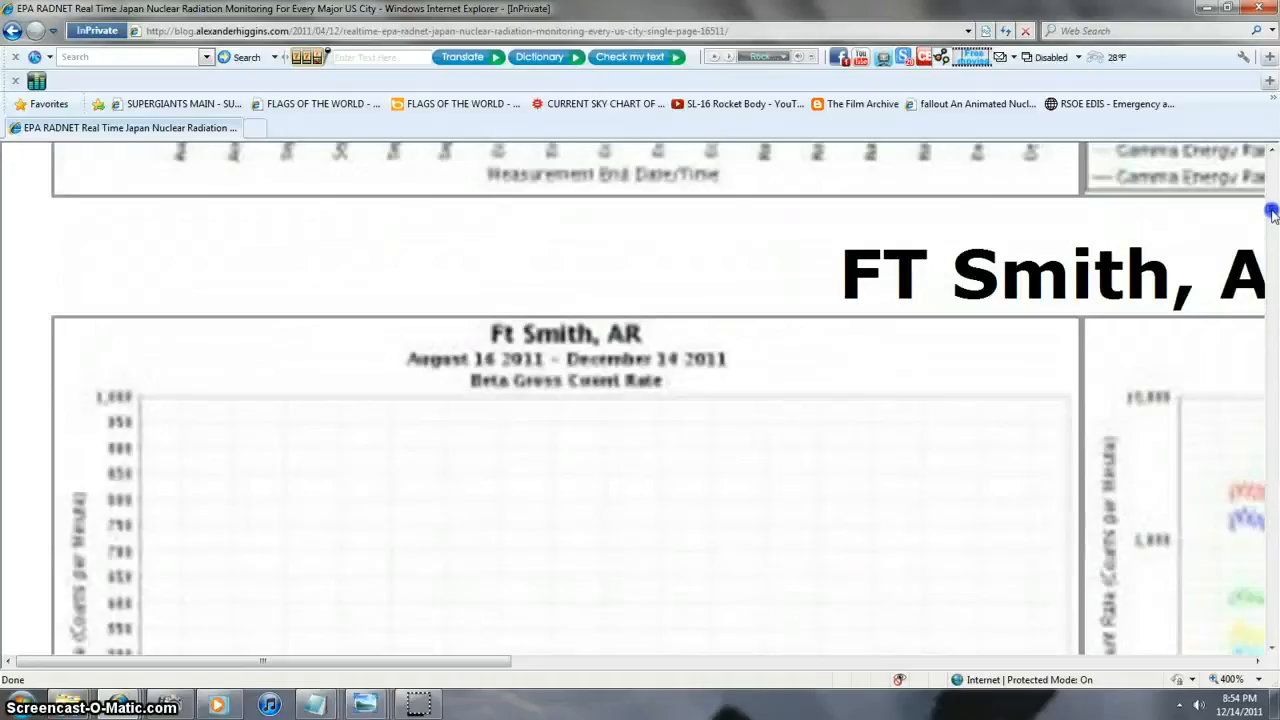
{"action": "scroll", "scroll_direction": "down", "scroll_amount": 3}
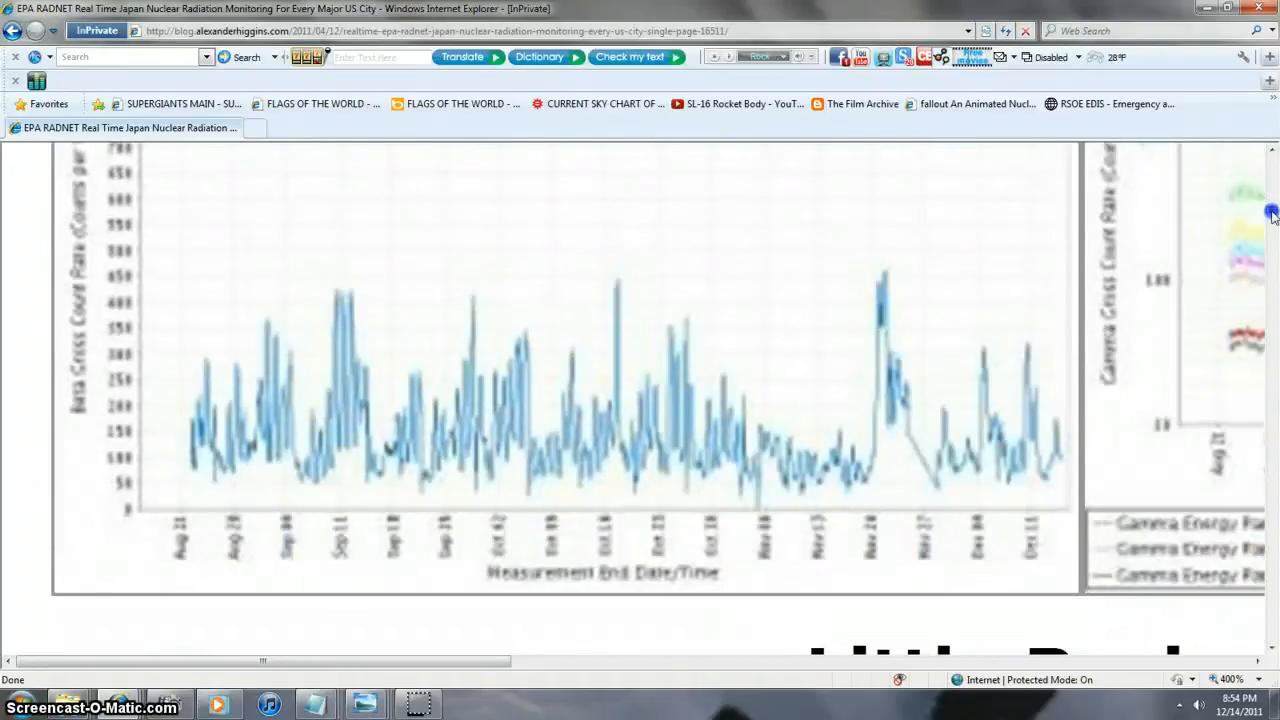
{"action": "scroll", "scroll_direction": "up", "scroll_amount": 3}
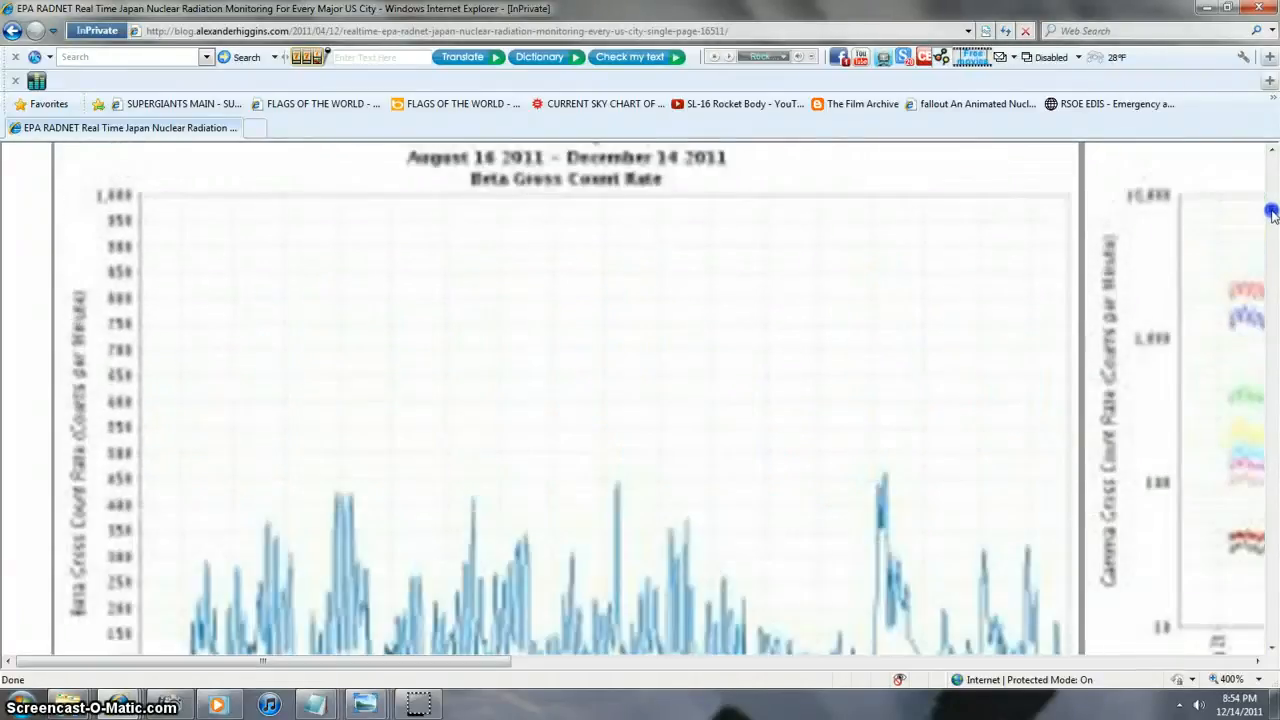
{"action": "scroll", "scroll_direction": "down", "scroll_amount": 3}
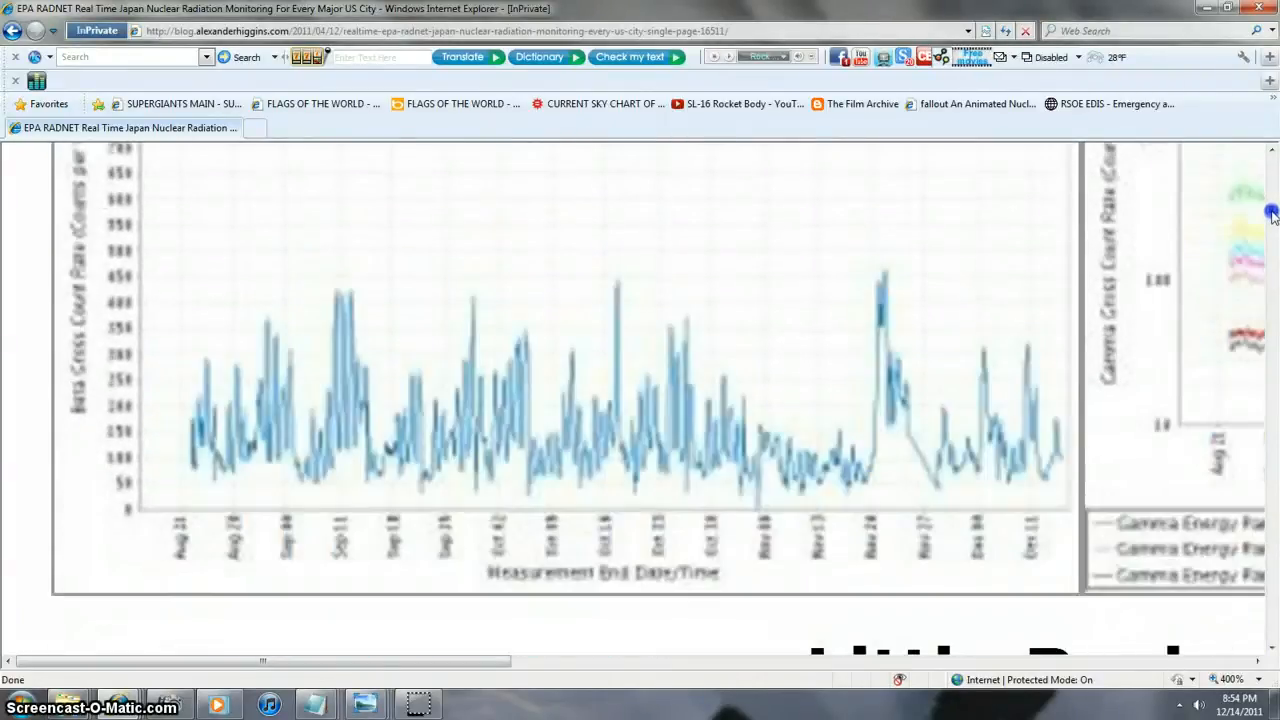
{"action": "scroll", "scroll_direction": "up", "scroll_amount": 3}
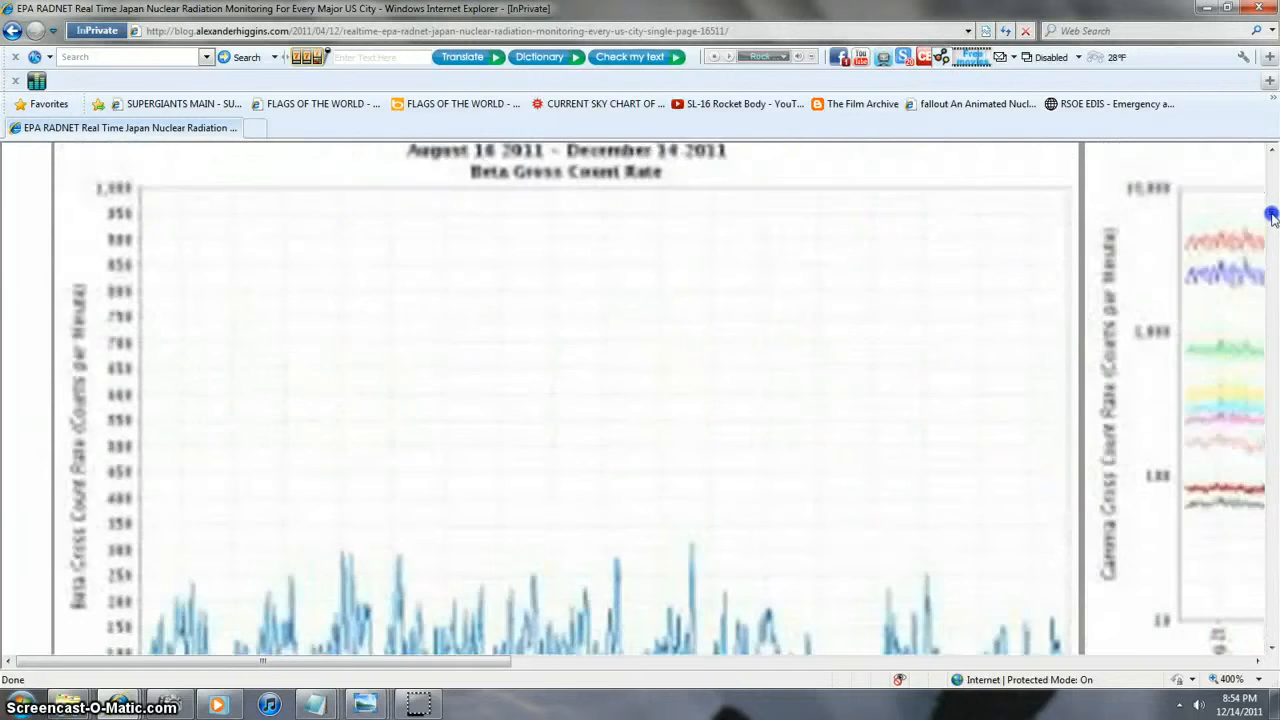
{"action": "scroll", "scroll_direction": "down", "scroll_amount": 3}
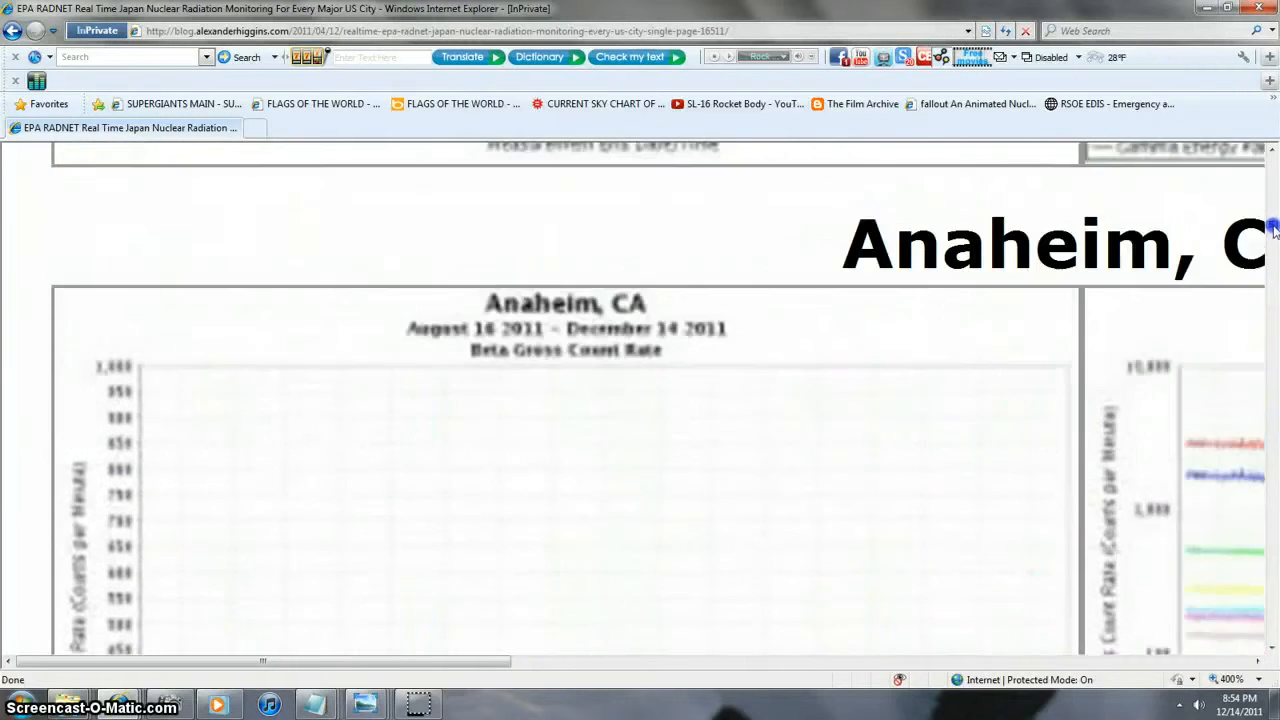
{"action": "scroll", "scroll_direction": "down", "scroll_amount": 3}
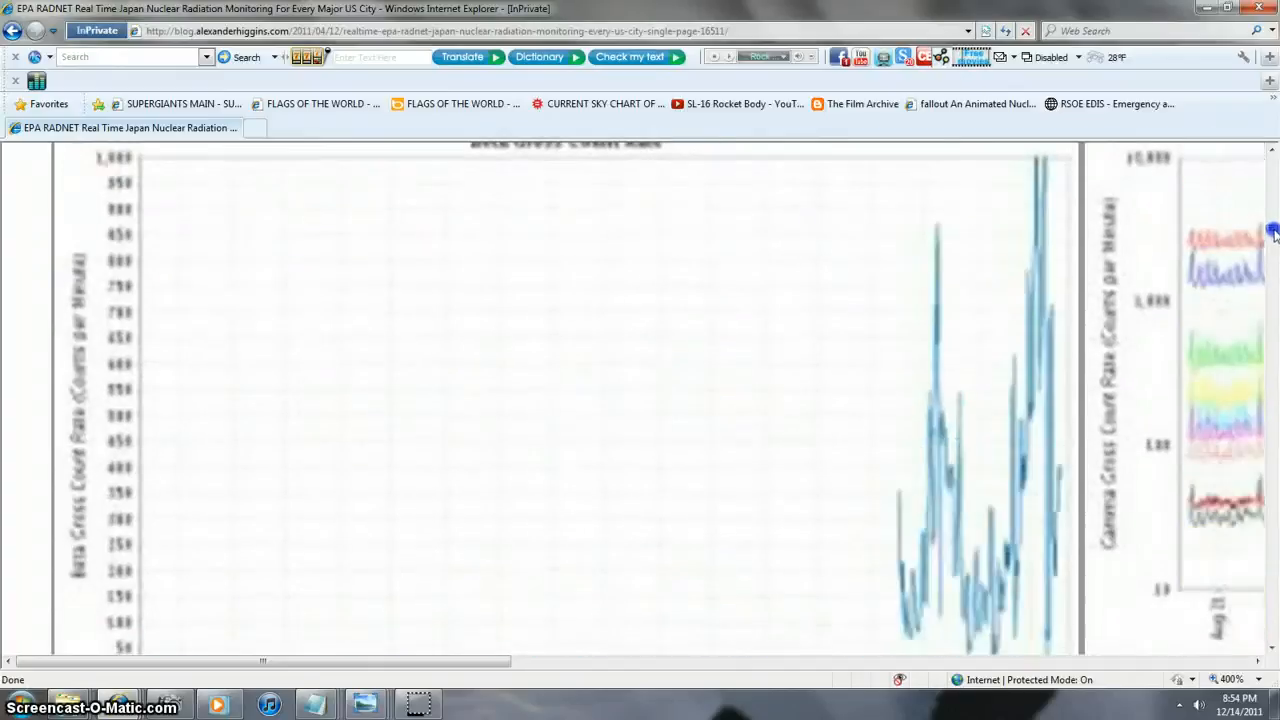
{"action": "scroll", "scroll_direction": "down", "scroll_amount": 3}
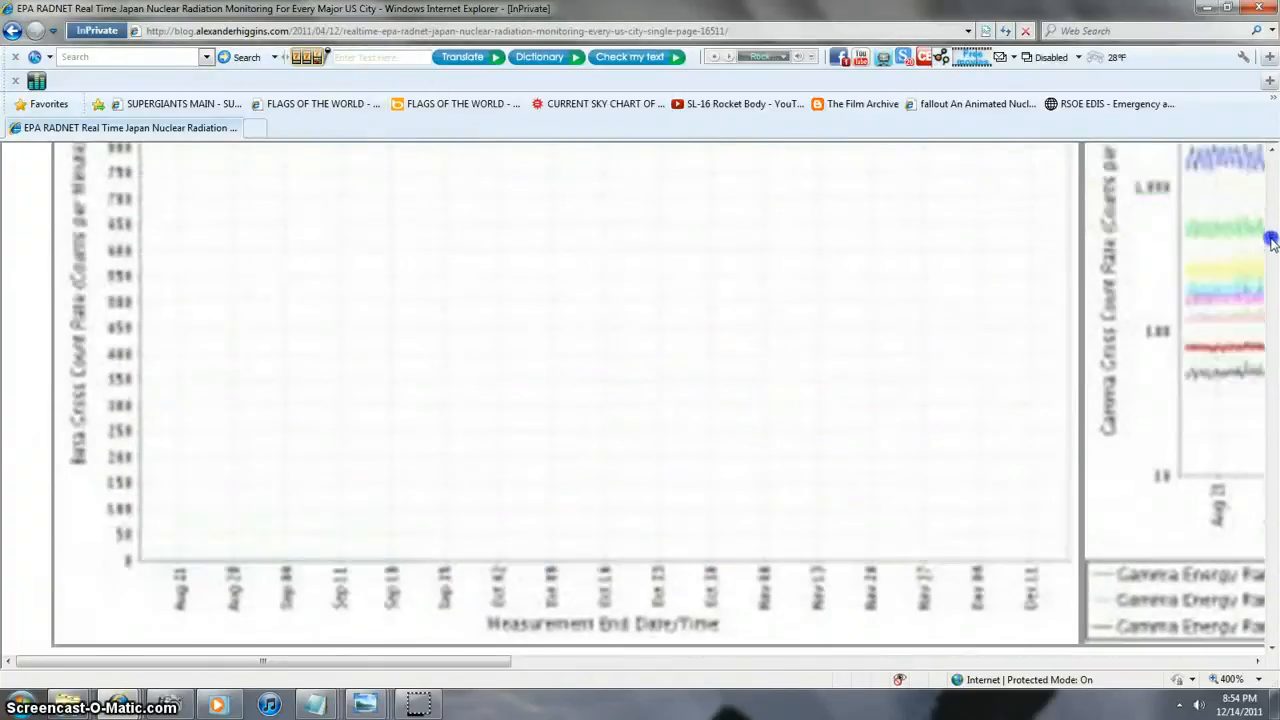
{"action": "scroll", "scroll_direction": "up", "scroll_amount": 3}
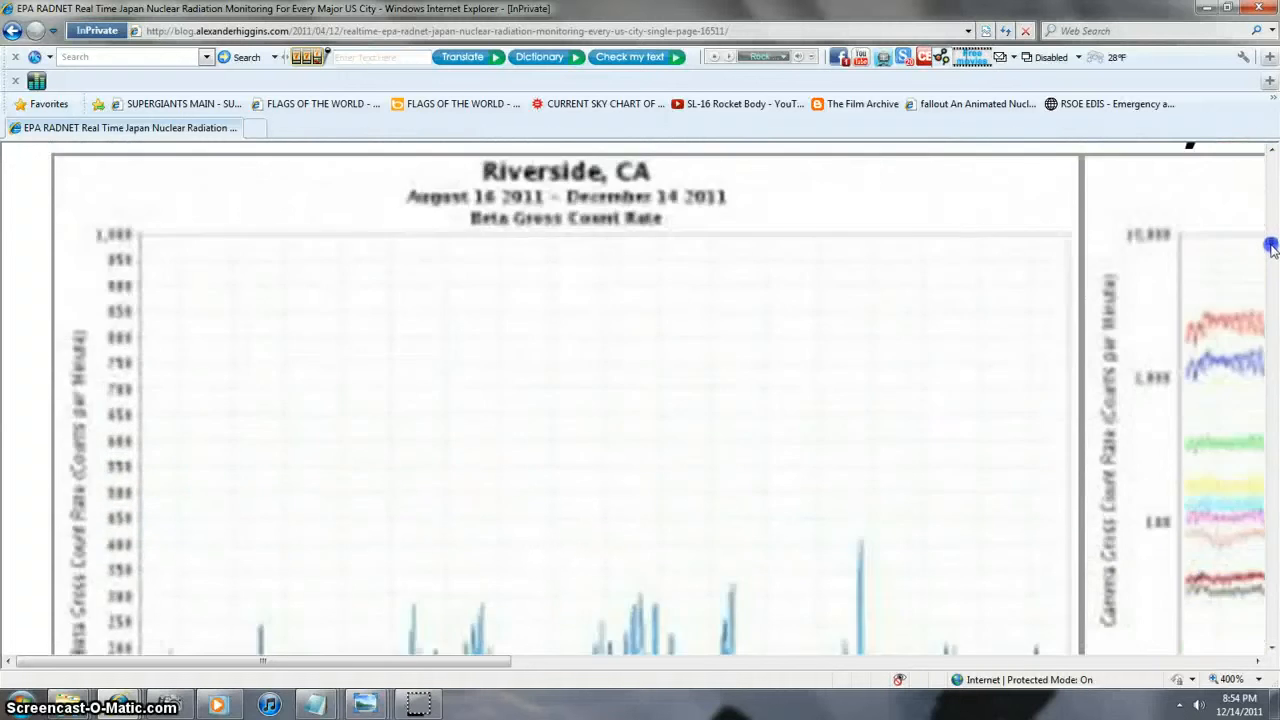
{"action": "scroll", "scroll_direction": "down", "scroll_amount": 3}
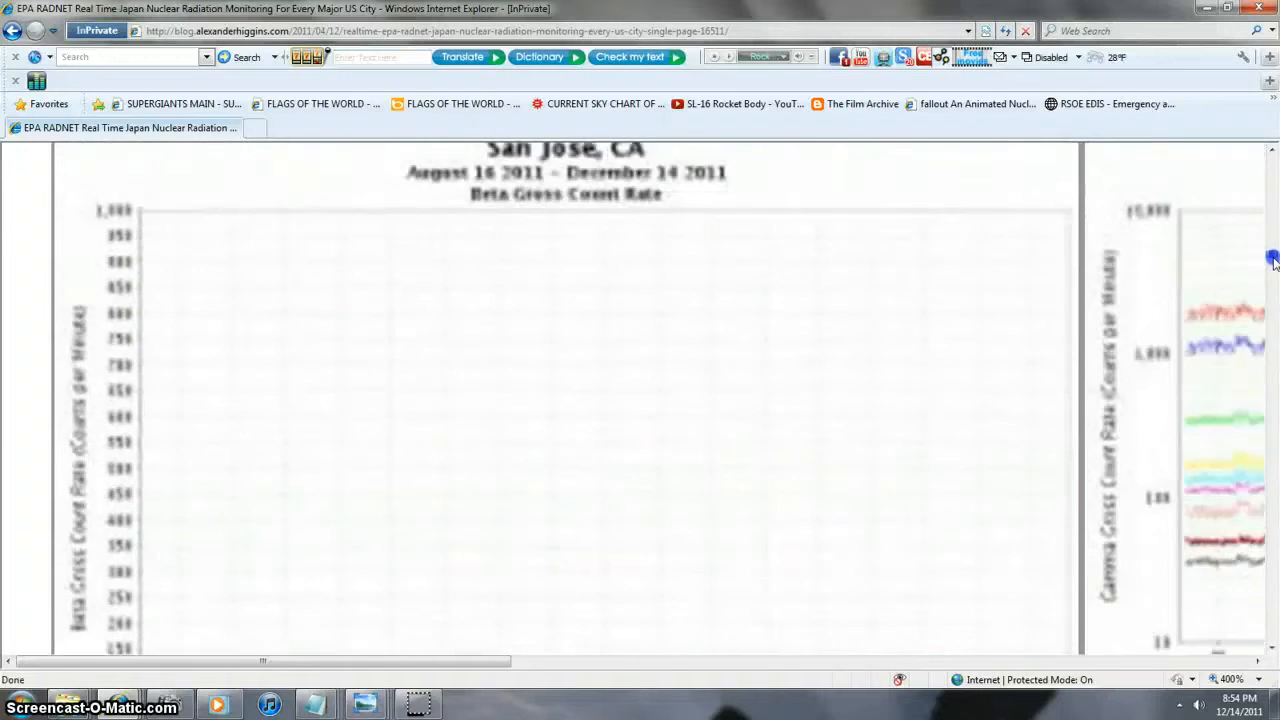
{"action": "scroll", "scroll_direction": "down", "scroll_amount": 3}
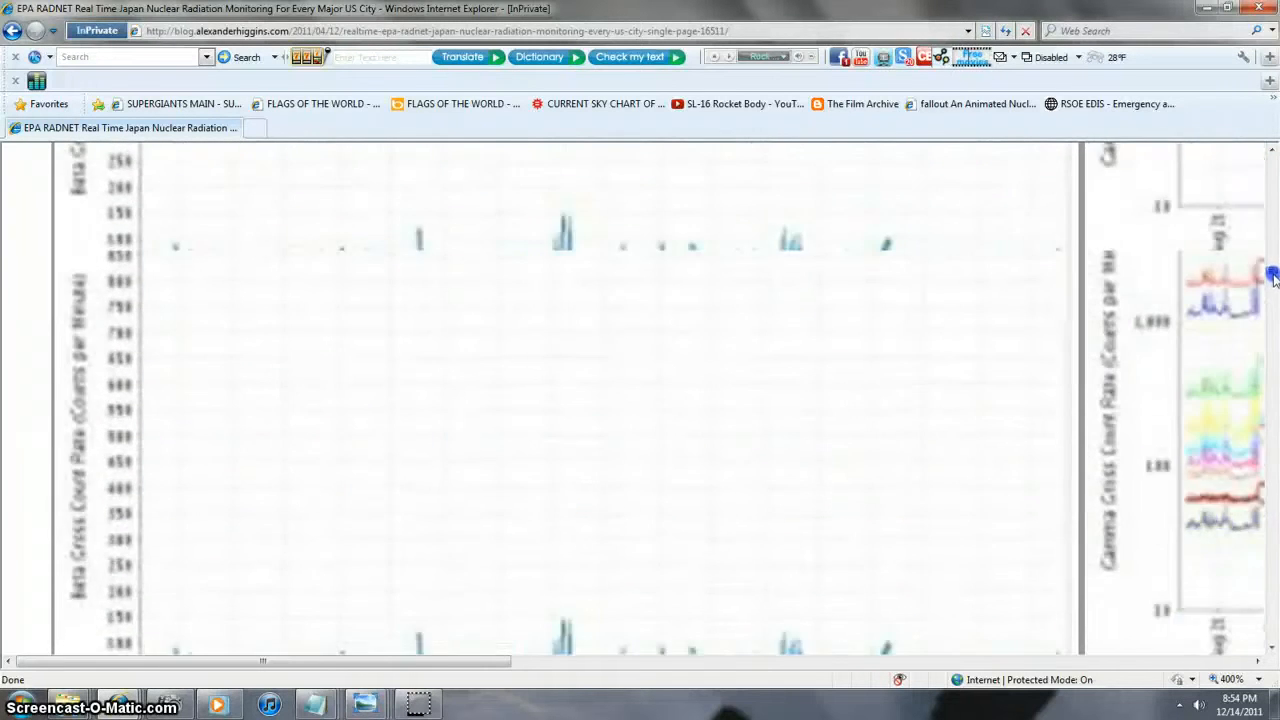
{"action": "scroll", "scroll_direction": "down", "scroll_amount": 3}
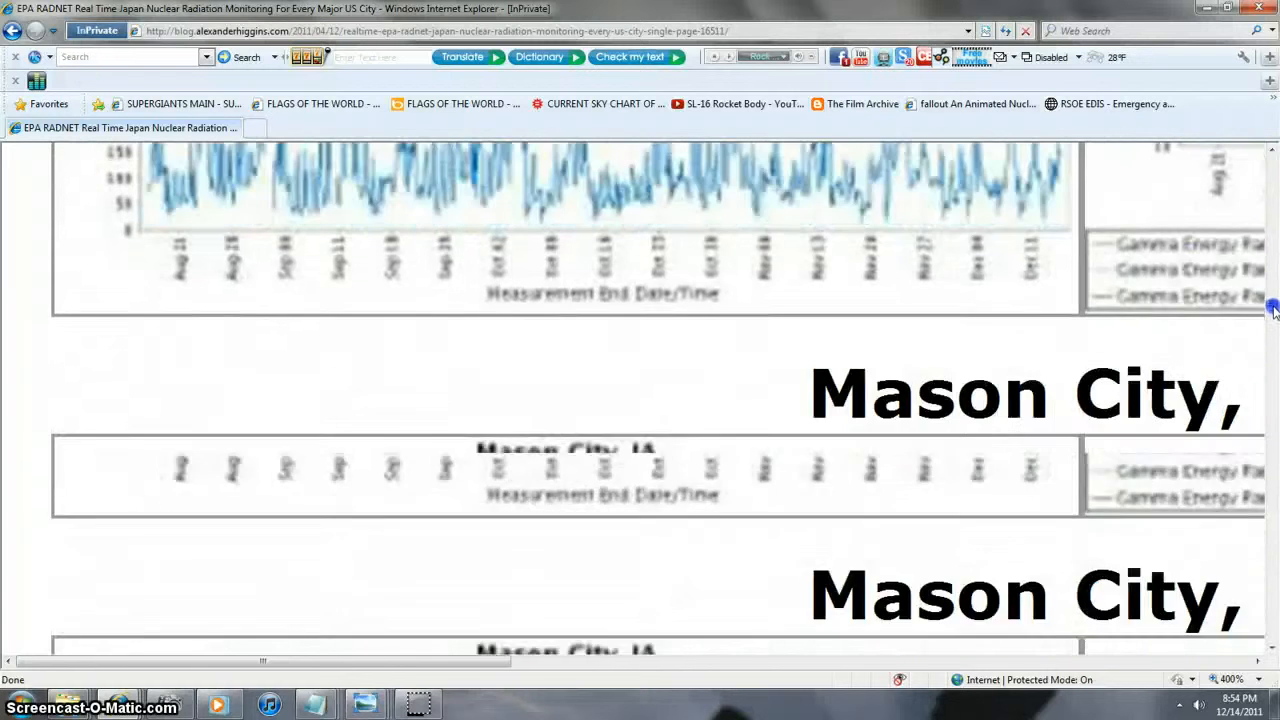
{"action": "scroll", "scroll_direction": "down", "scroll_amount": 3}
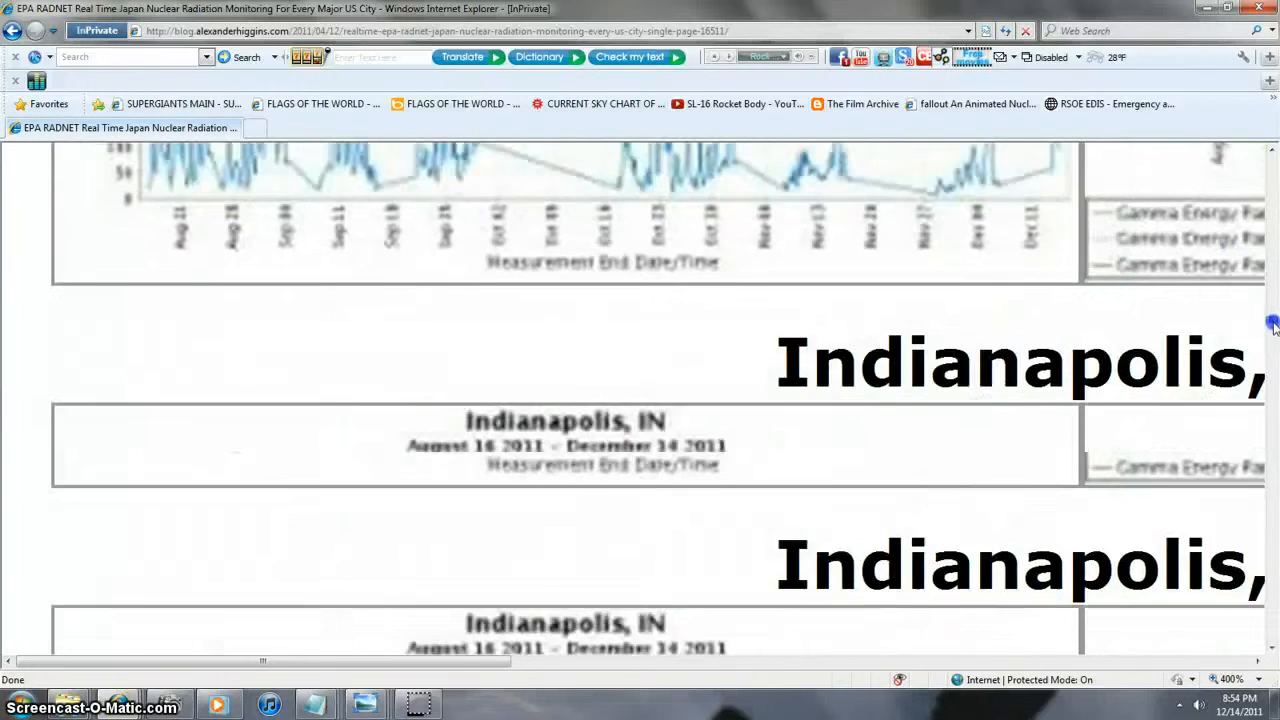
{"action": "scroll", "scroll_direction": "down", "scroll_amount": 3}
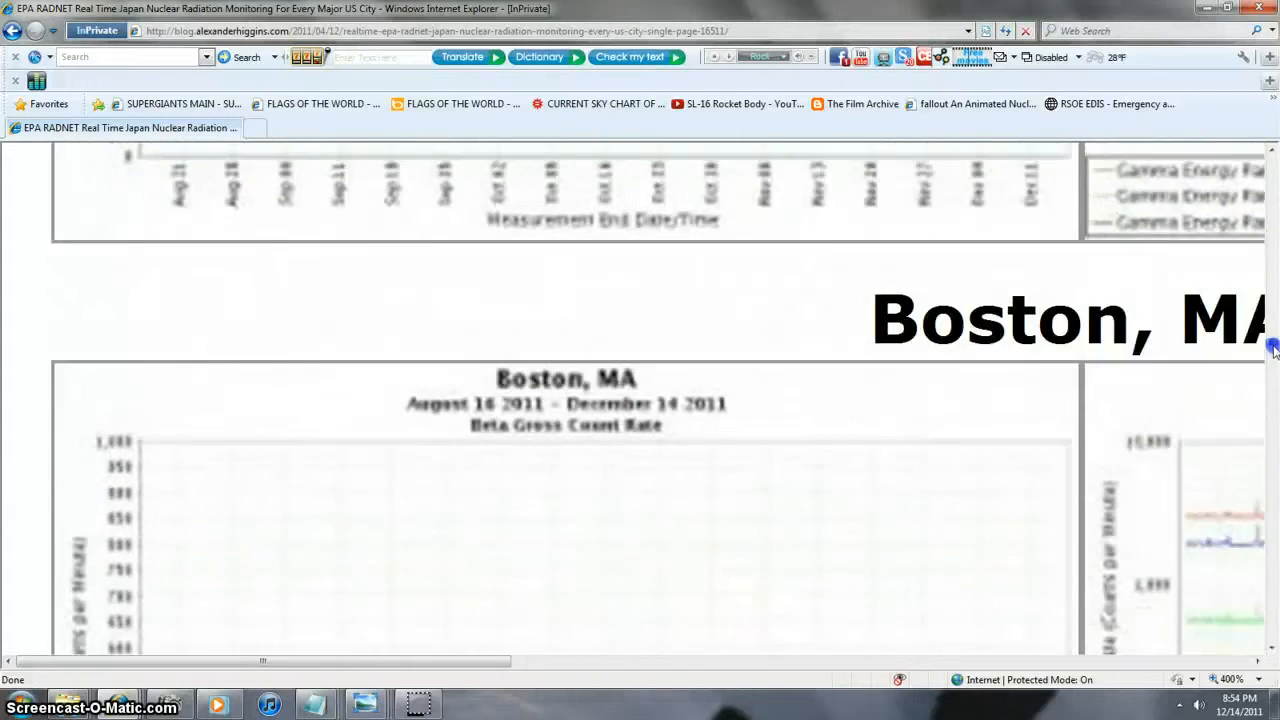
{"action": "scroll", "scroll_direction": "down", "scroll_amount": 3}
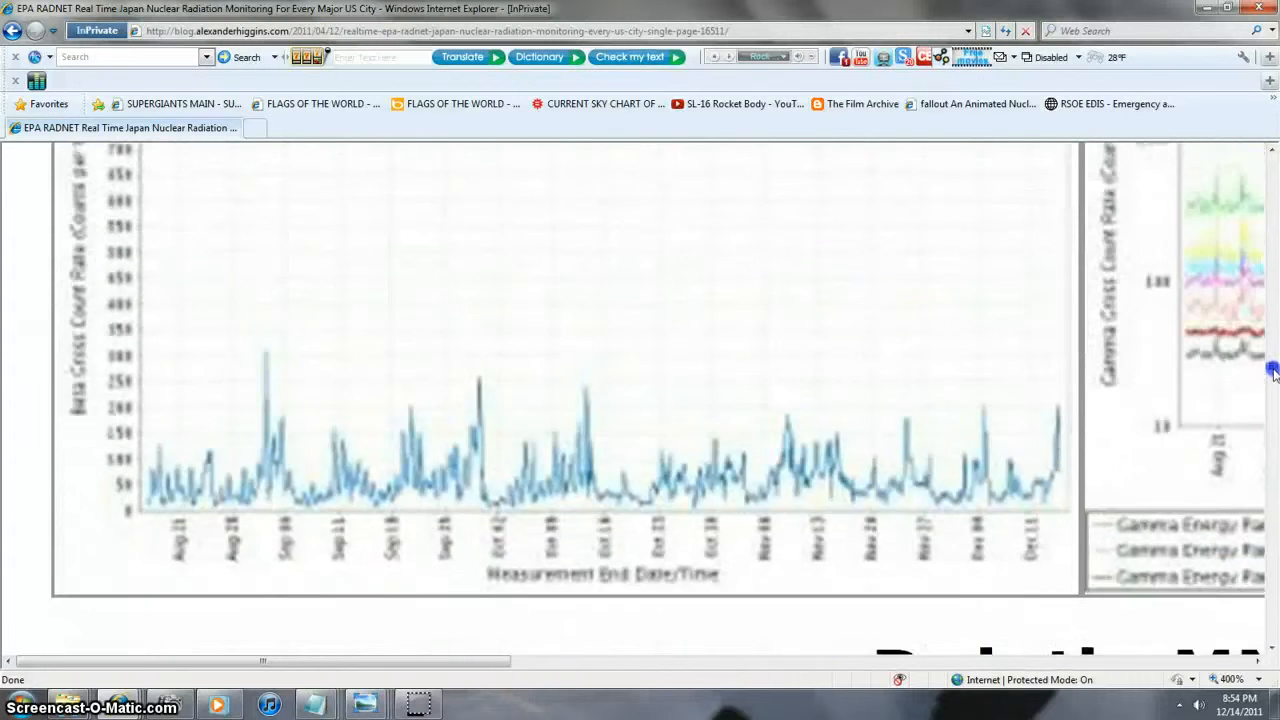
- Continue down to the page bottom with the sponsor credit and 'Readers who viewed this page' posts
{"action": "scroll", "scroll_direction": "down", "scroll_amount": 3}
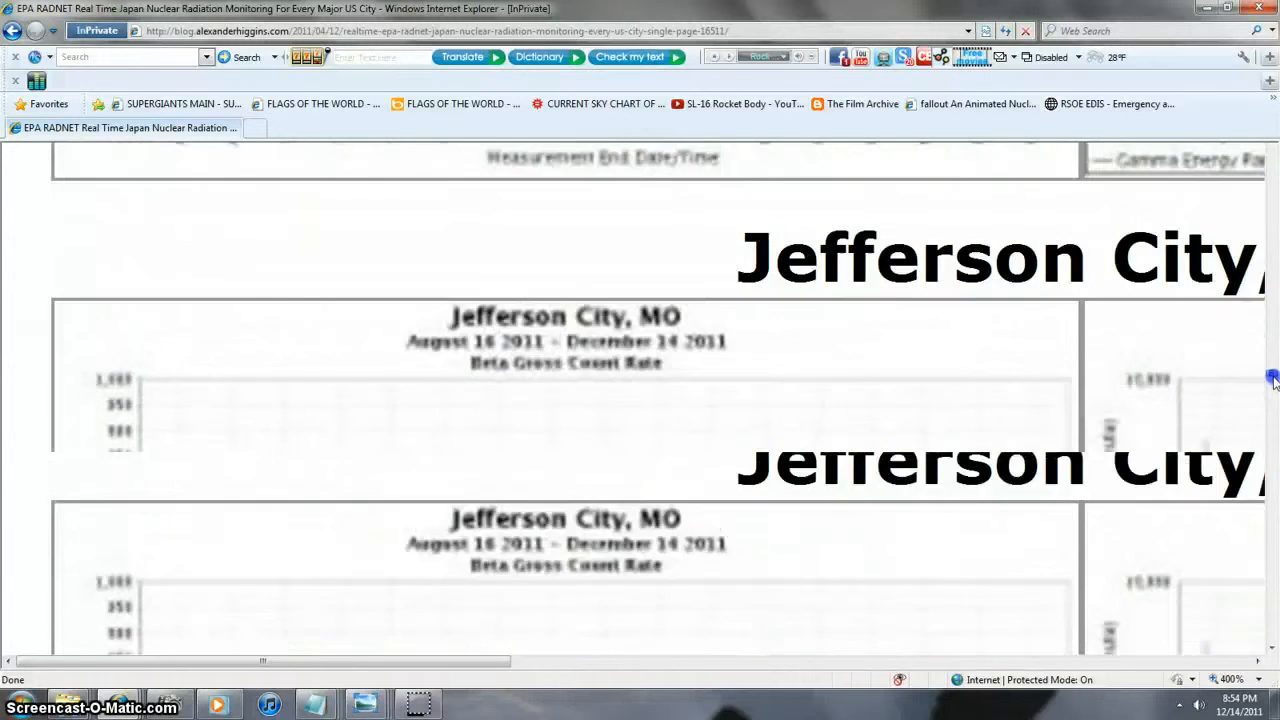
{"action": "scroll", "scroll_direction": "down", "scroll_amount": 3}
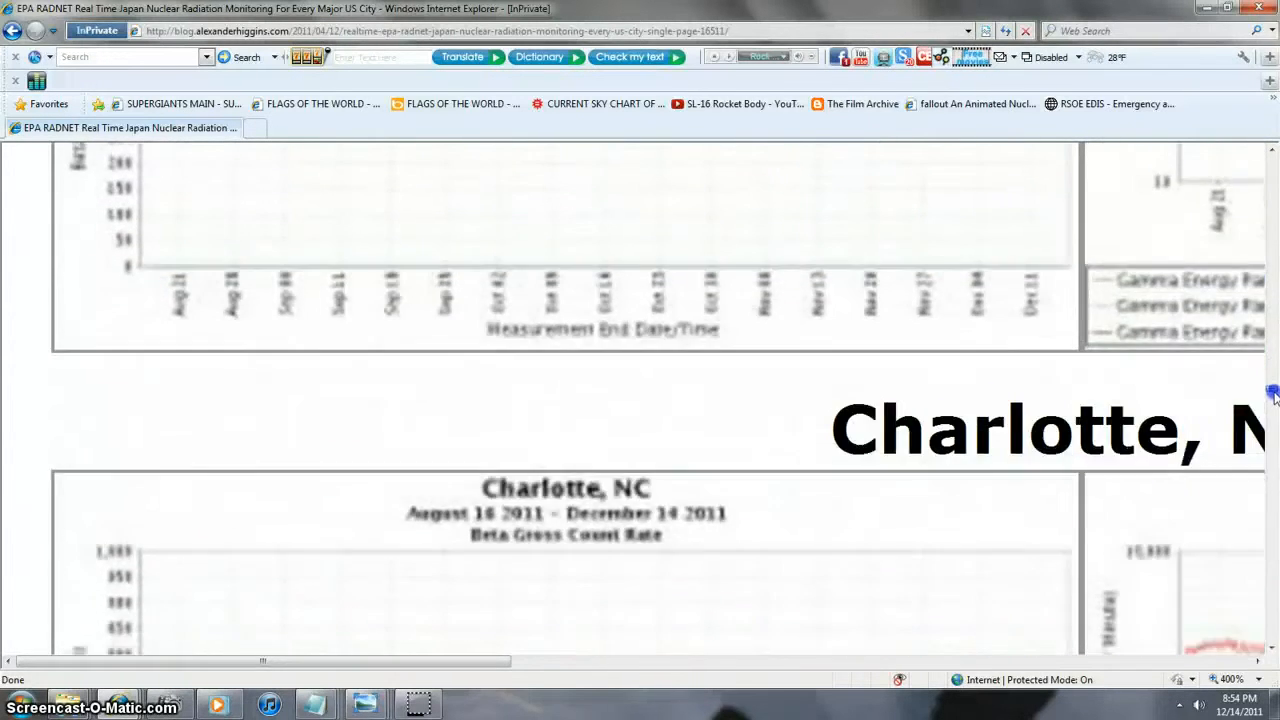
{"action": "scroll", "scroll_direction": "down", "scroll_amount": 3}
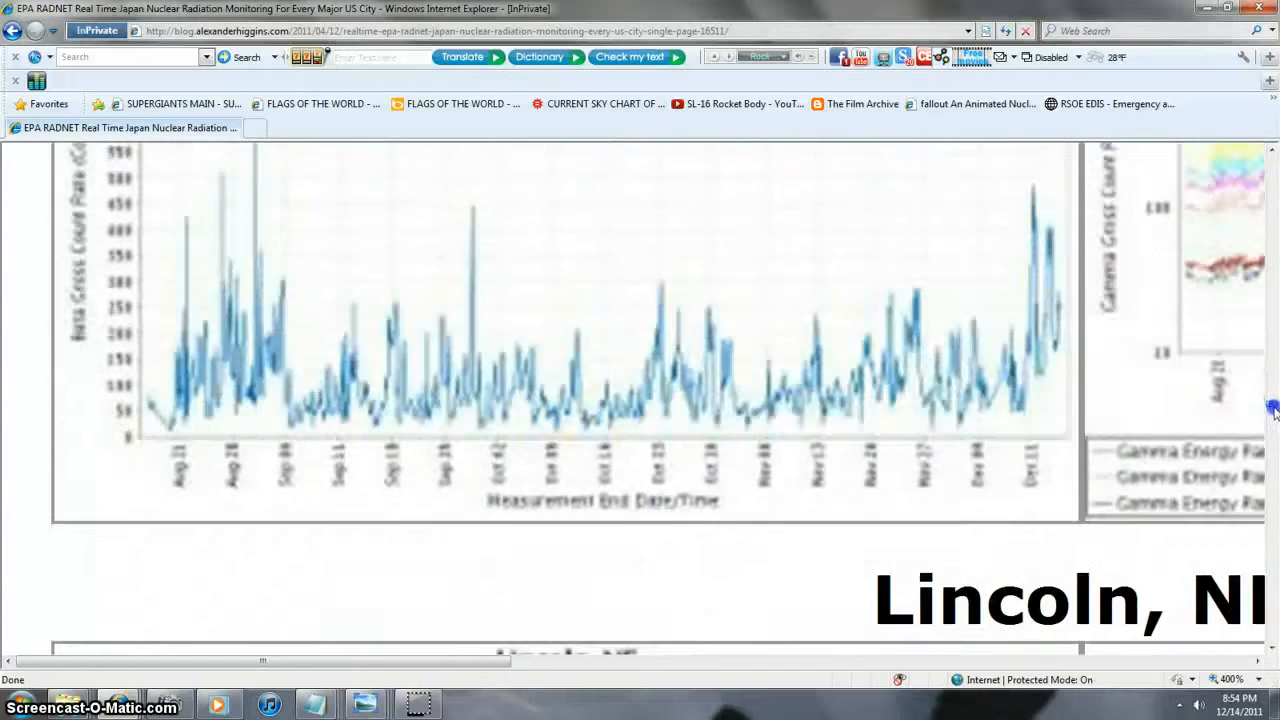
{"action": "scroll", "scroll_direction": "down", "scroll_amount": 3}
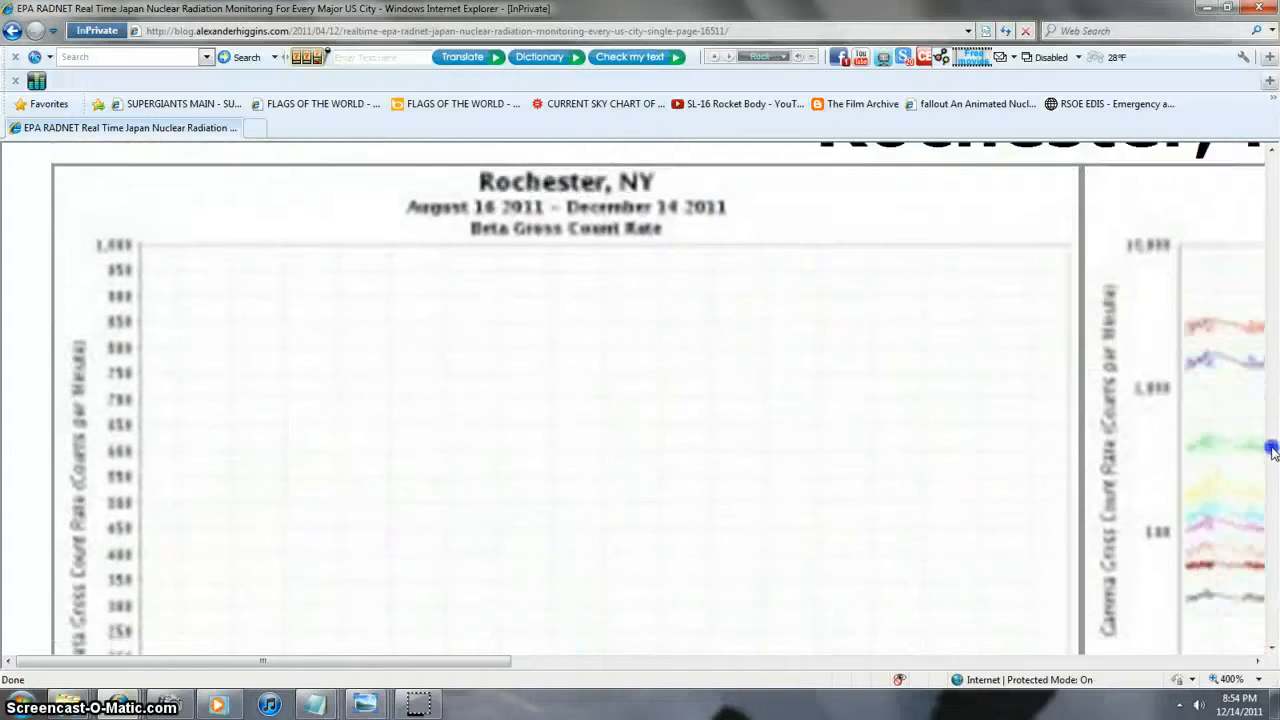
{"action": "scroll", "scroll_direction": "down", "scroll_amount": 3}
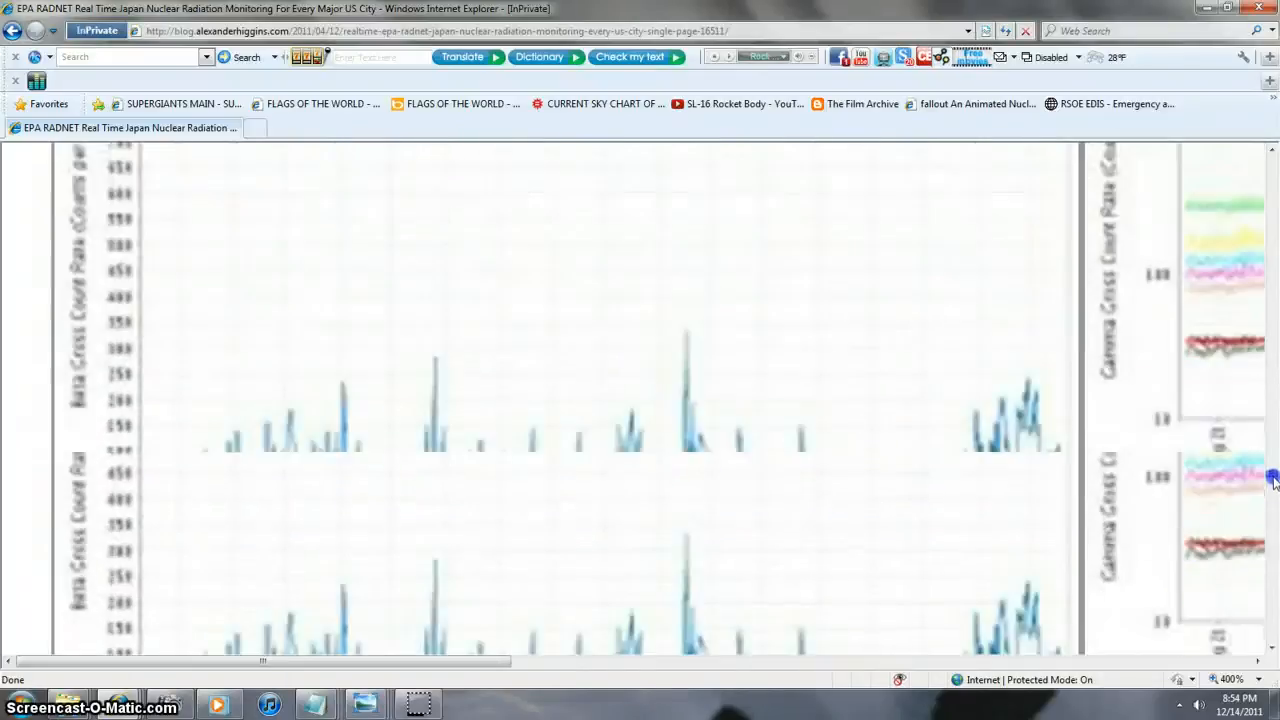
{"action": "scroll", "scroll_direction": "down", "scroll_amount": 3}
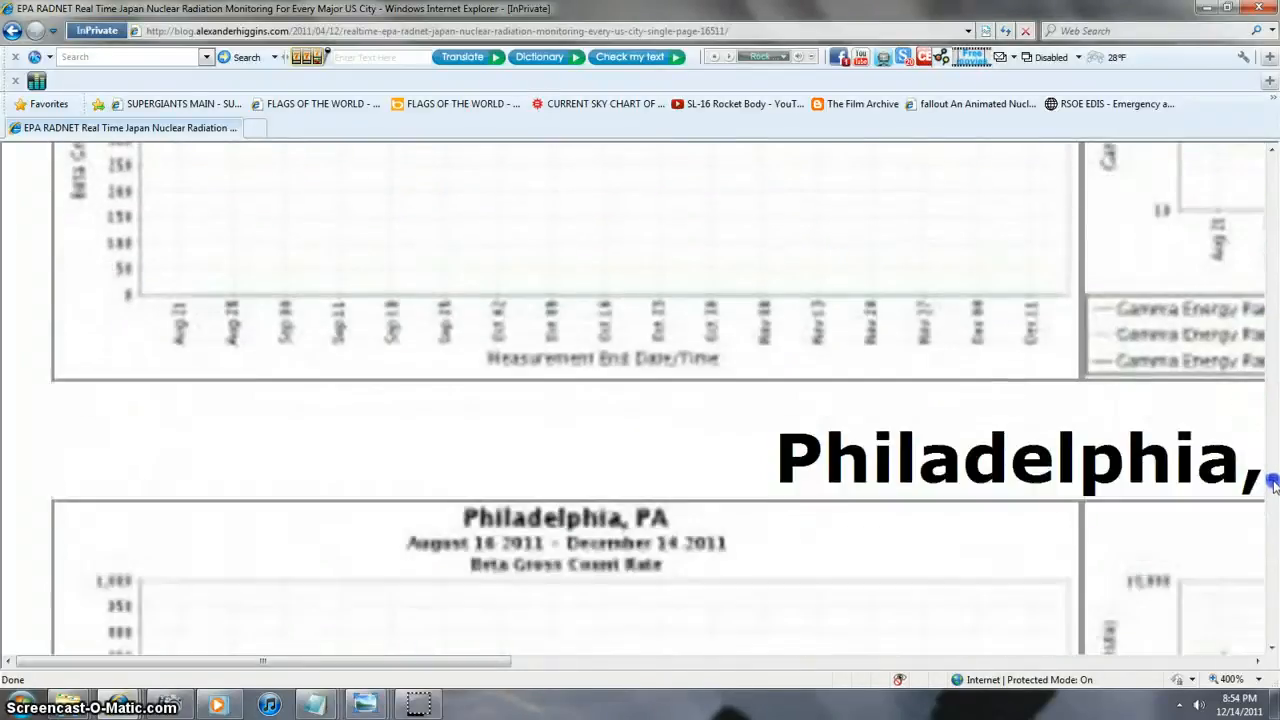
{"action": "scroll", "scroll_direction": "down", "scroll_amount": 3}
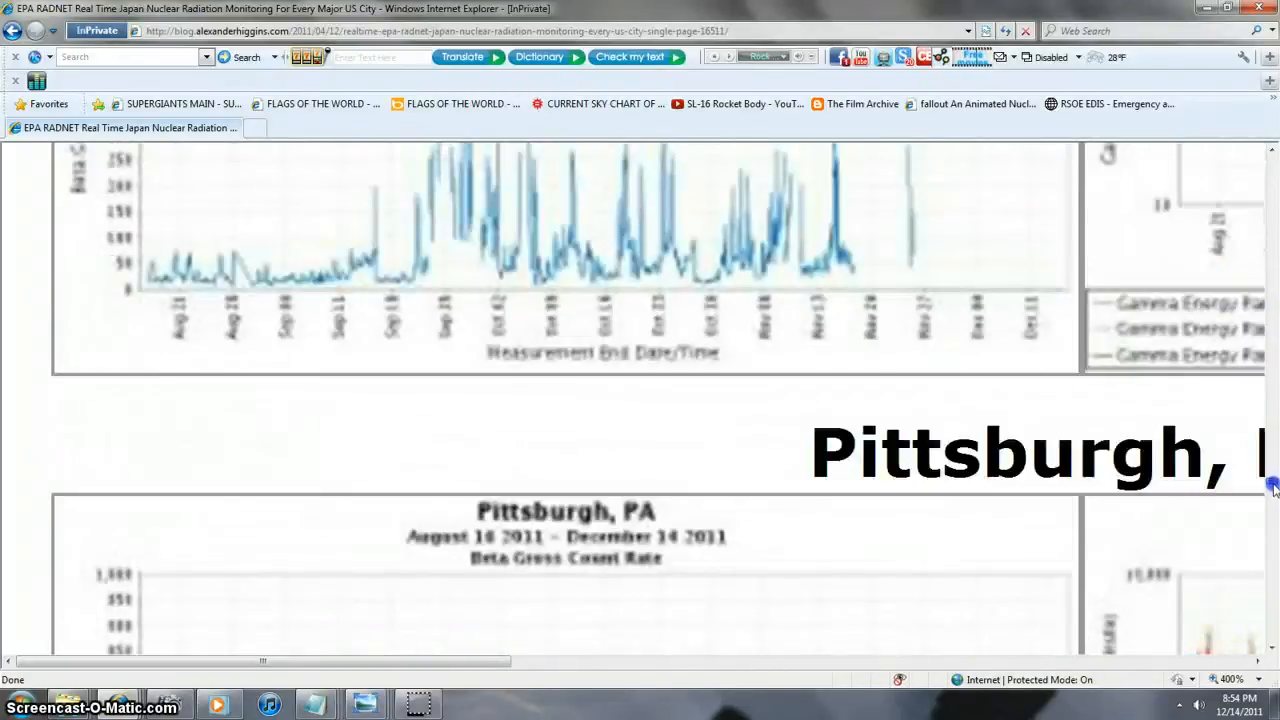
{"action": "scroll", "scroll_direction": "down", "scroll_amount": 3}
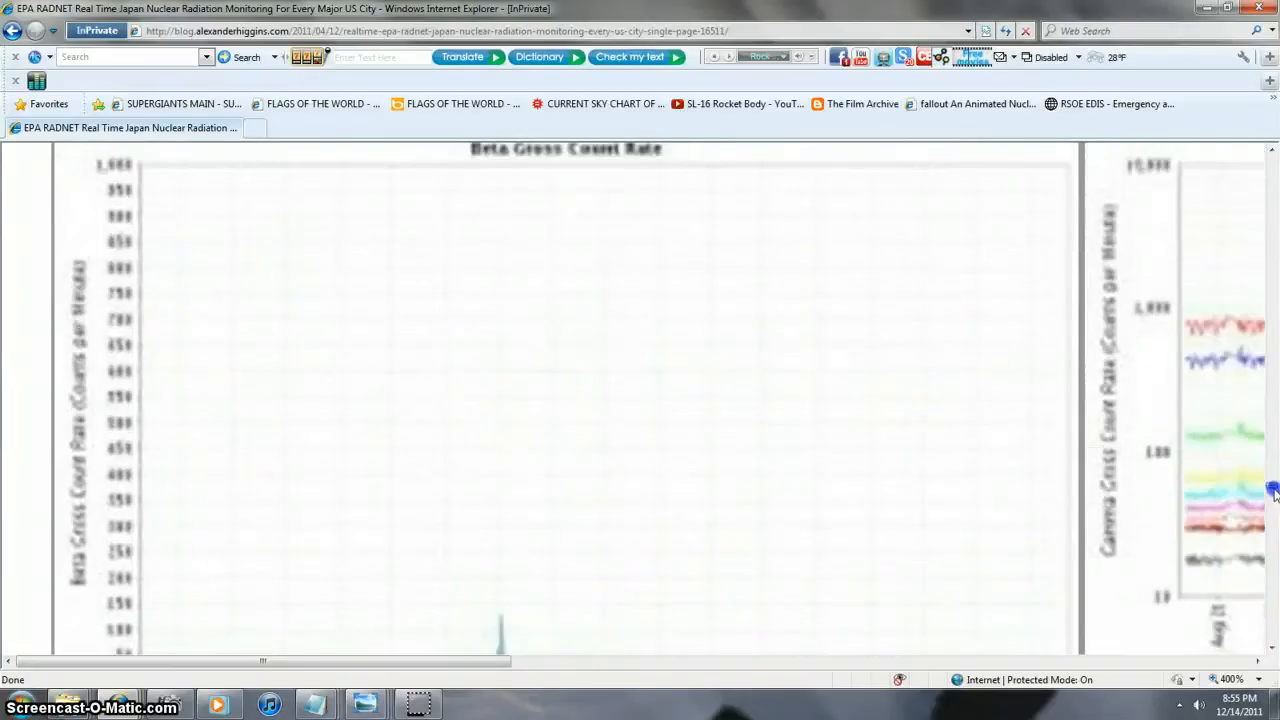
{"action": "scroll", "scroll_direction": "down", "scroll_amount": 3}
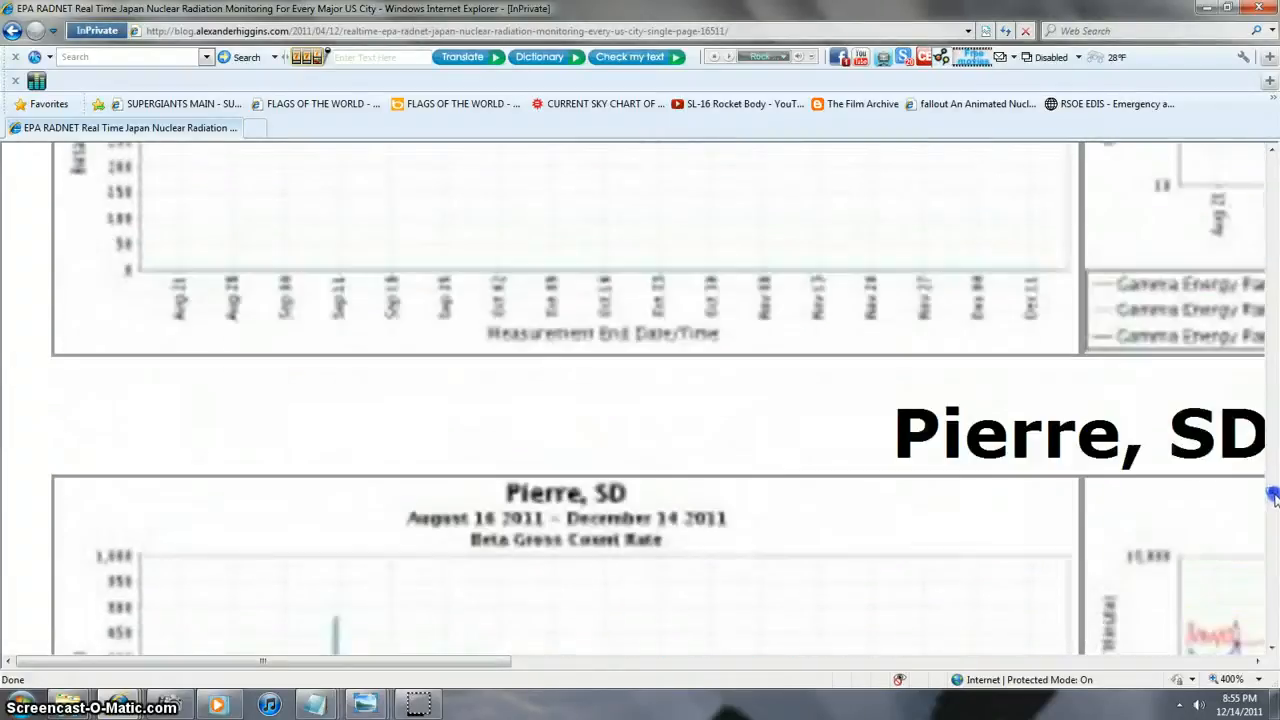
{"action": "scroll", "scroll_direction": "down", "scroll_amount": 3}
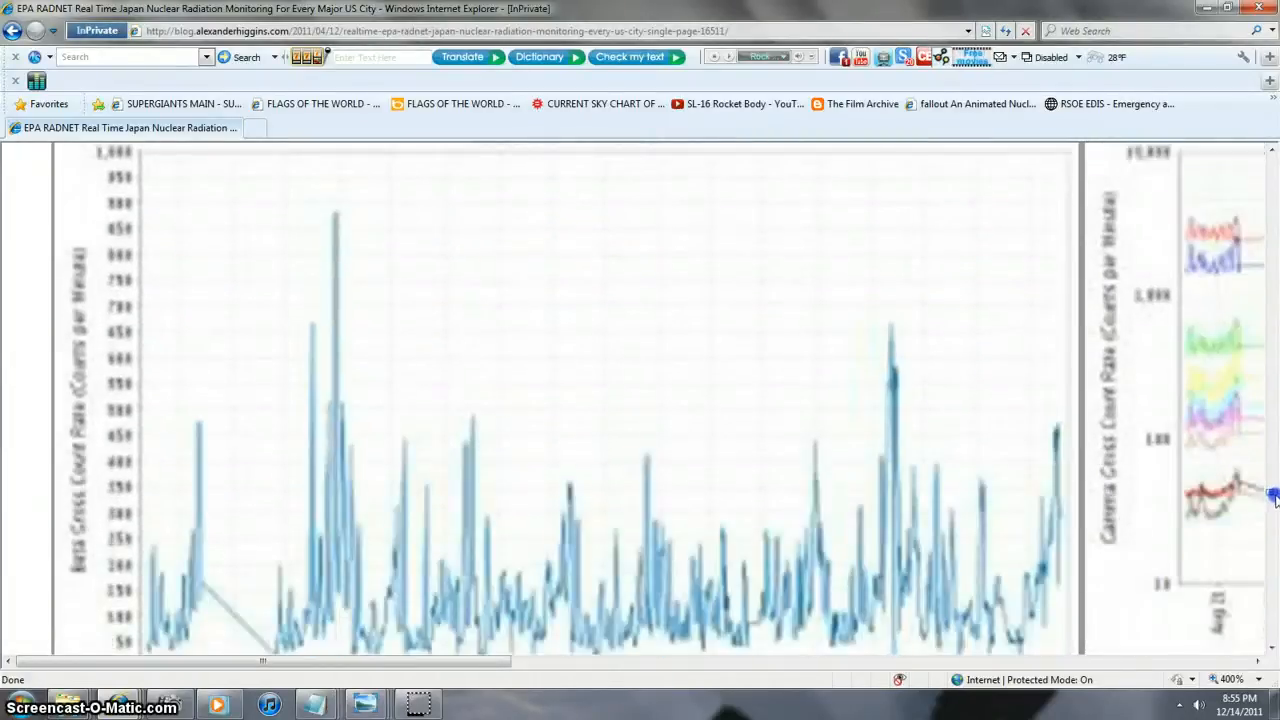
{"action": "scroll", "scroll_direction": "down", "scroll_amount": 3}
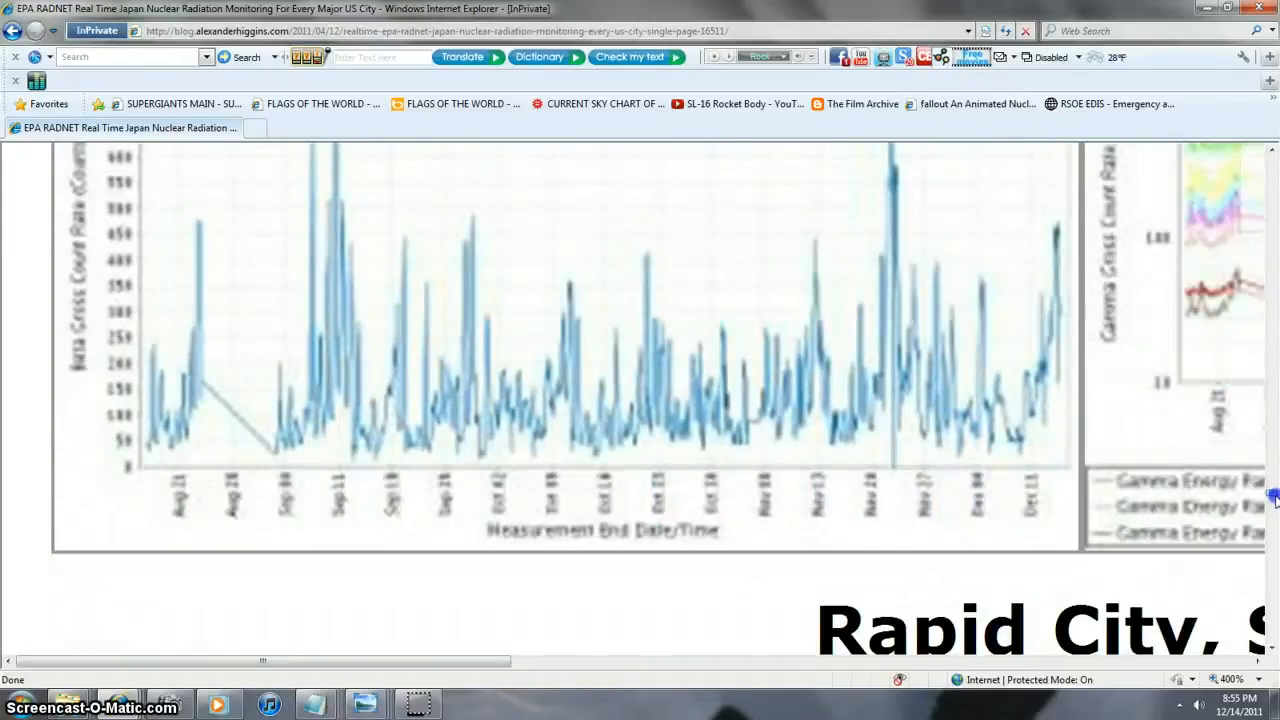
{"action": "scroll", "scroll_direction": "down", "scroll_amount": 3}
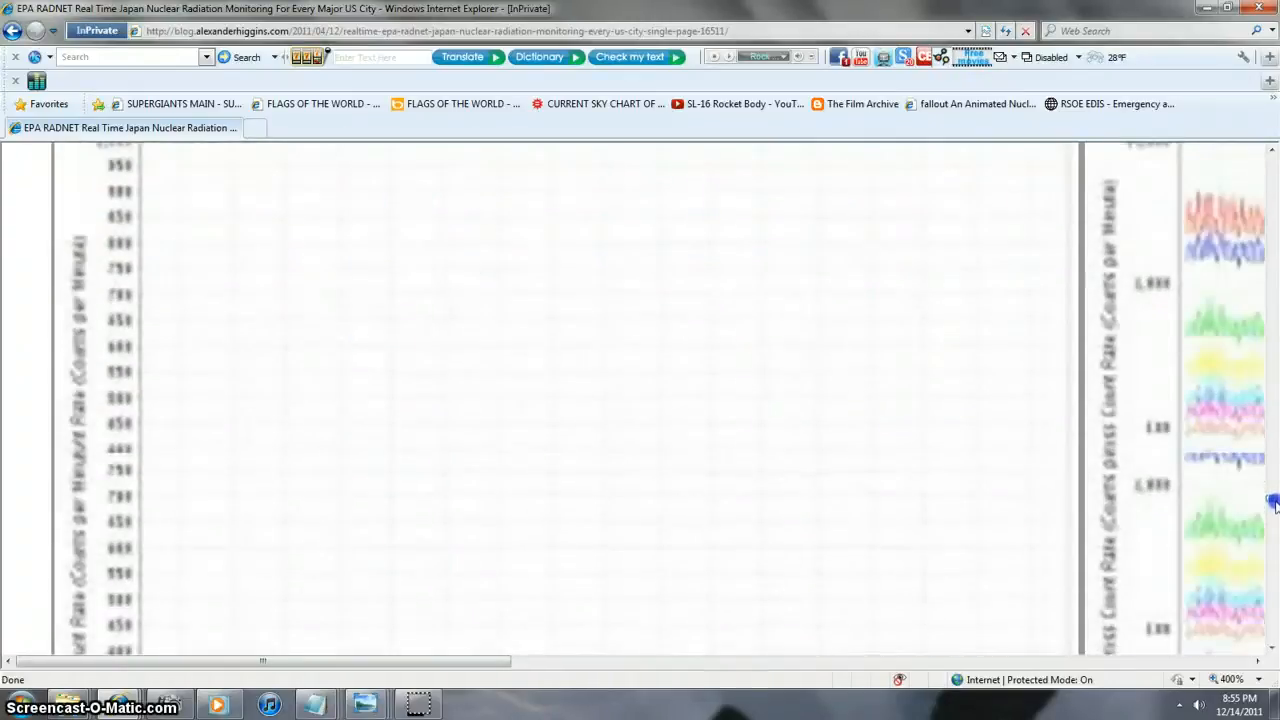
{"action": "scroll", "scroll_direction": "down", "scroll_amount": 3}
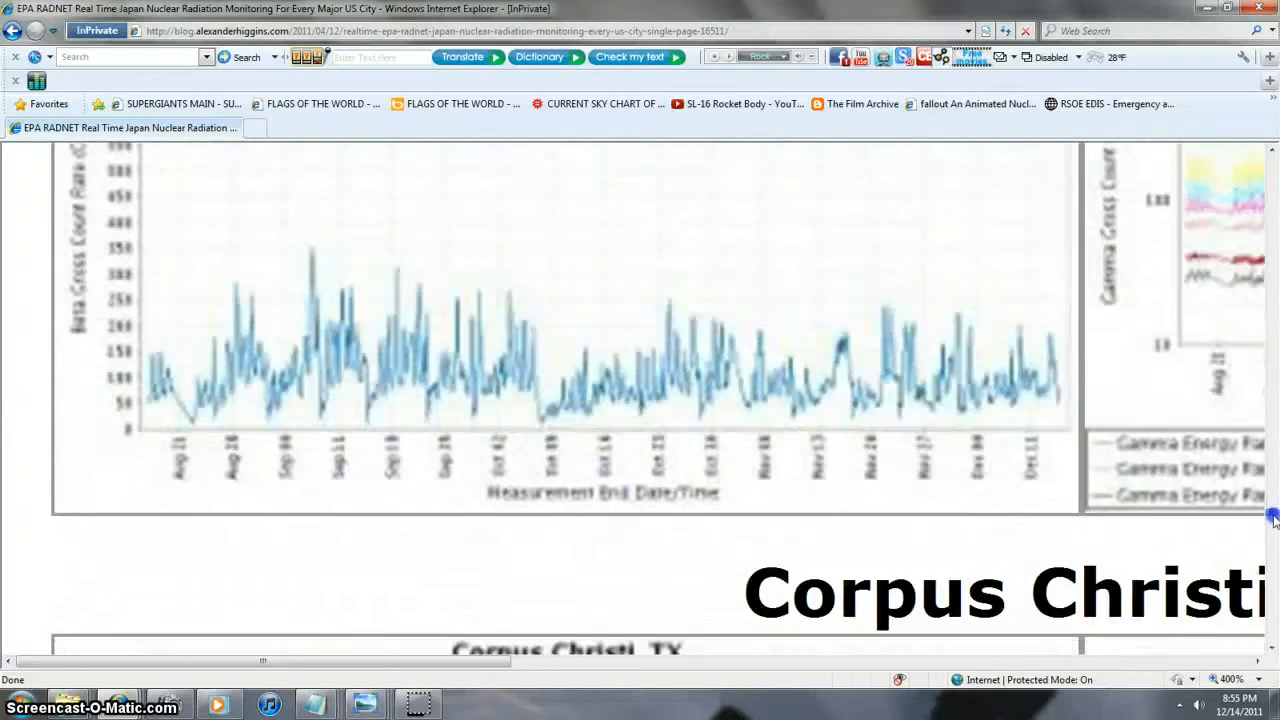
{"action": "scroll", "scroll_direction": "down", "scroll_amount": 3}
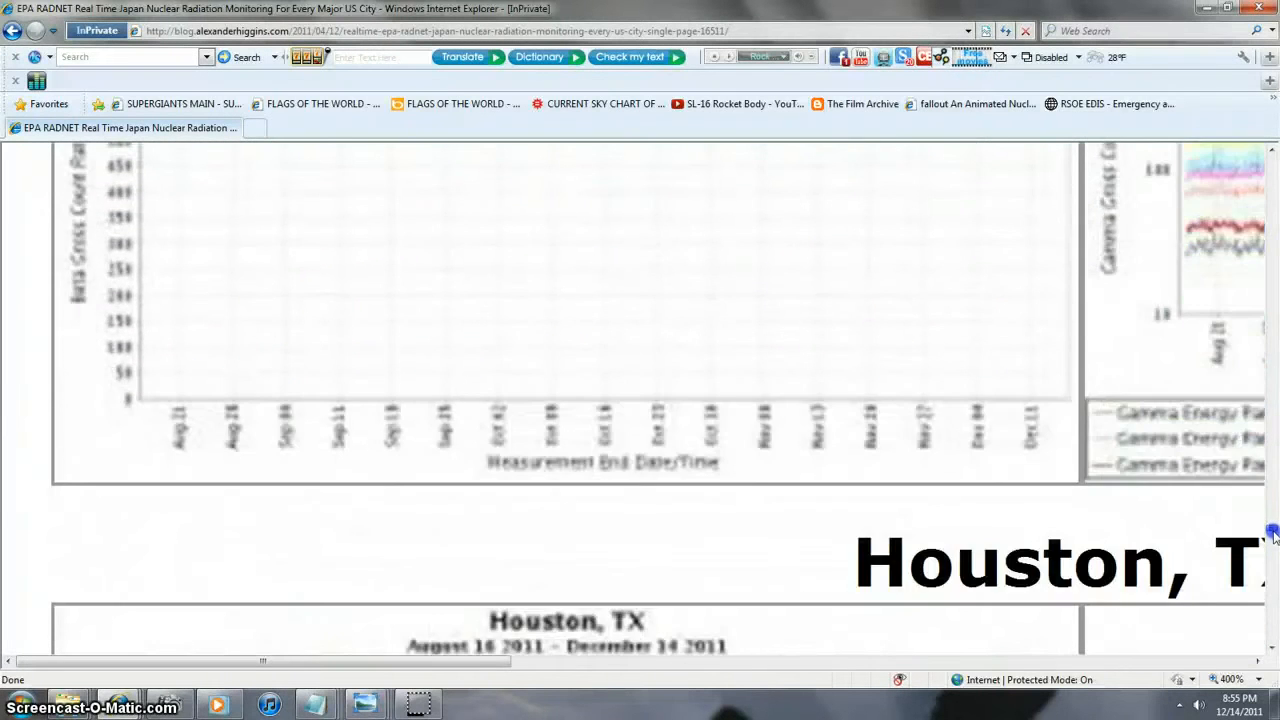
{"action": "scroll", "scroll_direction": "down", "scroll_amount": 3}
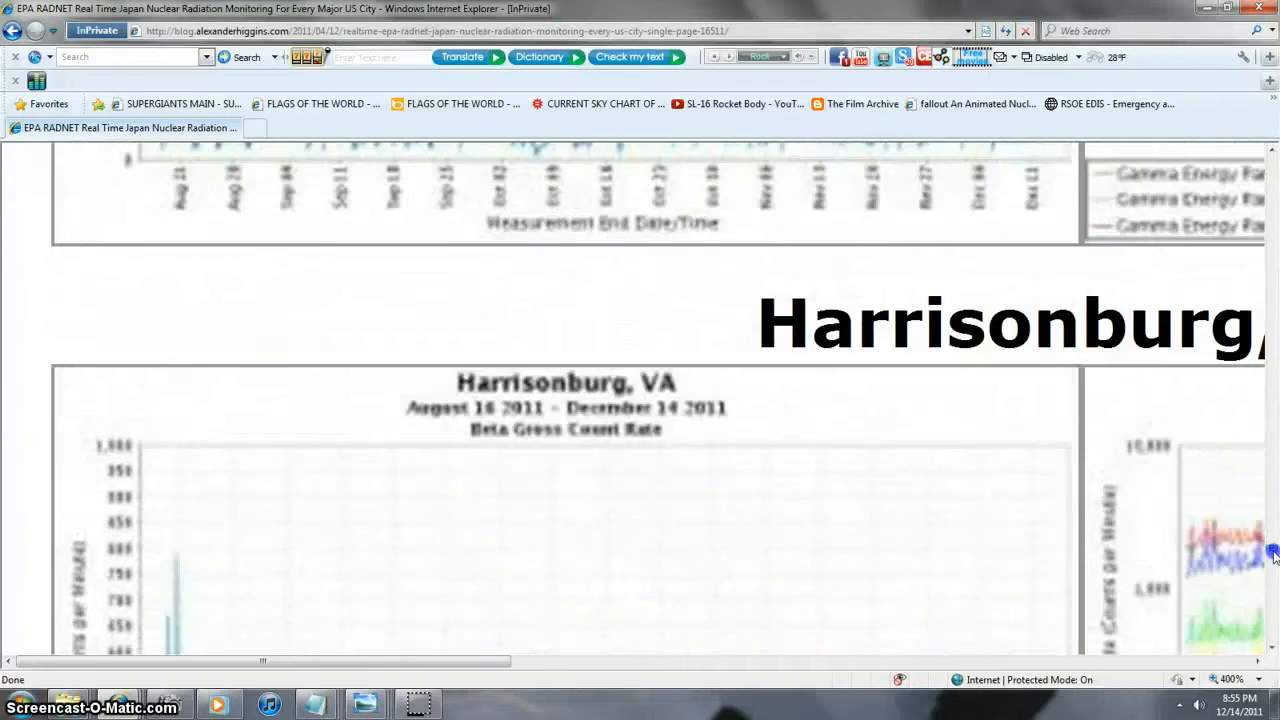
{"action": "scroll", "scroll_direction": "down", "scroll_amount": 3}
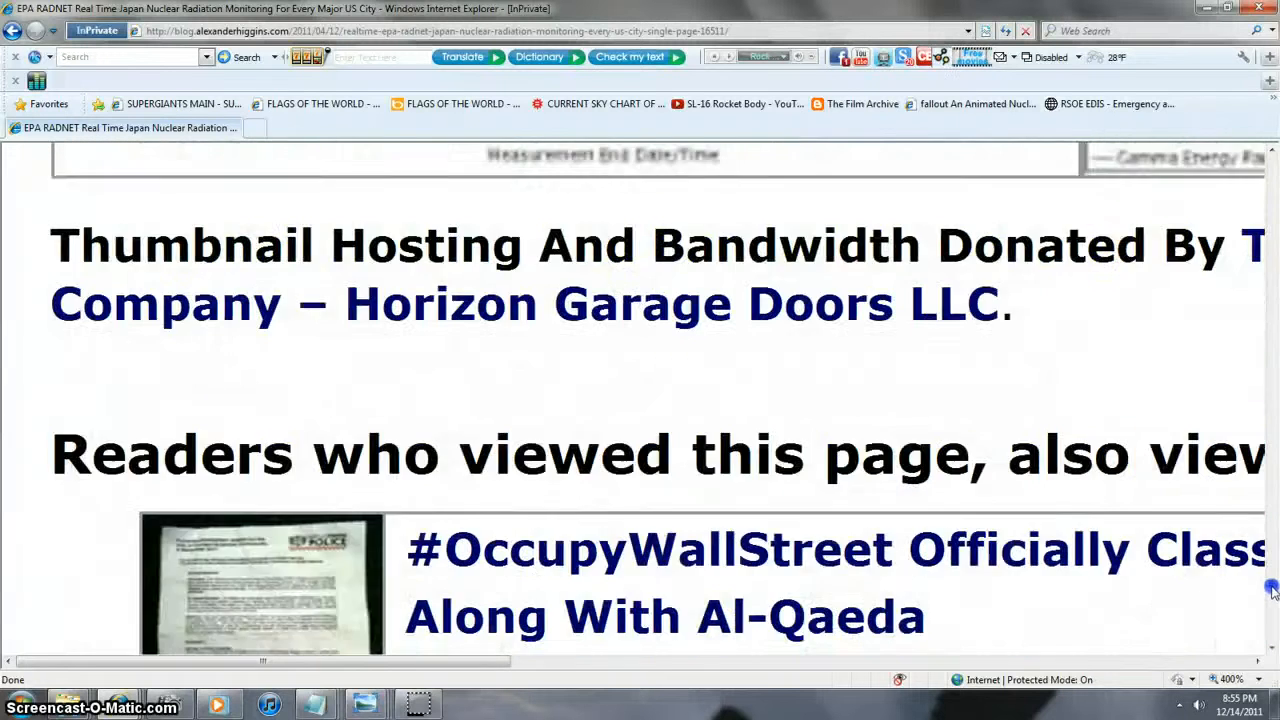
- Scroll back up past the Richland, Richmond, Harlingen and Memphis graphs to the US monitor map
{"action": "scroll", "scroll_direction": "up", "scroll_amount": 3}
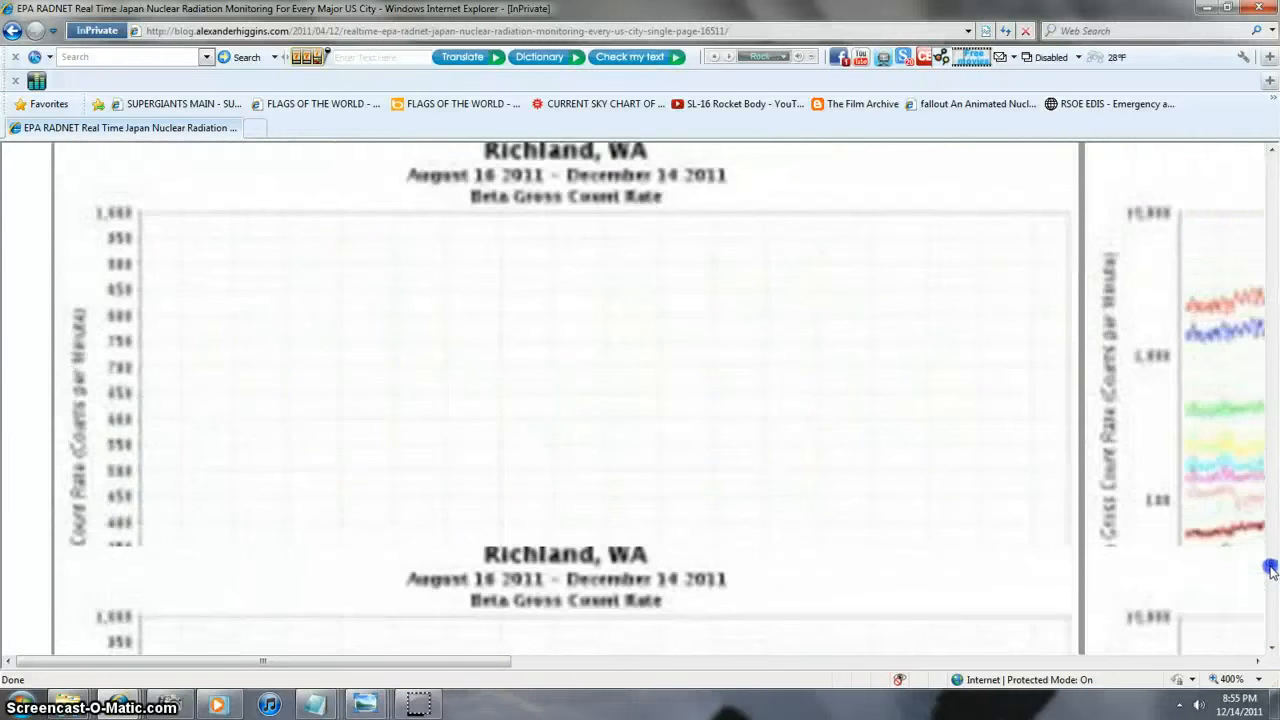
{"action": "scroll", "scroll_direction": "down", "scroll_amount": 3}
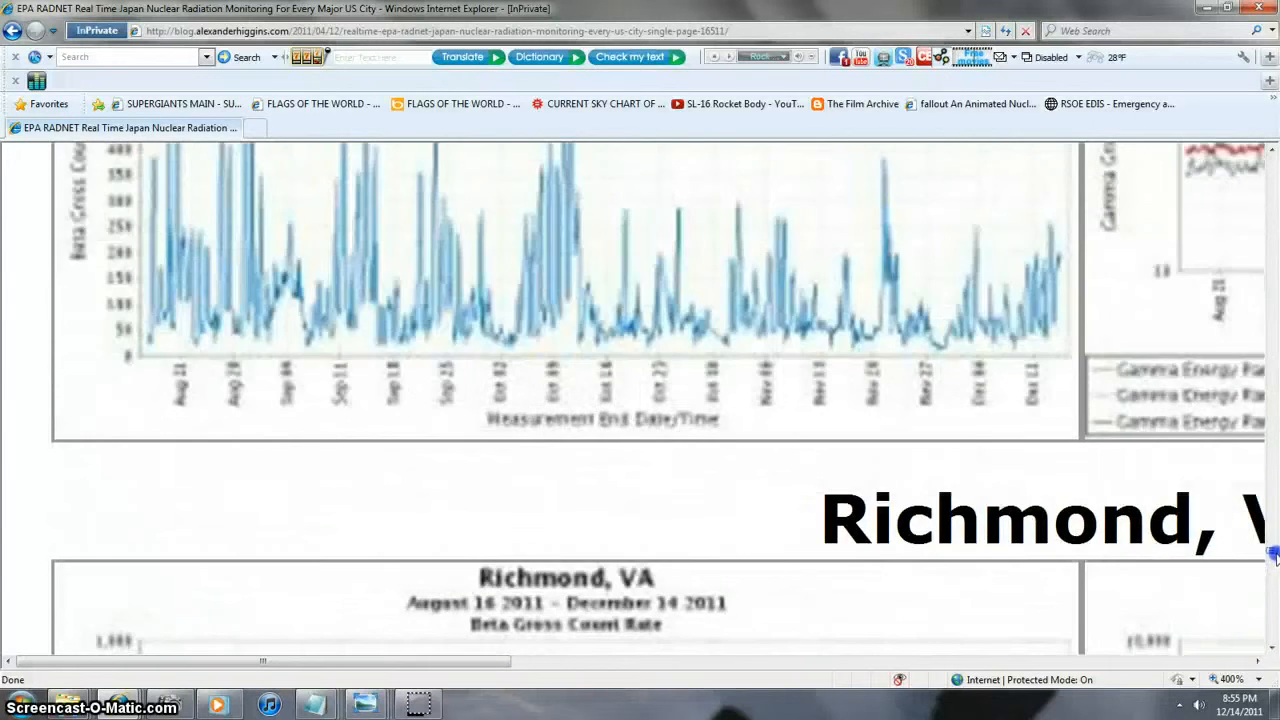
{"action": "scroll", "scroll_direction": "down", "scroll_amount": 3}
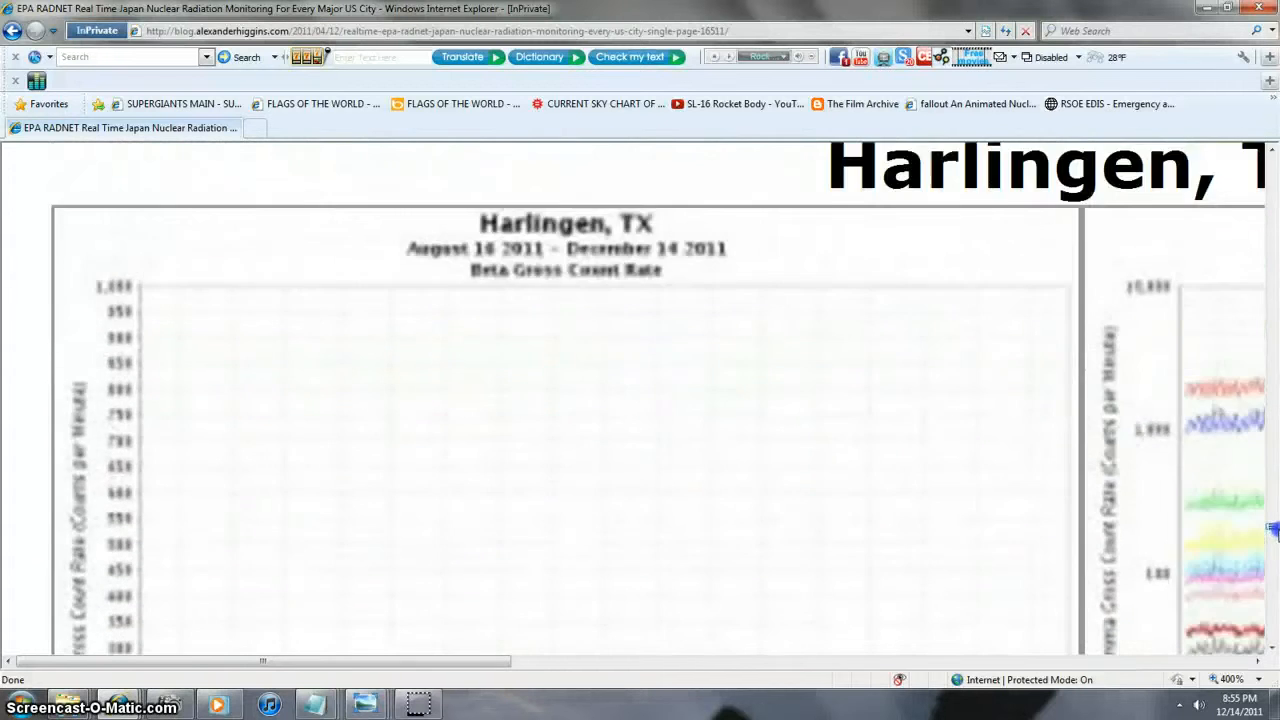
{"action": "scroll", "scroll_direction": "down", "scroll_amount": 3}
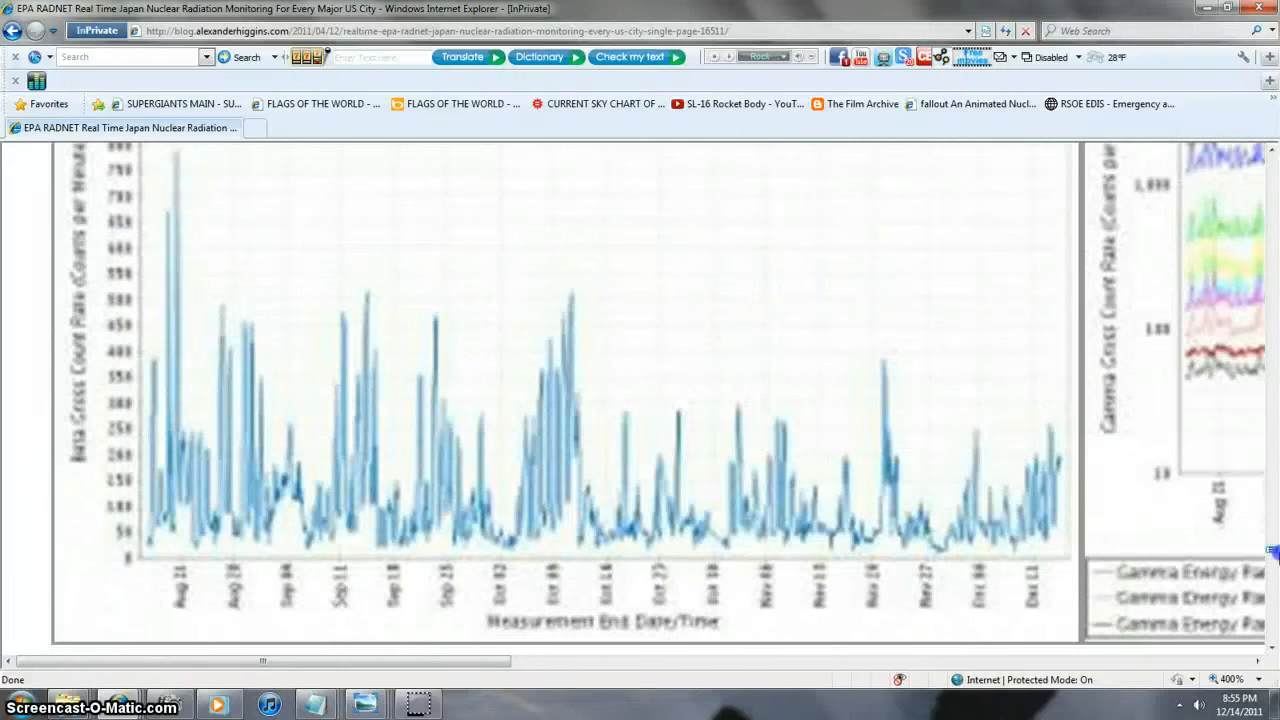
{"action": "scroll", "scroll_direction": "up", "scroll_amount": 3}
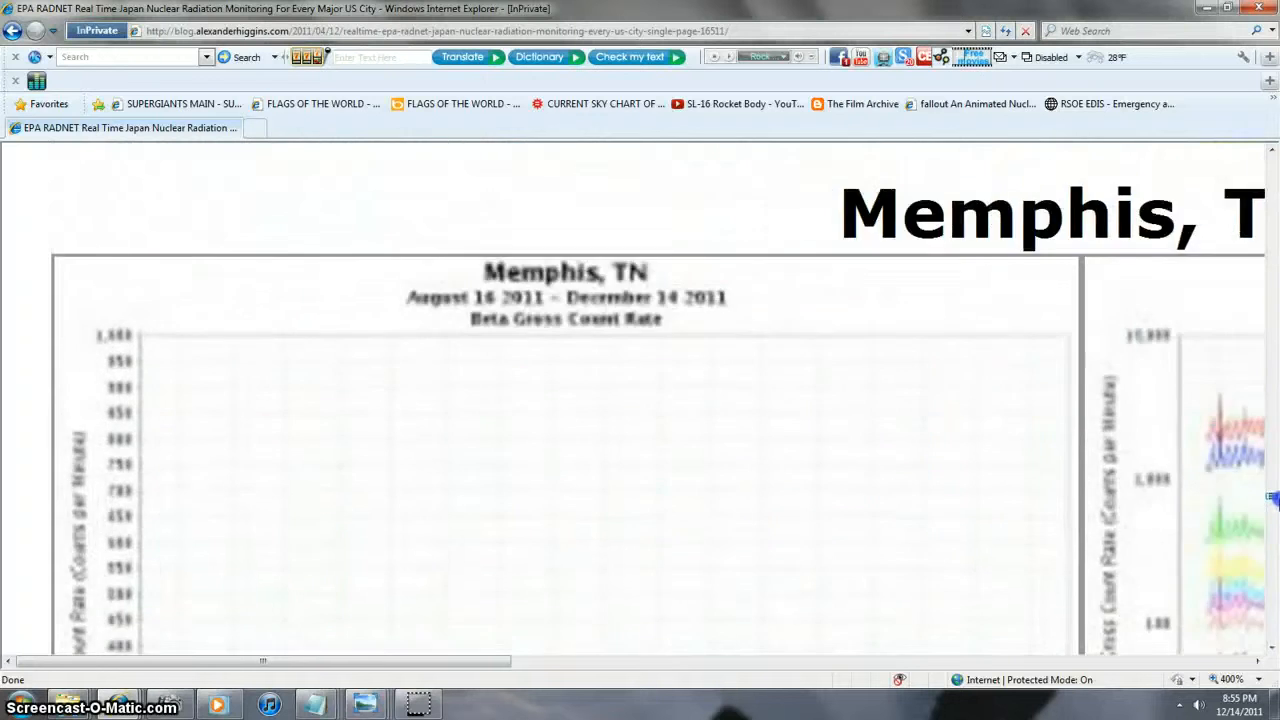
{"action": "scroll", "scroll_direction": "down", "scroll_amount": 3}
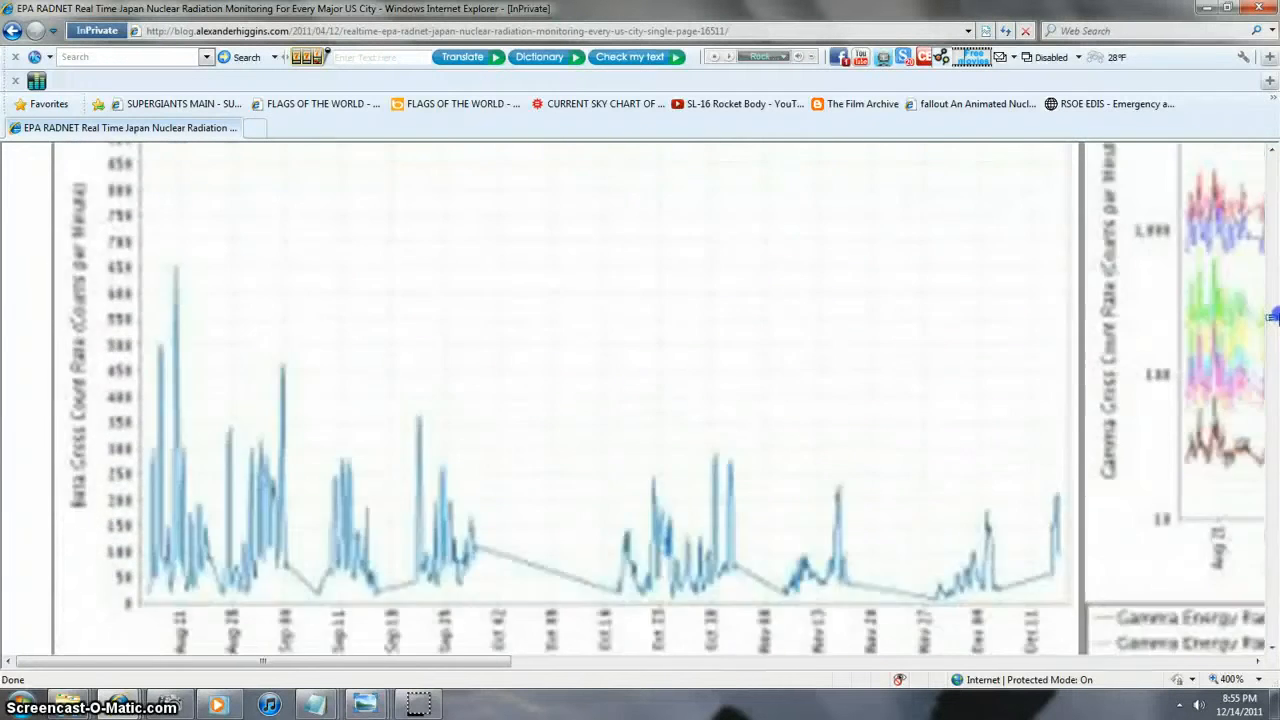
{"action": "scroll", "scroll_direction": "down", "scroll_amount": 3}
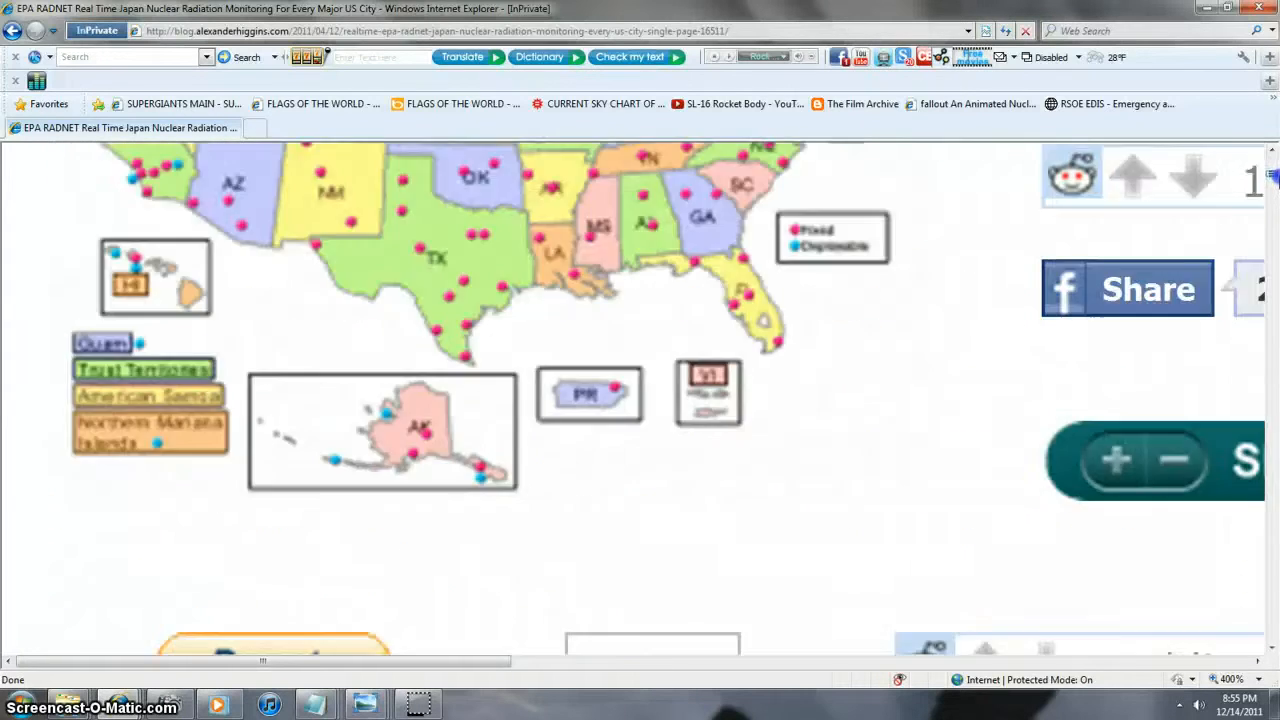
- Scroll up to the introductory text and embedded video, then back down to a beta count rate graph
{"action": "scroll", "scroll_direction": "up", "scroll_amount": 3}
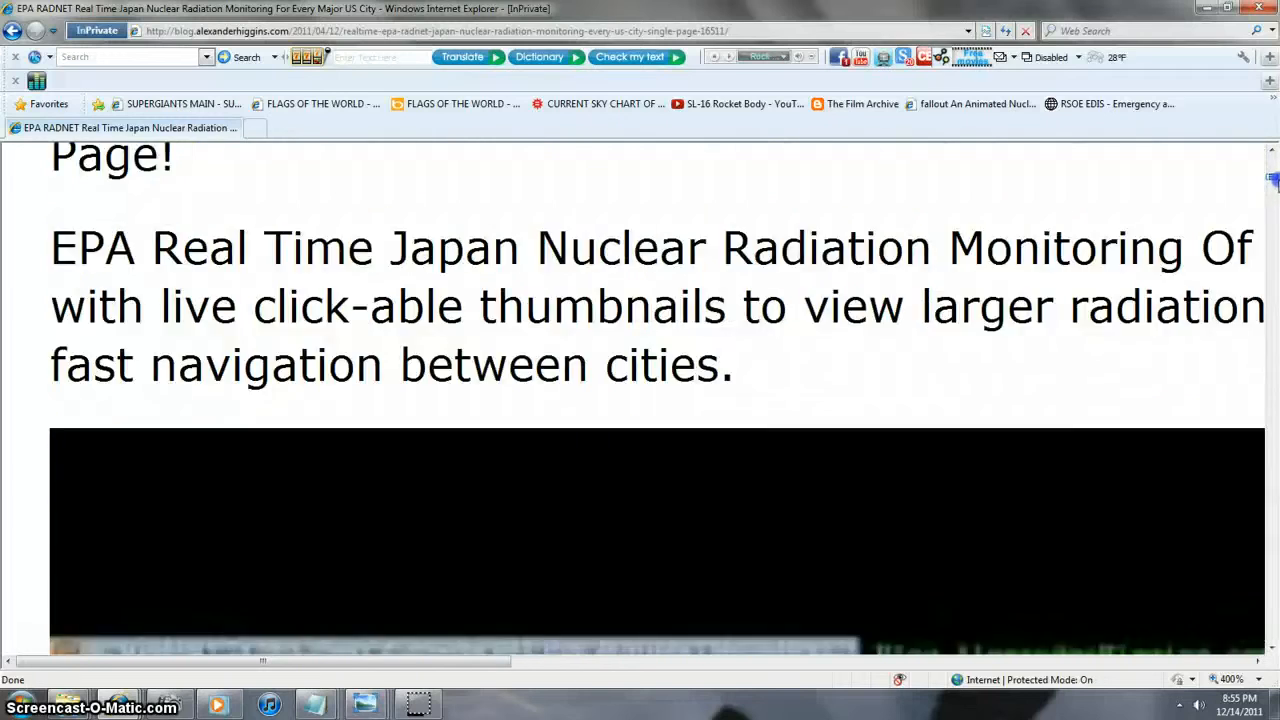
{"action": "scroll", "scroll_direction": "down", "scroll_amount": 3}
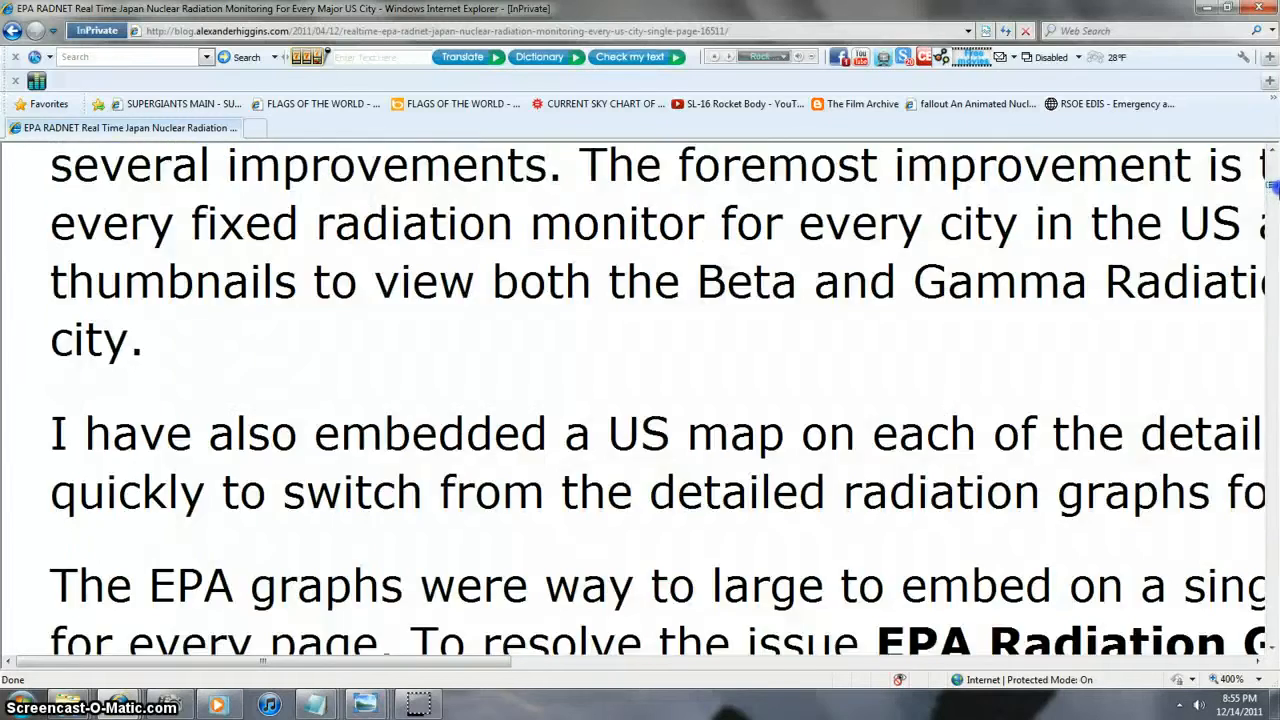
{"action": "scroll", "scroll_direction": "up", "scroll_amount": 3}
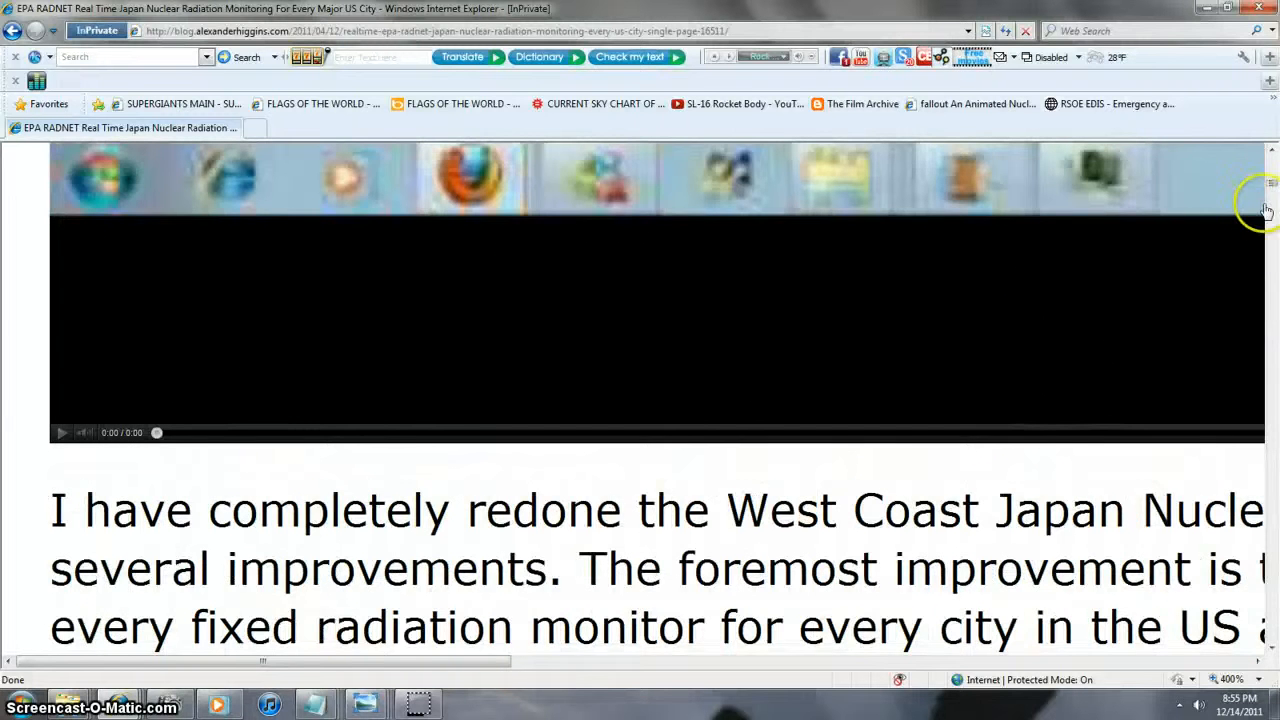
{"action": "scroll", "scroll_direction": "down", "scroll_amount": 3}
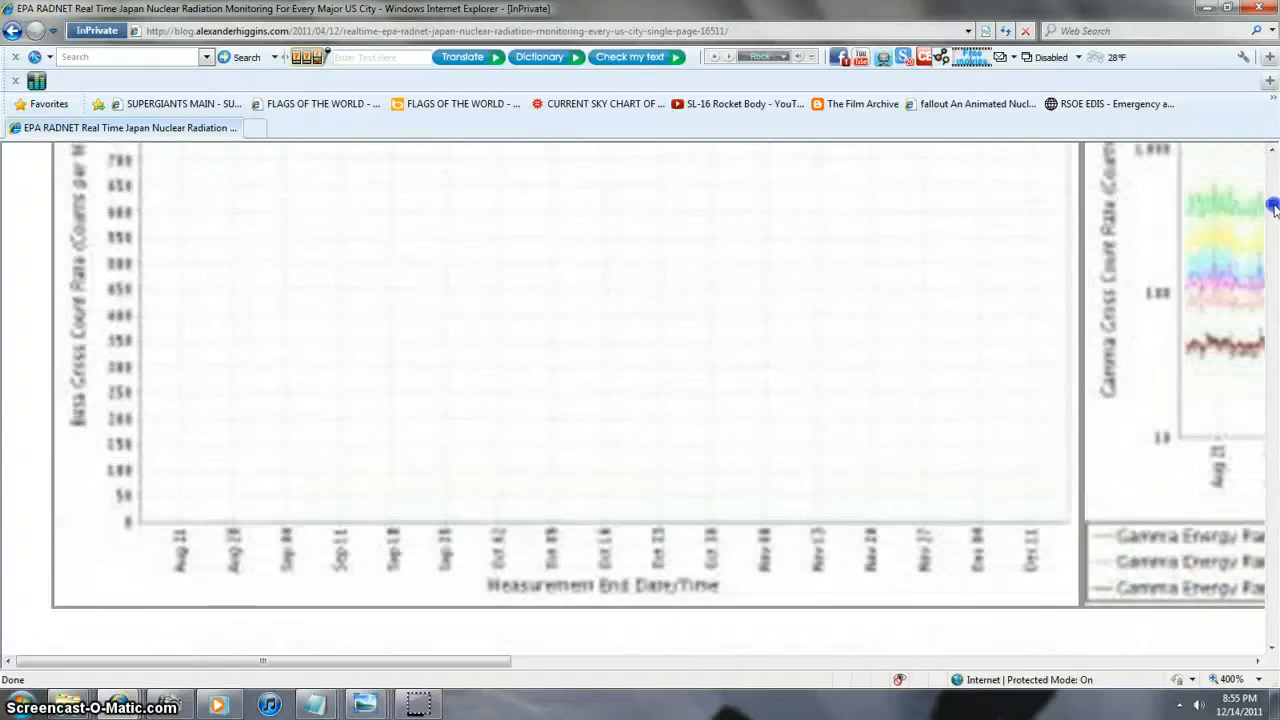
- Scroll down past Tucson to the Phoenix, AZ graphs, then load the Wolfram Alpha Current Sky Chart favorite
{"action": "scroll", "scroll_direction": "down", "scroll_amount": 3}
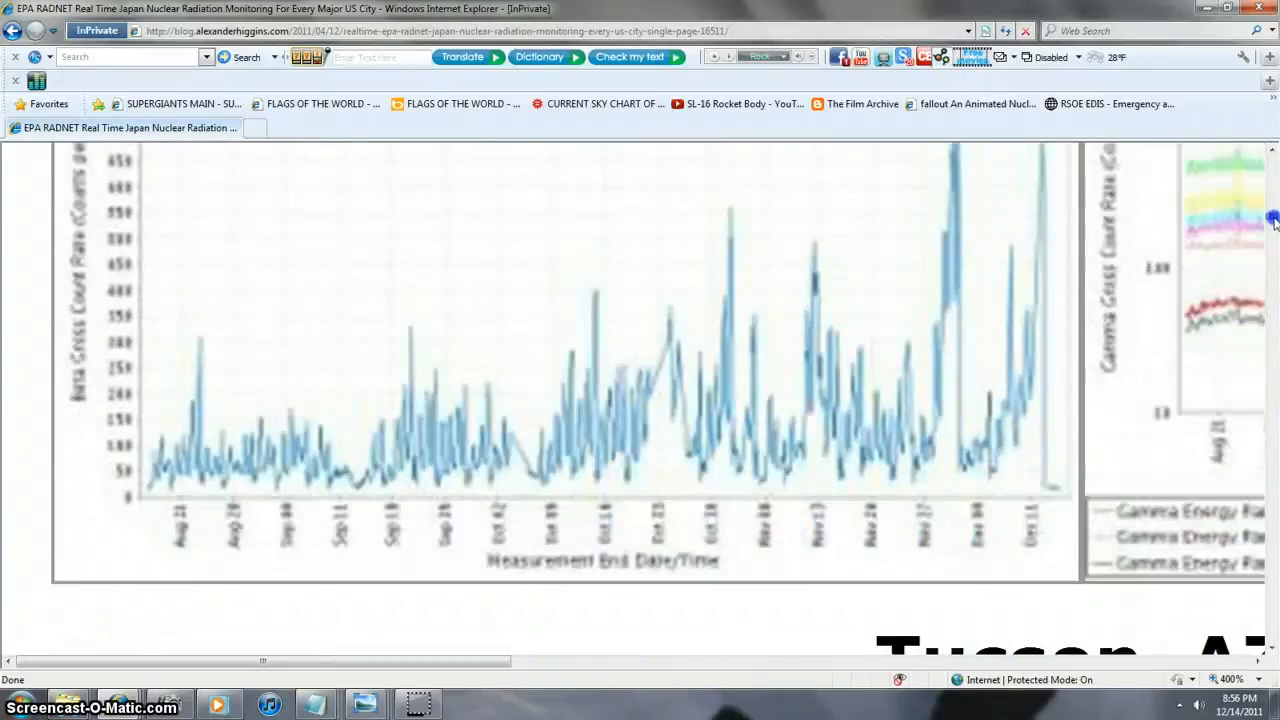
{"action": "scroll", "scroll_direction": "up", "scroll_amount": 3}
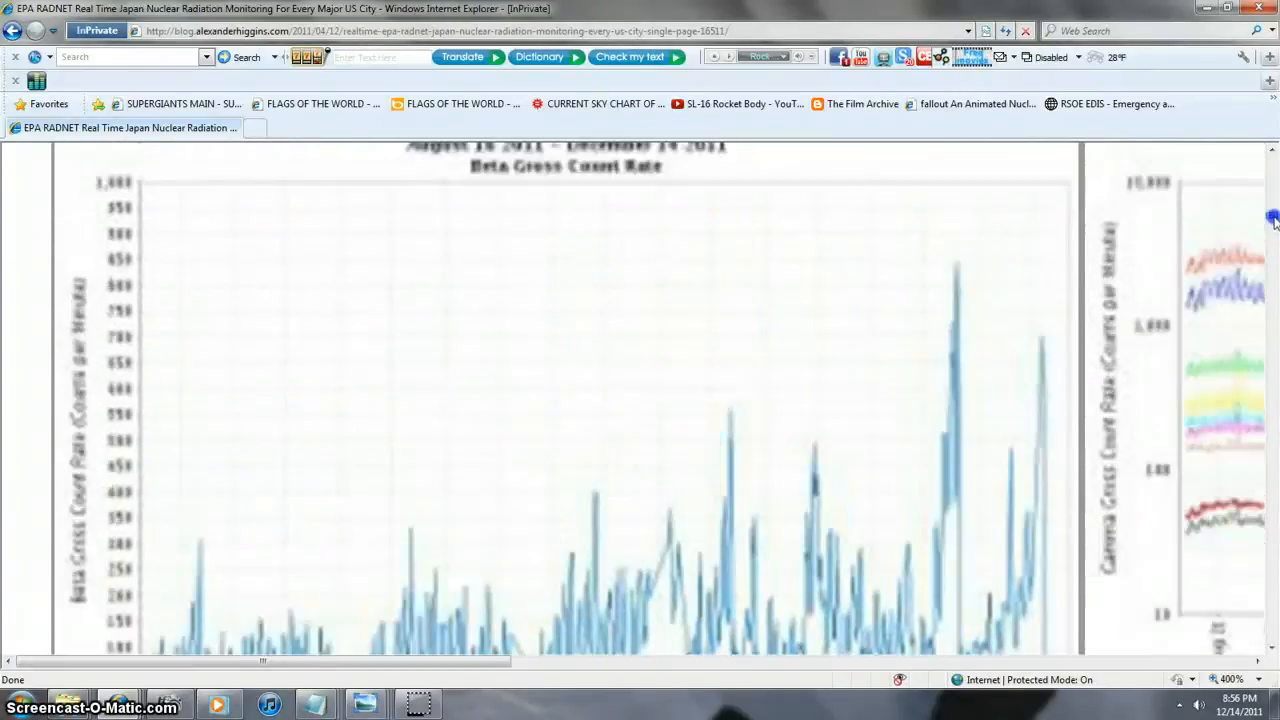
{"action": "scroll", "scroll_direction": "down", "scroll_amount": 3}
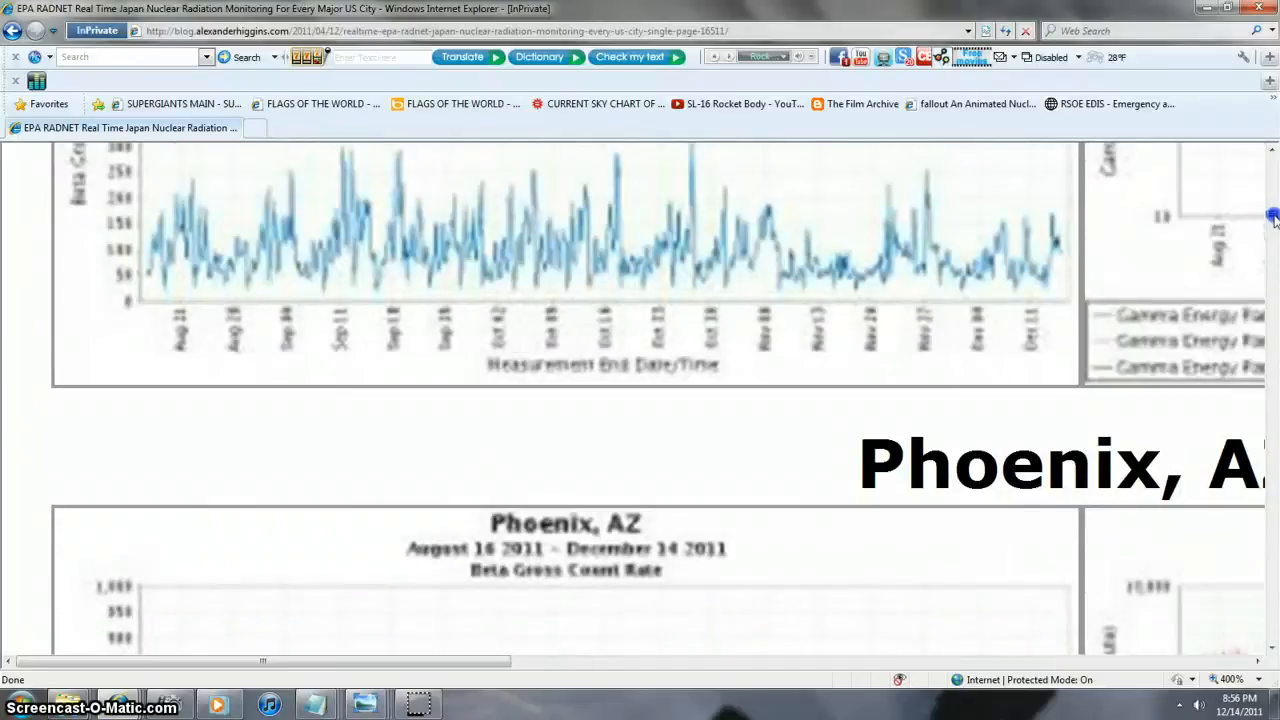
{"action": "scroll", "scroll_direction": "down", "scroll_amount": 3}
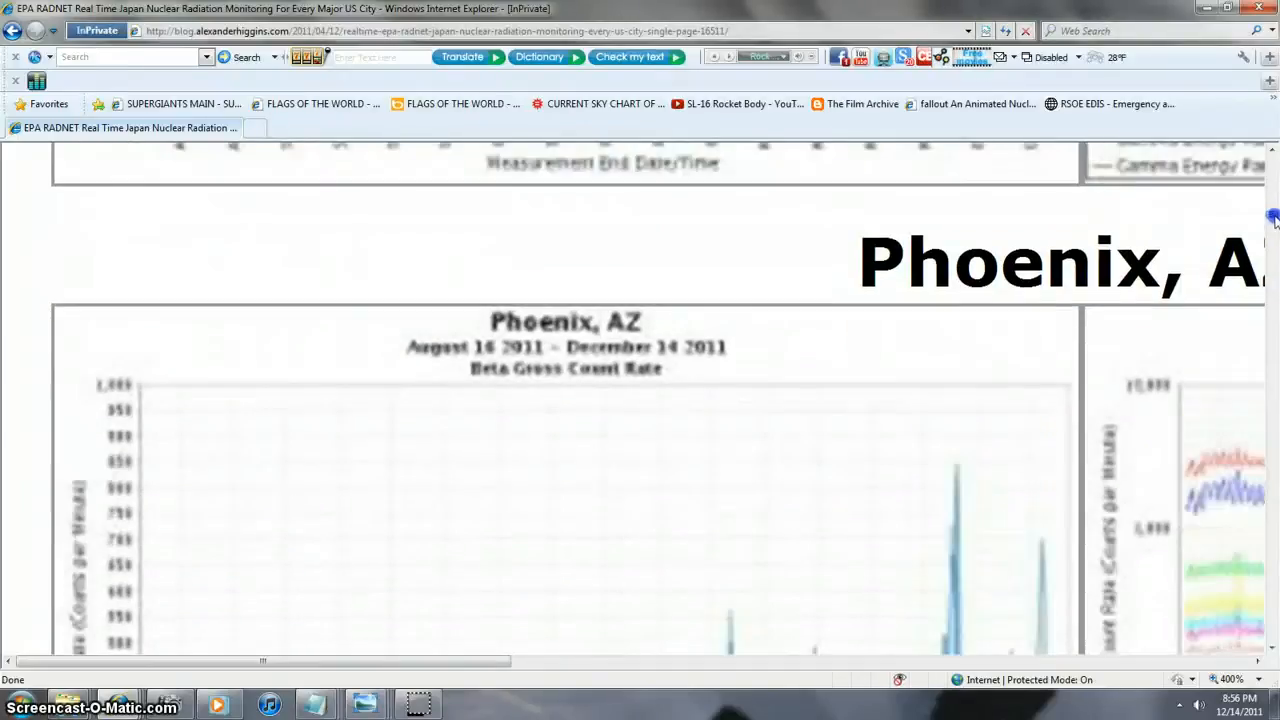
{"action": "scroll", "scroll_direction": "down", "scroll_amount": 3}
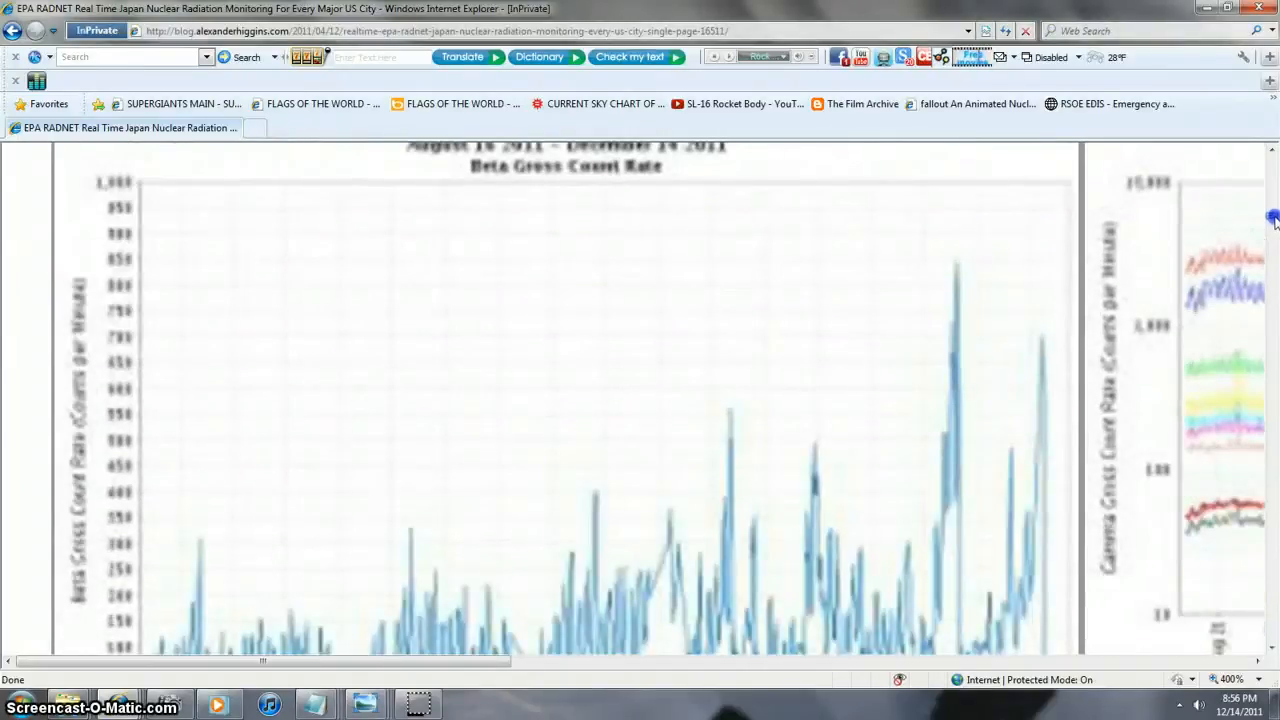
{"action": "scroll", "scroll_direction": "down", "scroll_amount": 3}
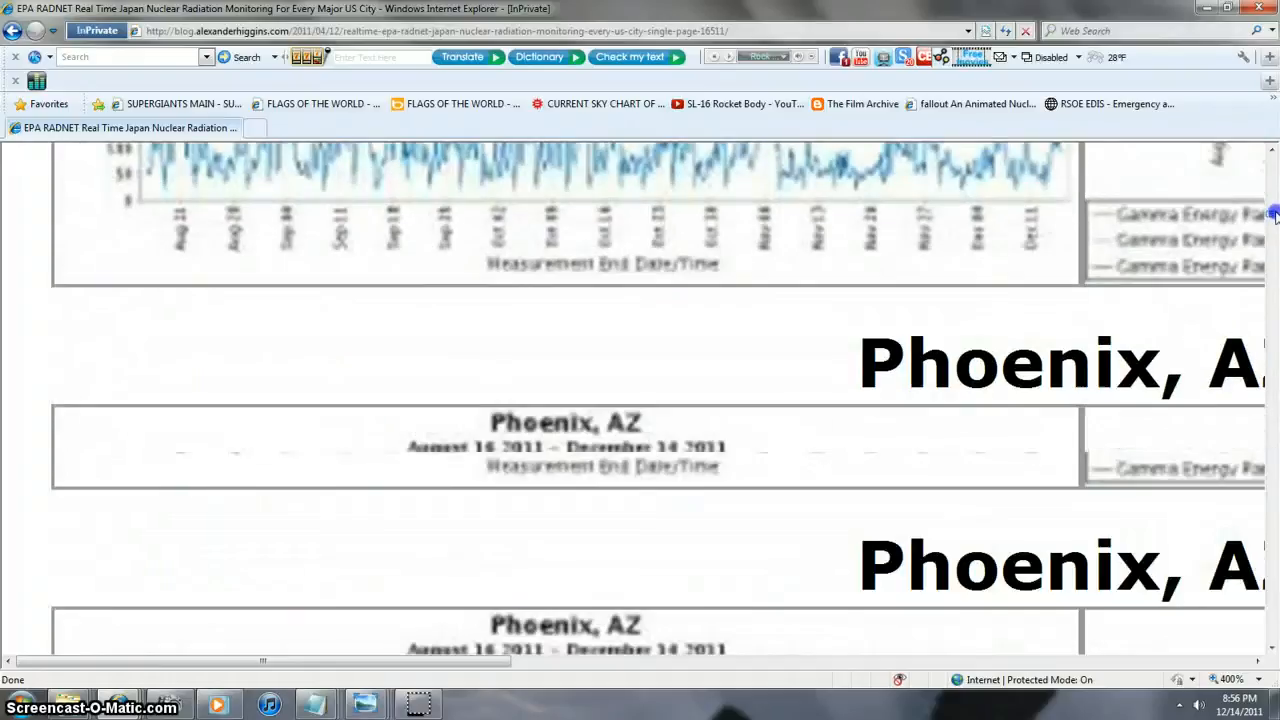
{"action": "scroll", "scroll_direction": "down", "scroll_amount": 3}
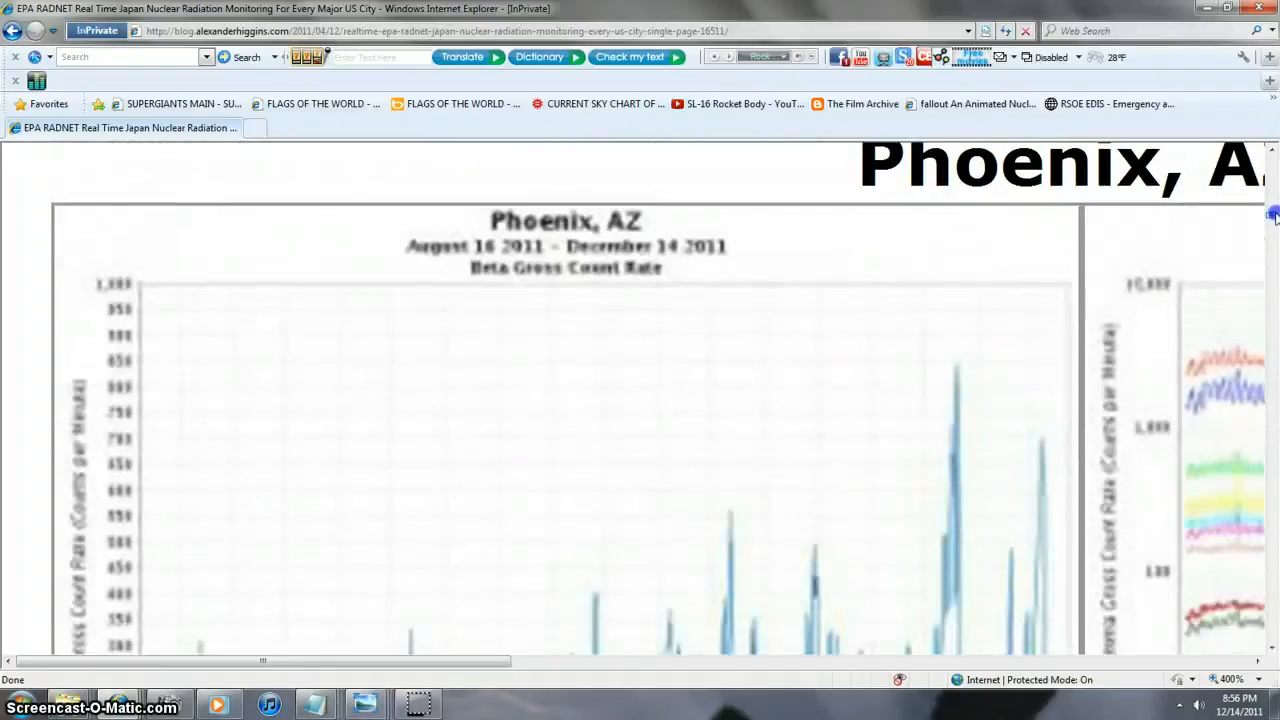
{"action": "scroll", "scroll_direction": "down", "scroll_amount": 3}
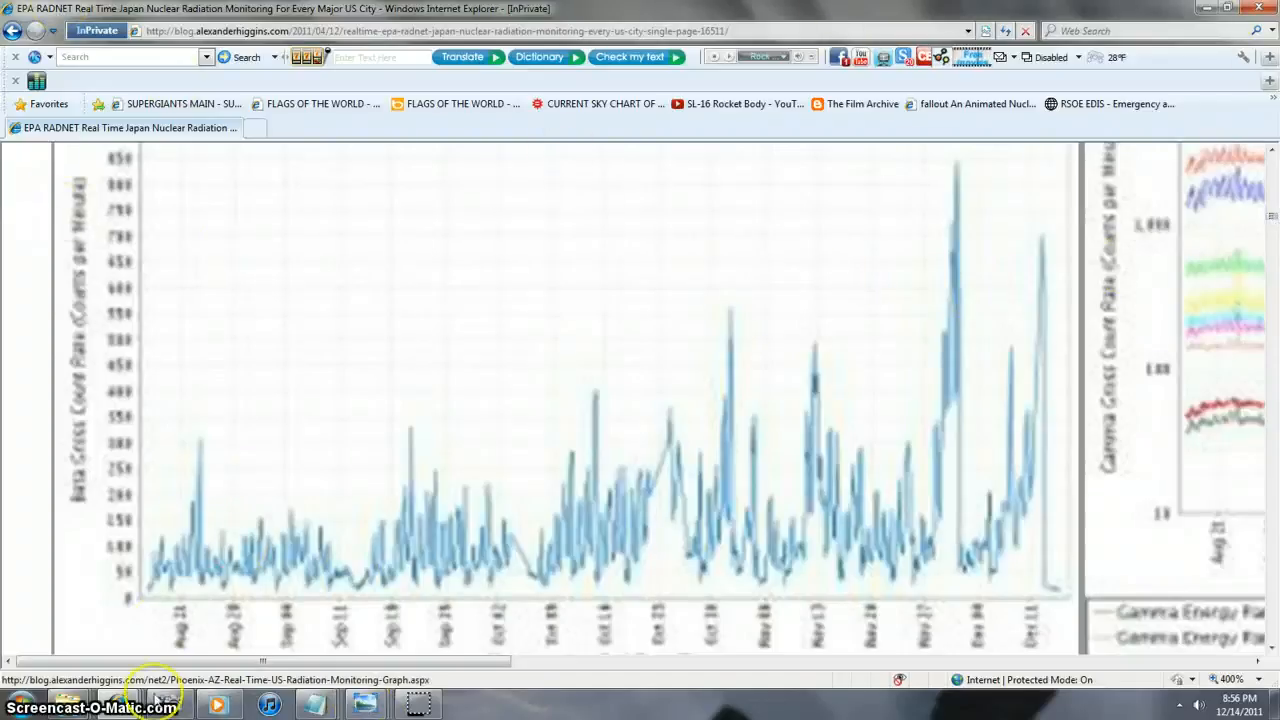
{"action": "left_click", "coordinate": [596, 104]}
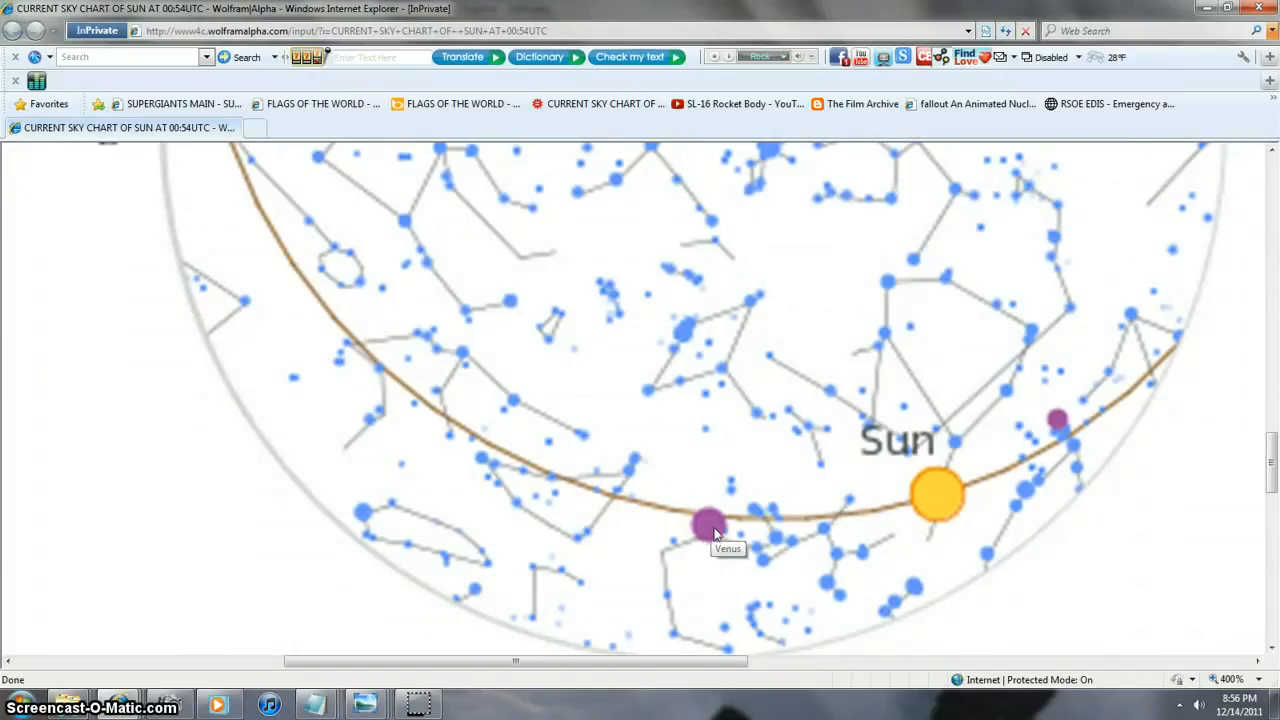
{"action": "mouse_move", "coordinate": [1058, 420]}
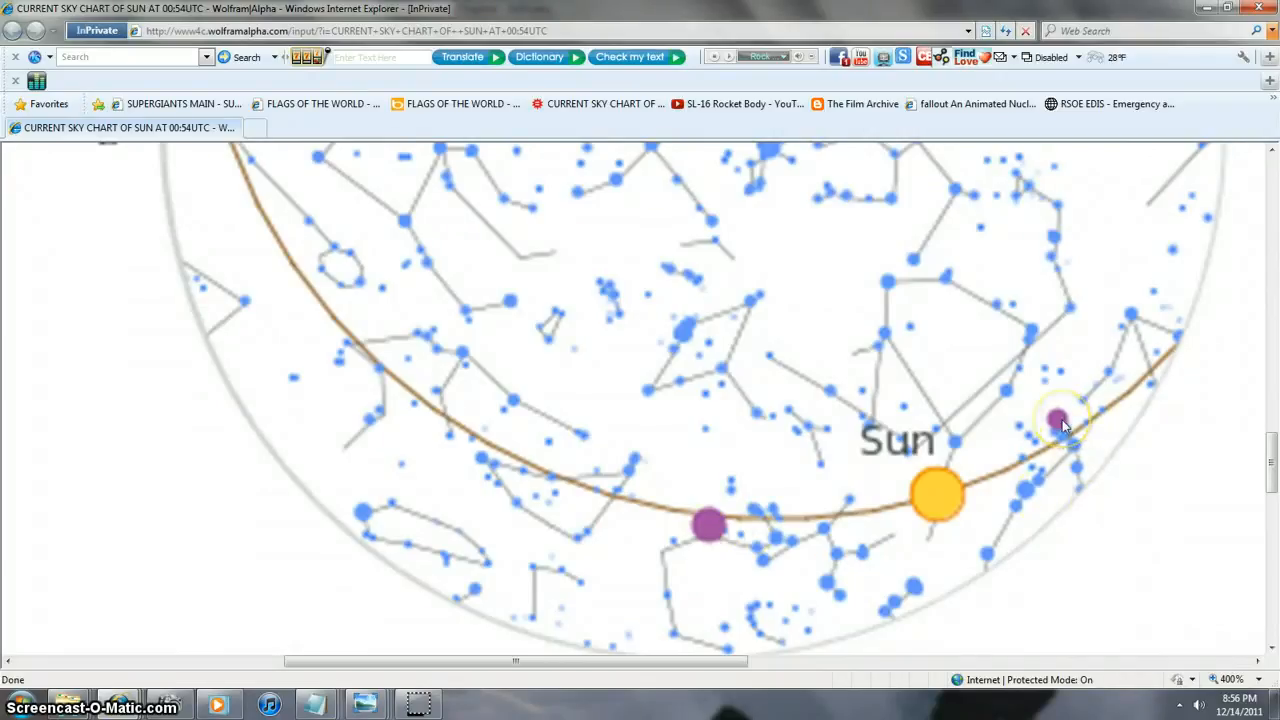
{"action": "mouse_move", "coordinate": [1058, 420]}
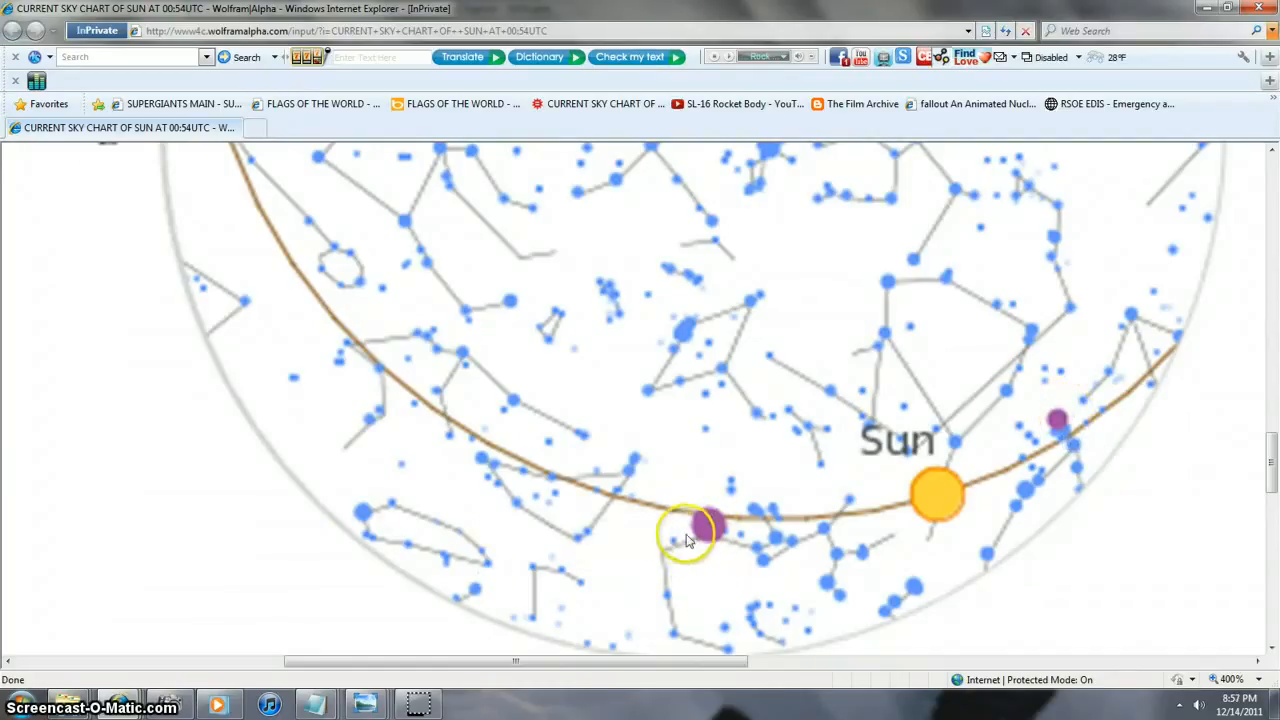
{"action": "mouse_move", "coordinate": [710, 530]}
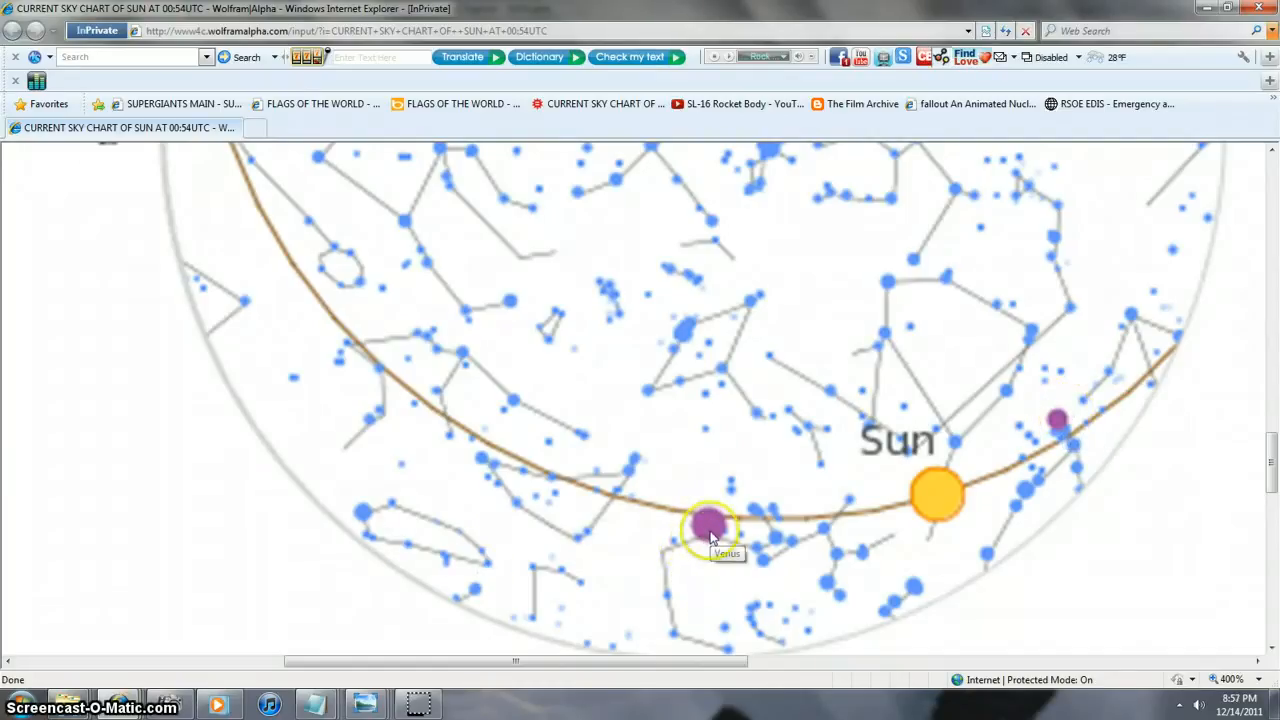
{"action": "mouse_move", "coordinate": [1058, 420]}
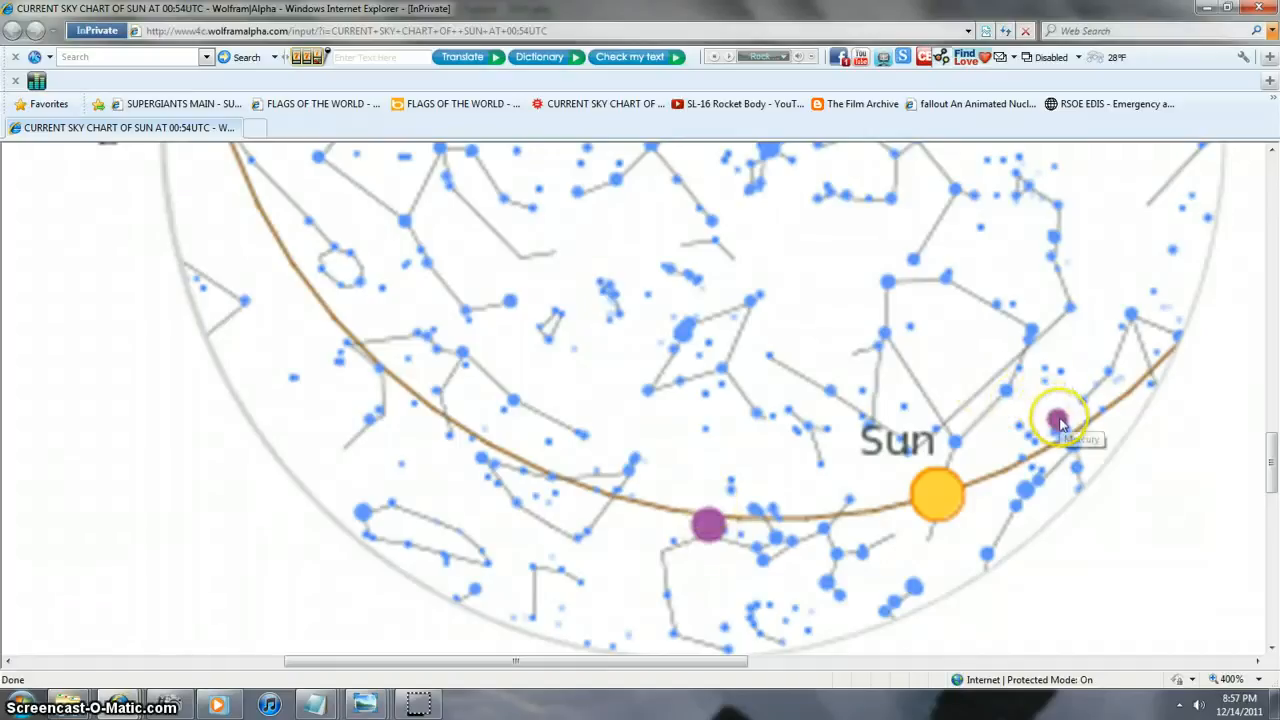
{"action": "mouse_move", "coordinate": [1050, 418]}
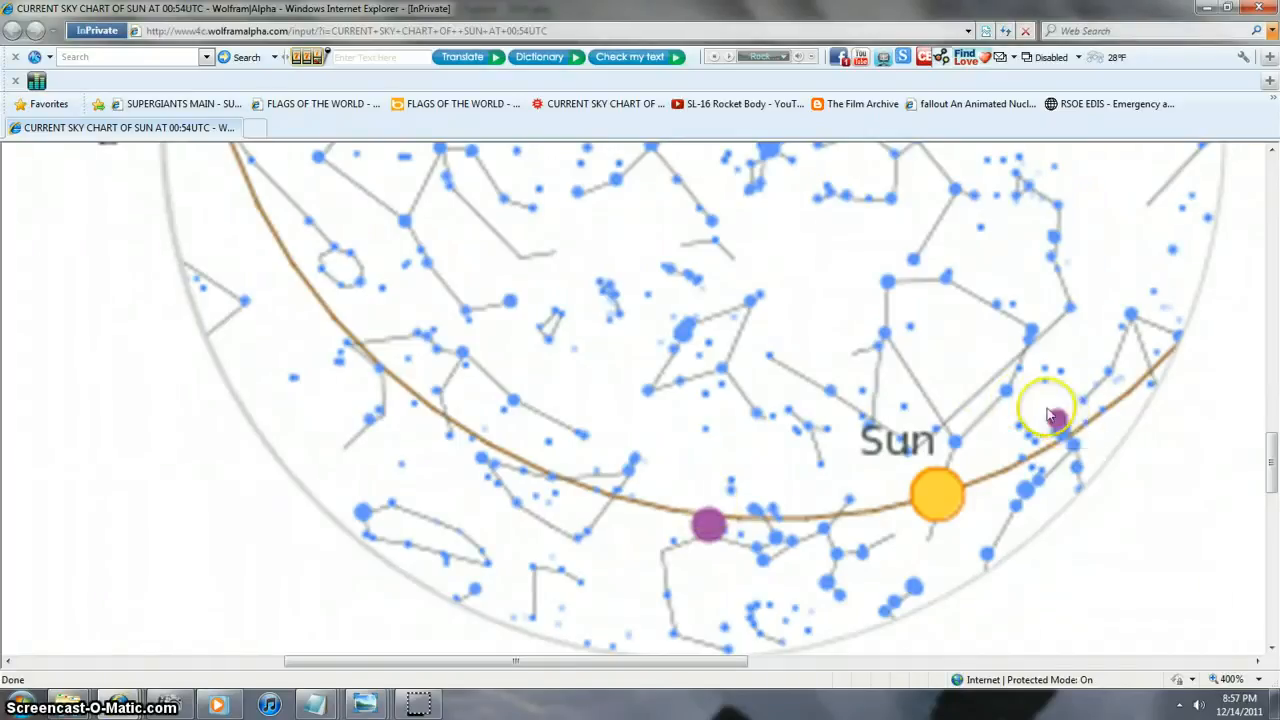
{"action": "mouse_move", "coordinate": [710, 524]}
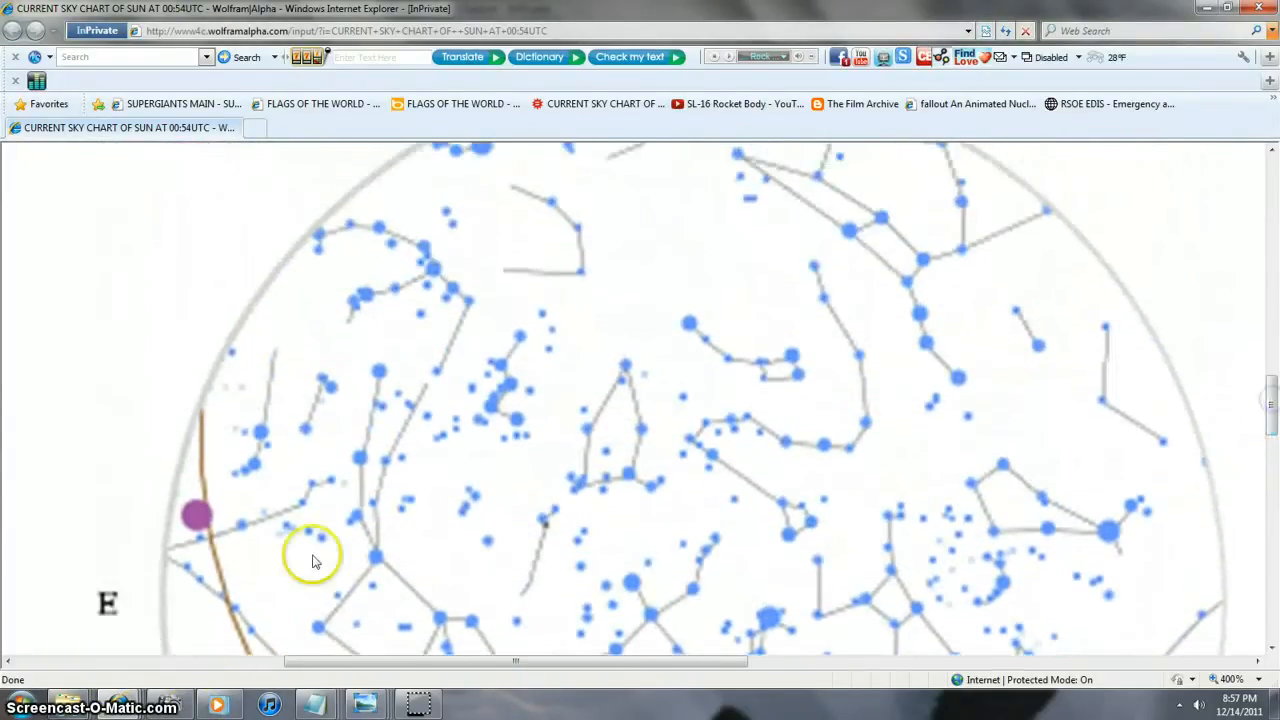
{"action": "mouse_move", "coordinate": [212, 596]}
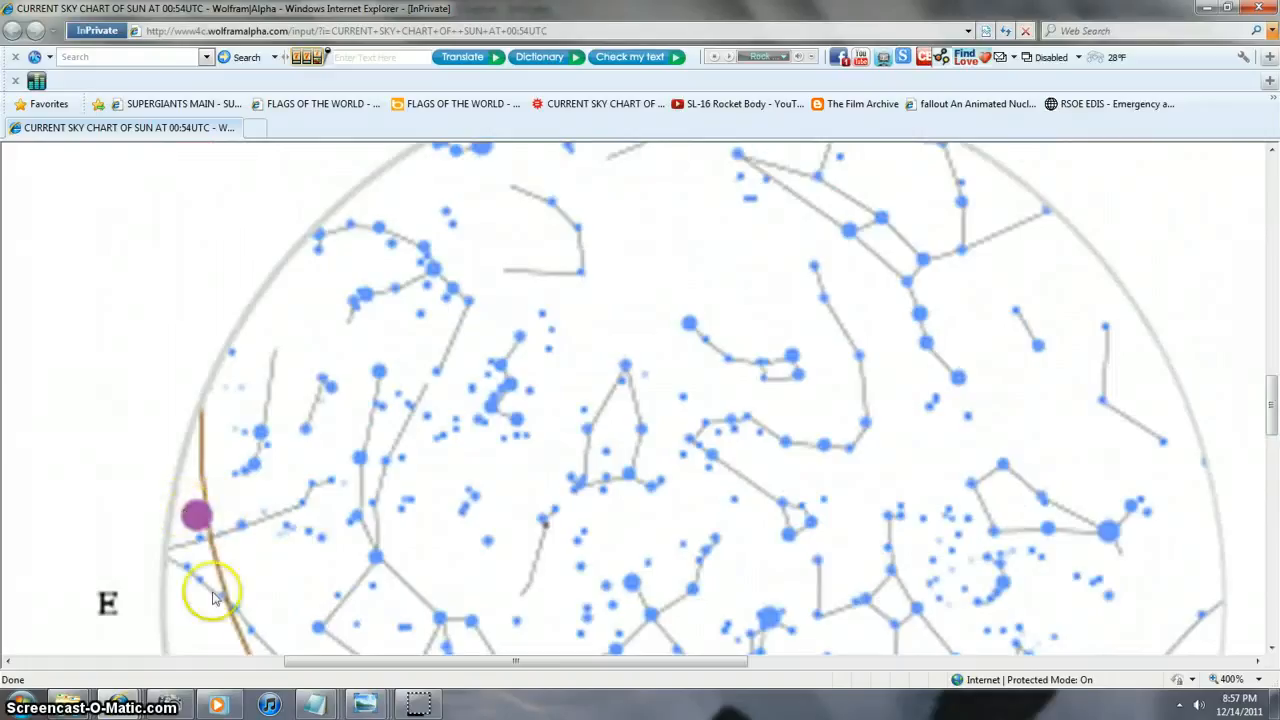